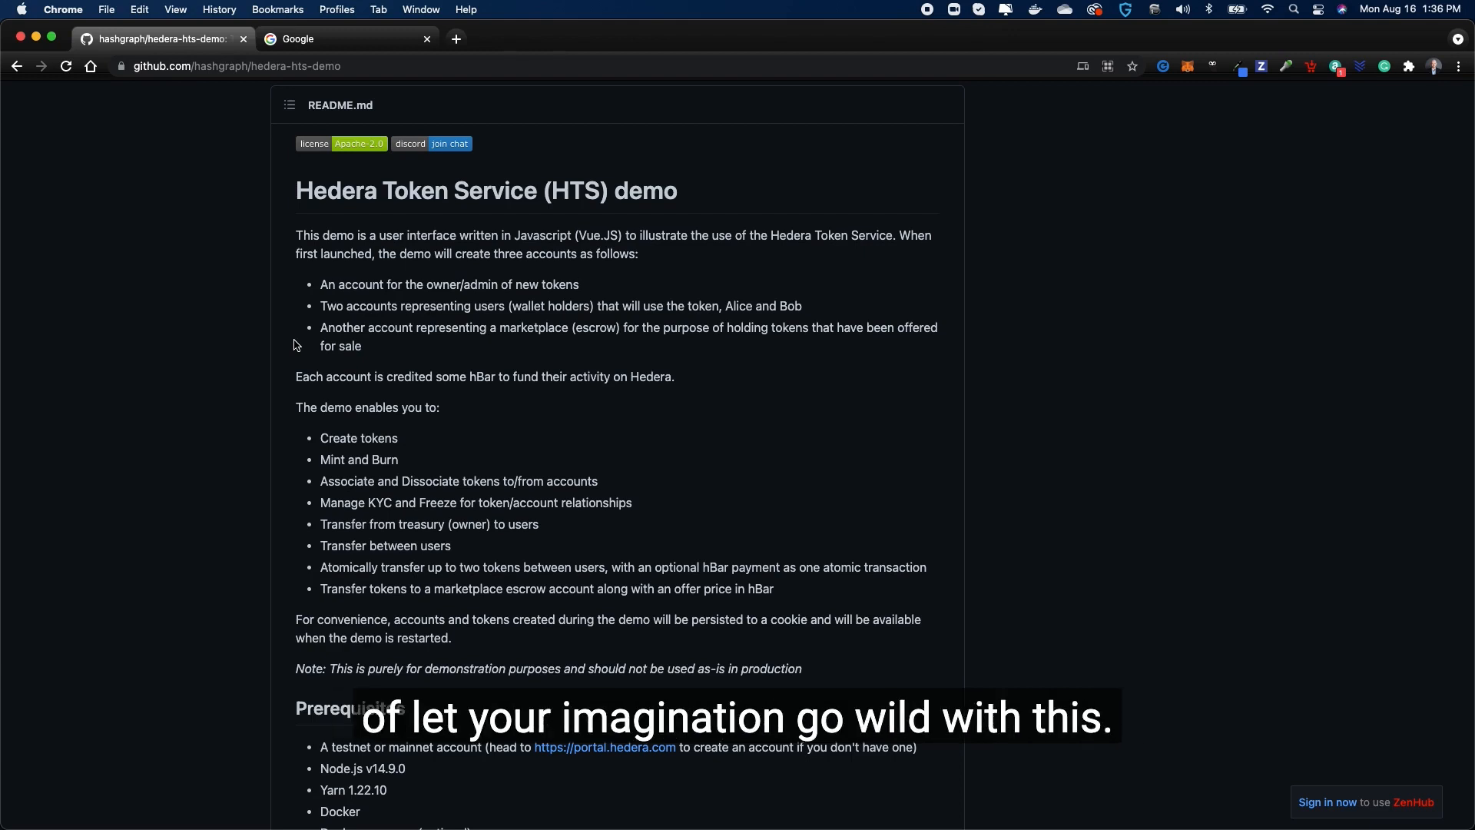
- Read through README.md, including the Associate/Dissociate tokens feature, then open tokenTemplates.json
scroll(down, 3)
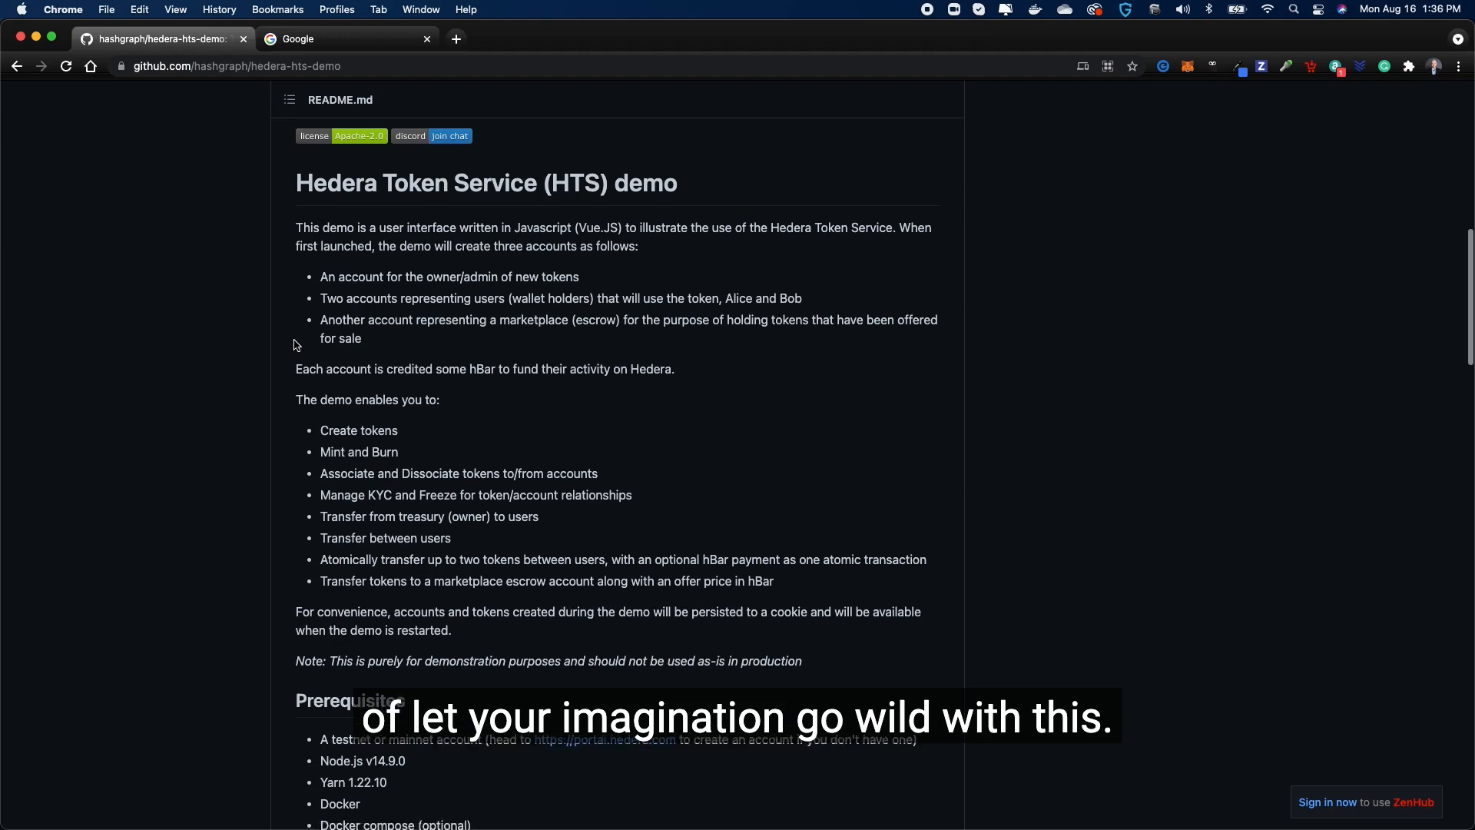
scroll(down, 3)
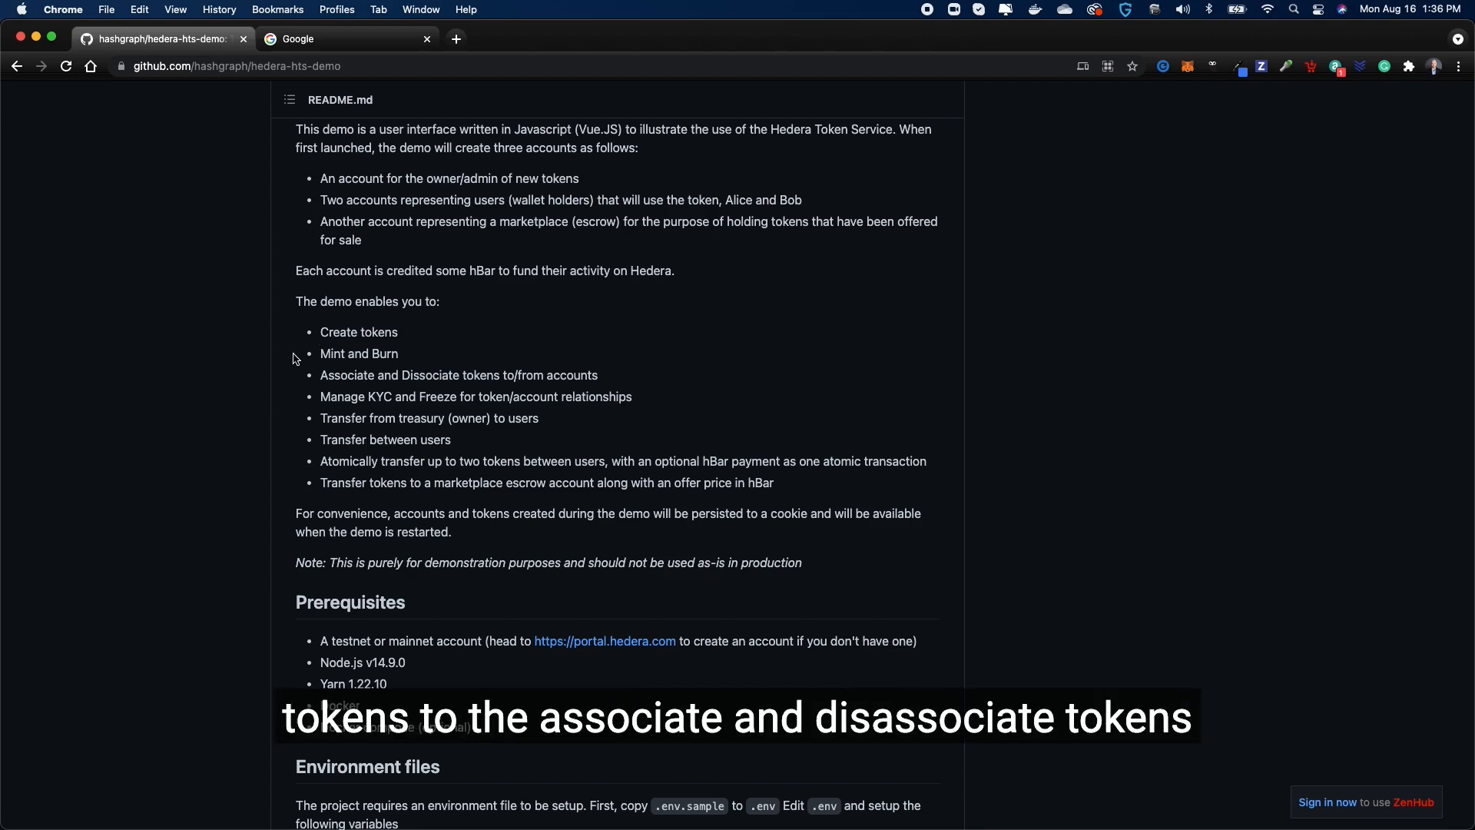
mouse_move(301, 379)
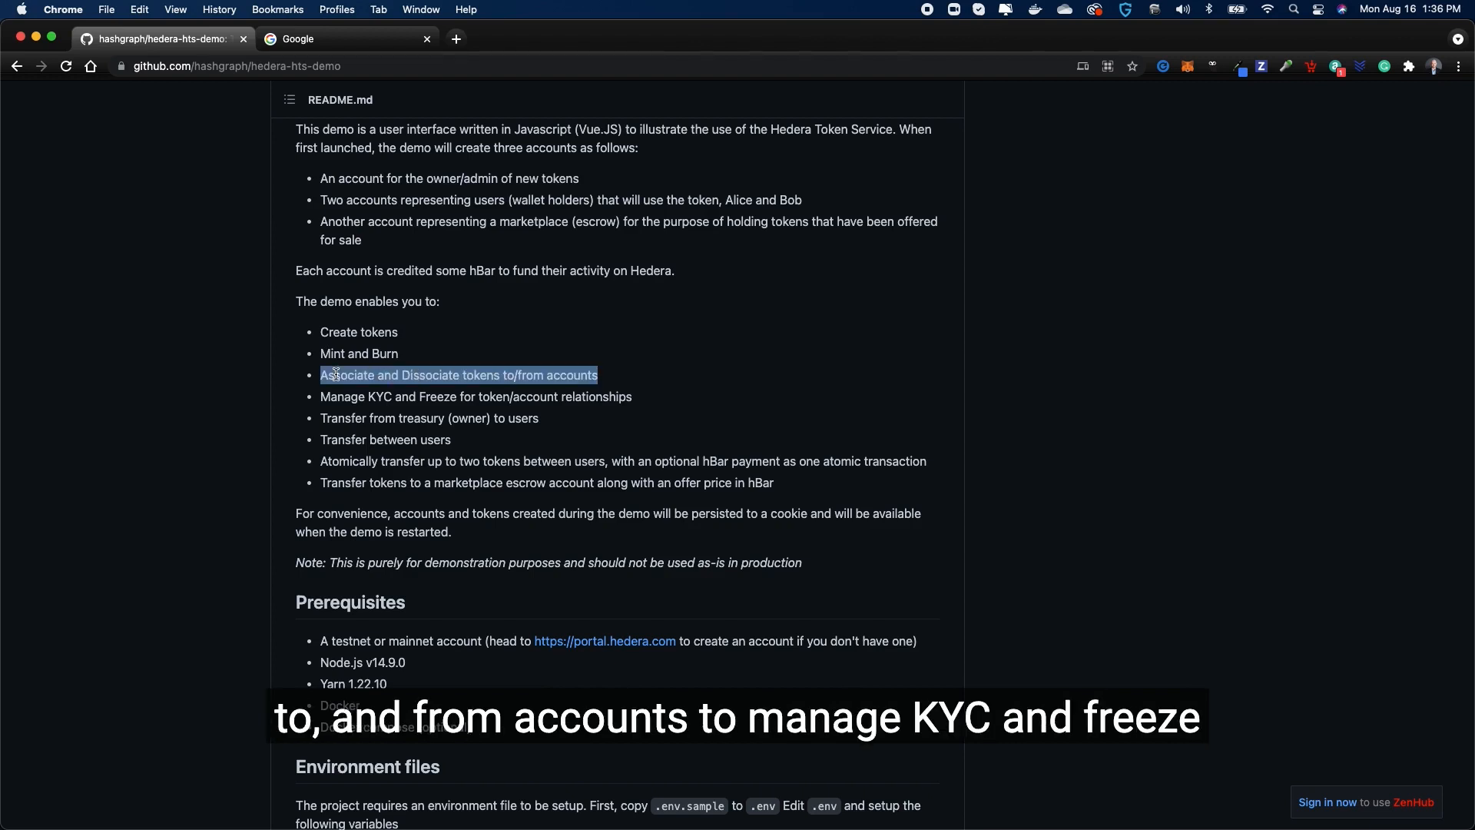
click(313, 406)
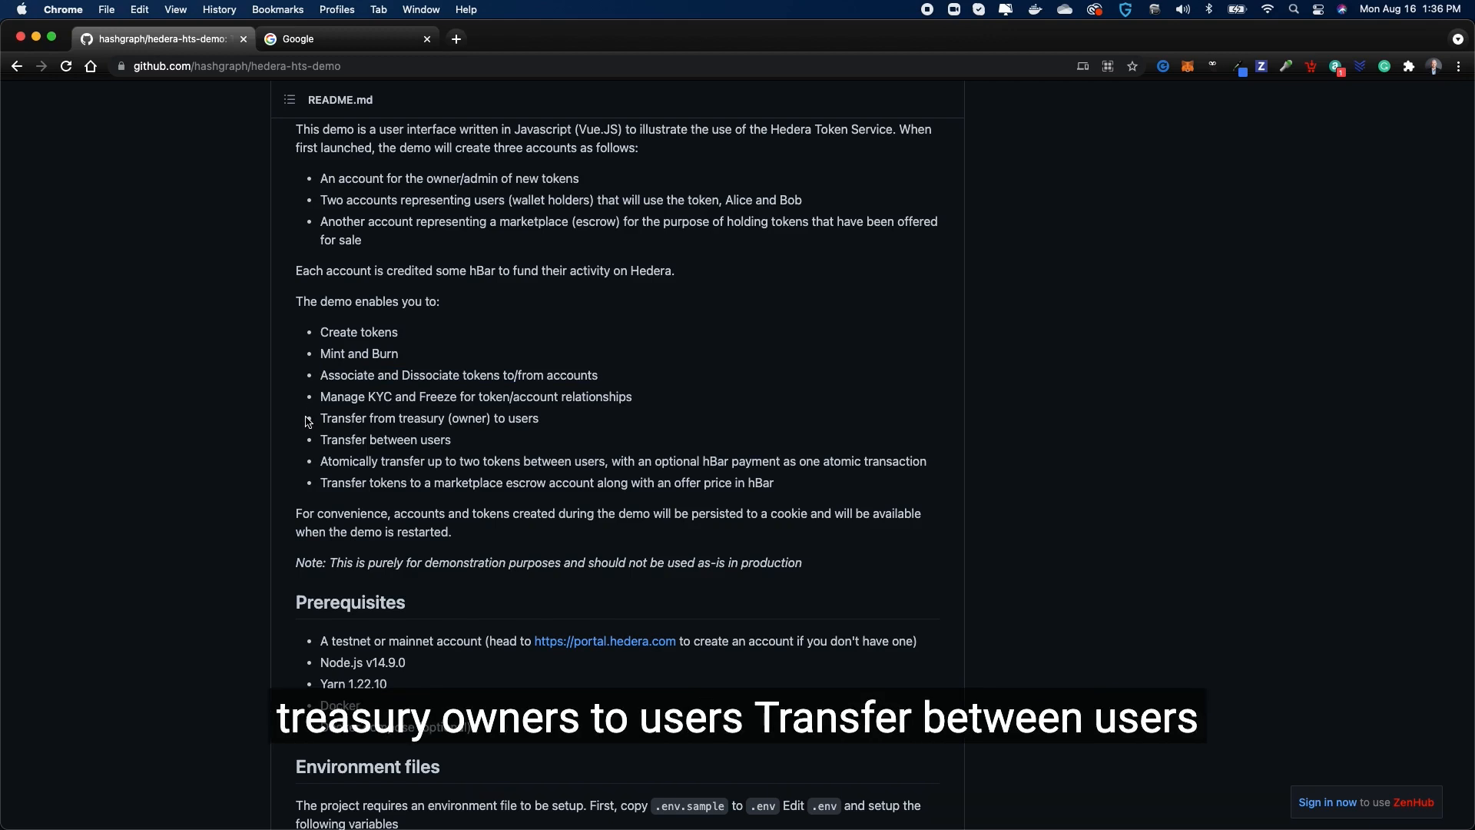
mouse_move(306, 444)
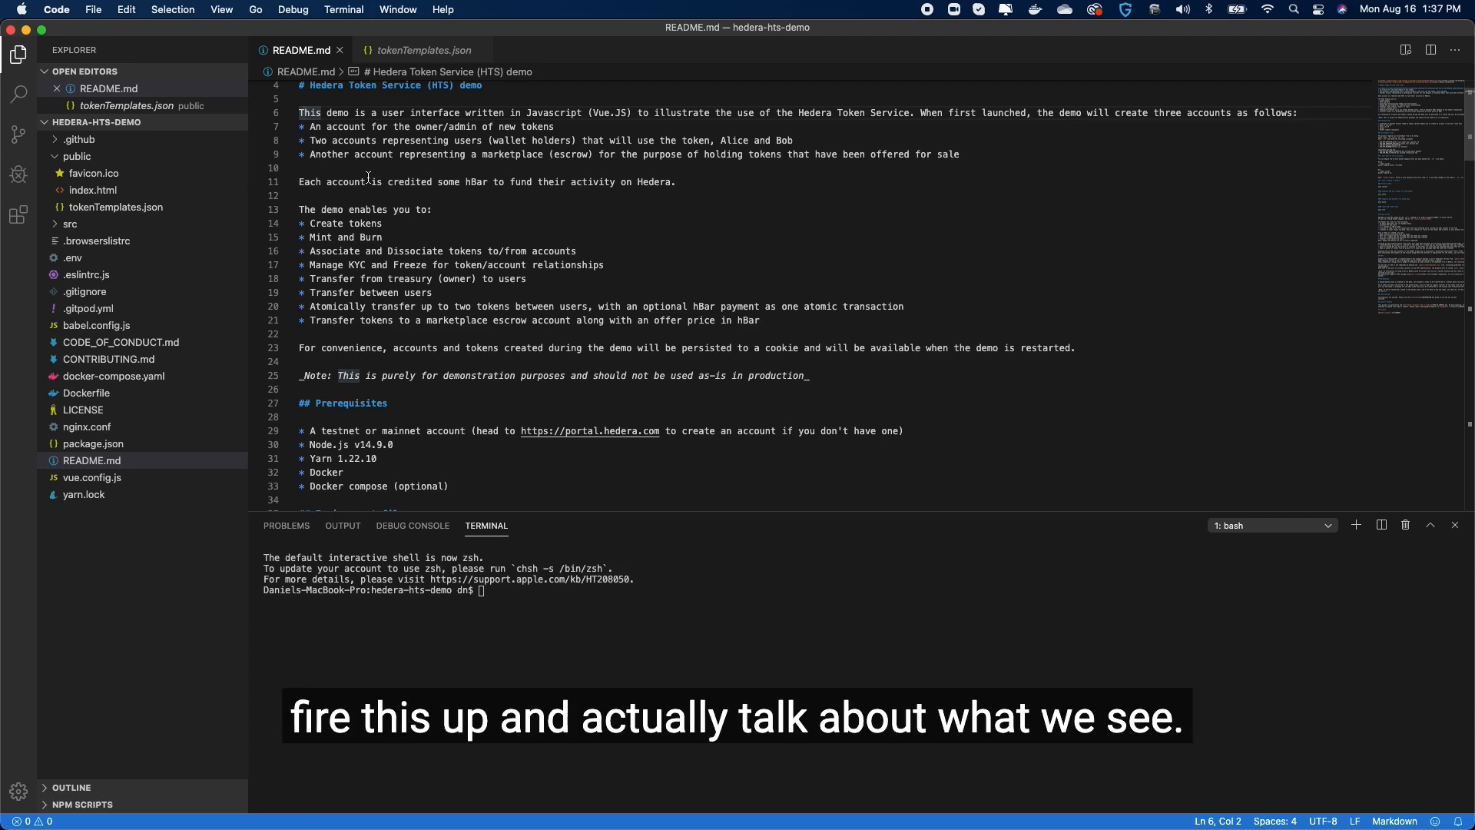
scroll(down, 3)
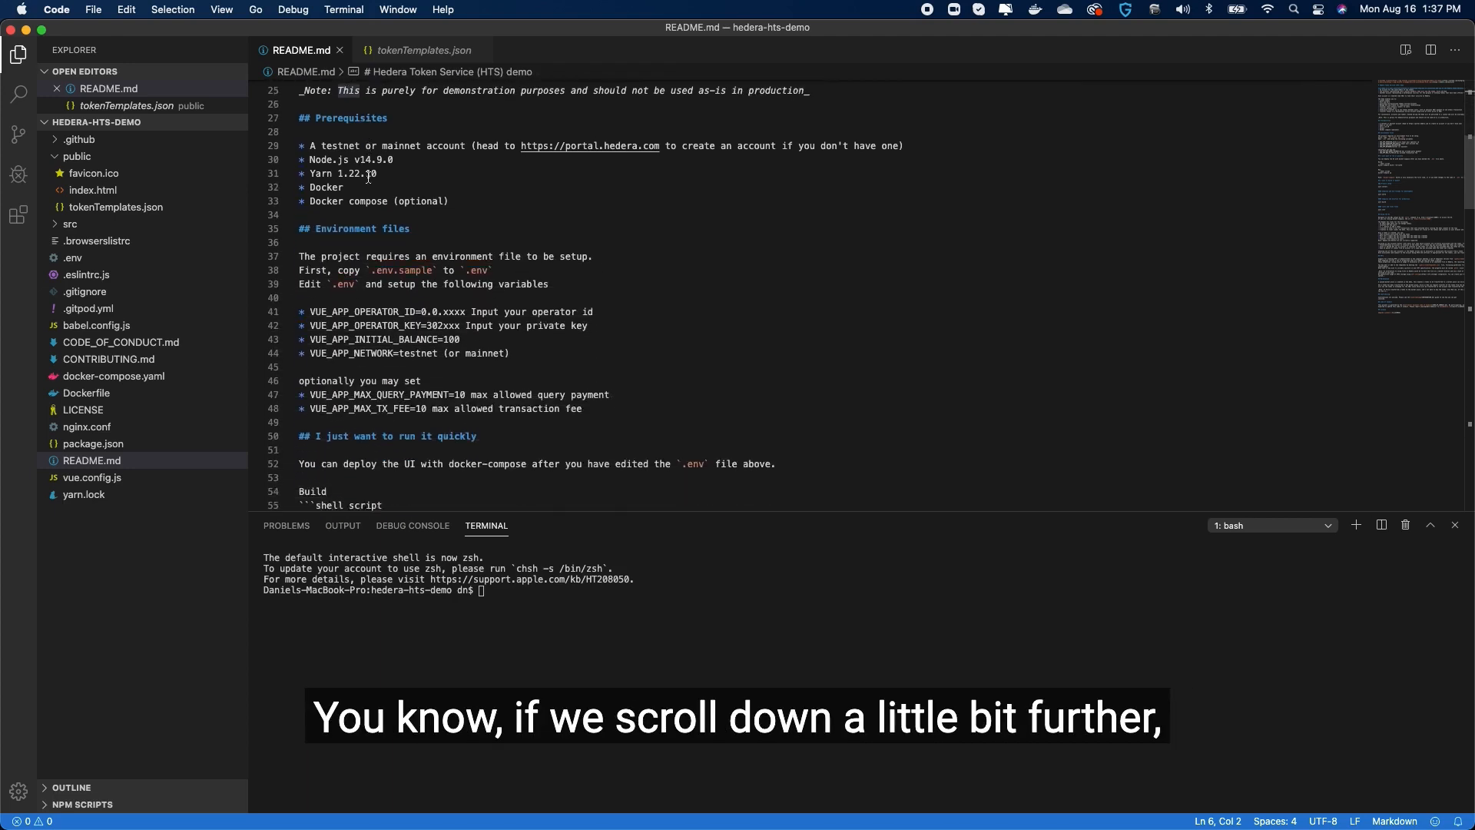
scroll(down, 3)
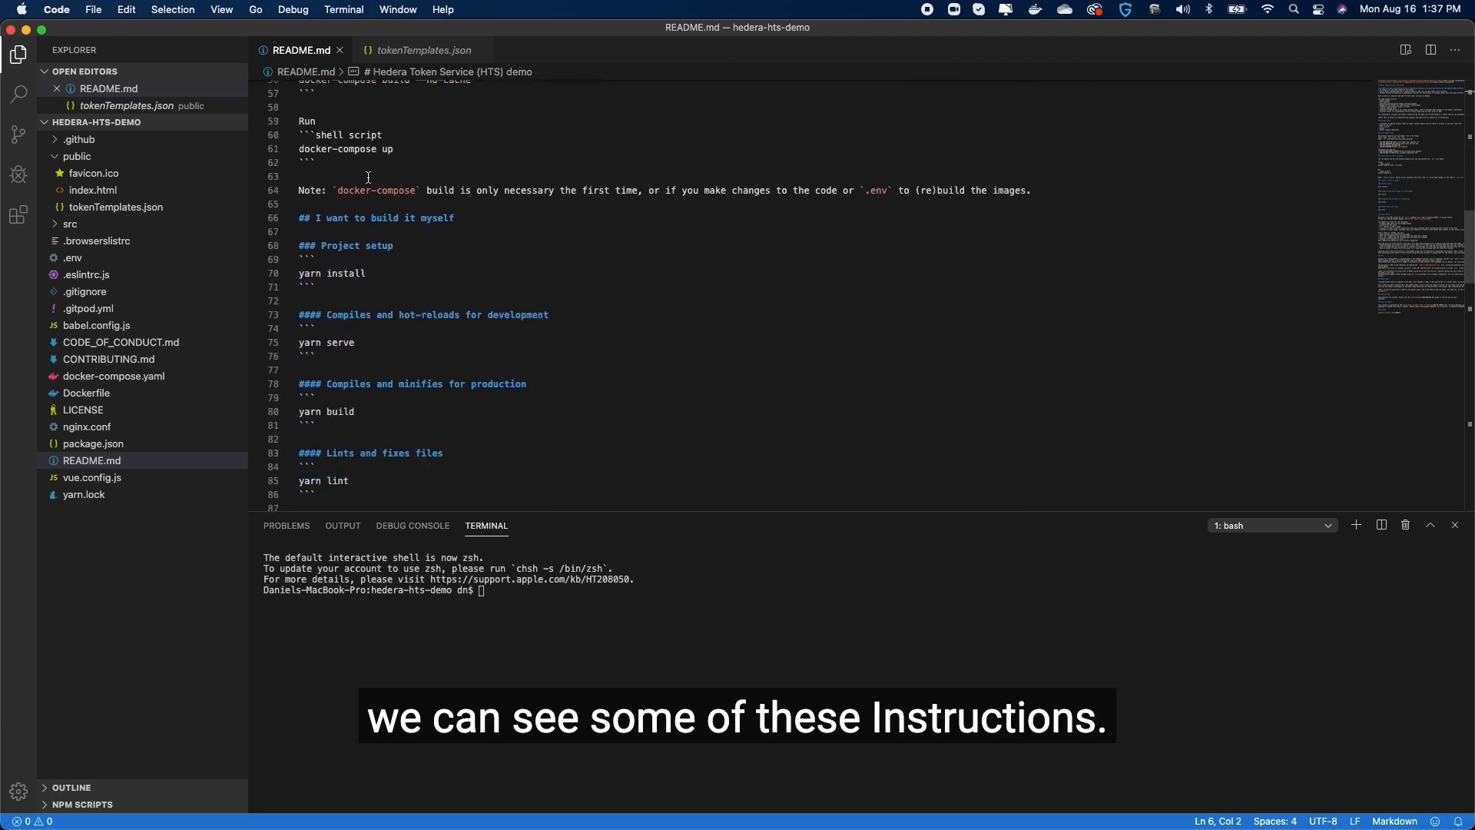
scroll(down, 3)
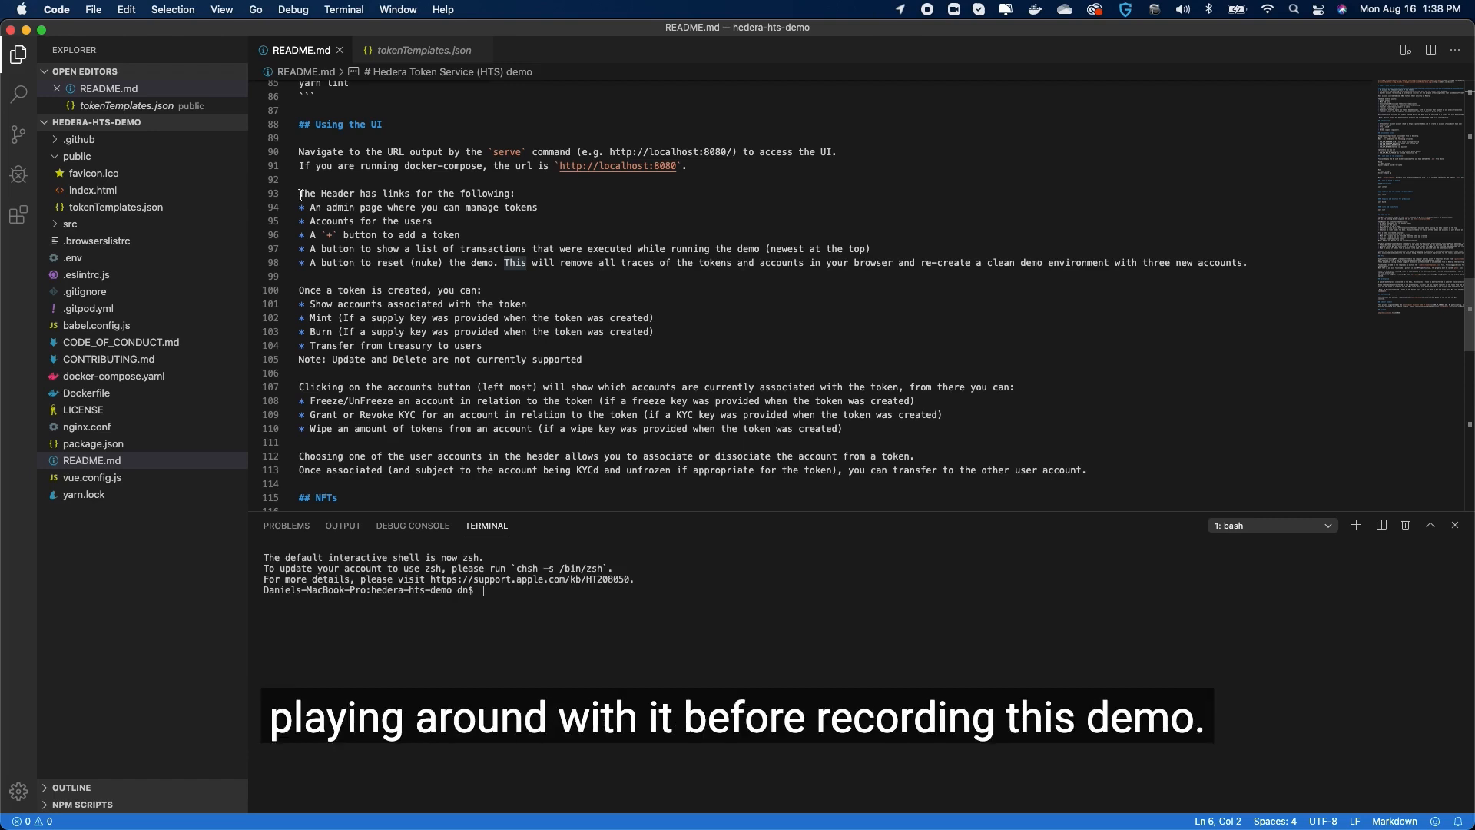
scroll(down, 3)
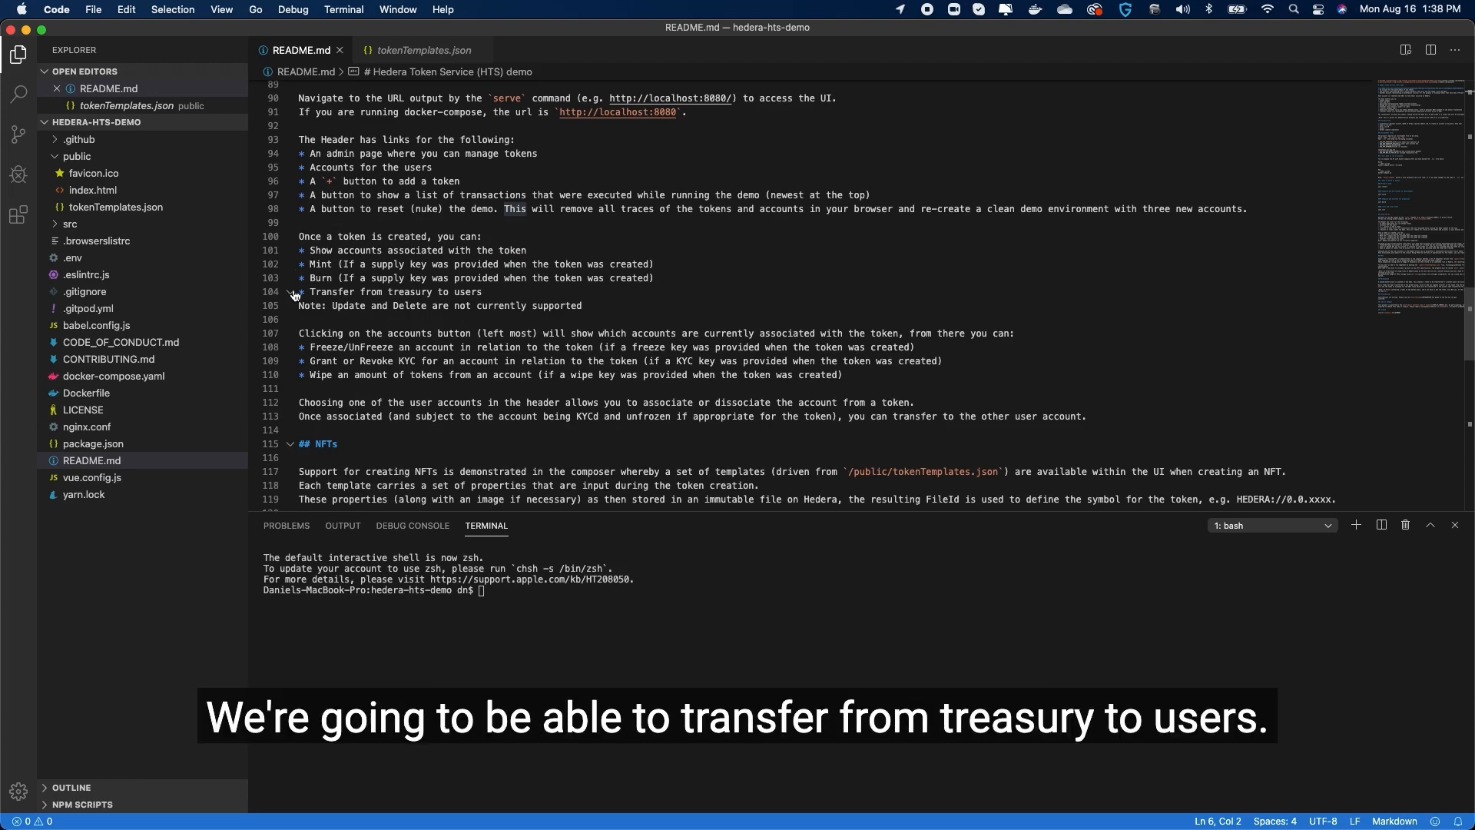
scroll(down, 3)
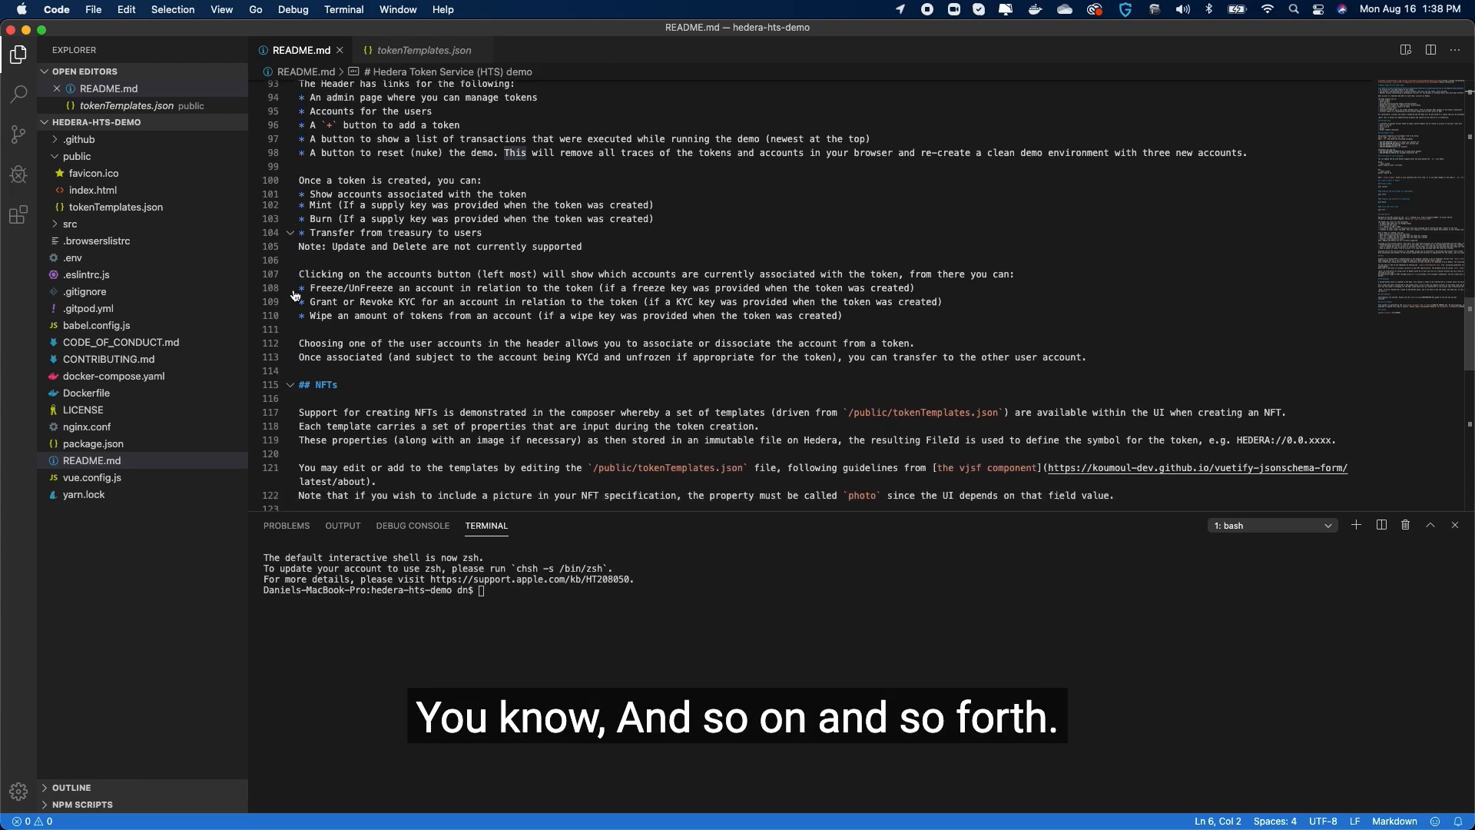
scroll(down, 3)
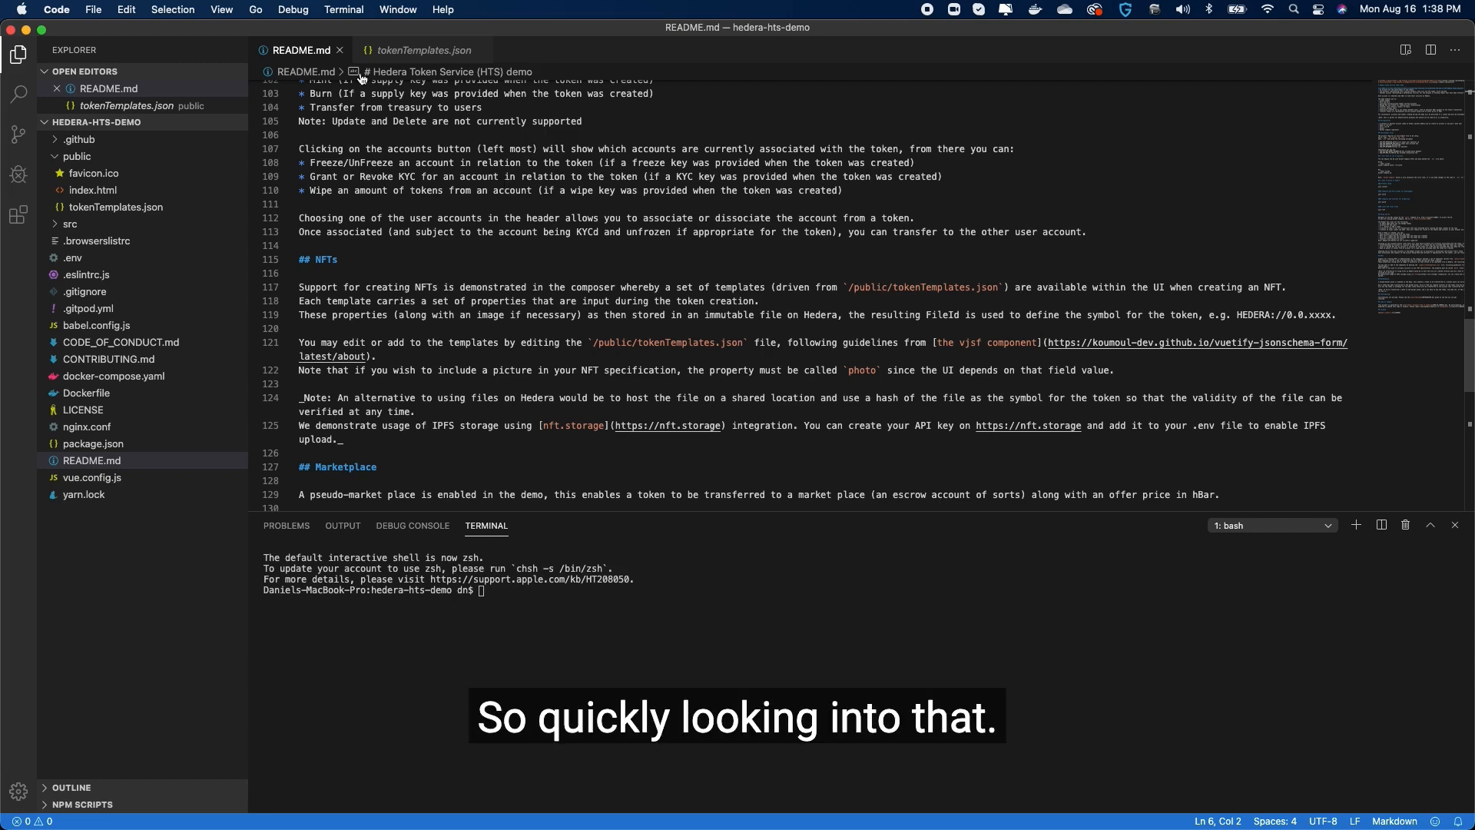
click(422, 50)
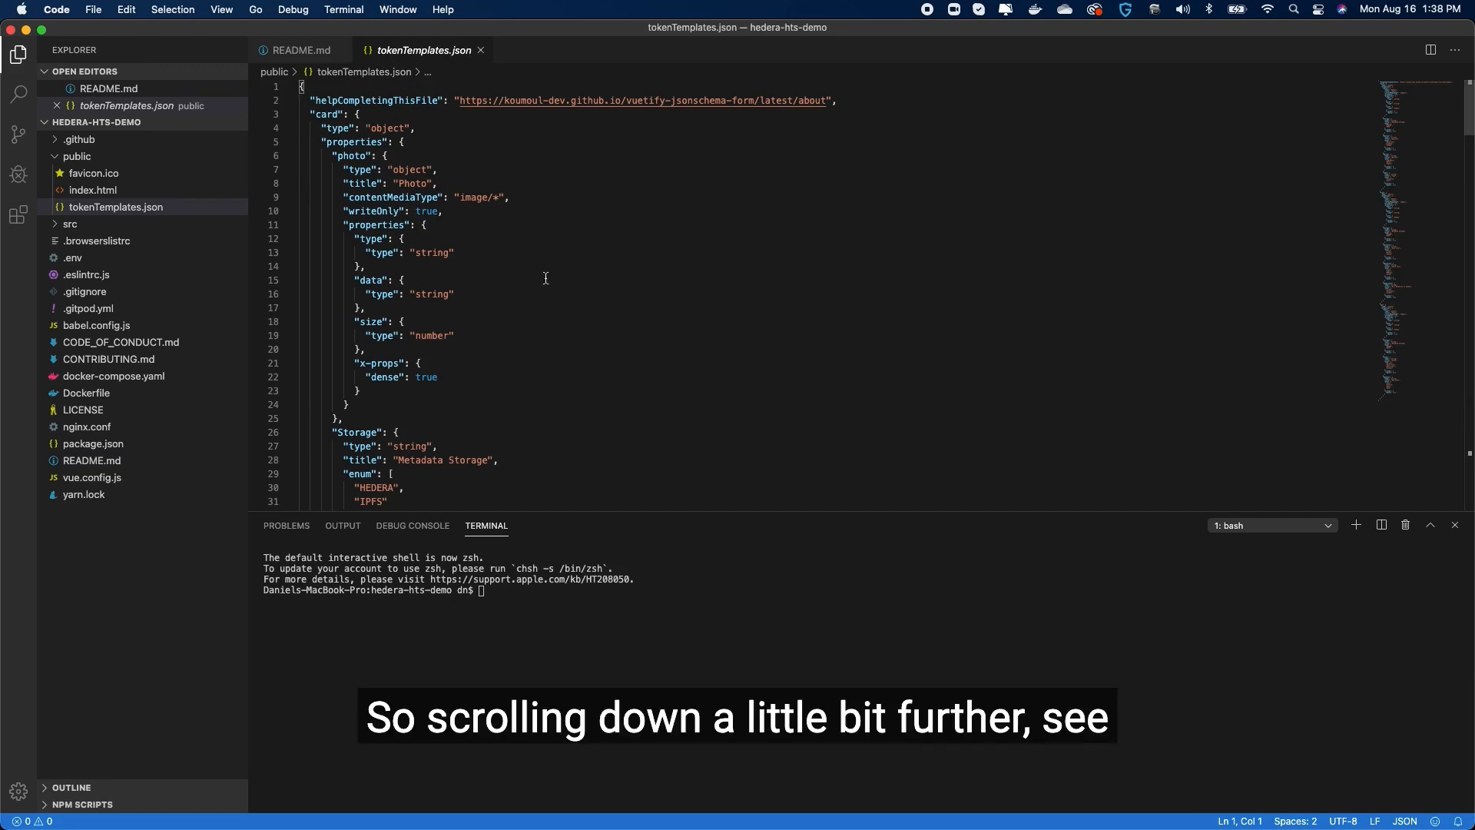
scroll(down, 3)
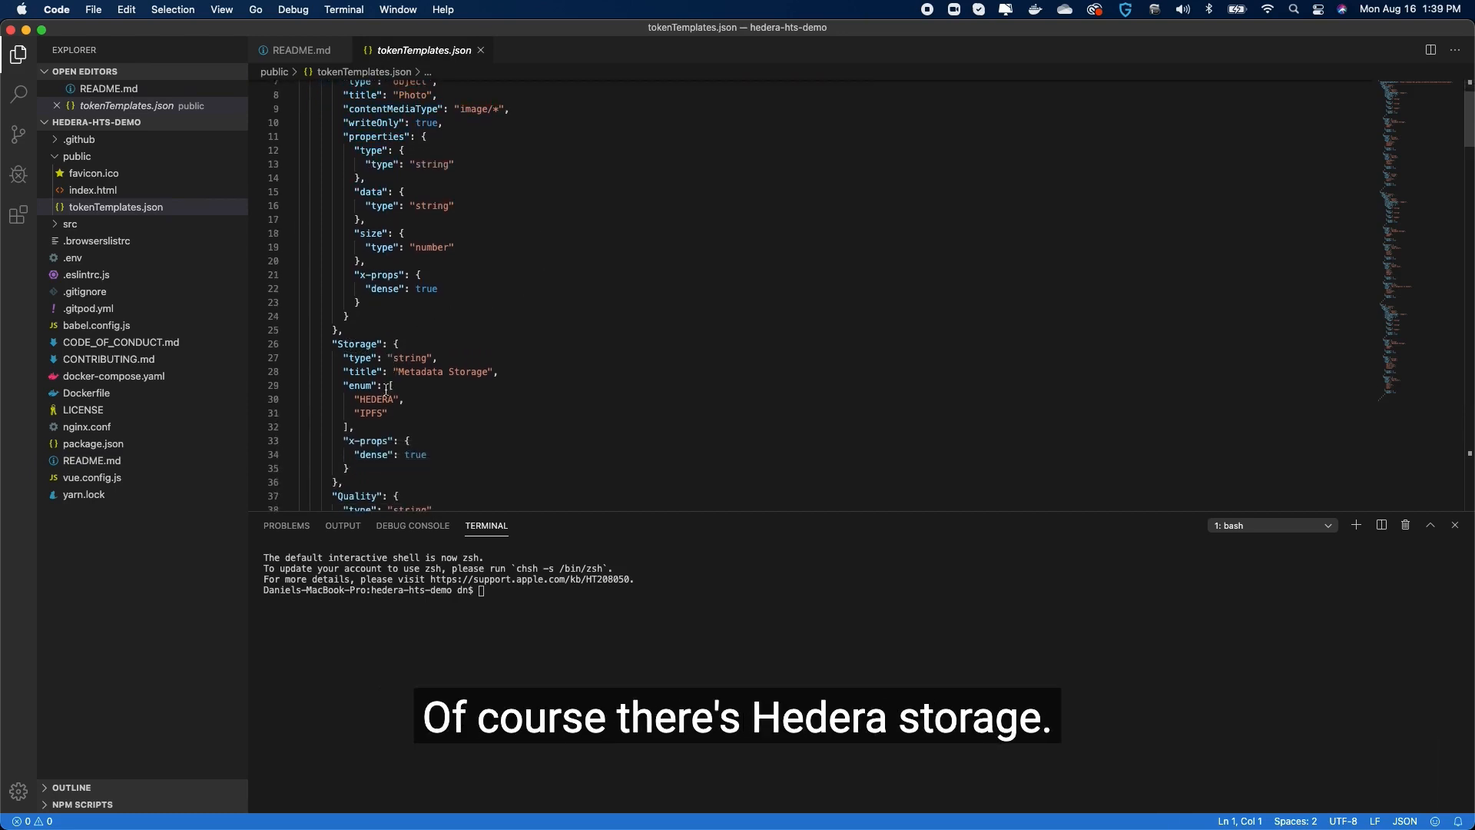
scroll(down, 3)
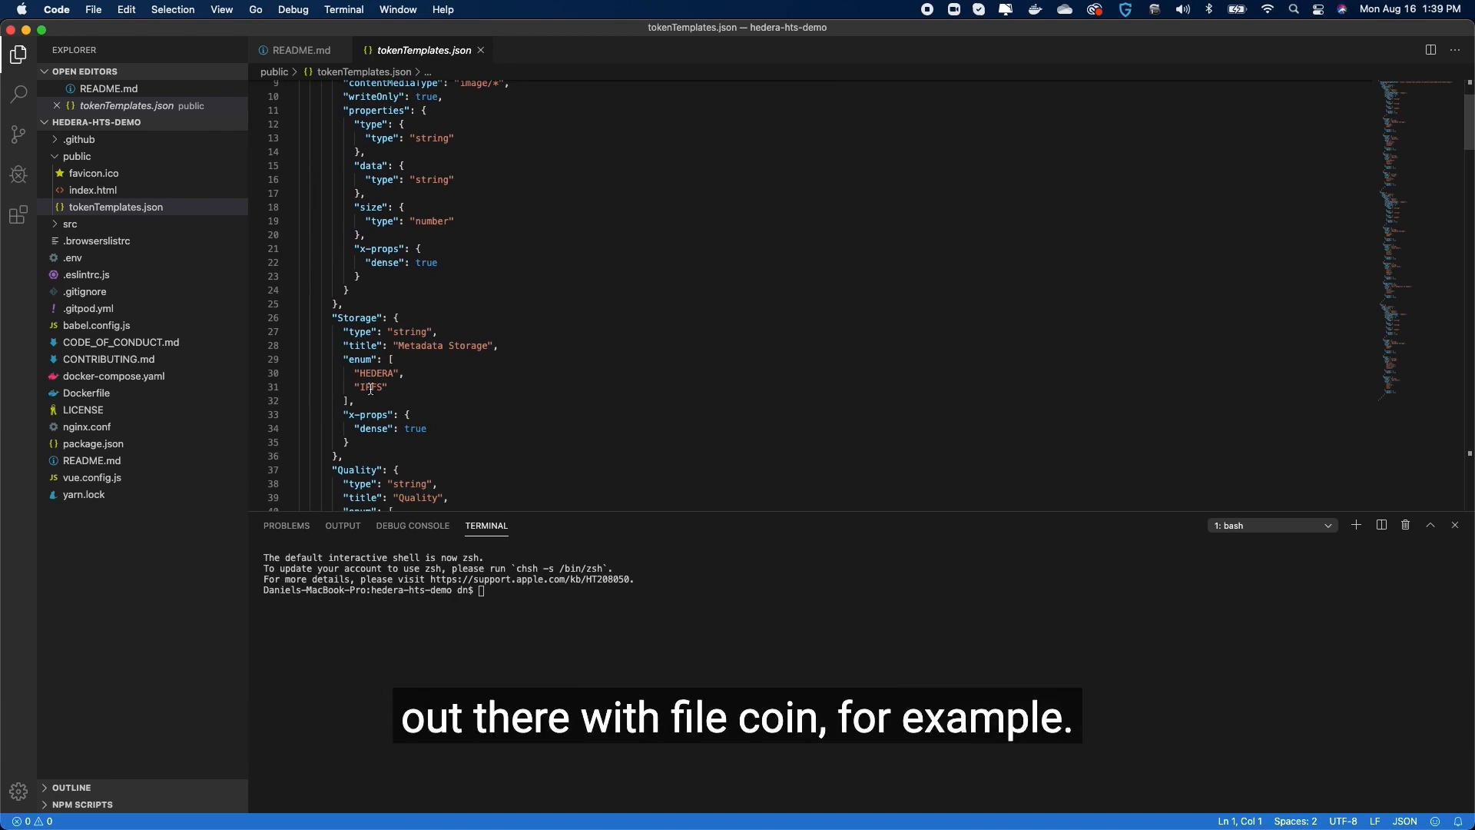
scroll(down, 3)
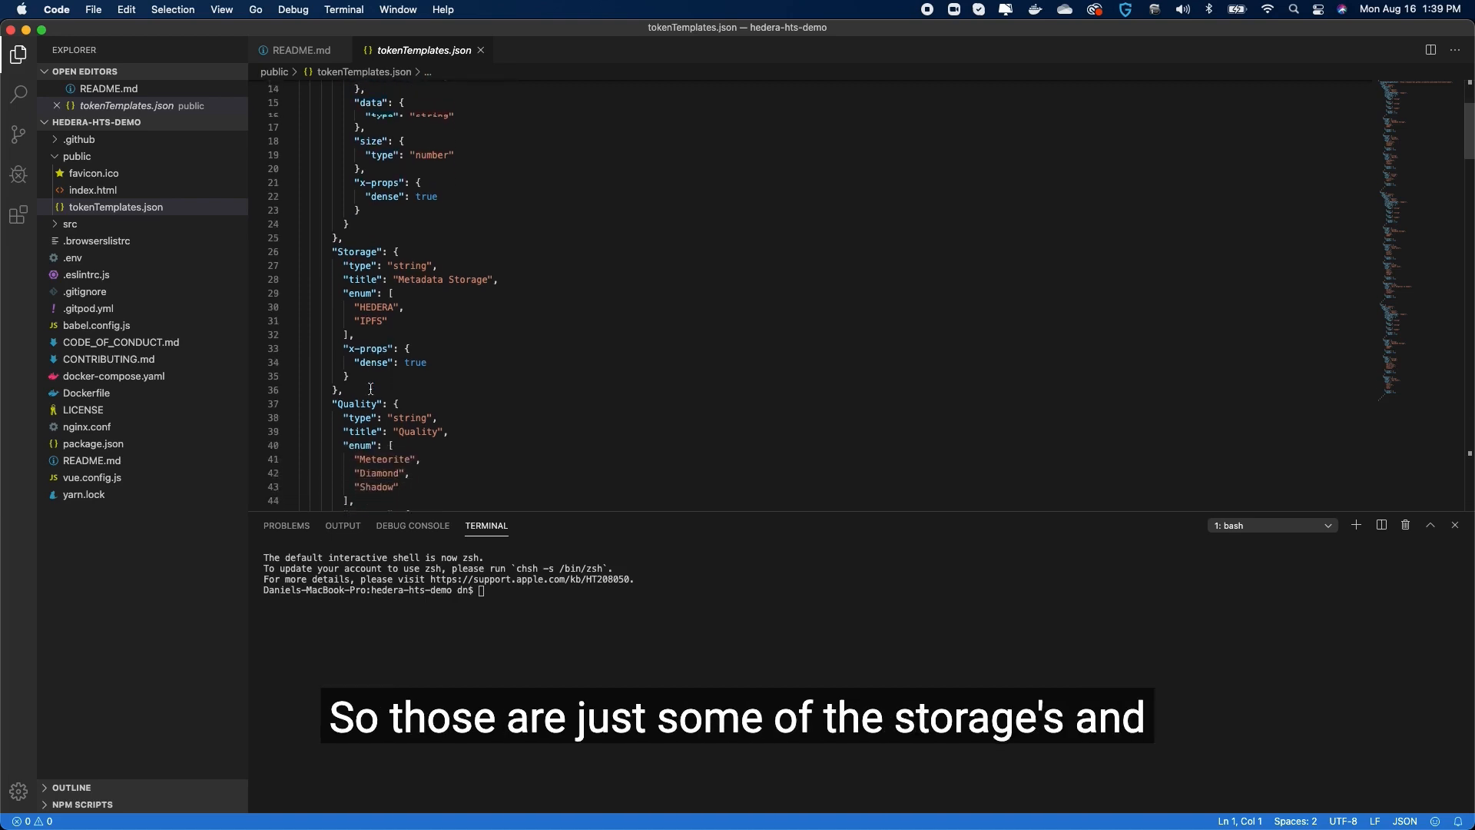
scroll(down, 3)
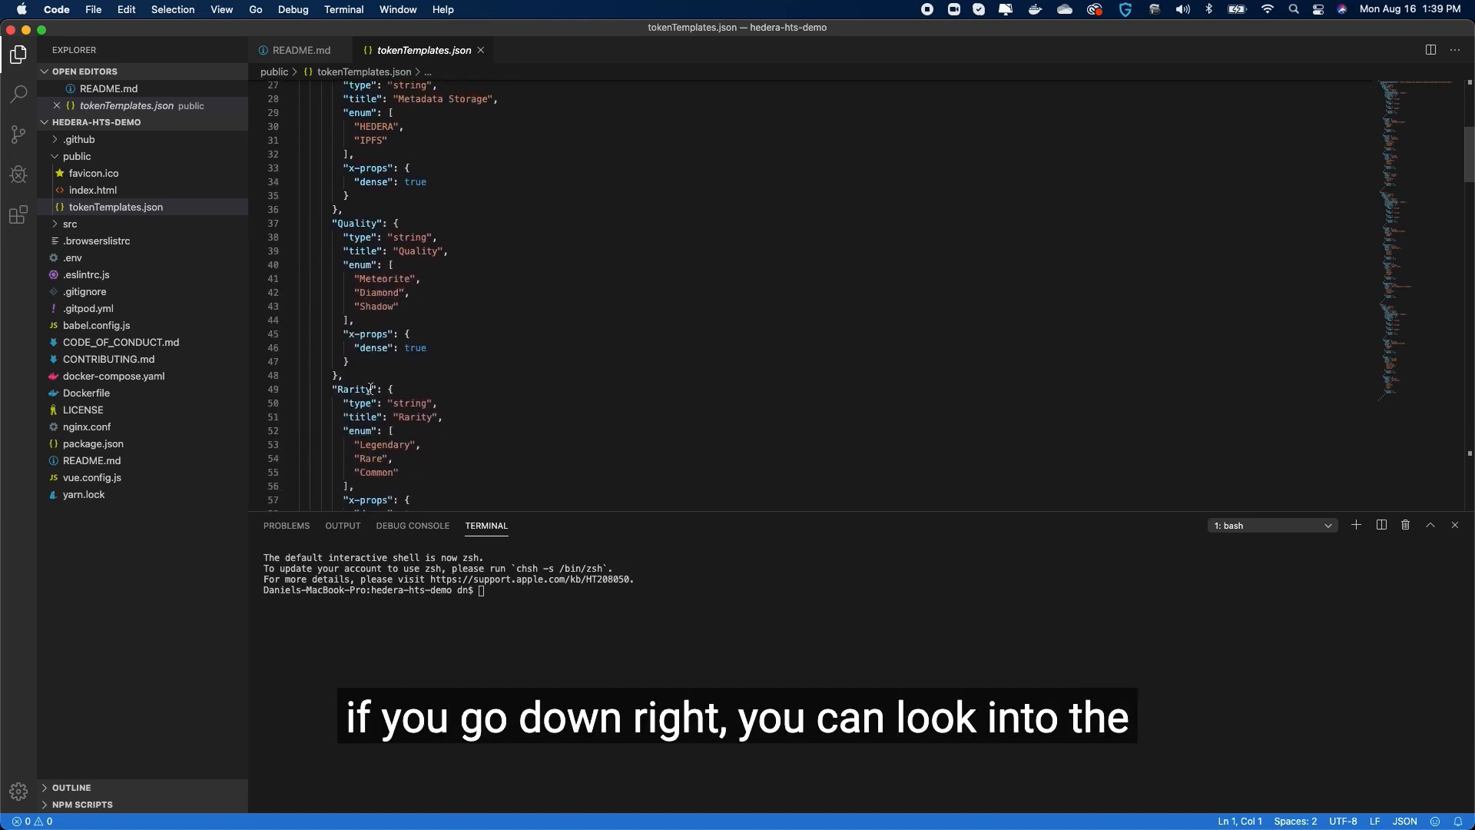
scroll(down, 3)
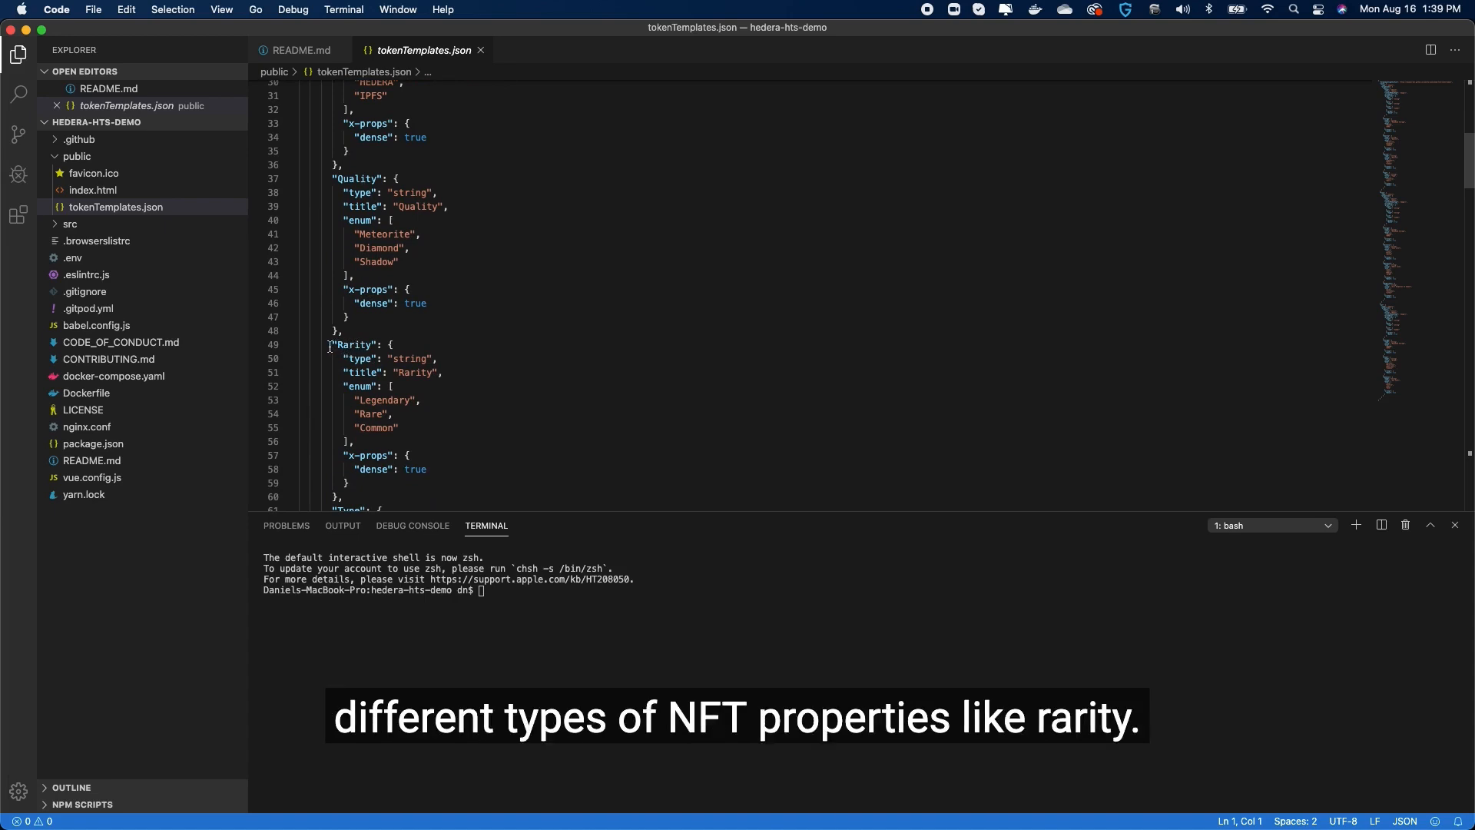
scroll(down, 3)
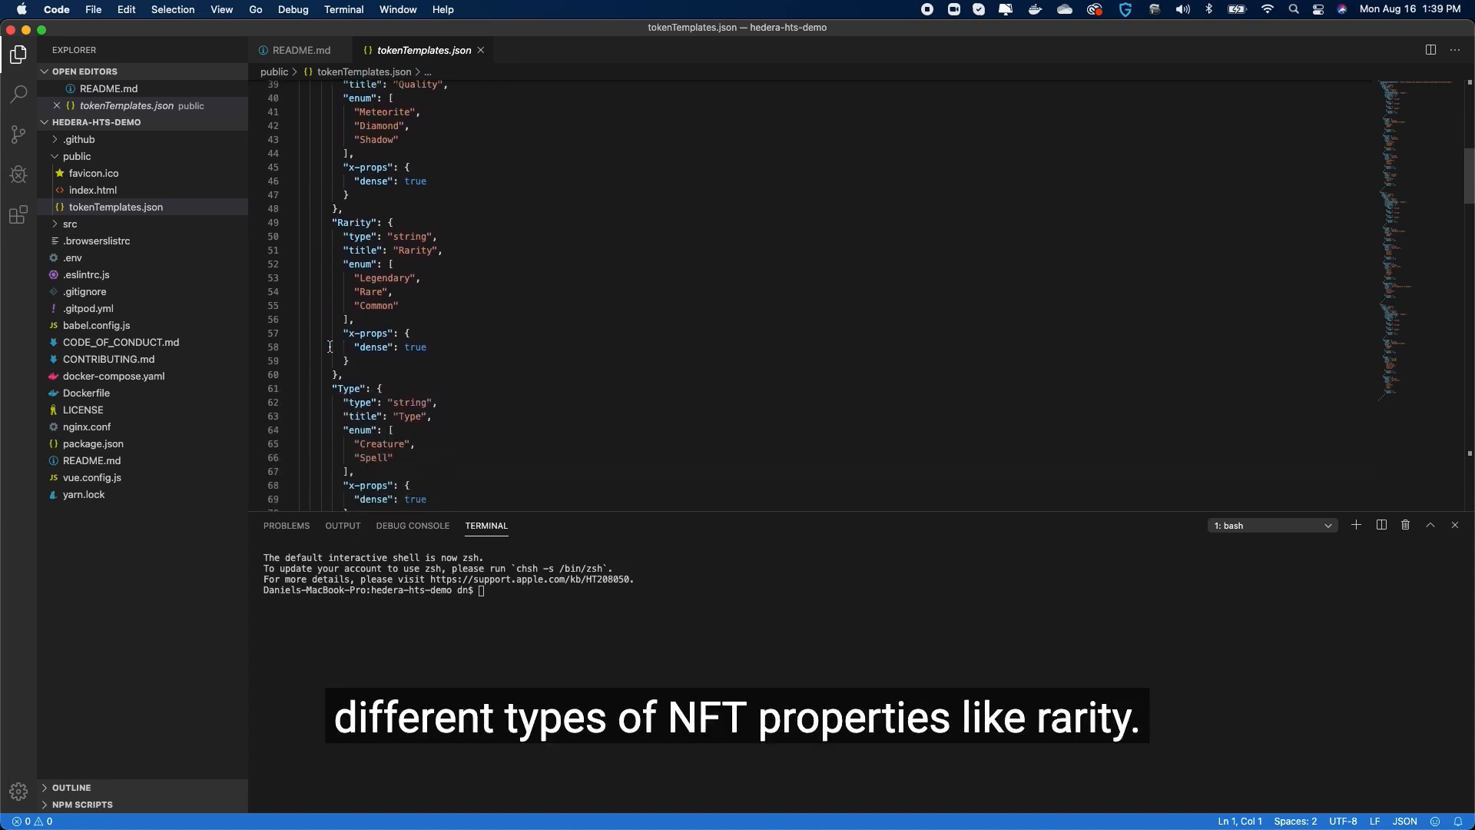
scroll(down, 3)
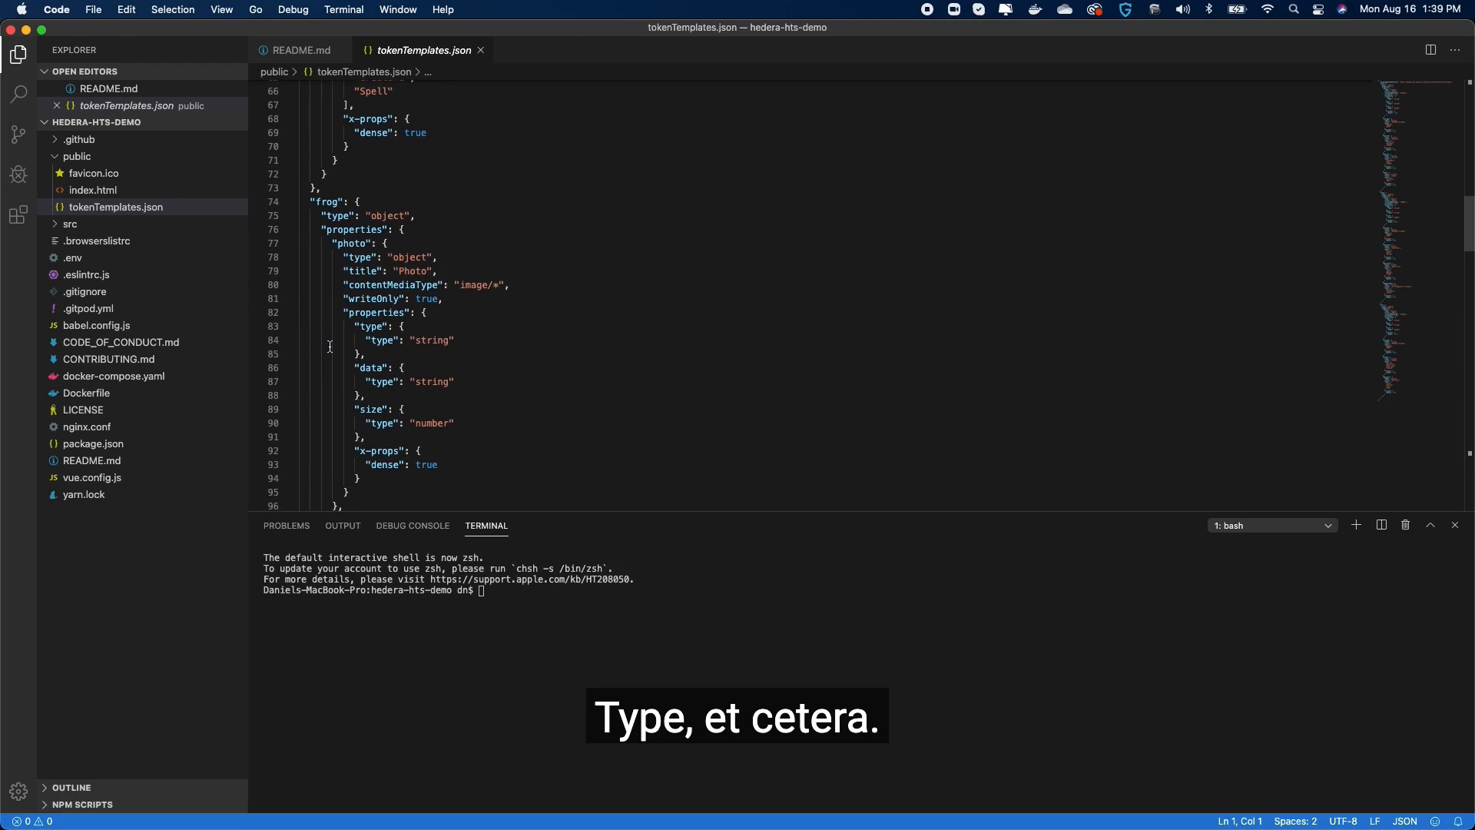
scroll(down, 3)
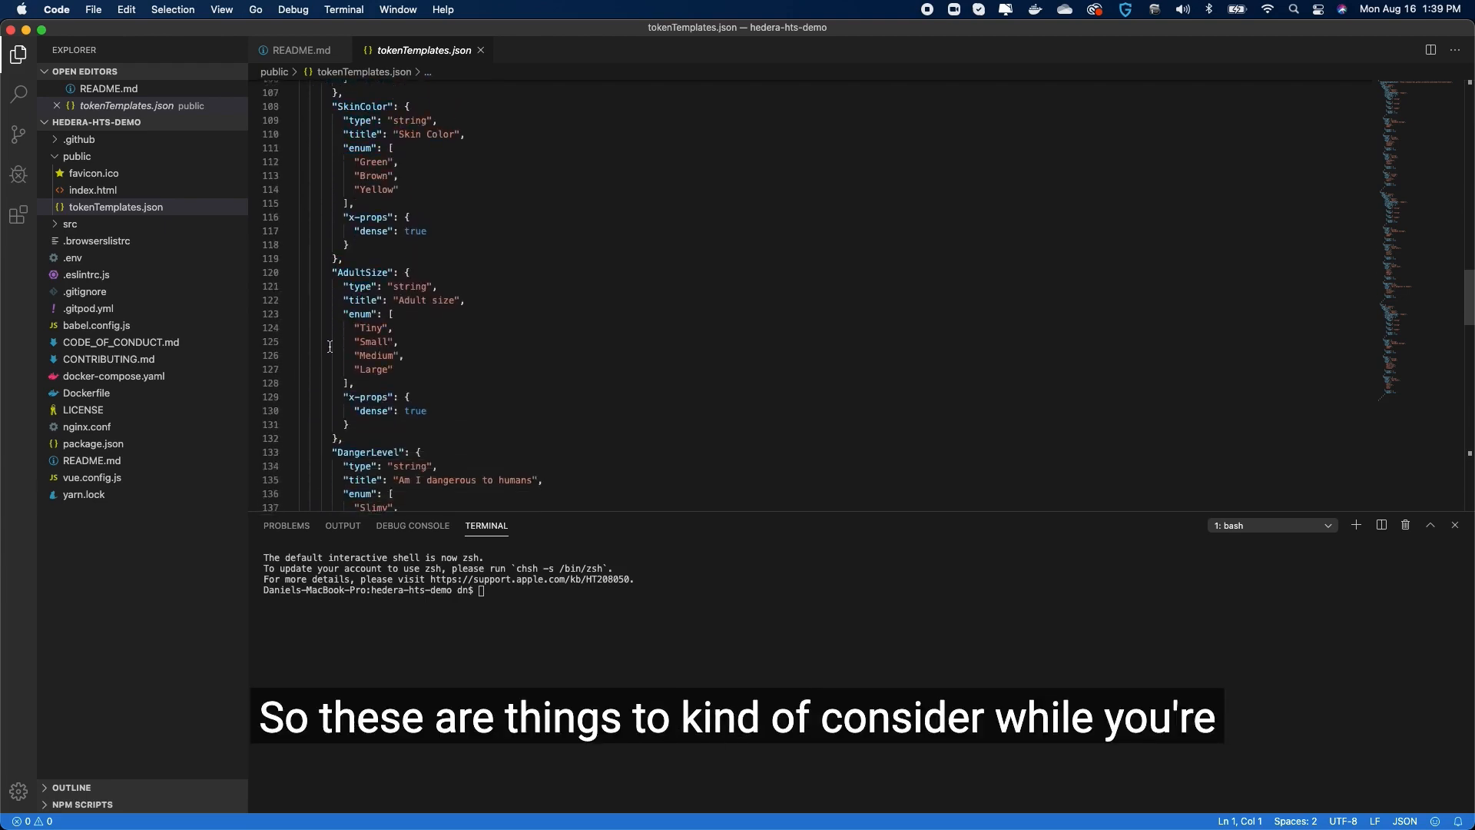
scroll(down, 3)
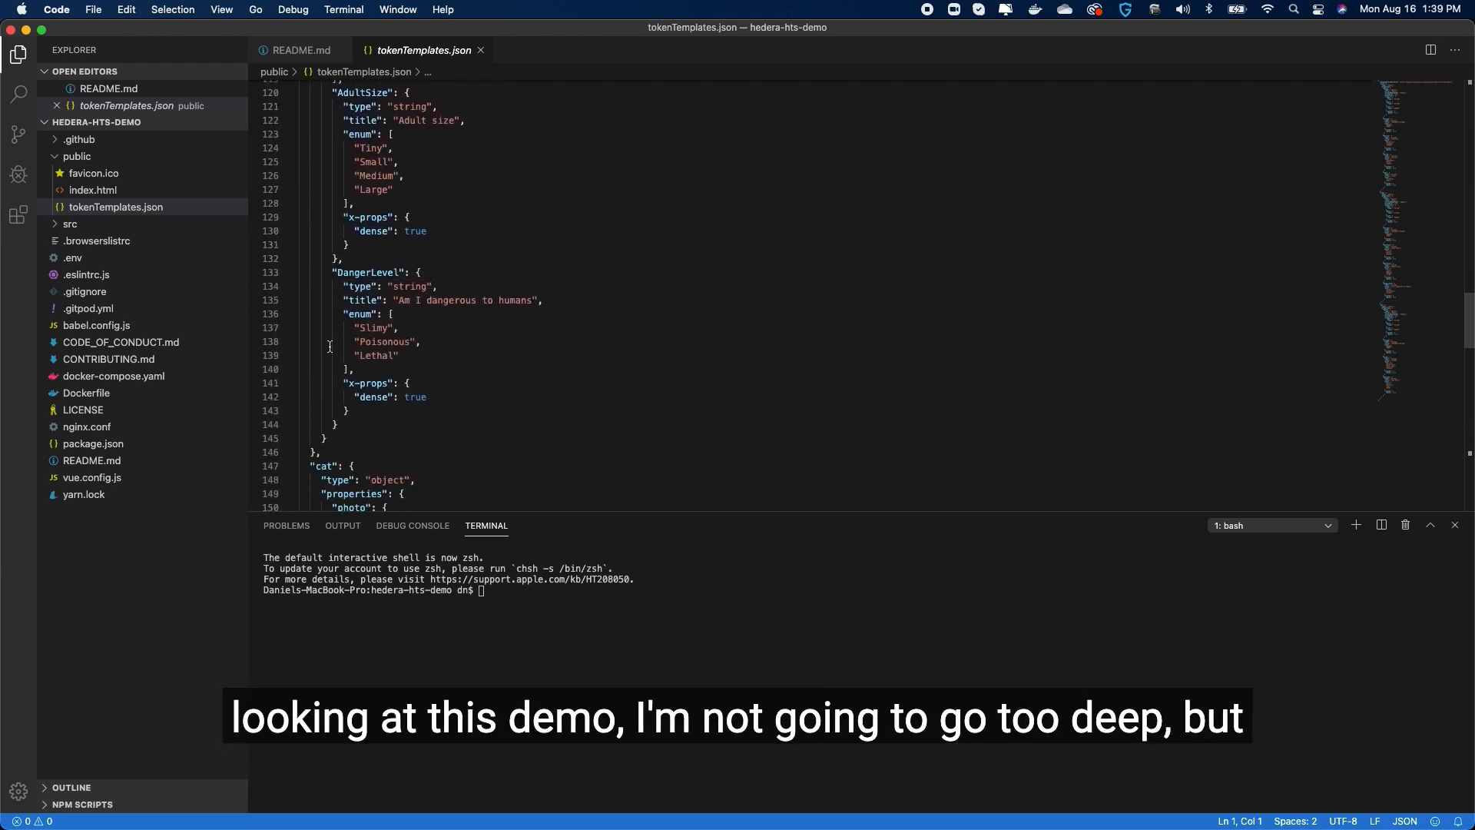
scroll(down, 3)
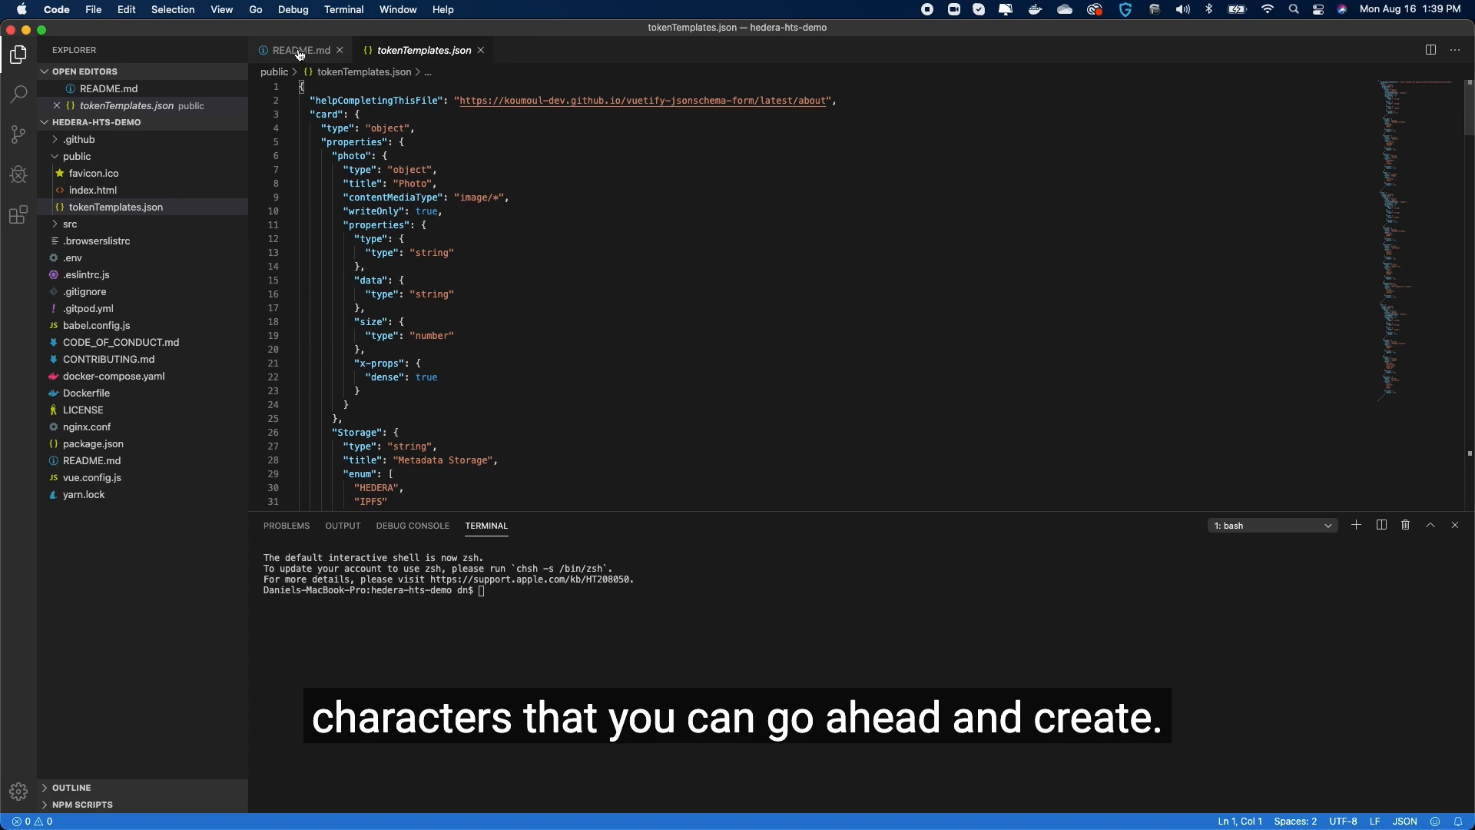
- Return to README.md and scroll down to the quick-run docker-compose instructions
click(297, 50)
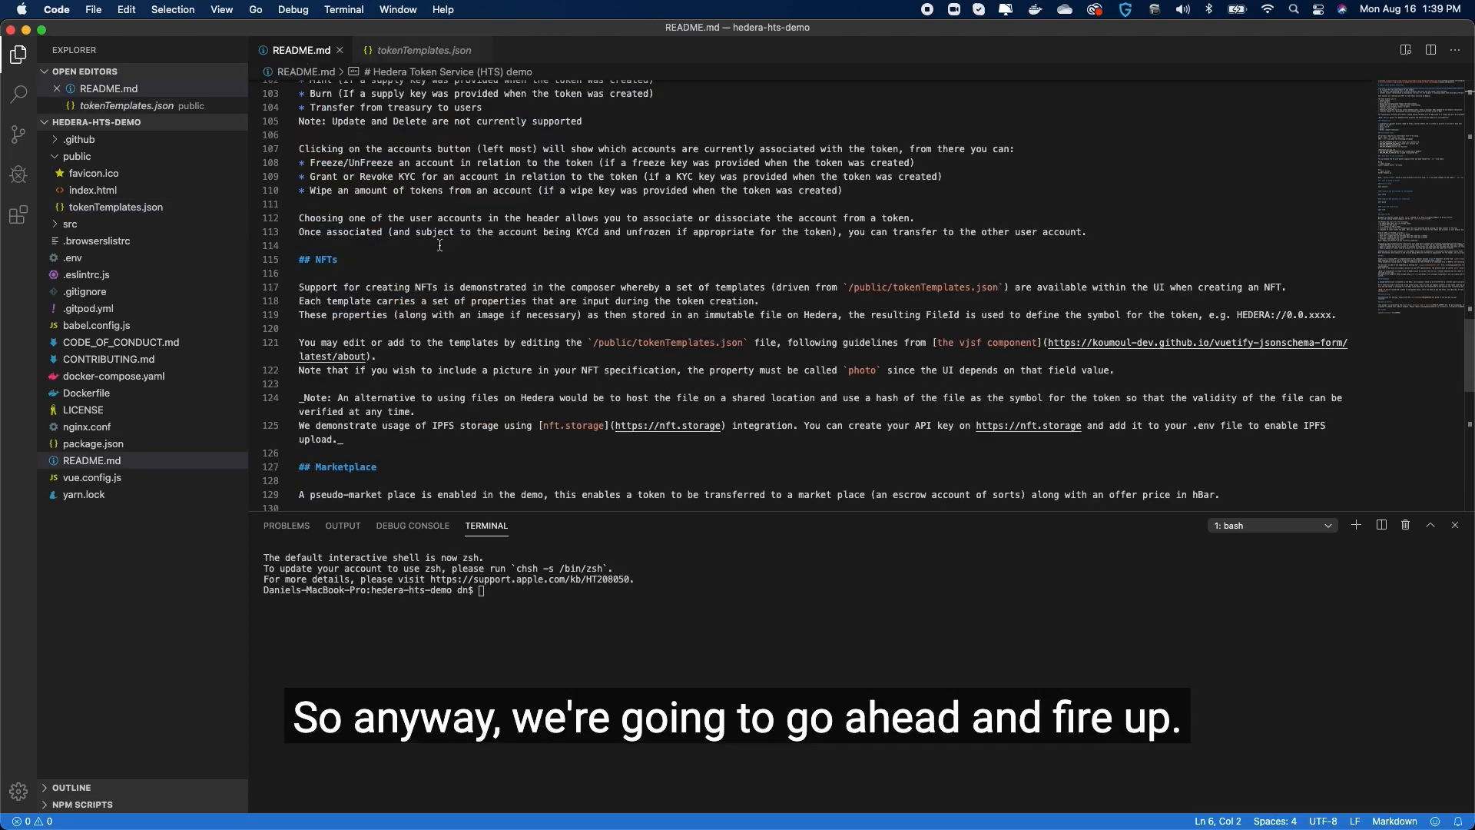
scroll(down, 3)
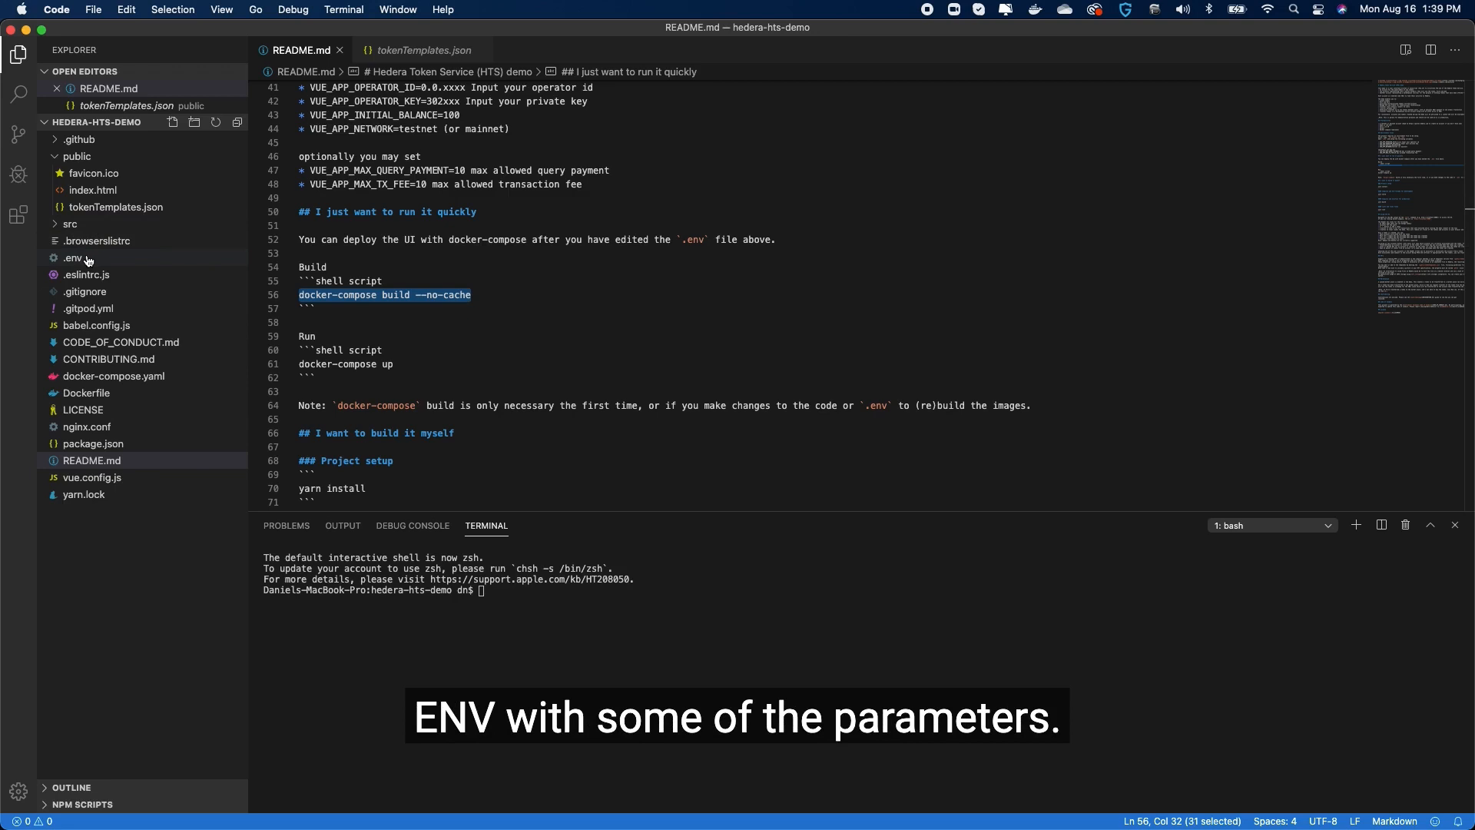
mouse_move(72, 259)
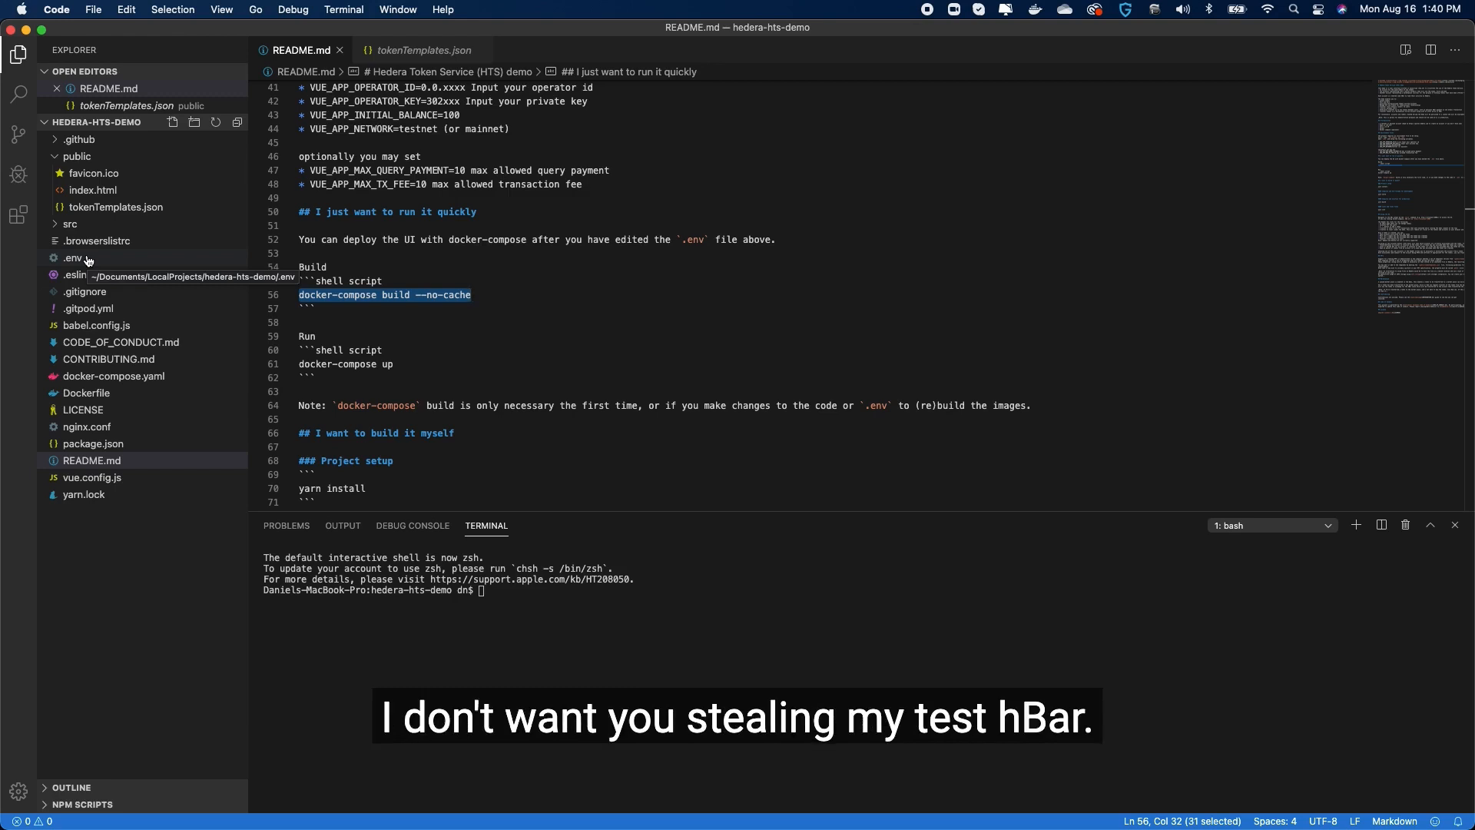
mouse_move(401, 315)
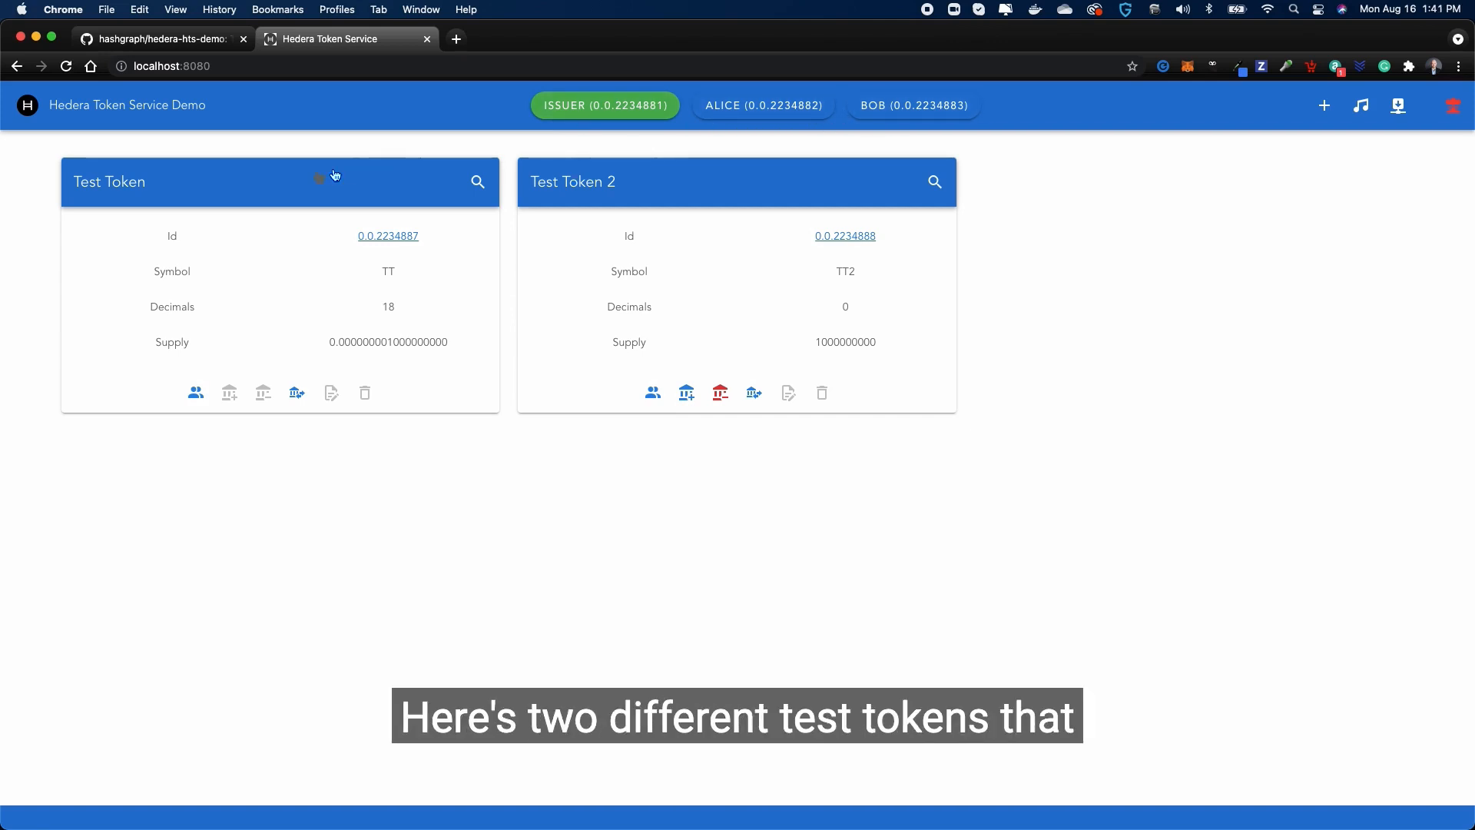
mouse_move(696, 288)
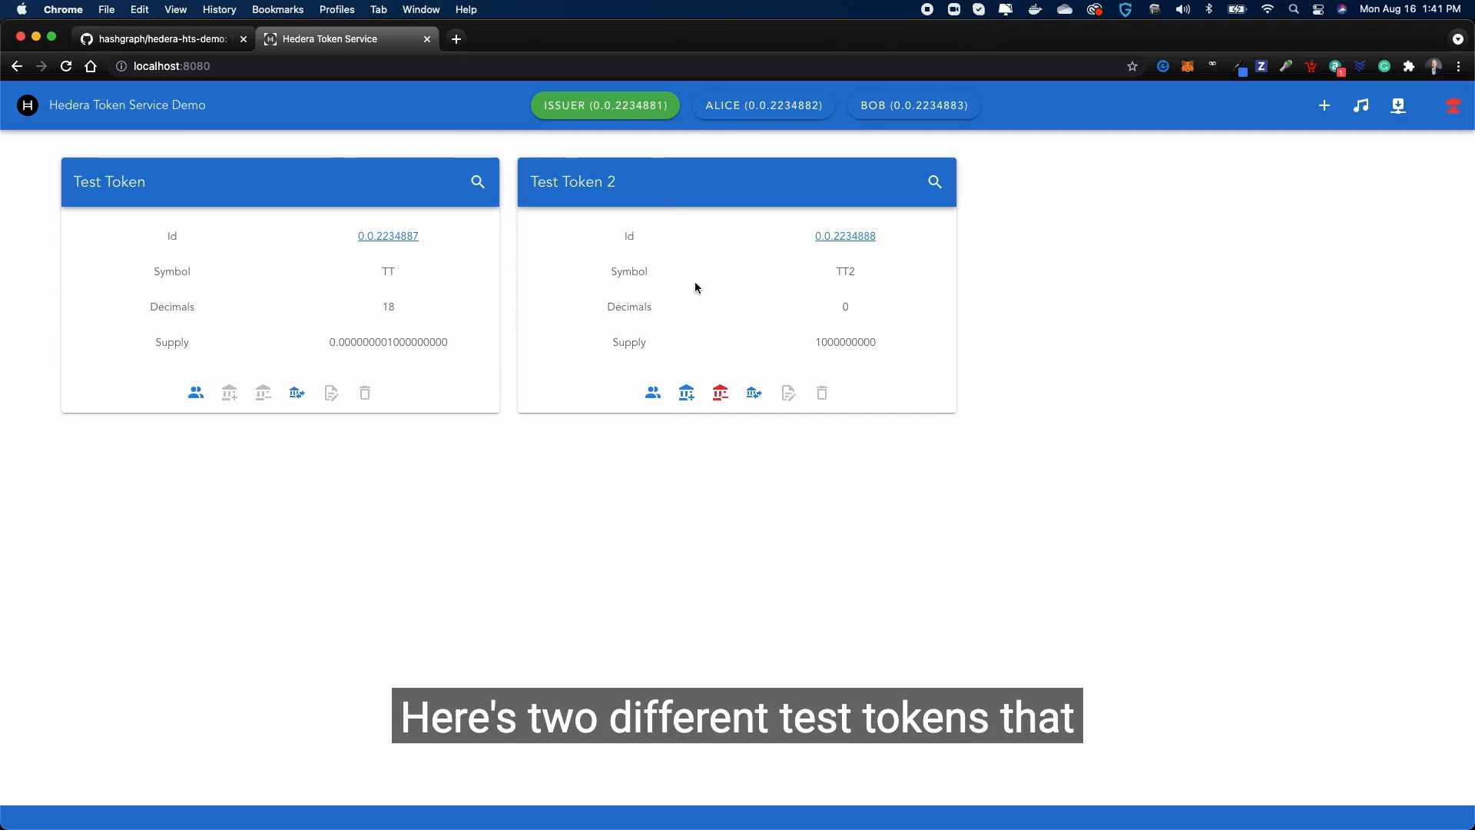
mouse_move(322, 304)
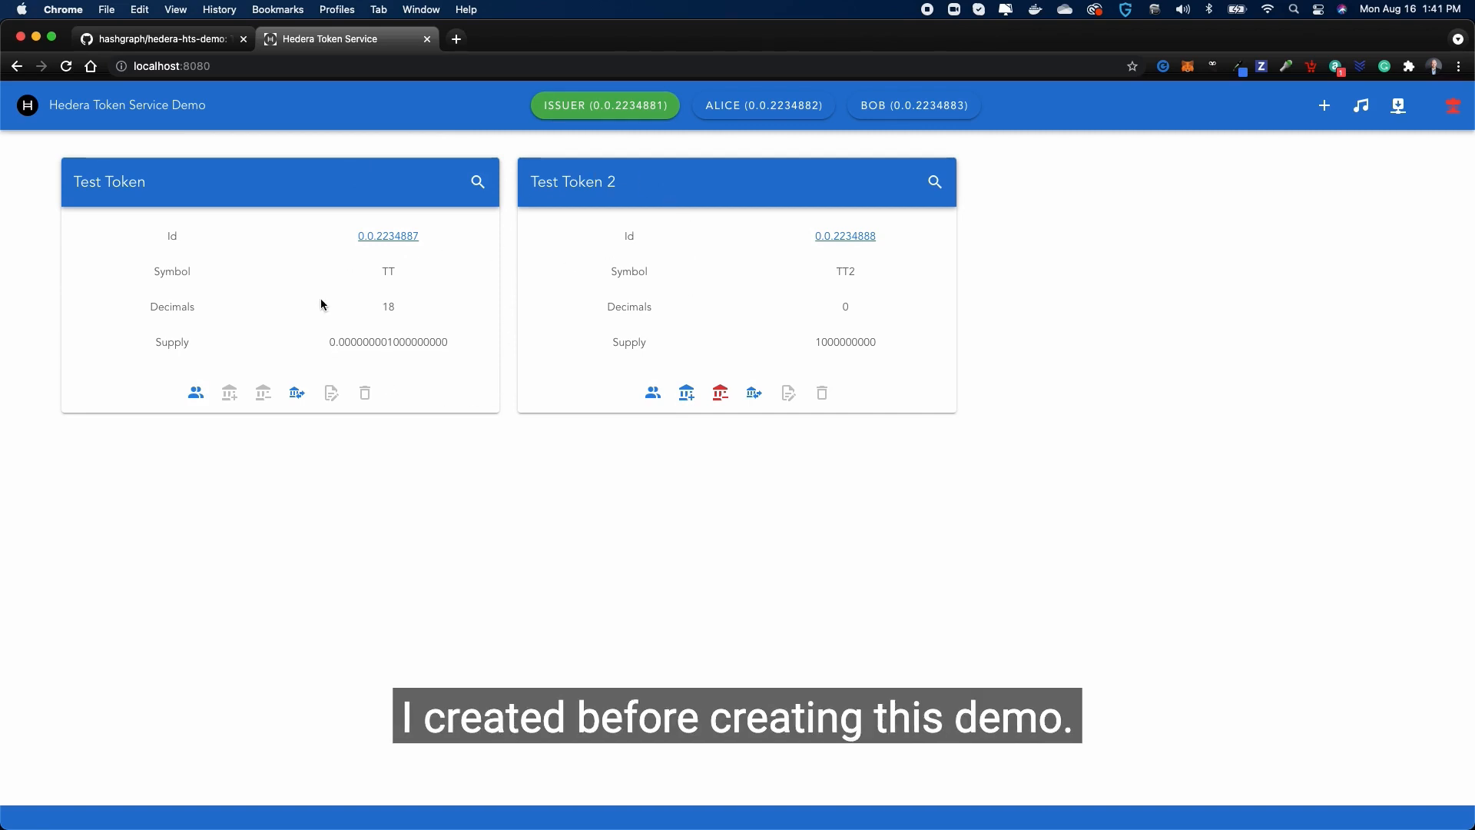
mouse_move(1139, 164)
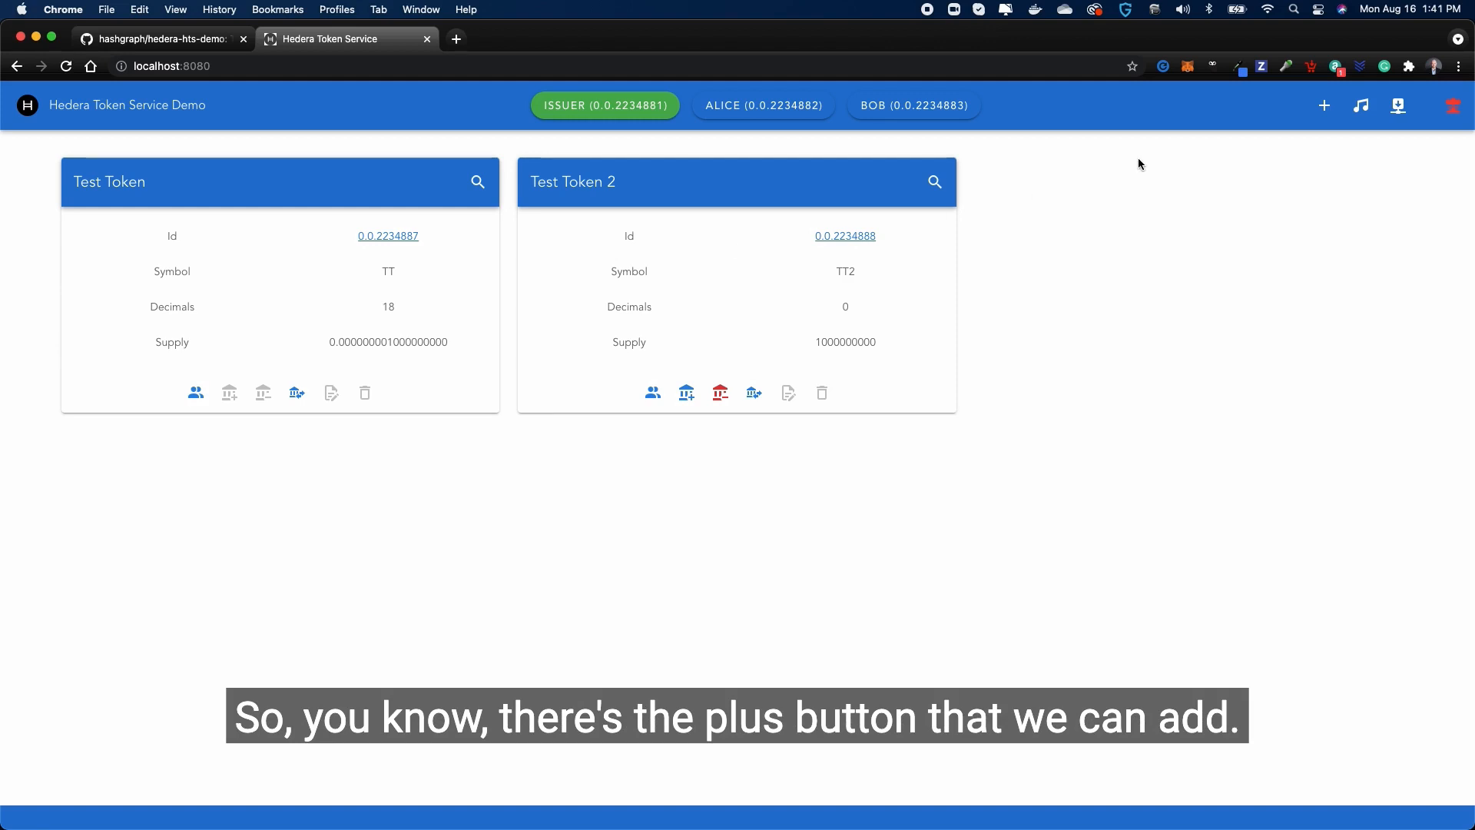
- Open and cancel the token wizard, close the transactions list, and trigger the nuke reset
click(1322, 105)
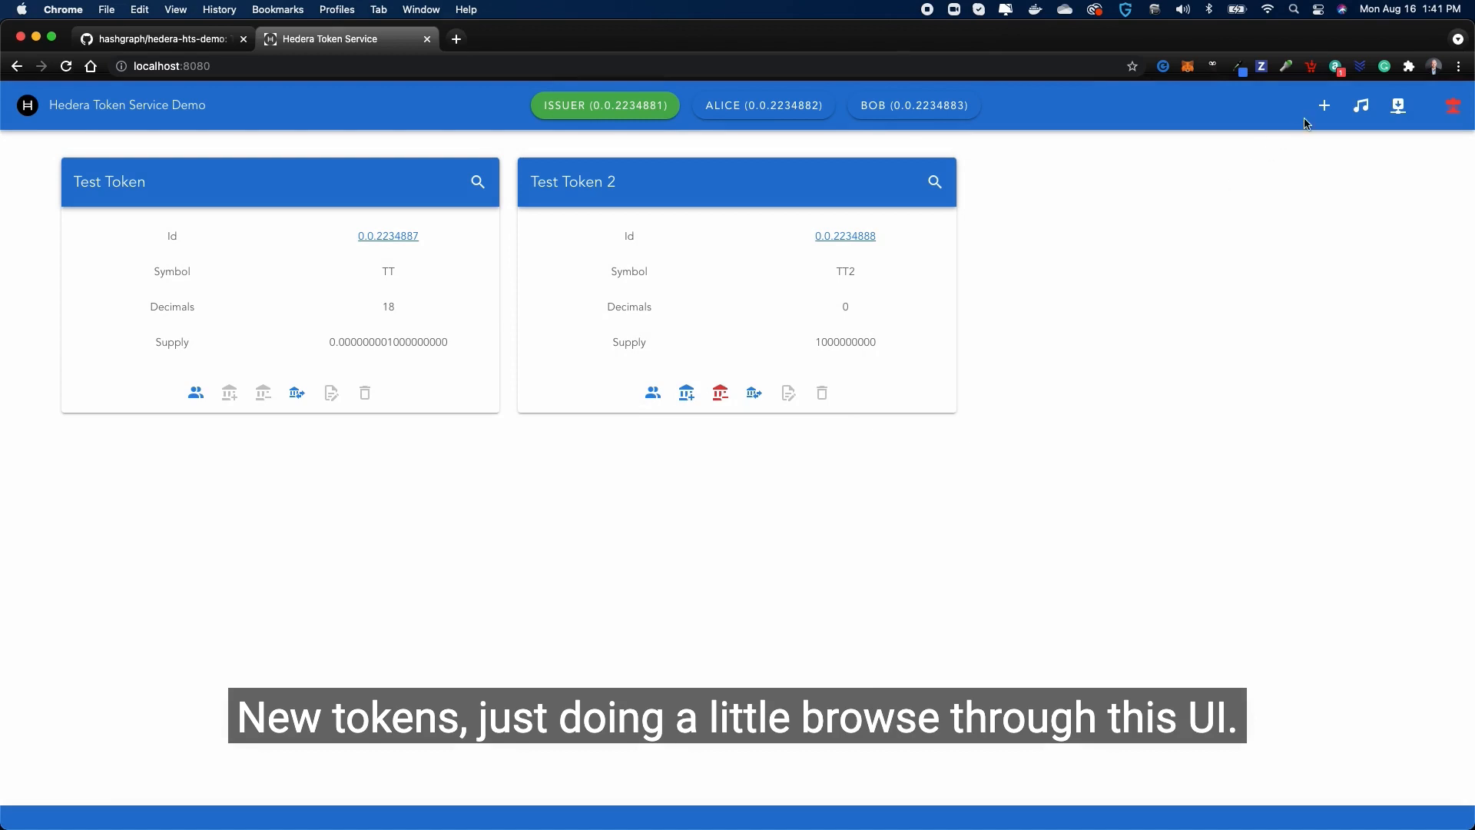
click(1324, 105)
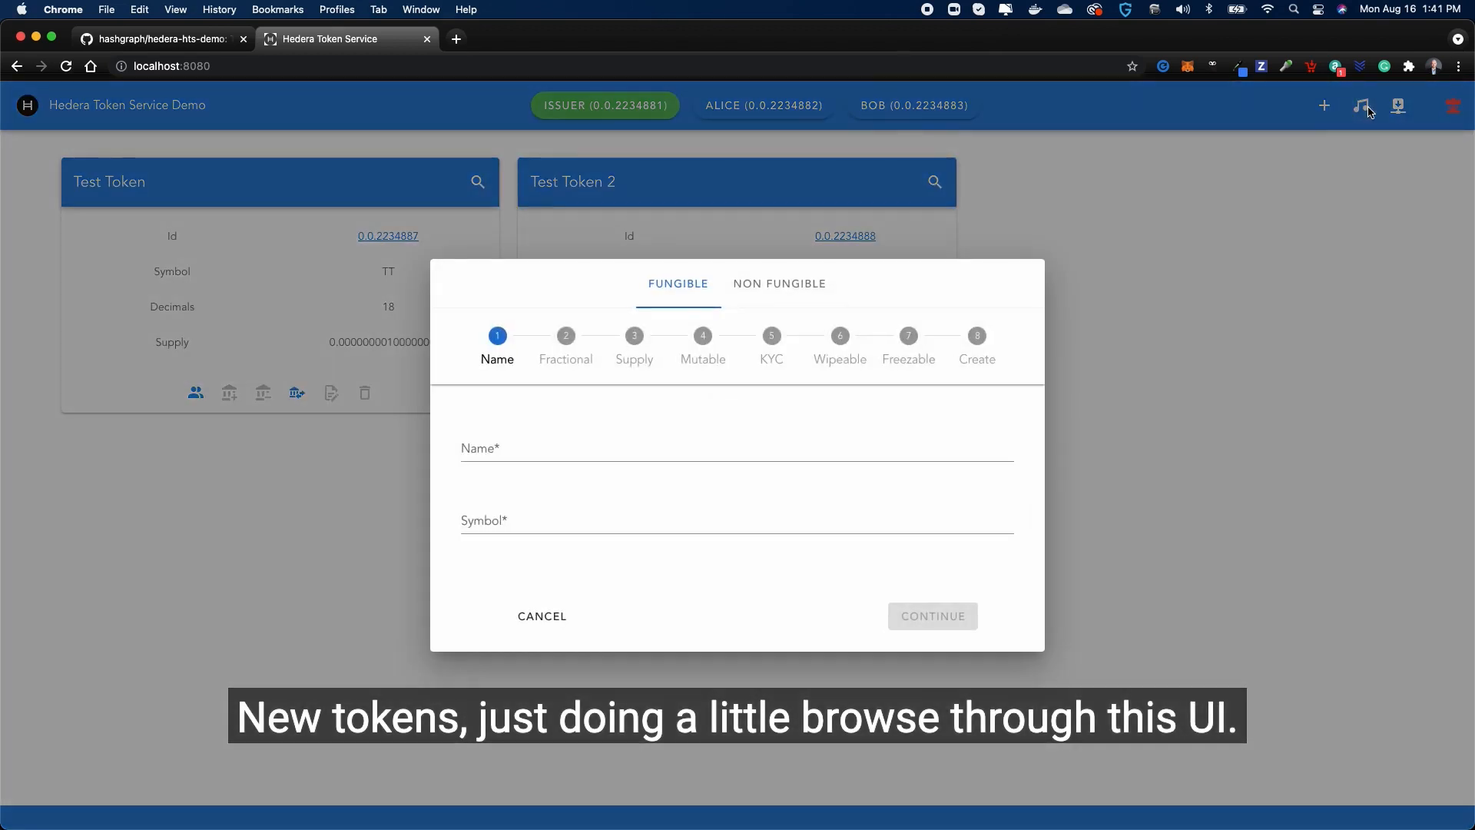
mouse_move(865, 307)
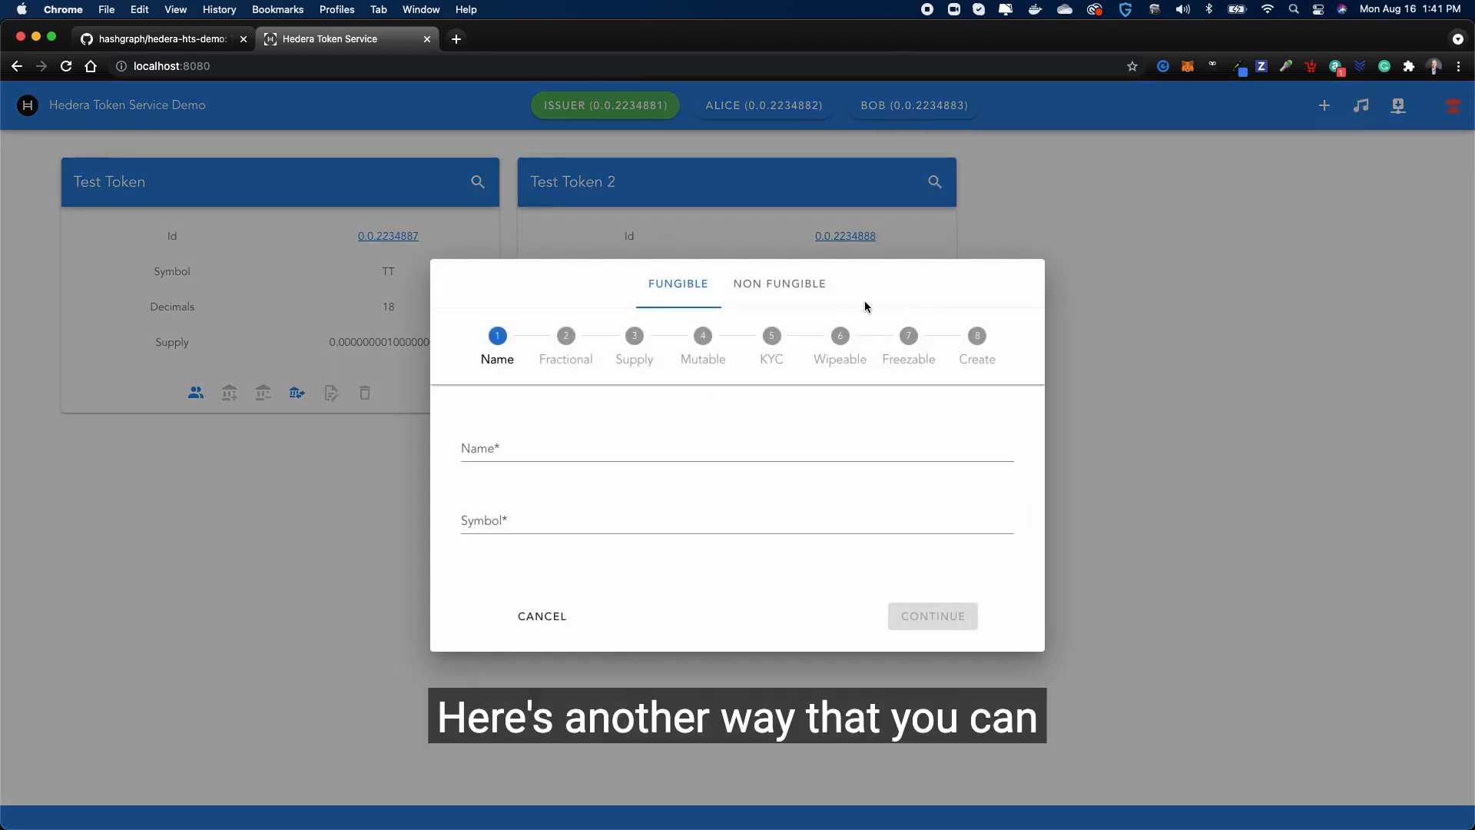
click(779, 284)
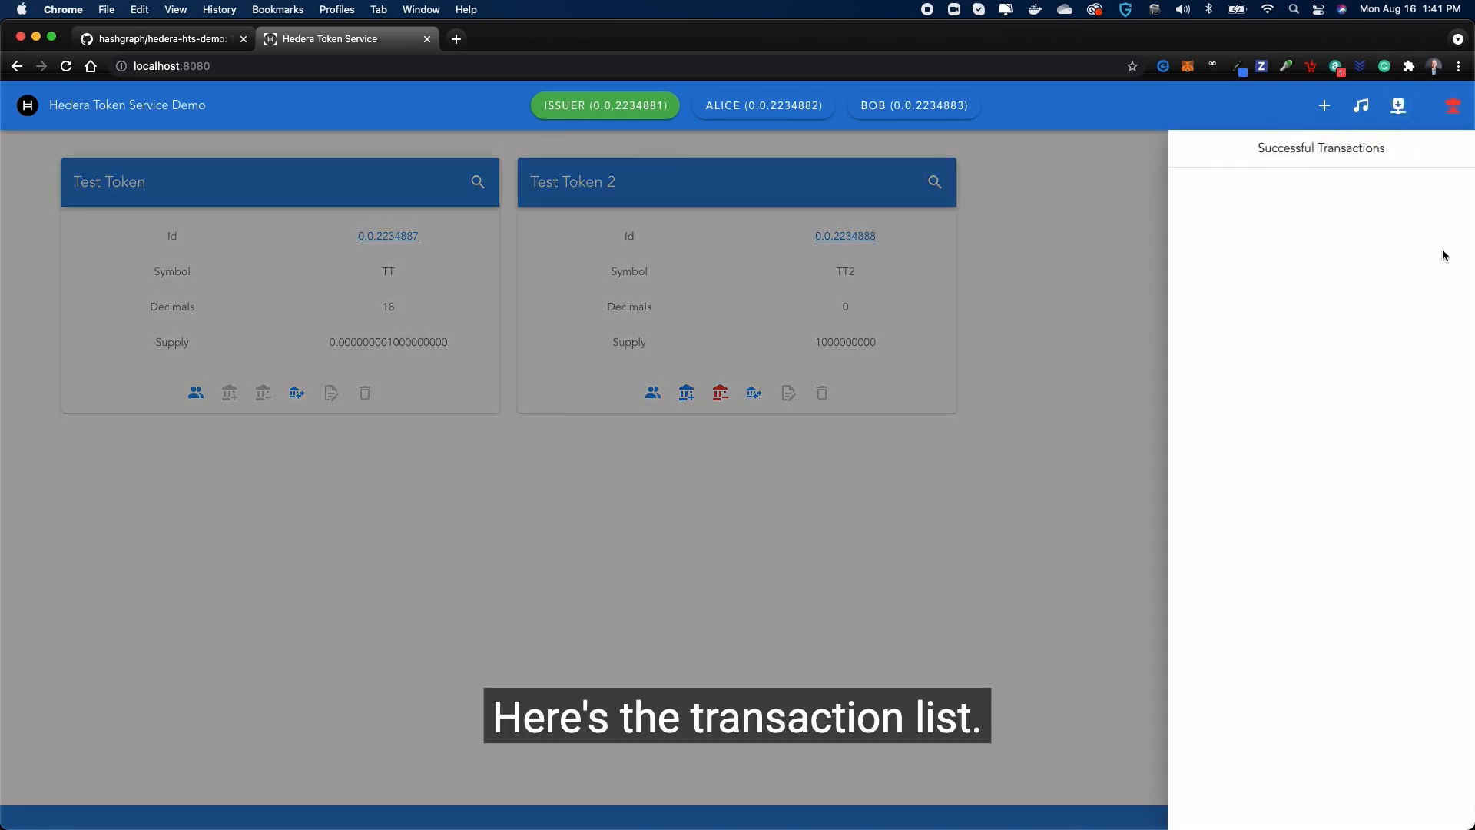
click(1451, 106)
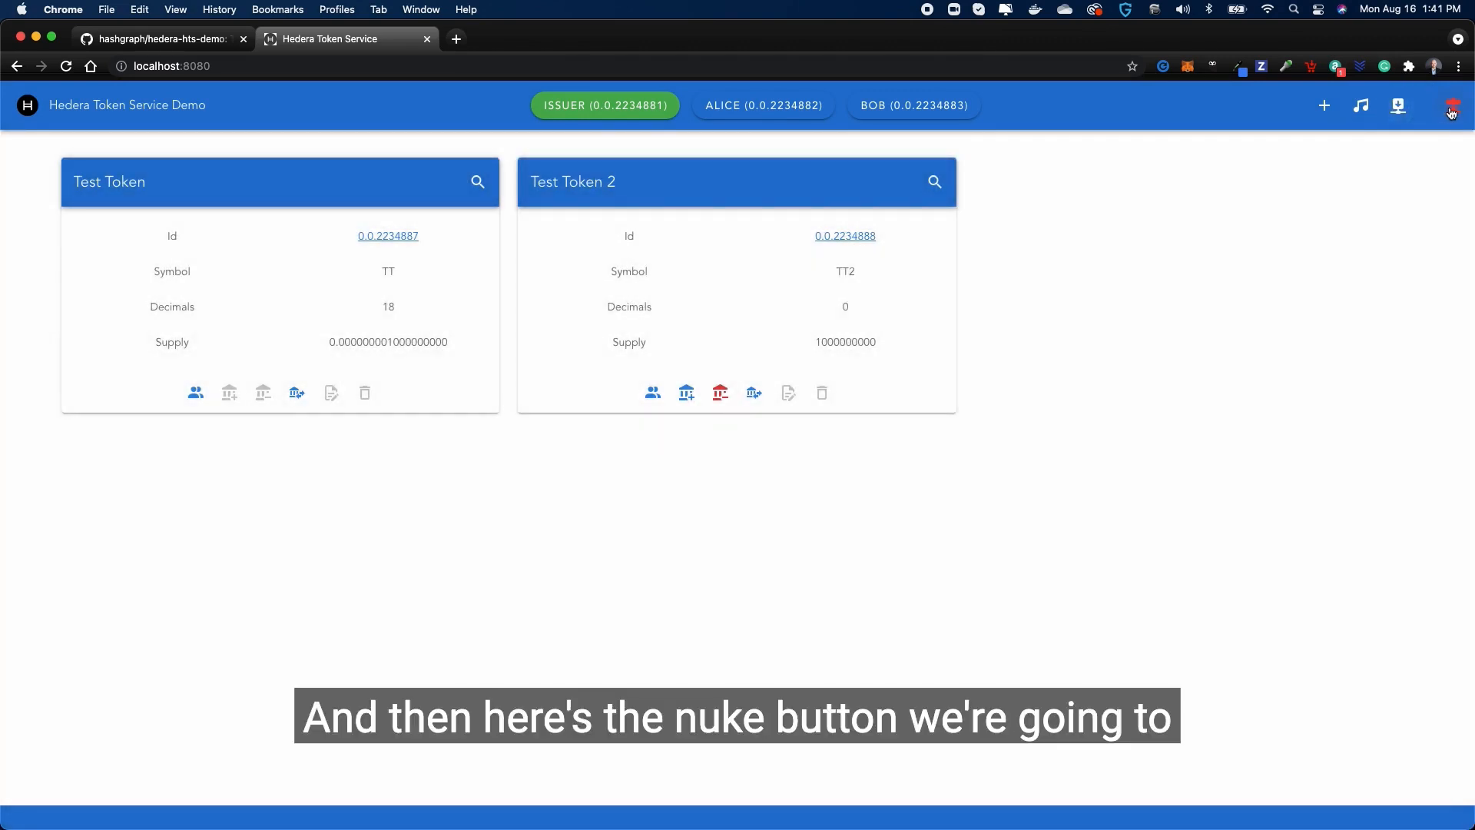
click(1451, 105)
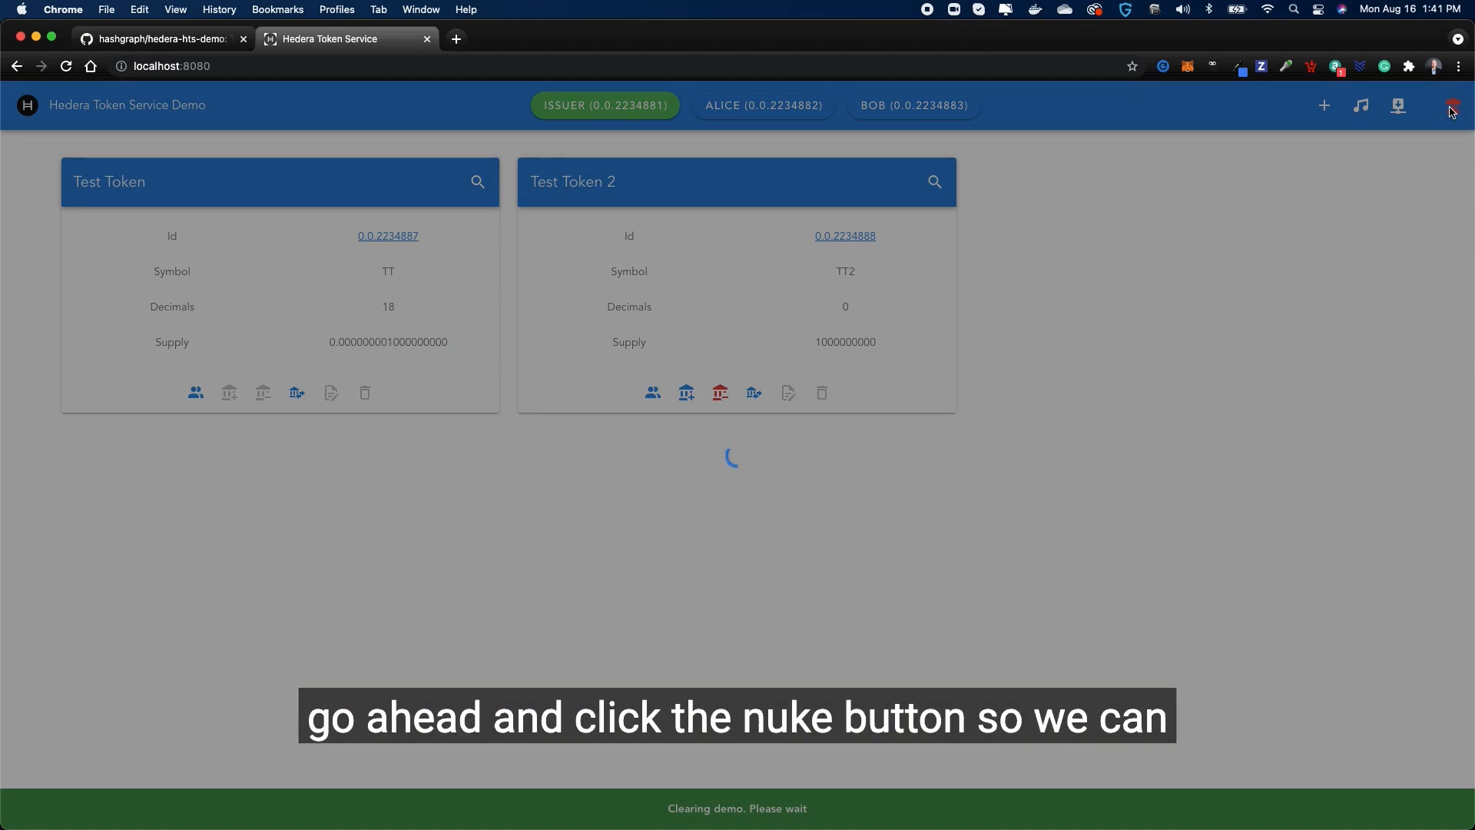
- Let the nuke reset clear all tokens and create fresh Issuer, Alice and Bob accounts
click(1450, 104)
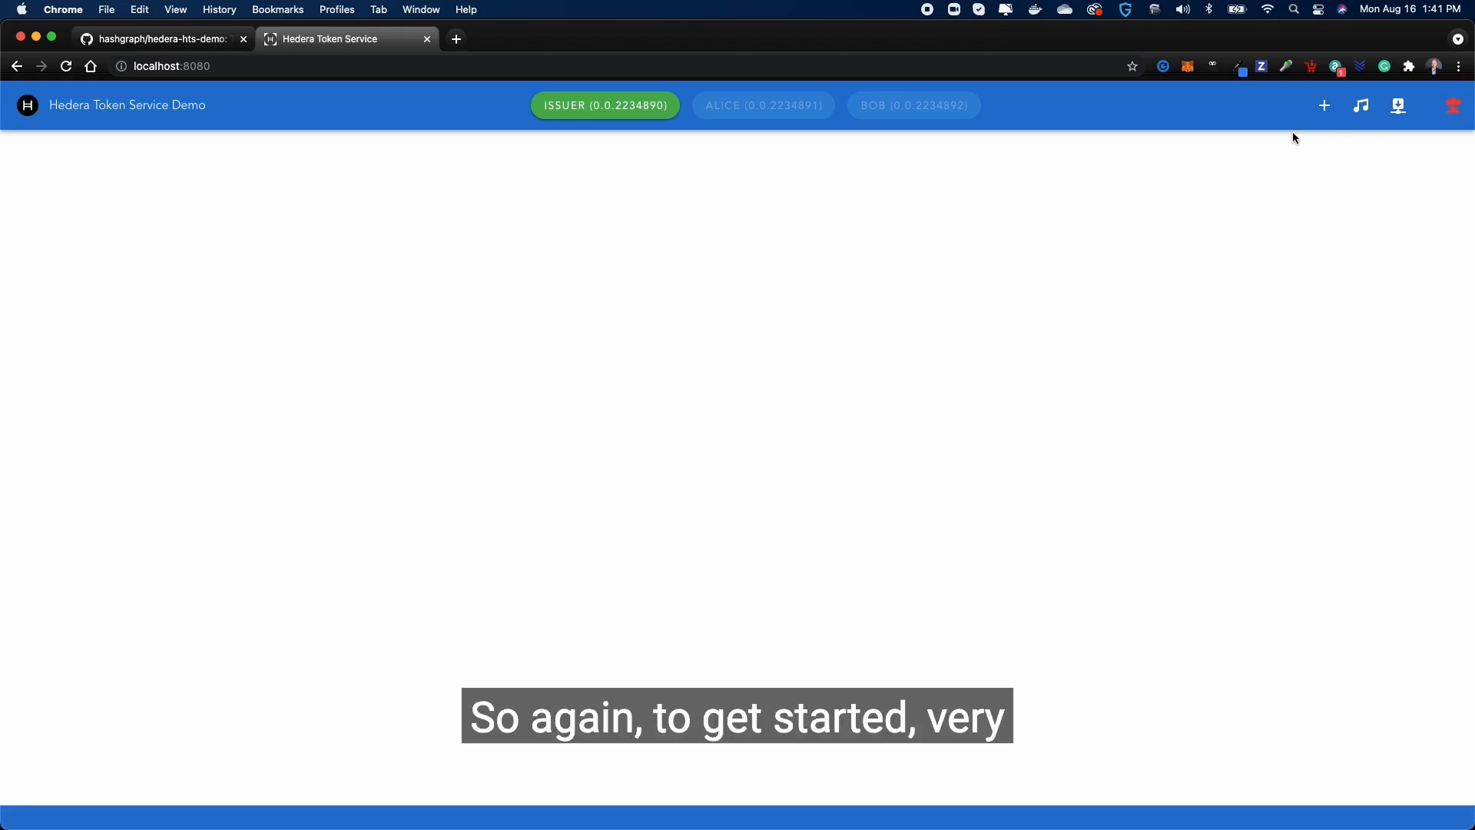
- Create token 'Test Token 1', symbol TT1, 0 decimals, initial supply 10000000
click(1324, 105)
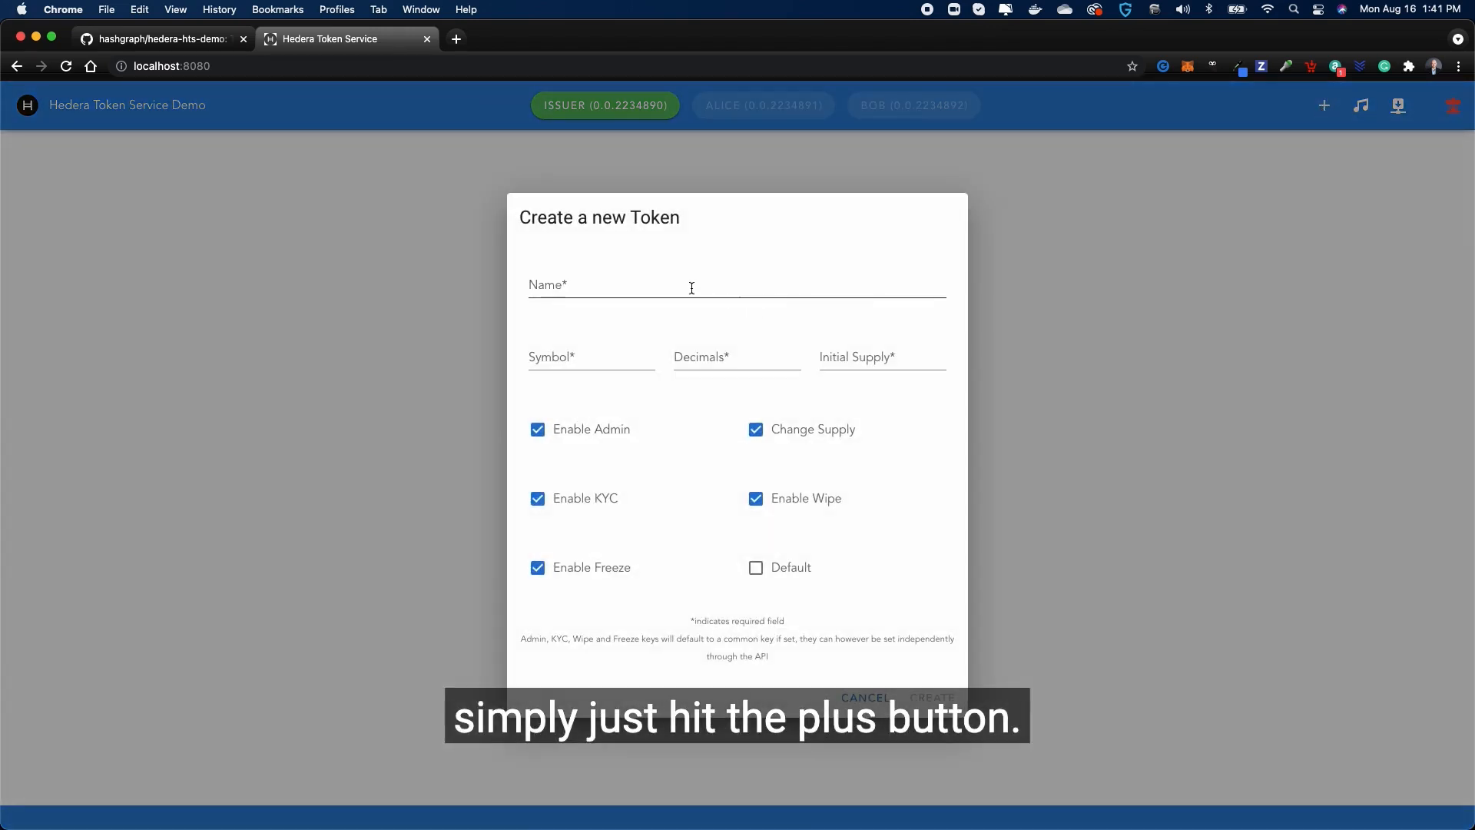
text(Test Token 1)
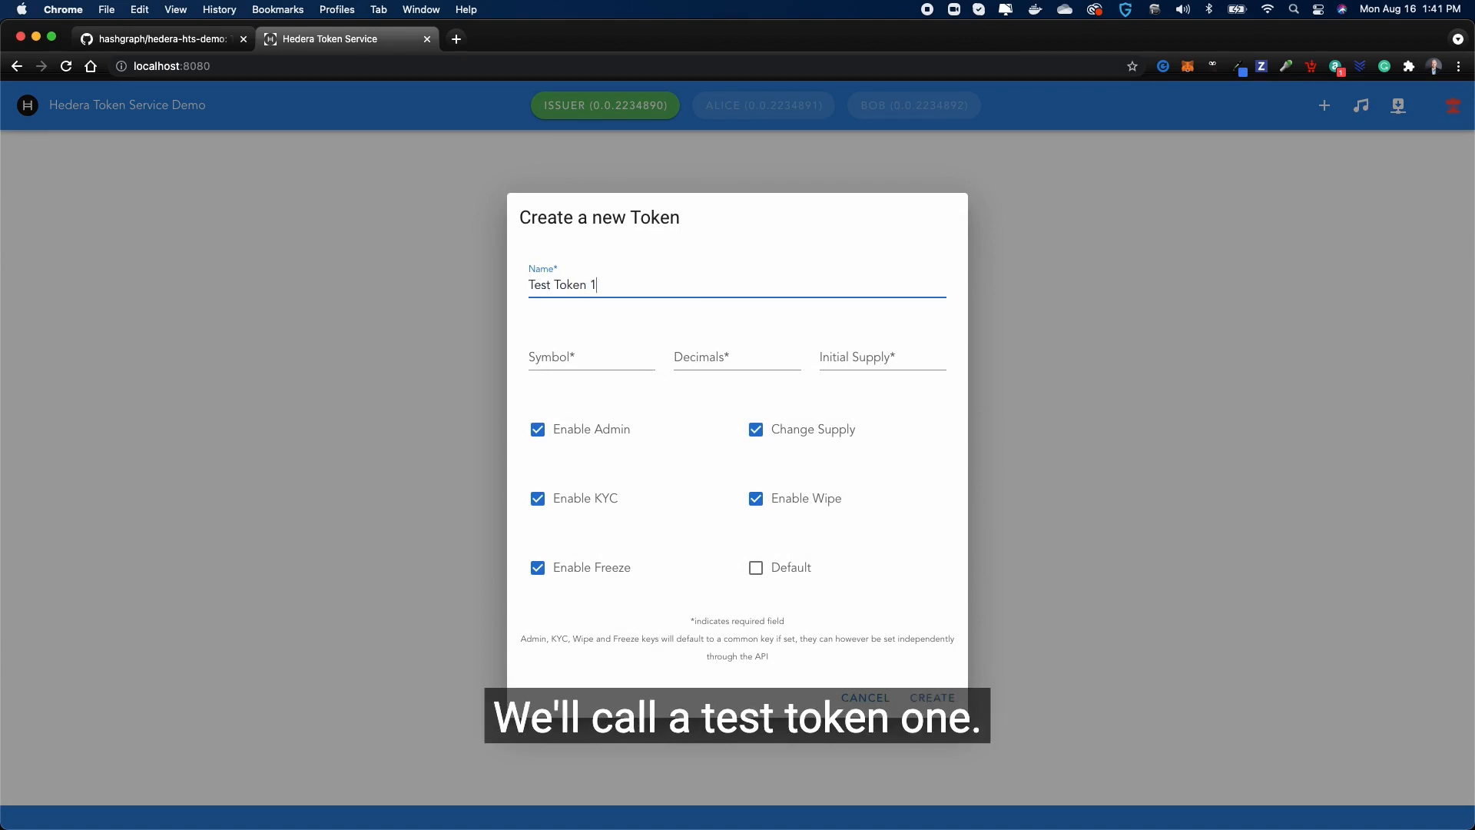
text(TT1)
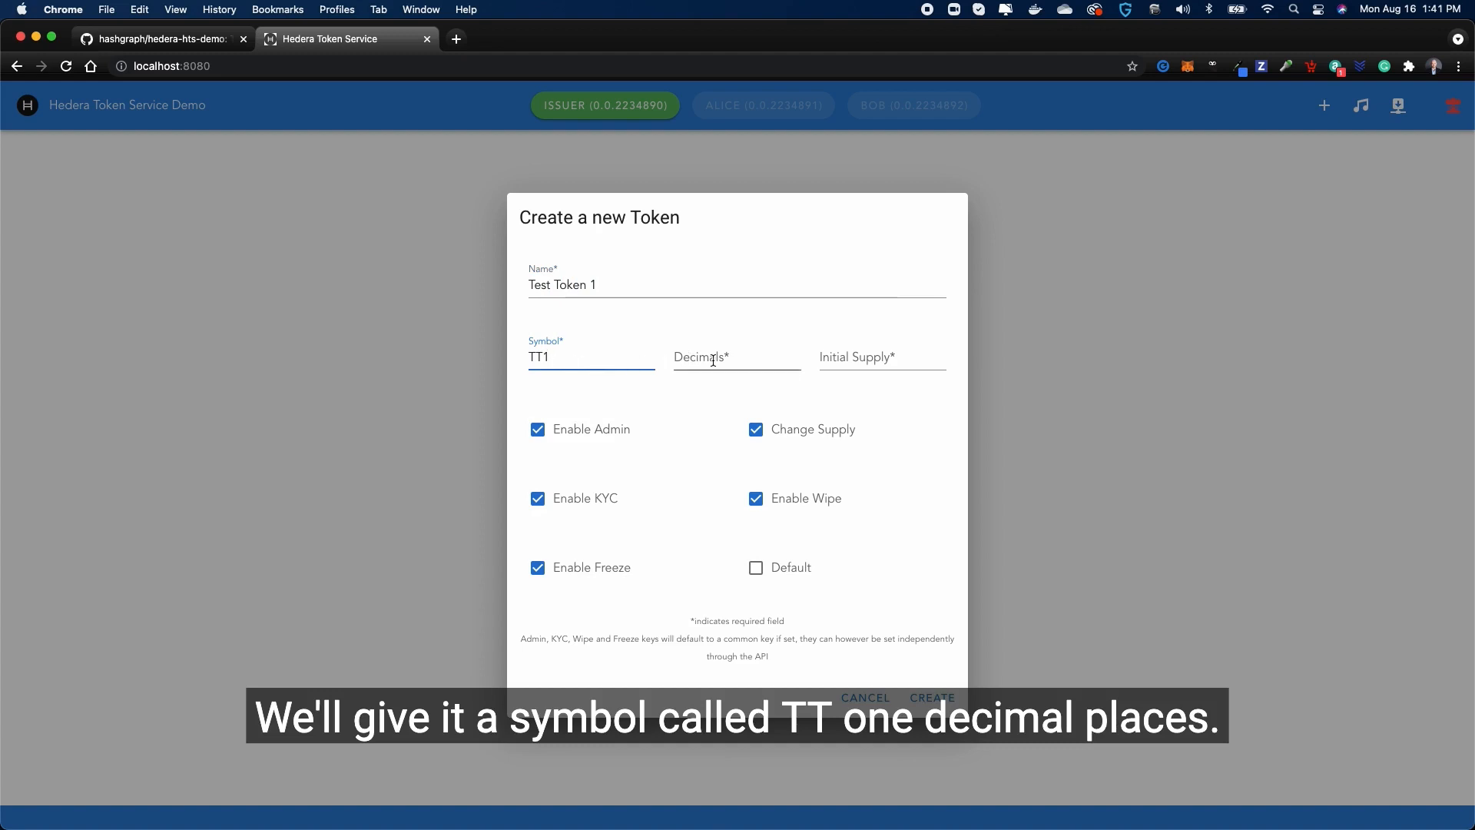
click(737, 357)
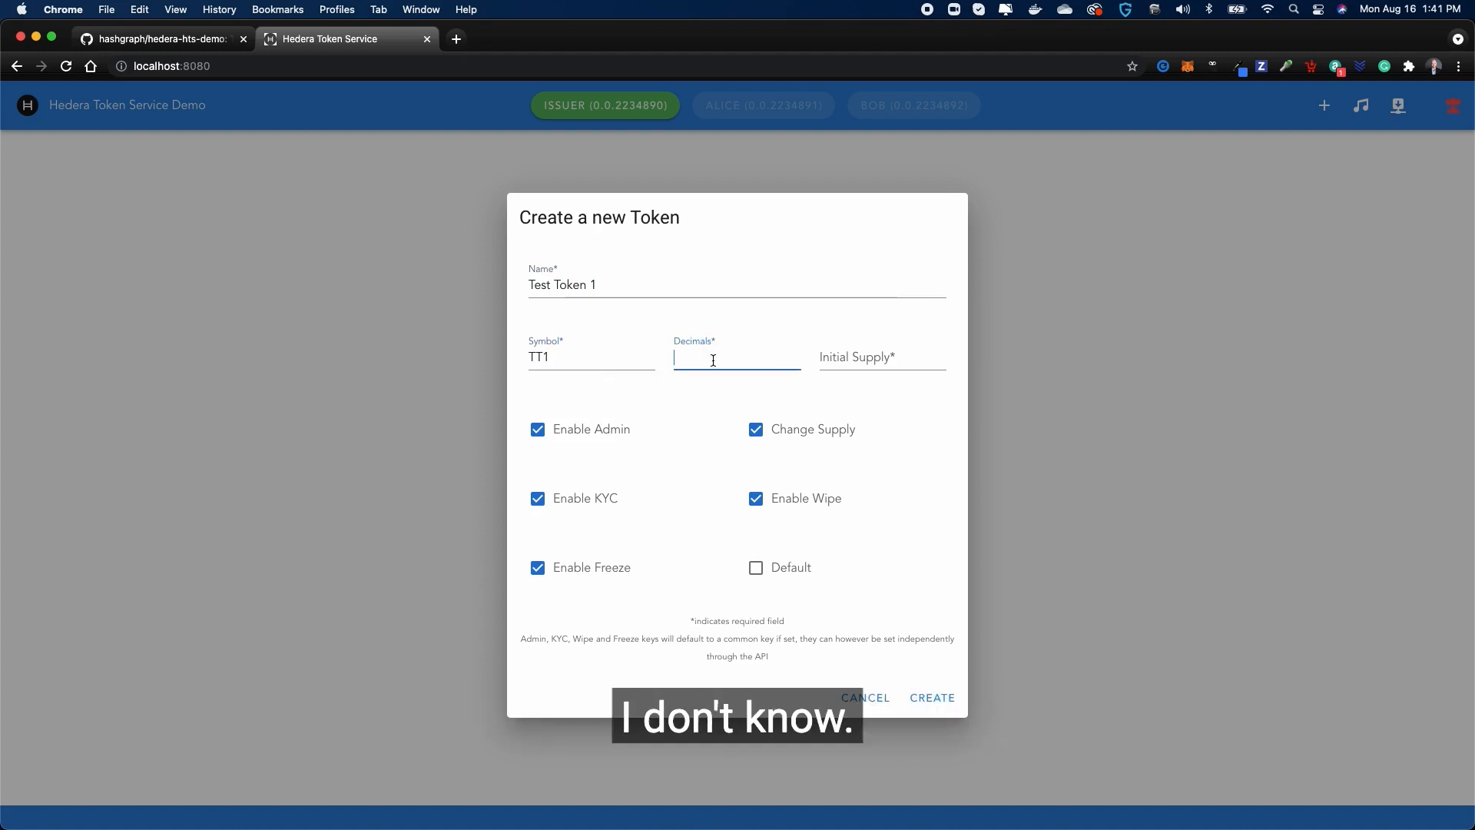
text(0)
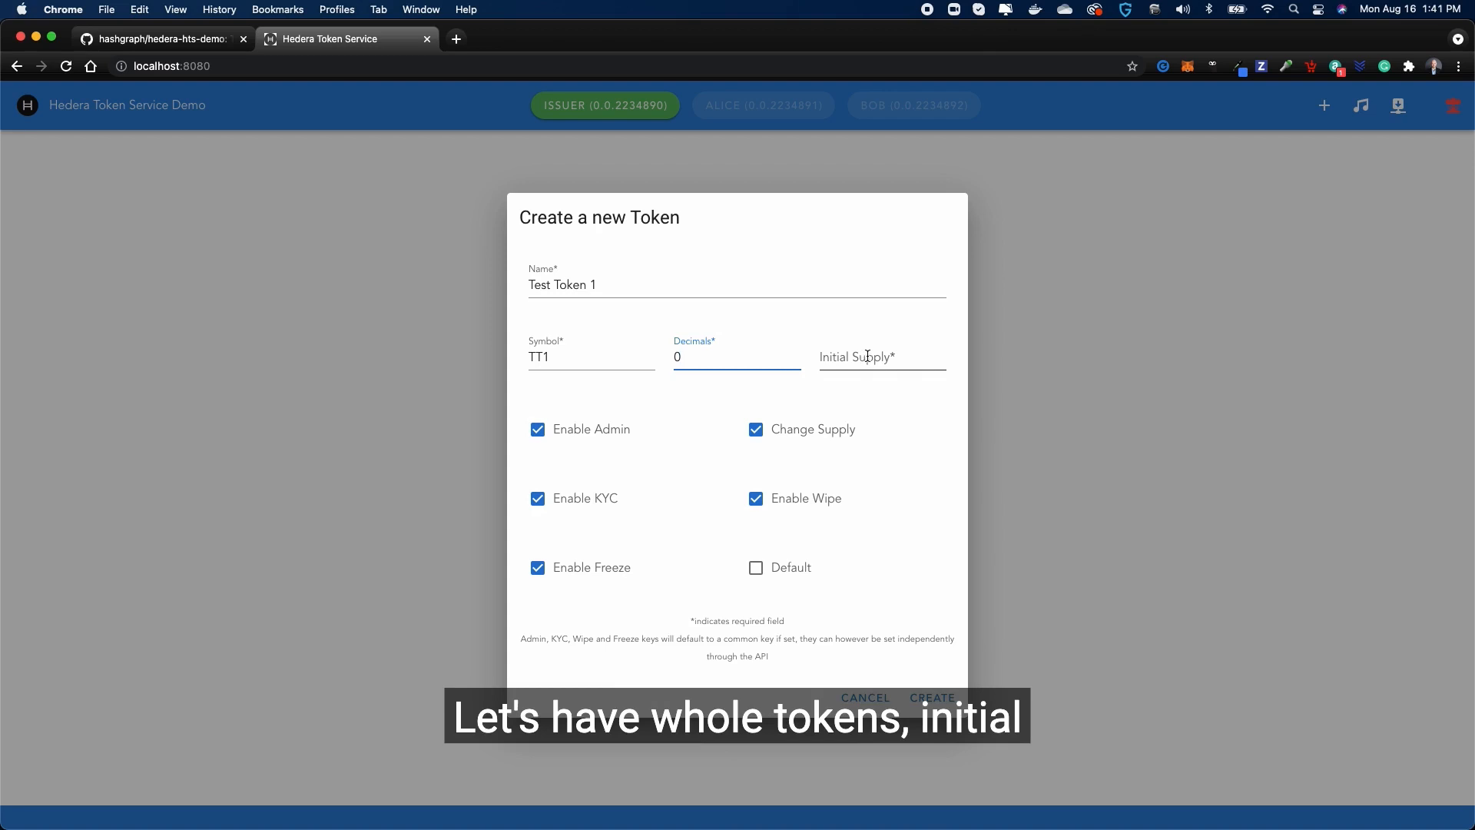
text(10000000)
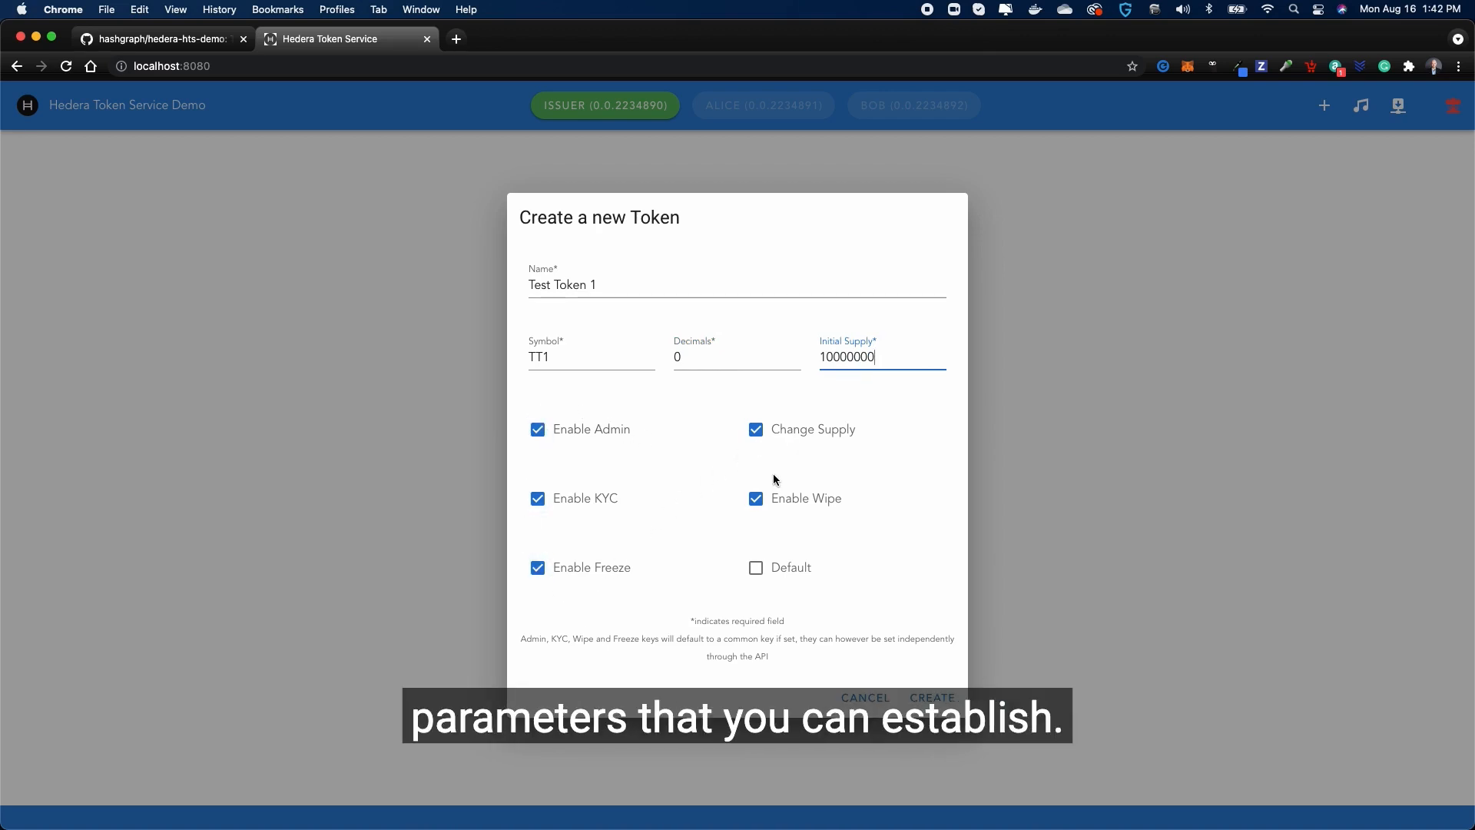
mouse_move(779, 502)
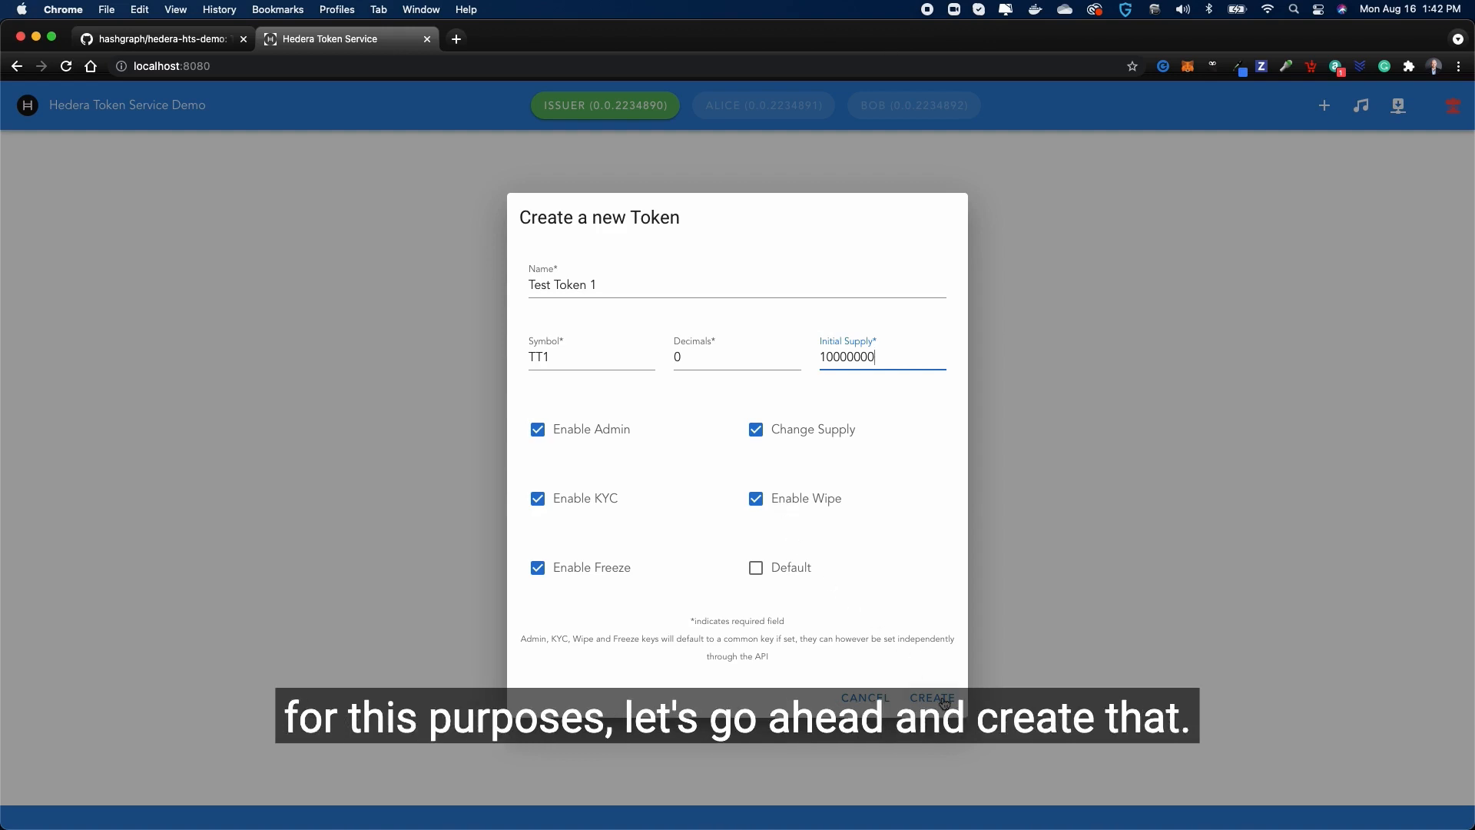
click(931, 698)
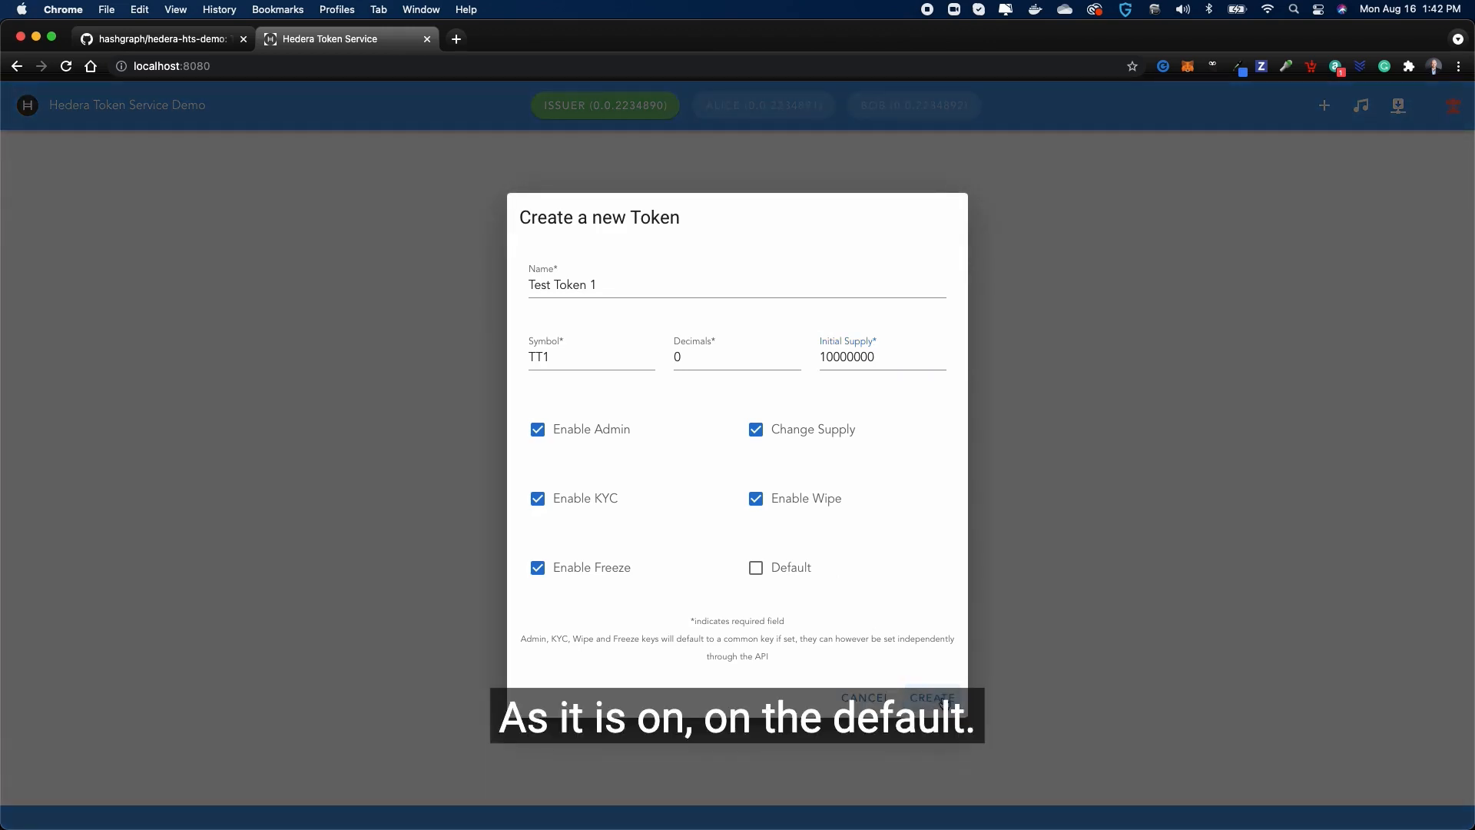
click(930, 697)
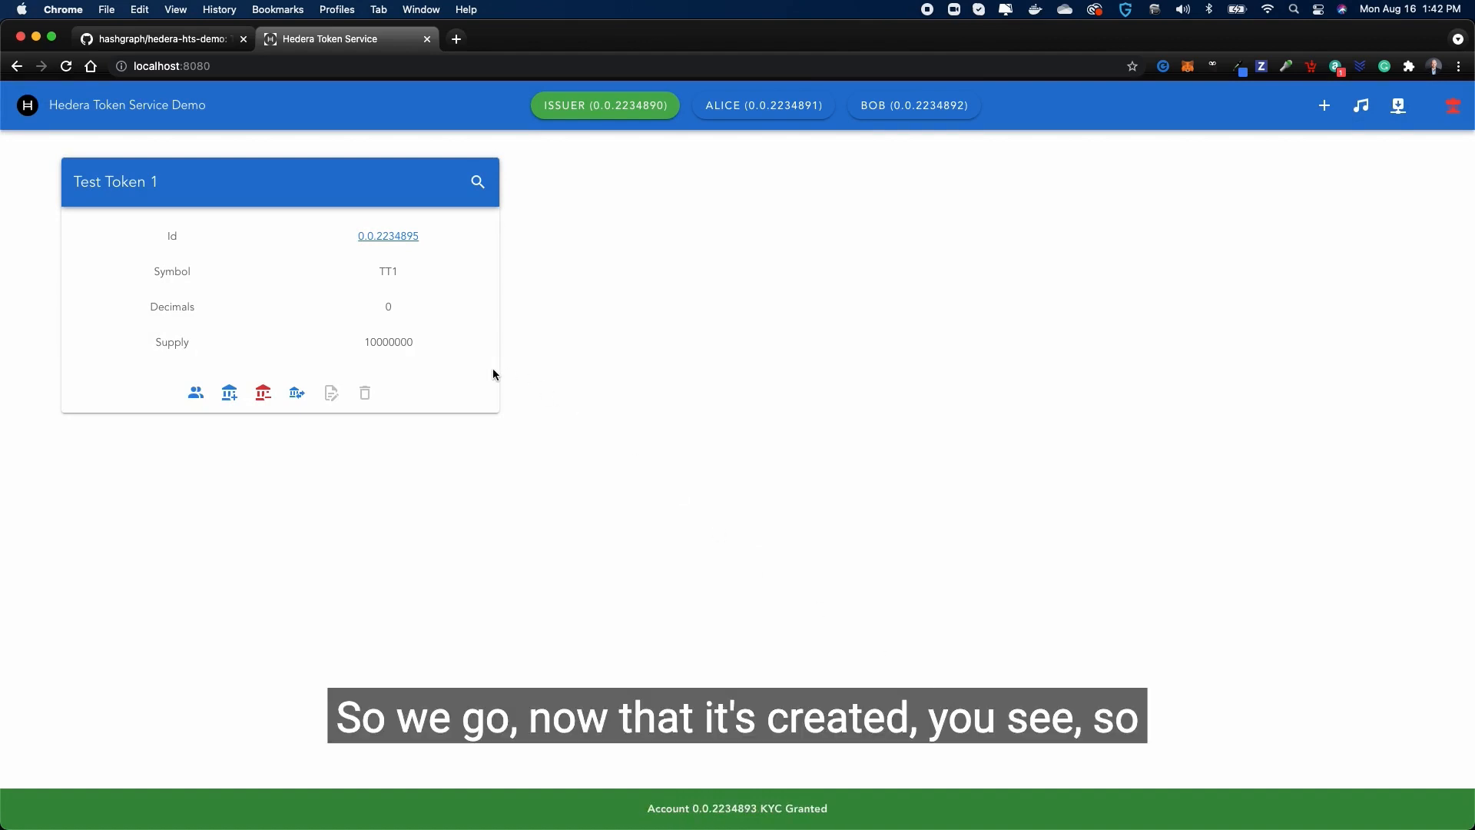
click(763, 104)
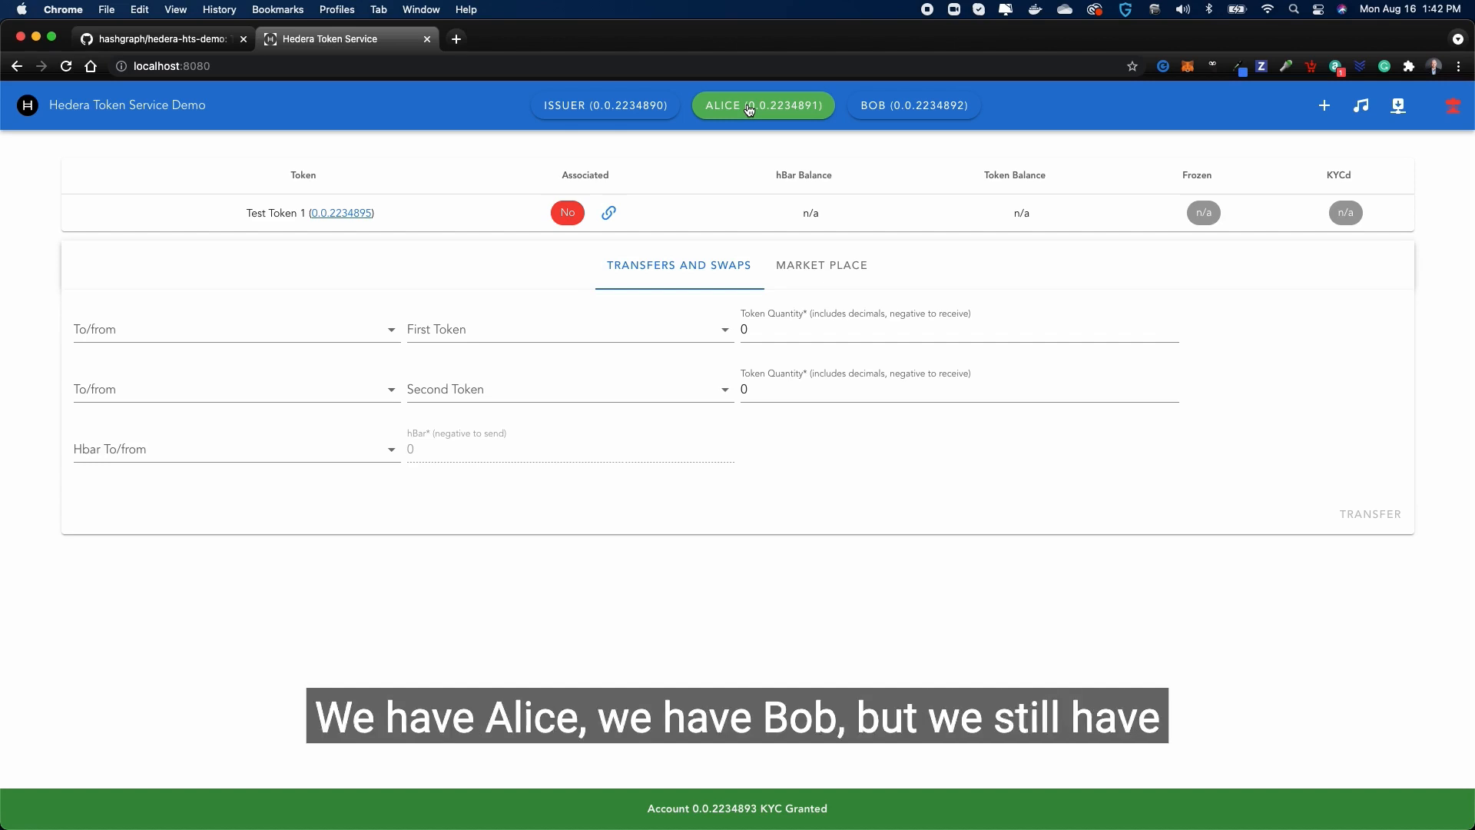
click(913, 104)
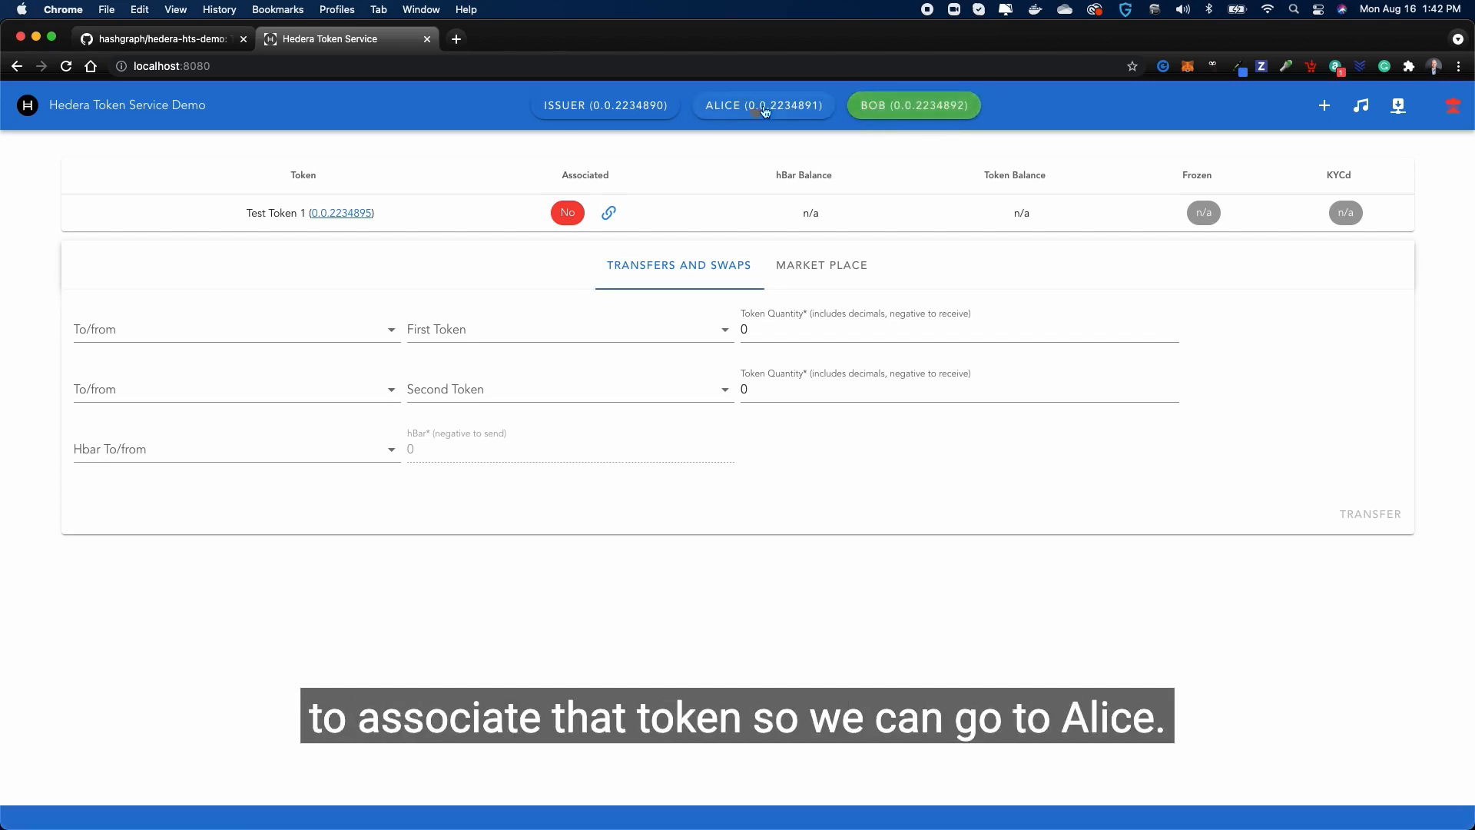
click(763, 105)
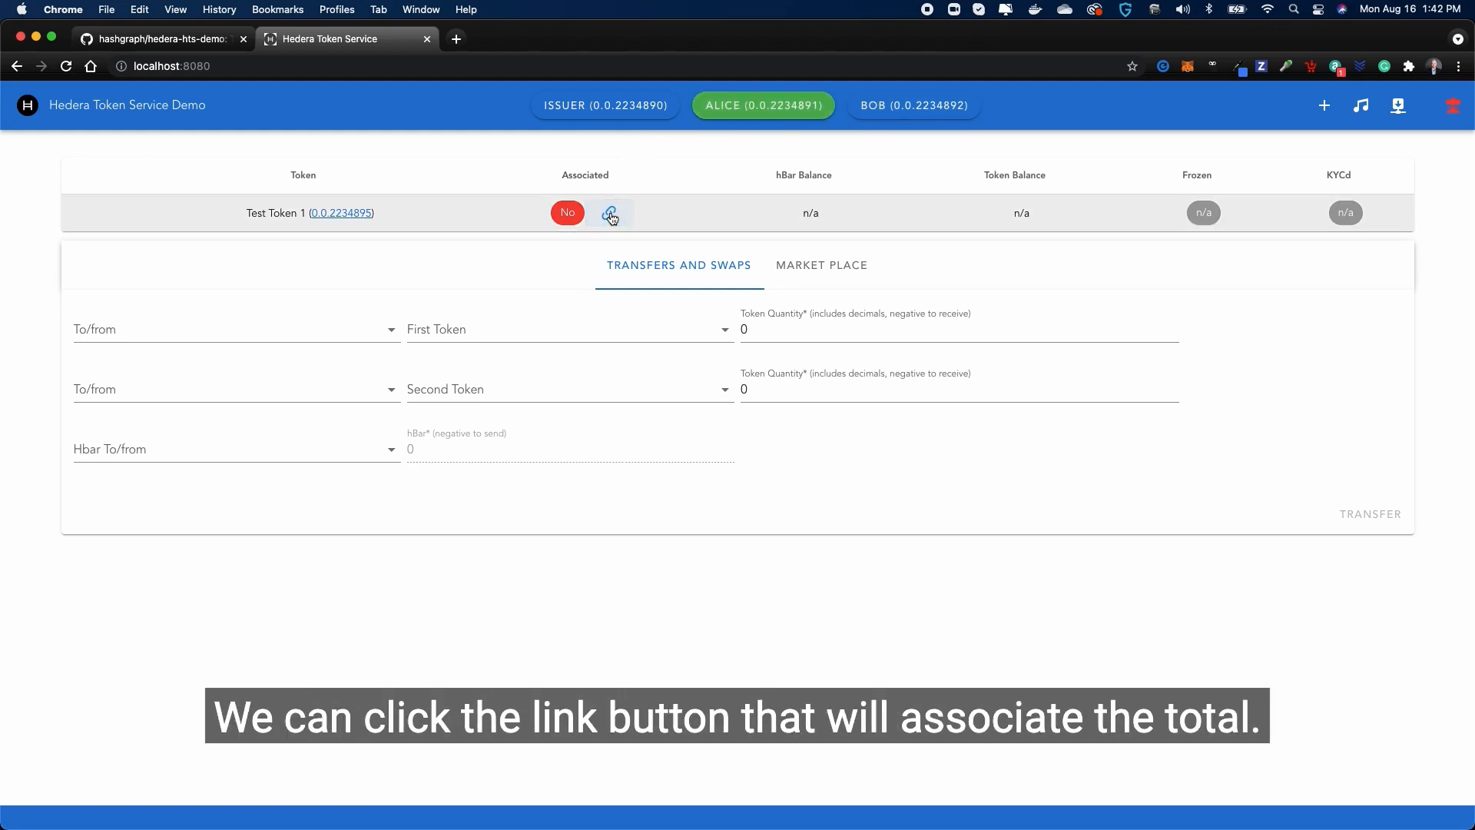
click(609, 213)
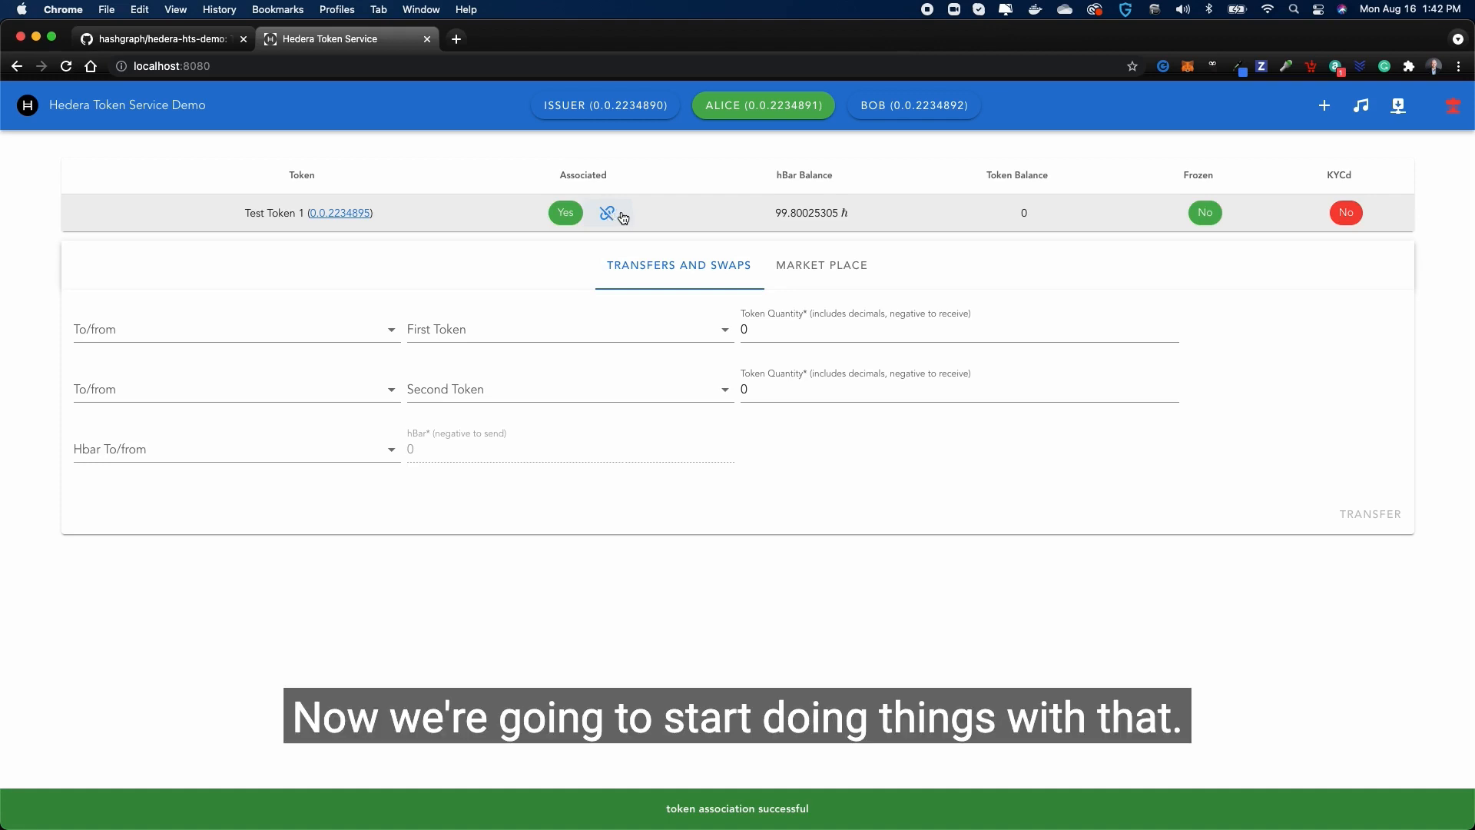
click(913, 104)
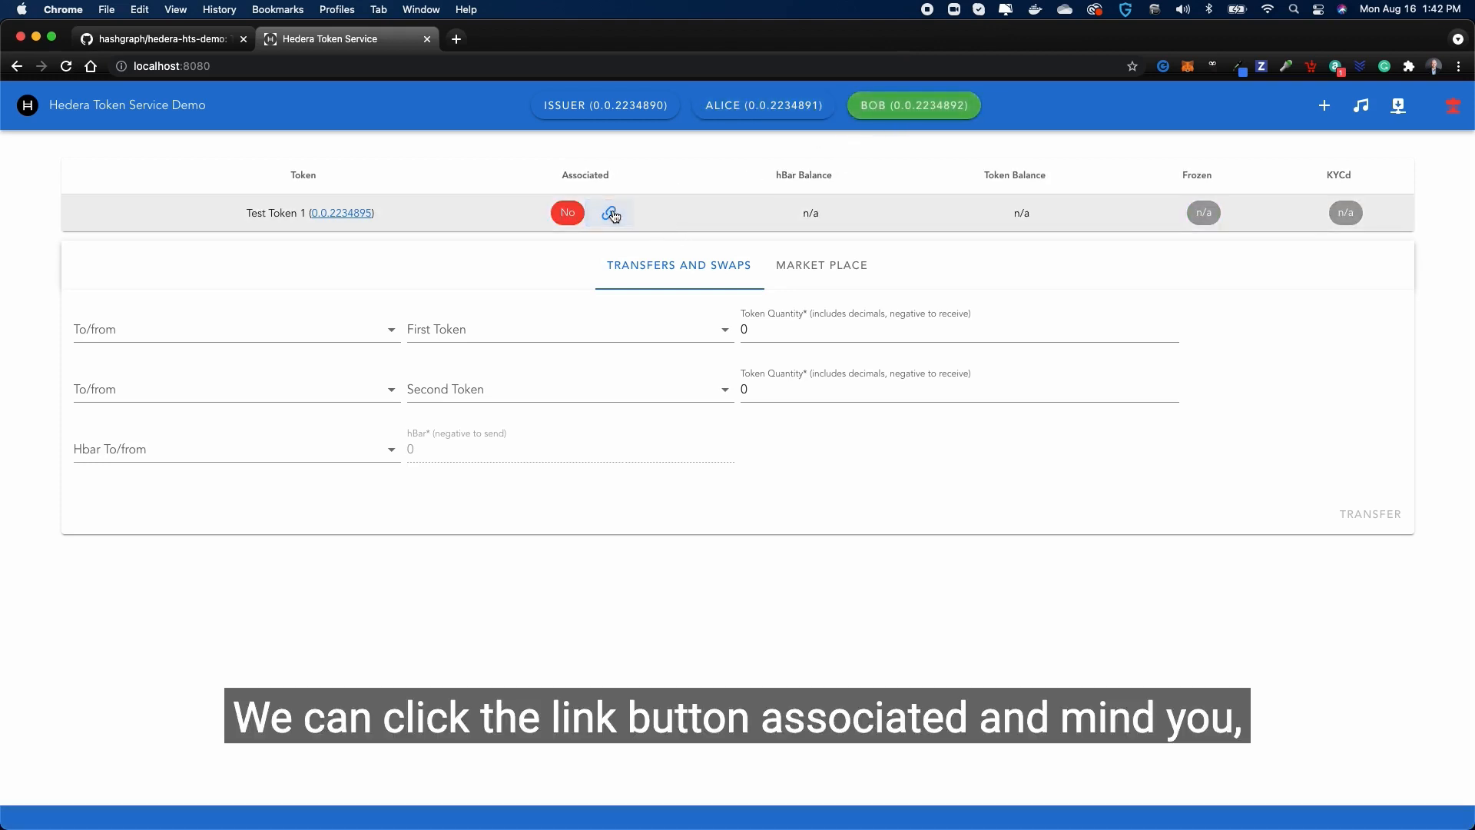
click(611, 213)
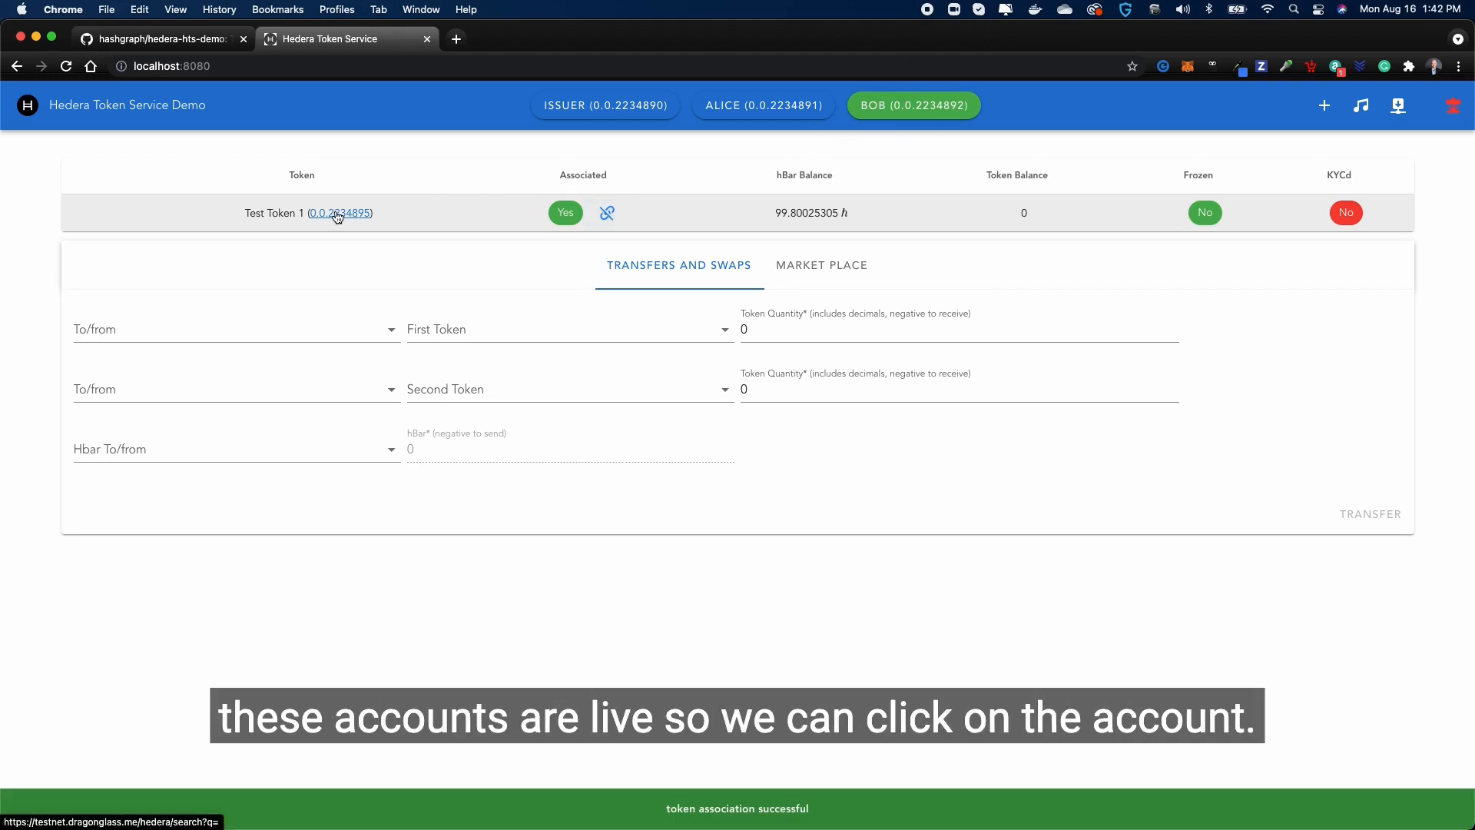
click(339, 213)
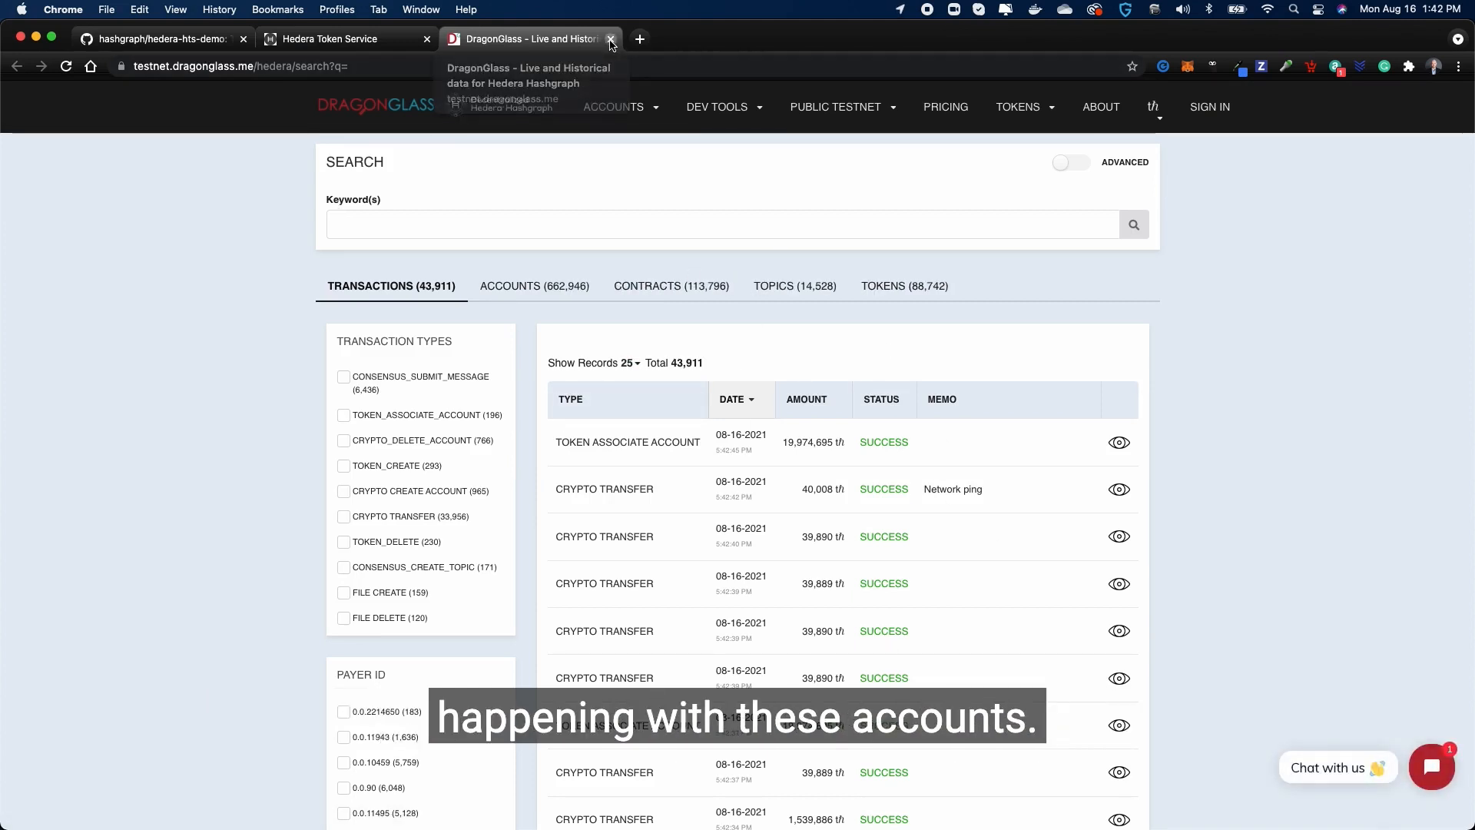
click(611, 38)
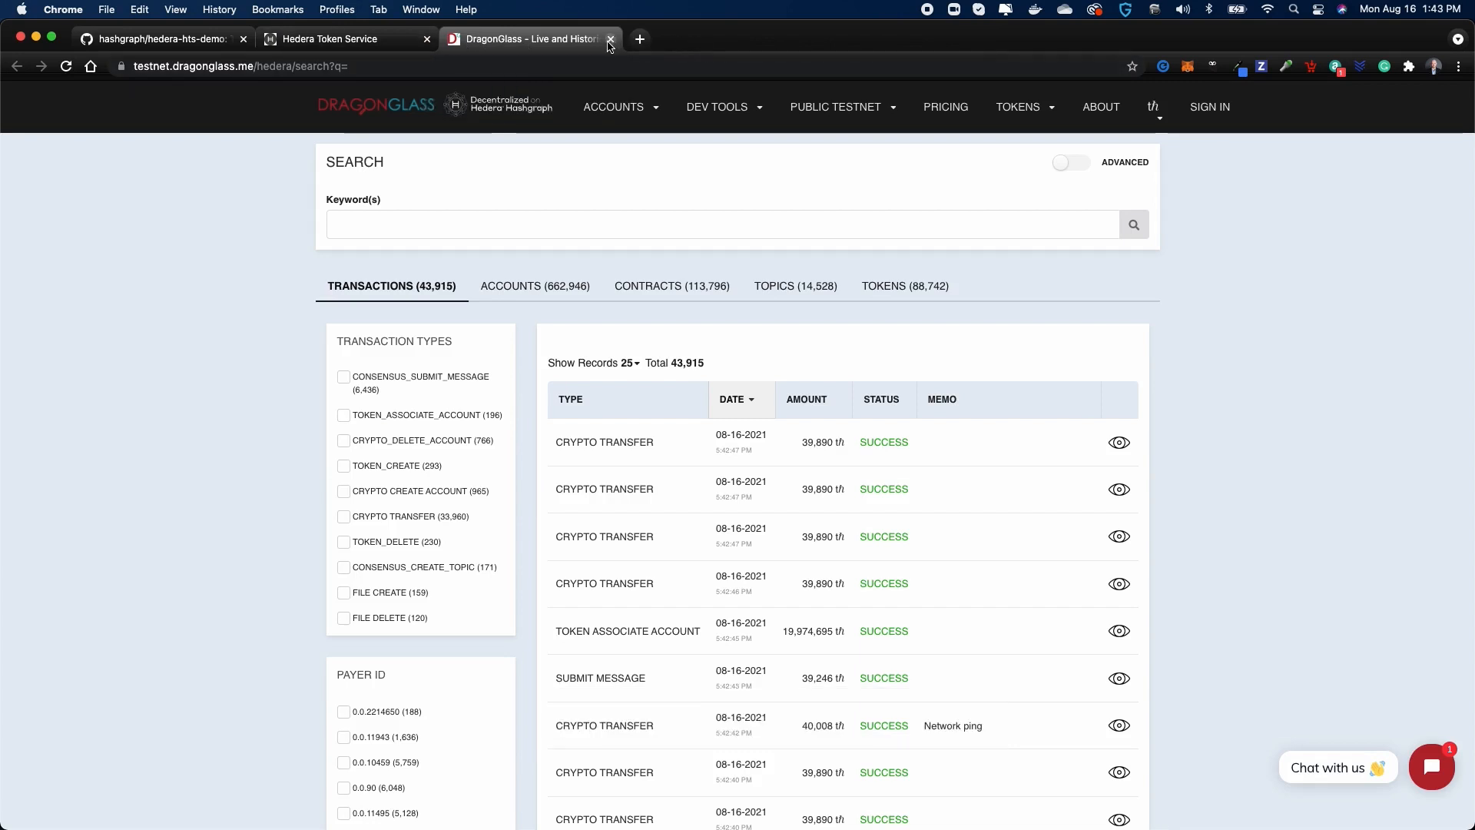
click(611, 39)
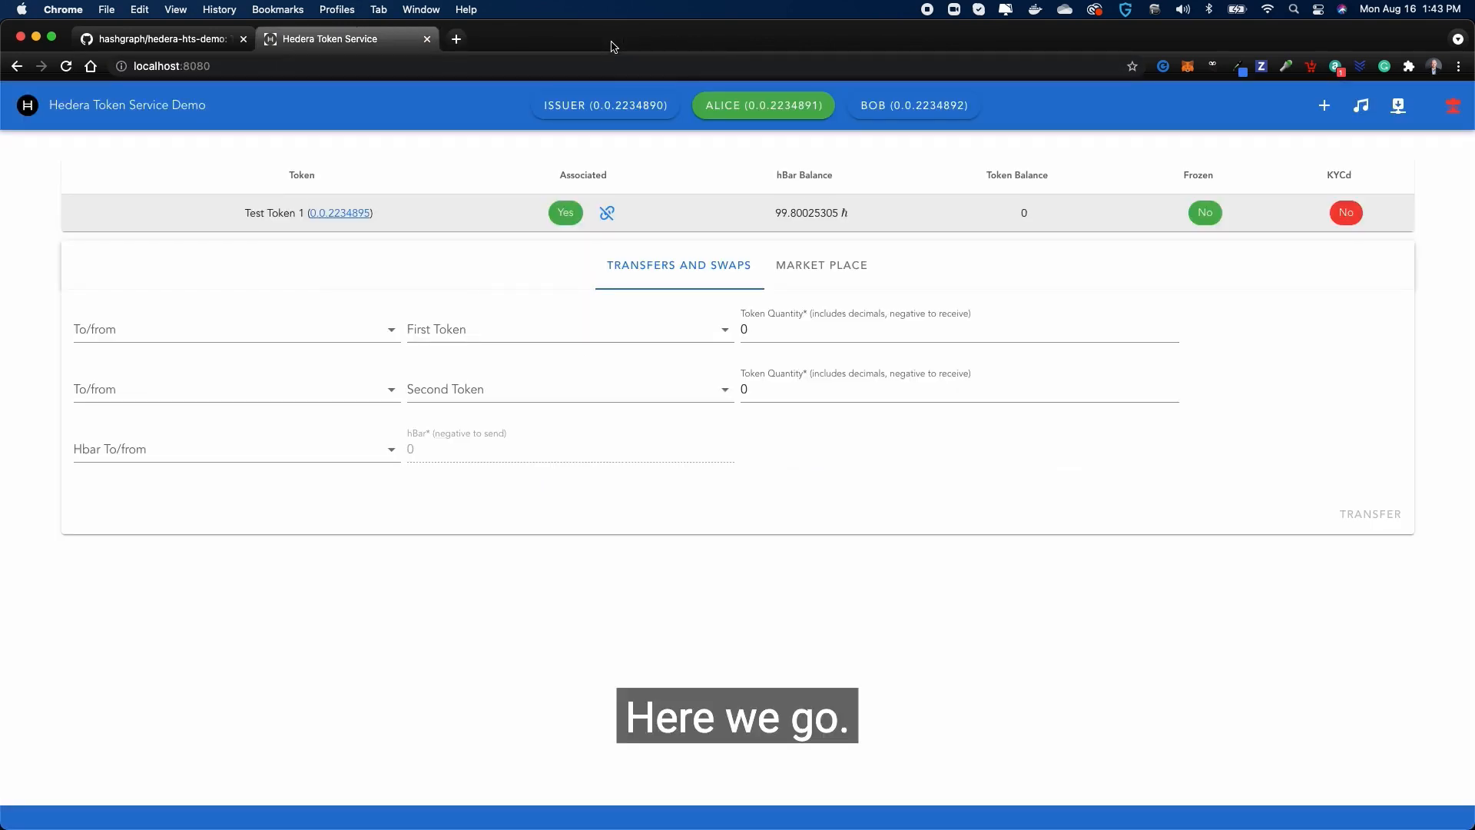
- From the issuer's TT1 account list, grant KYC to Alice and to Bob
click(604, 105)
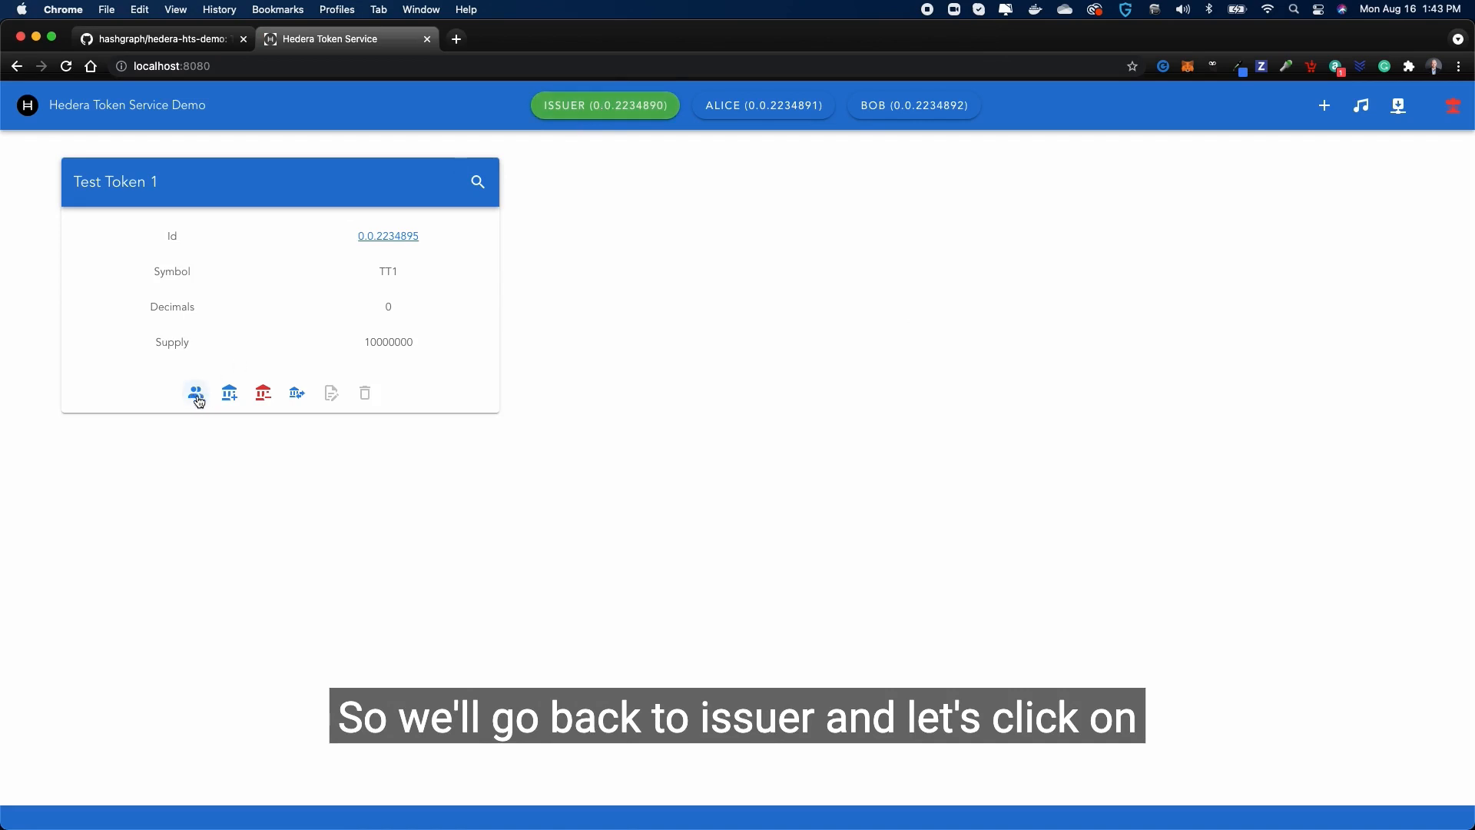
click(196, 393)
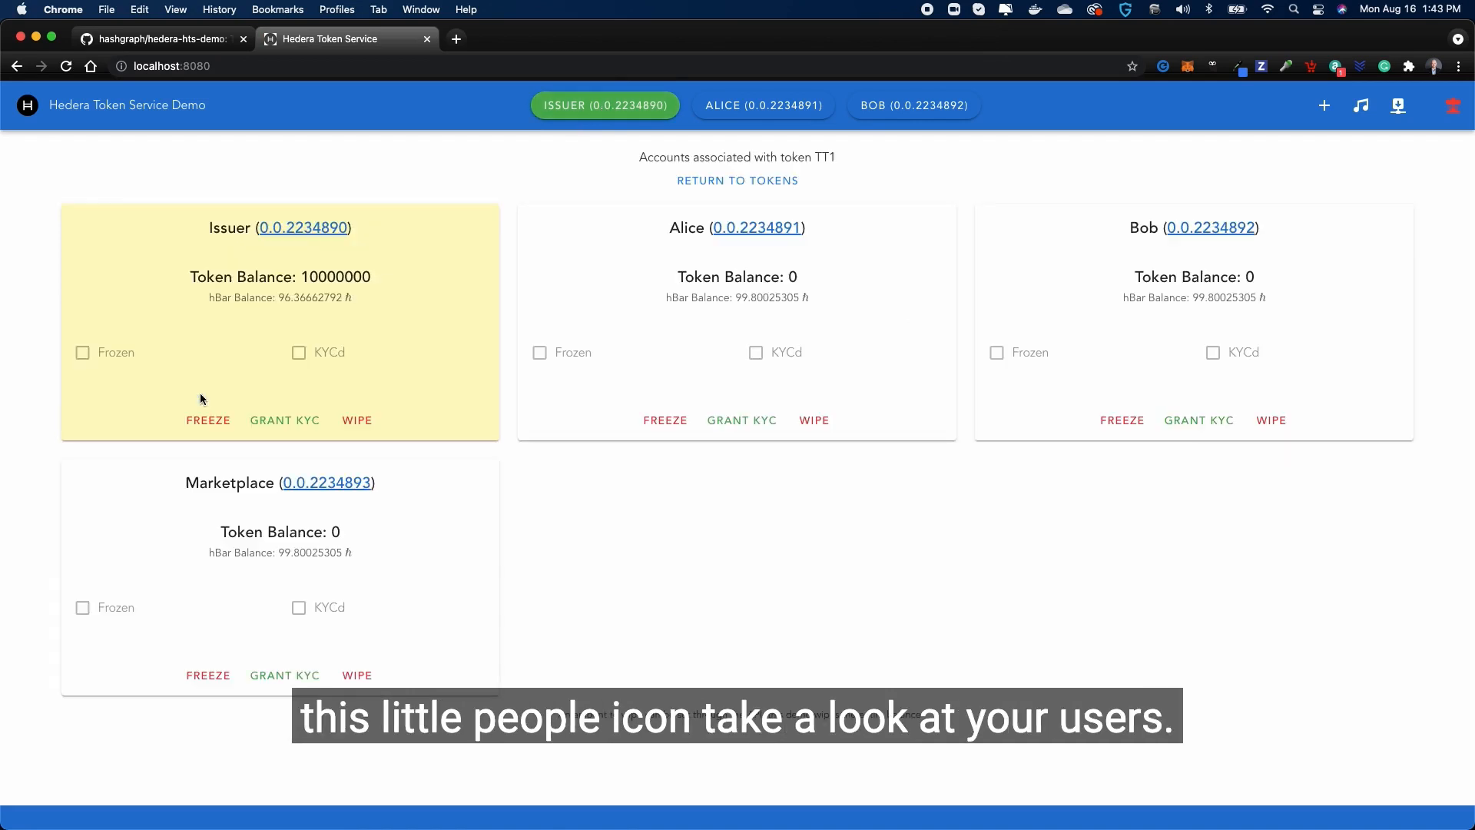
click(284, 419)
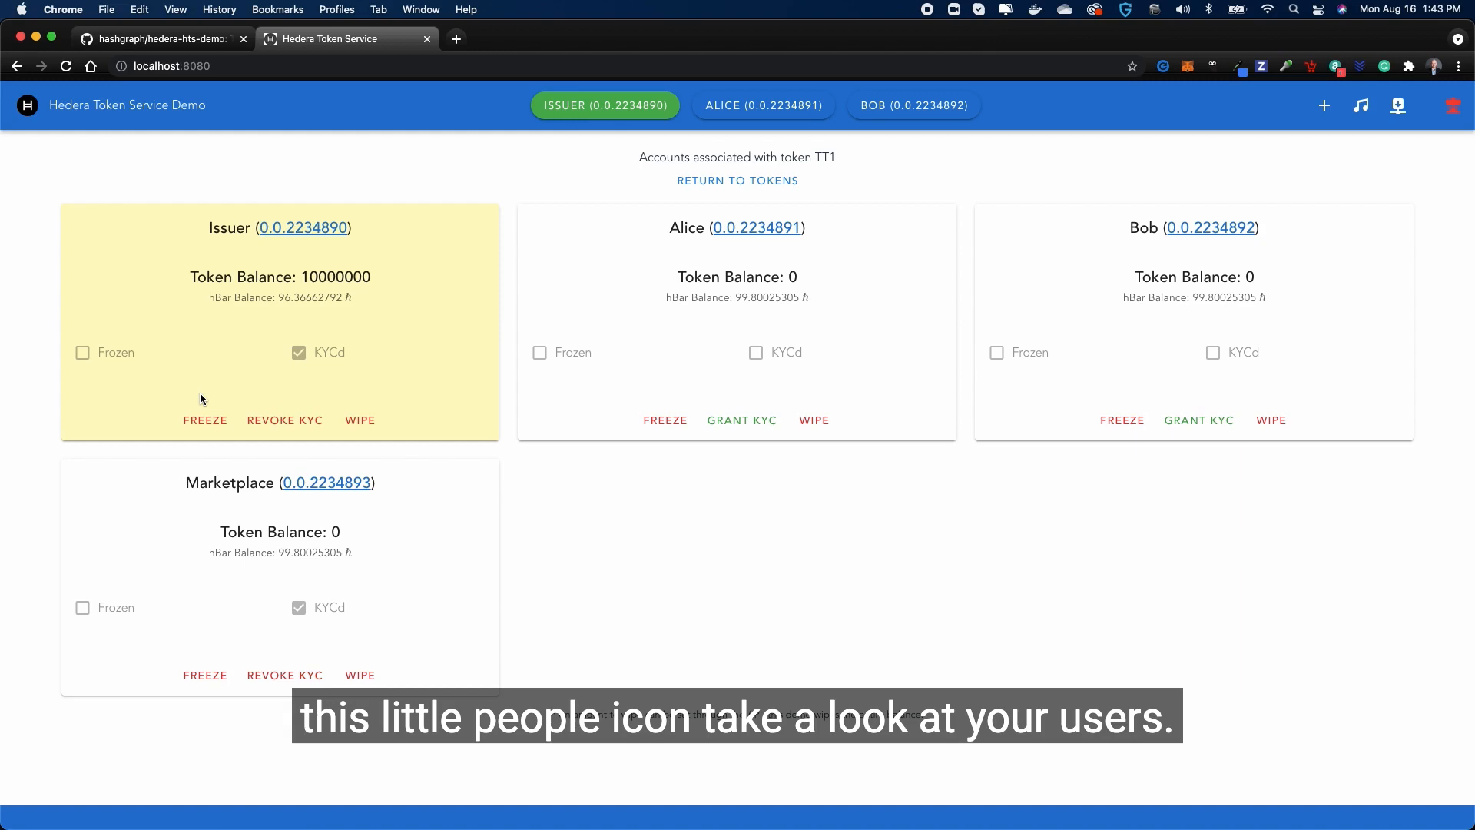
click(741, 420)
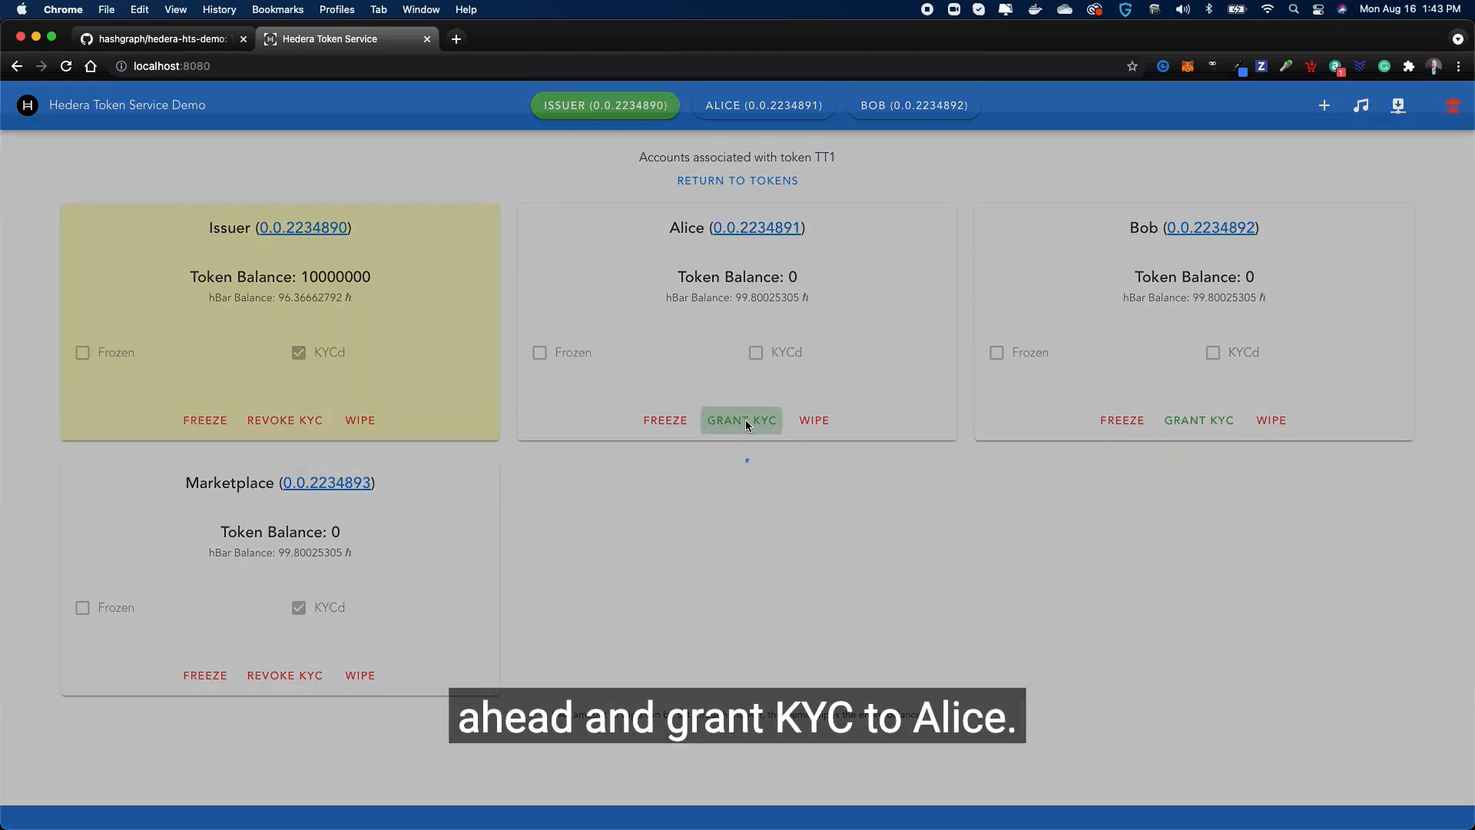
click(741, 419)
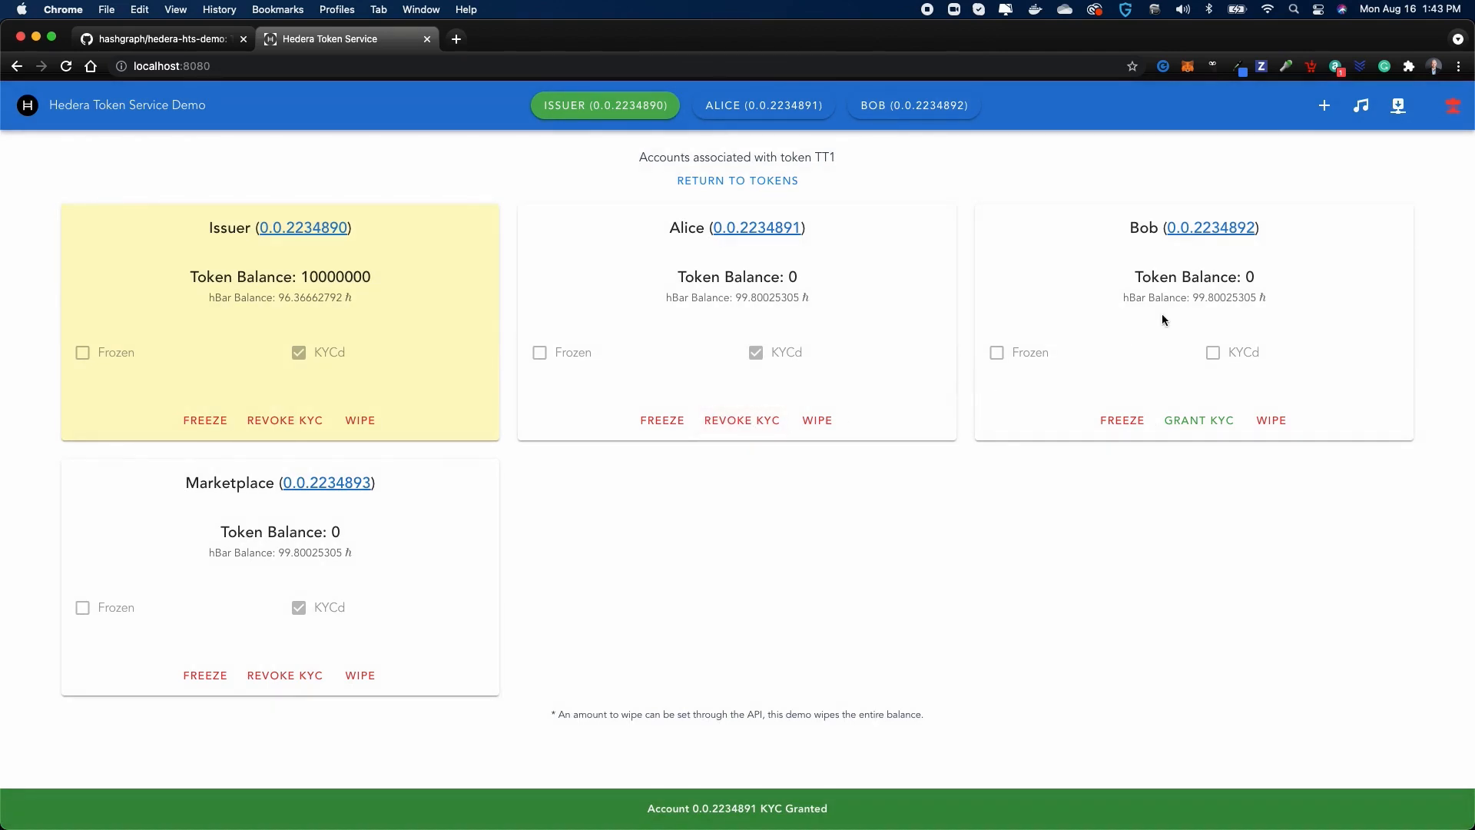
click(1198, 419)
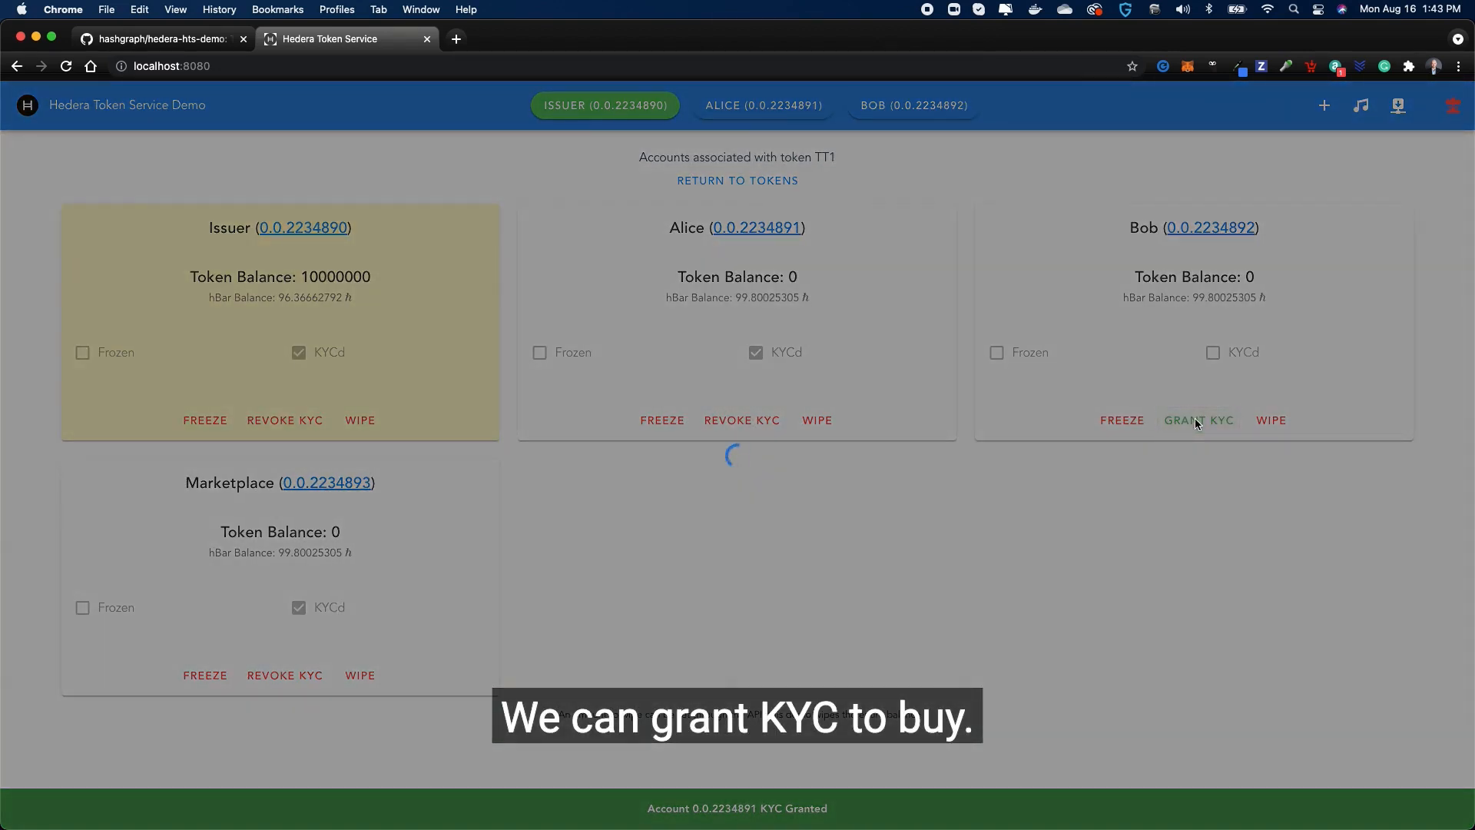
click(1198, 420)
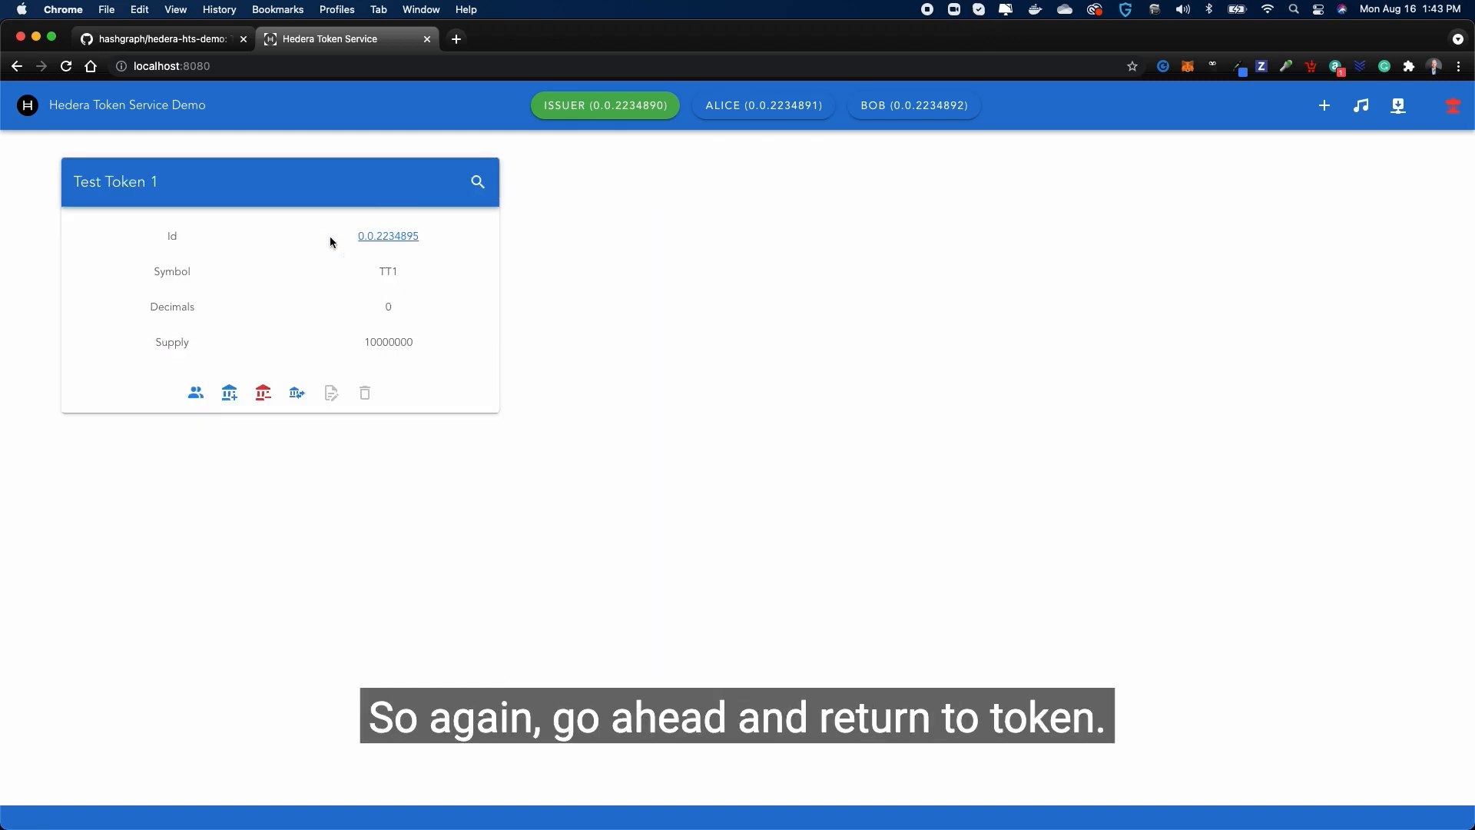
click(296, 392)
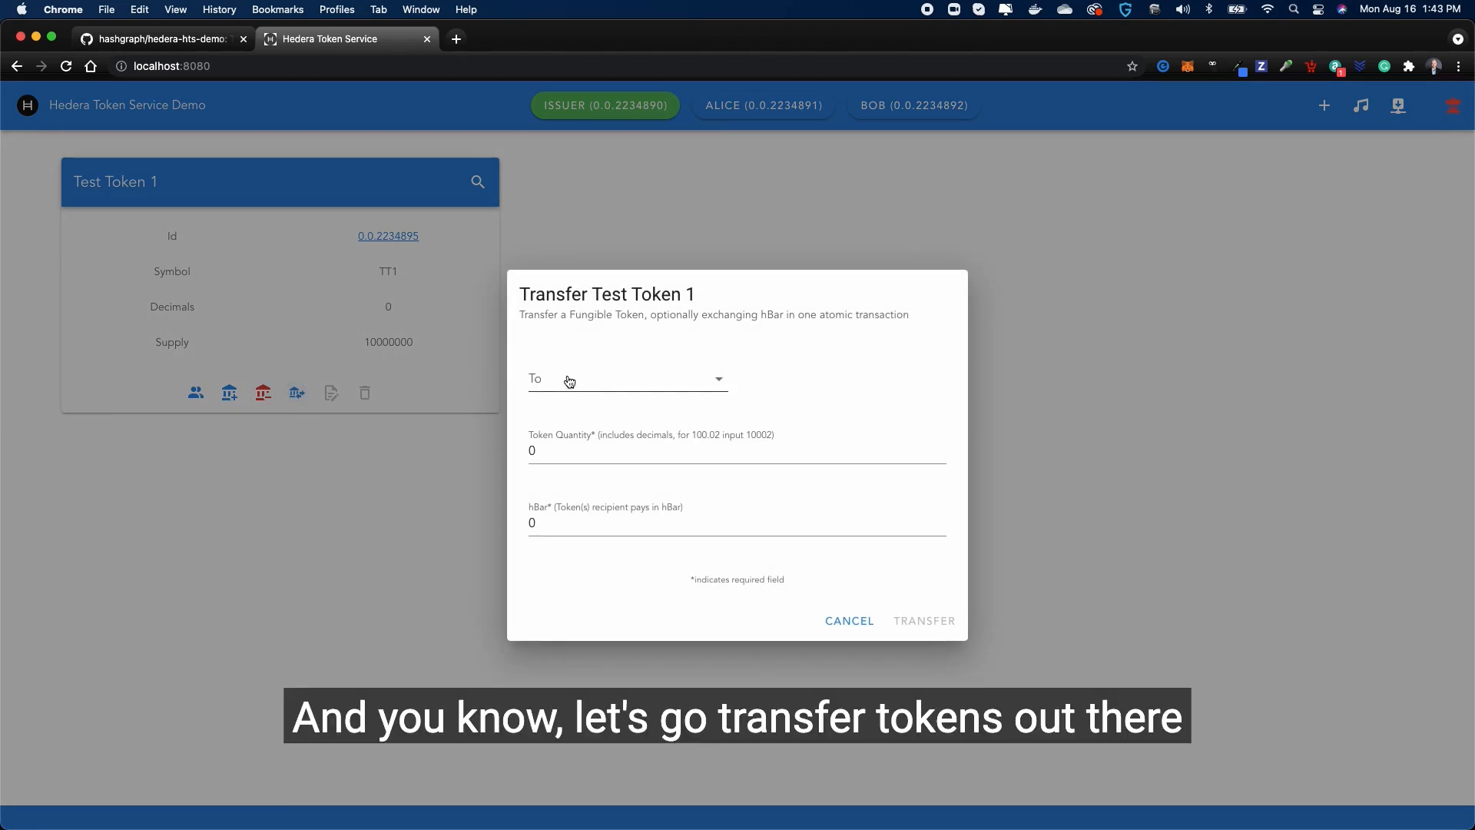
click(627, 378)
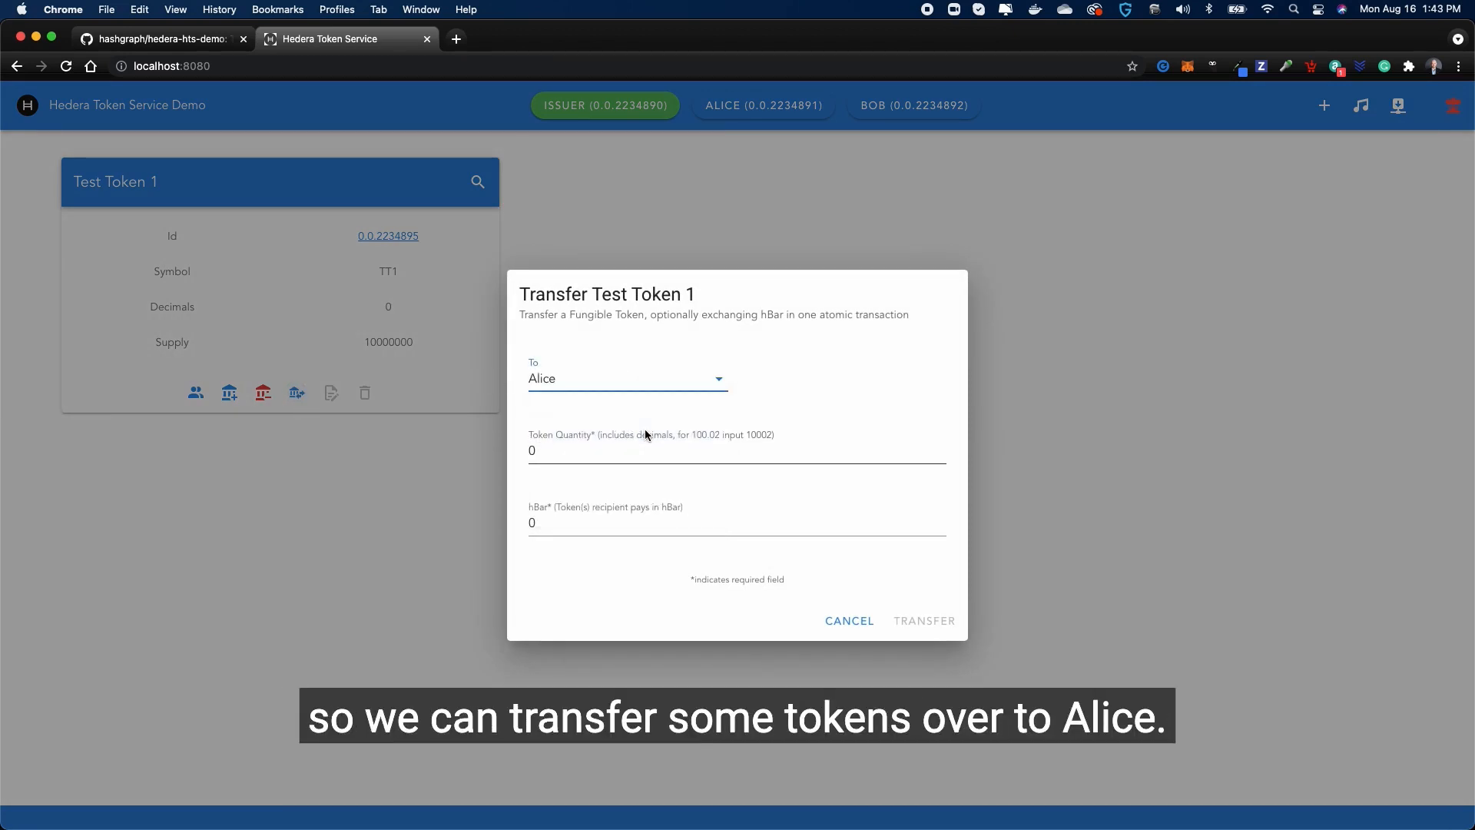
click(733, 456)
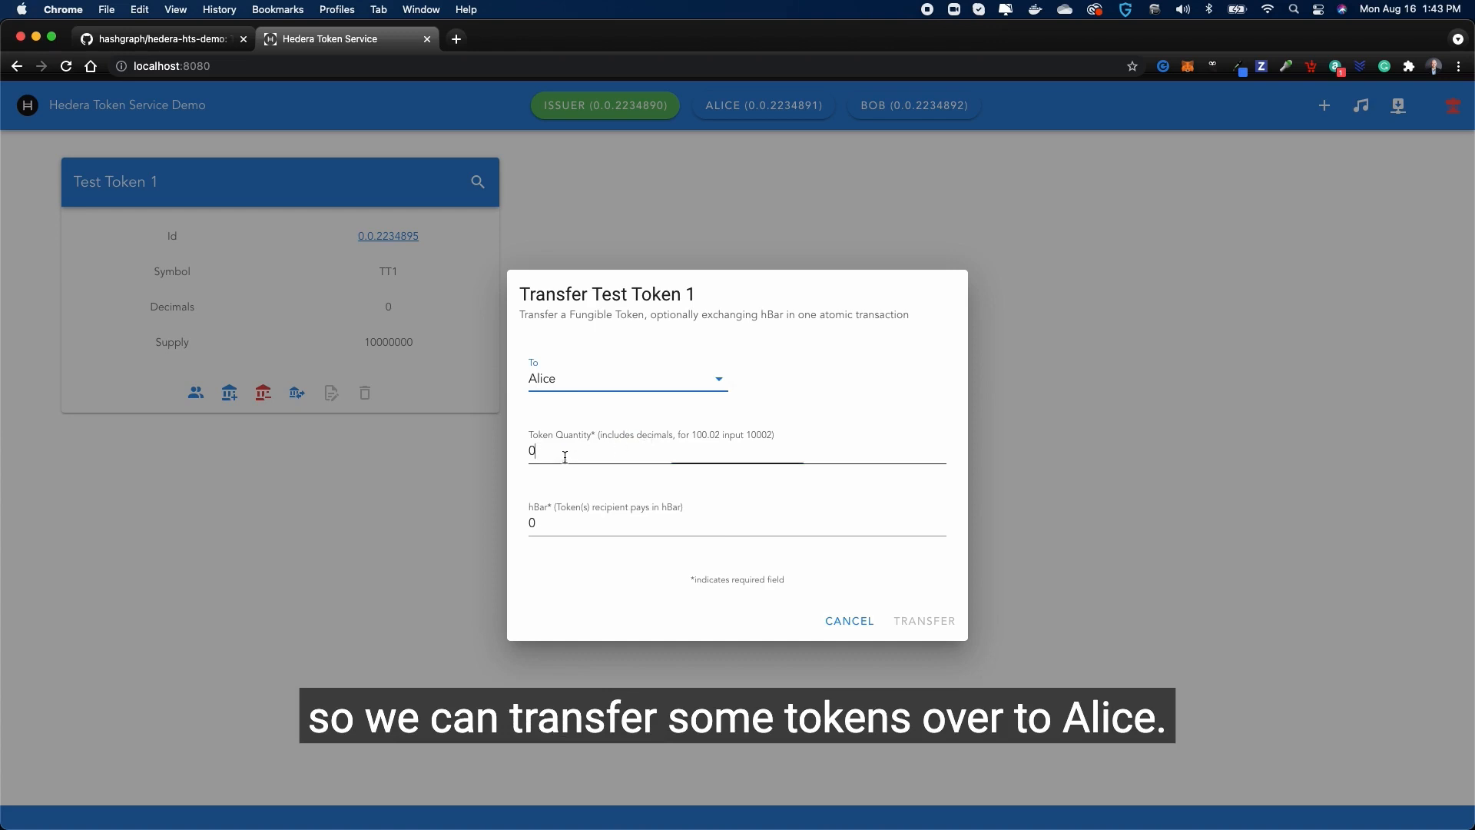
click(659, 451)
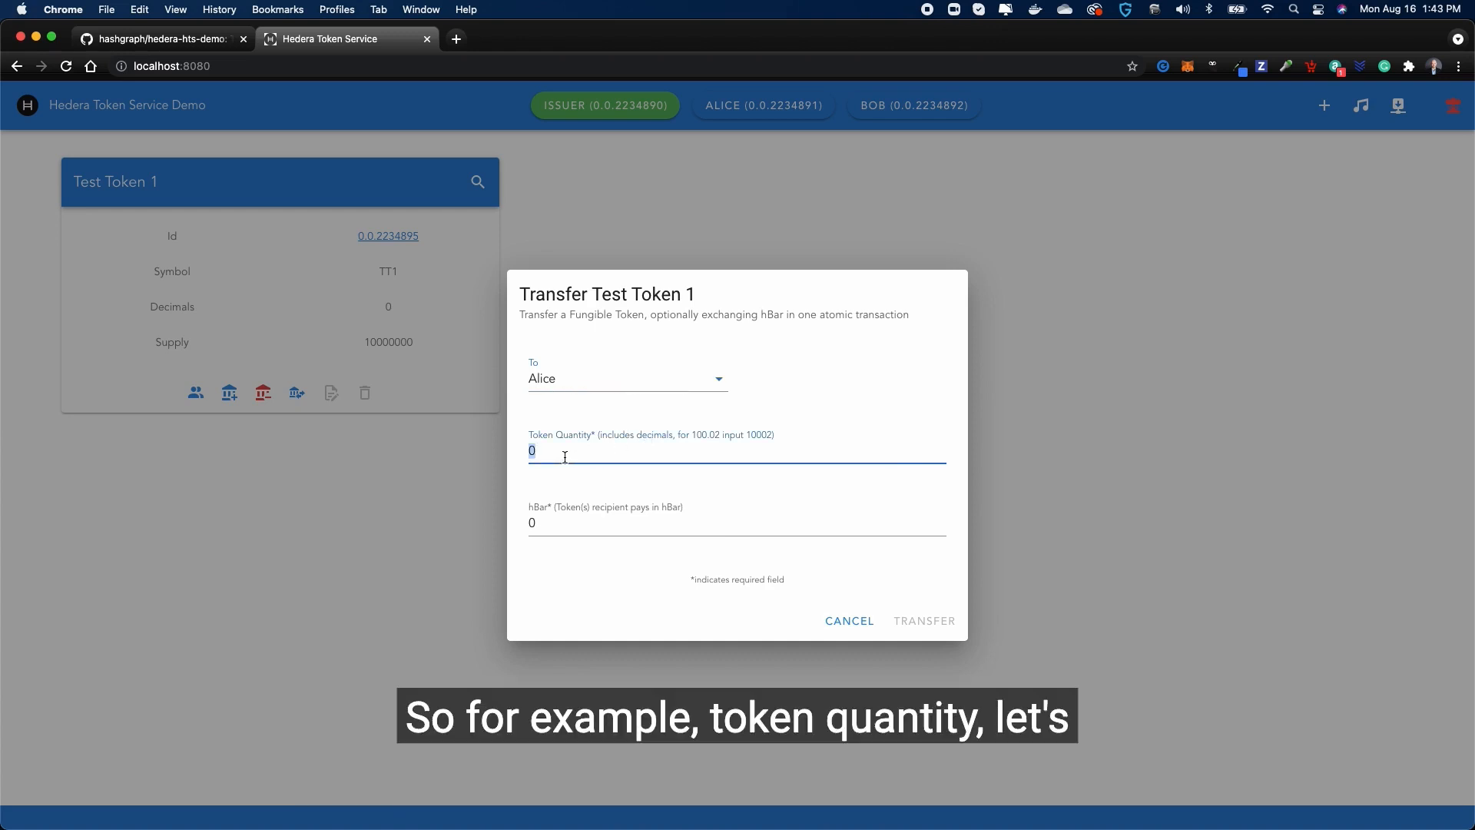
text(100)
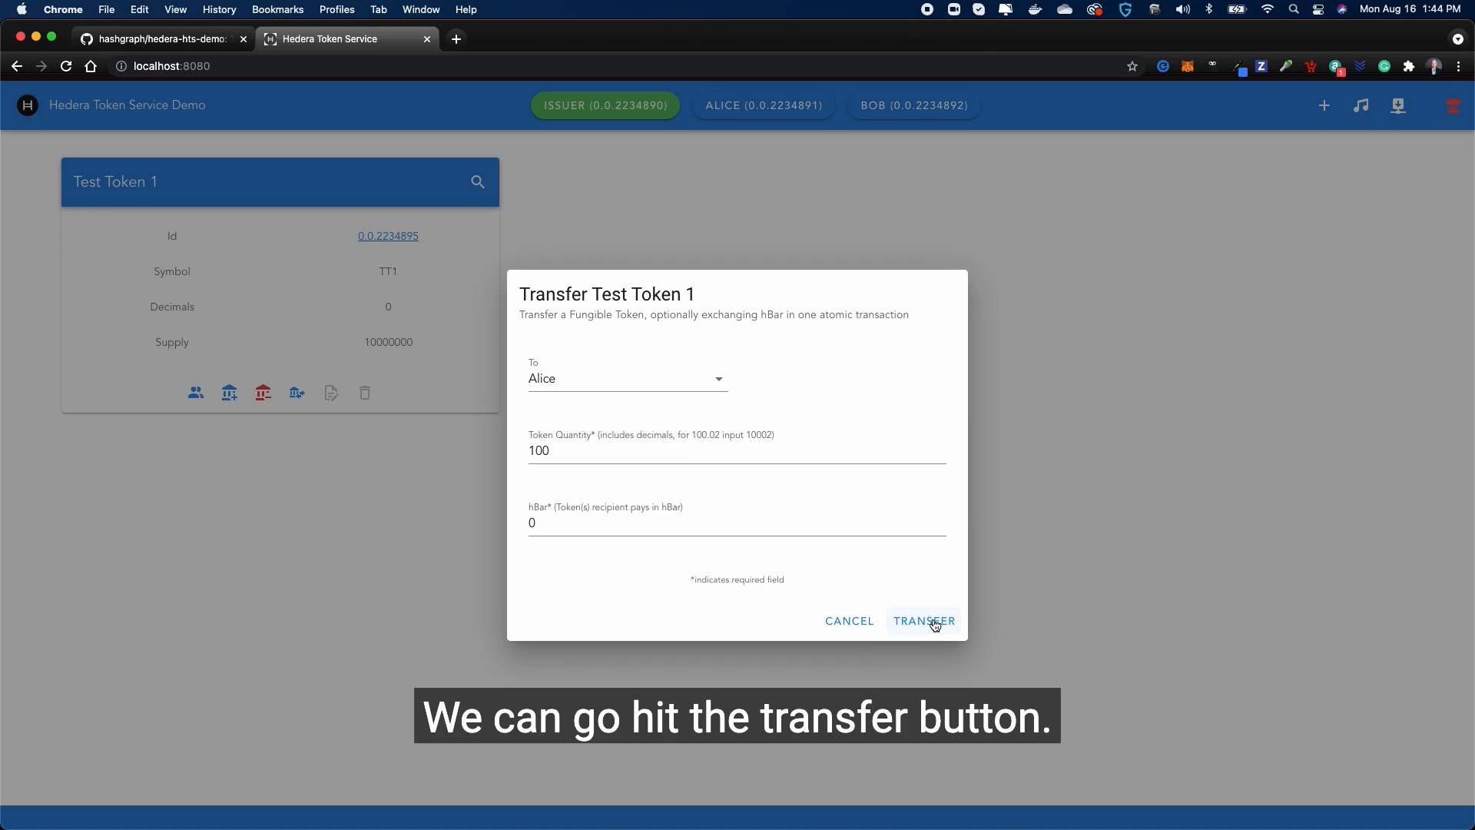
click(922, 620)
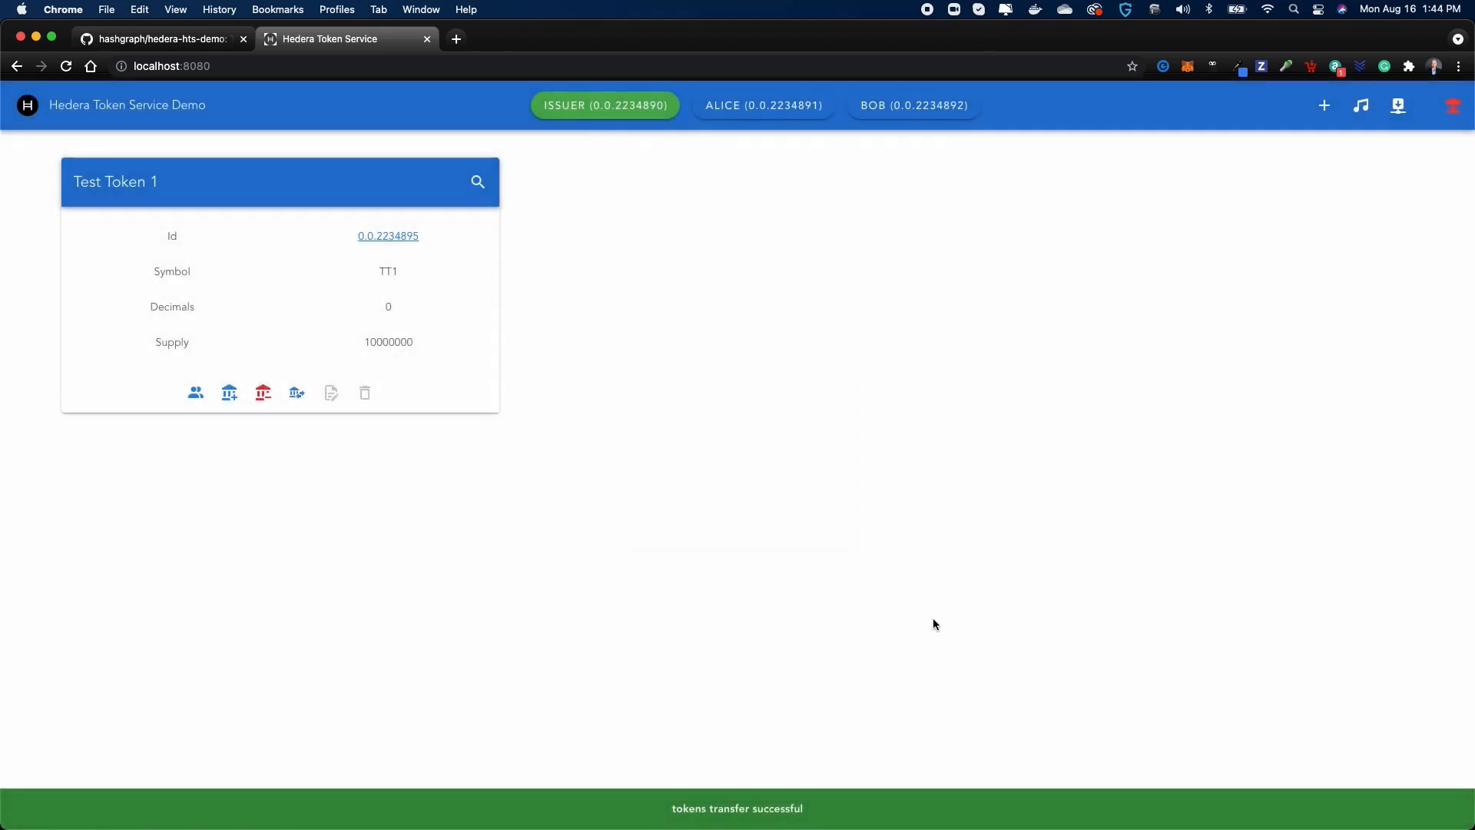
click(762, 105)
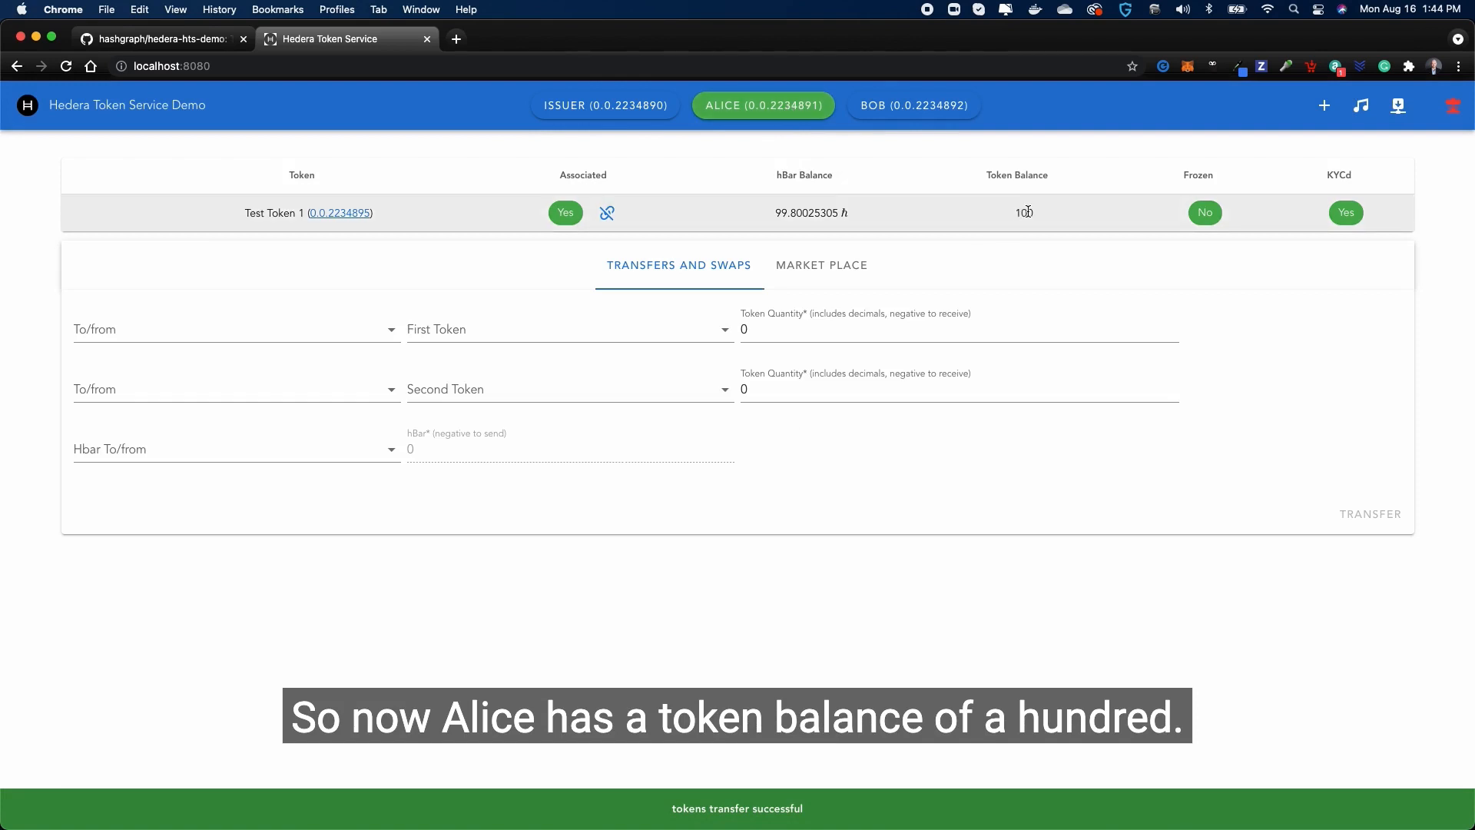
double_click(1021, 213)
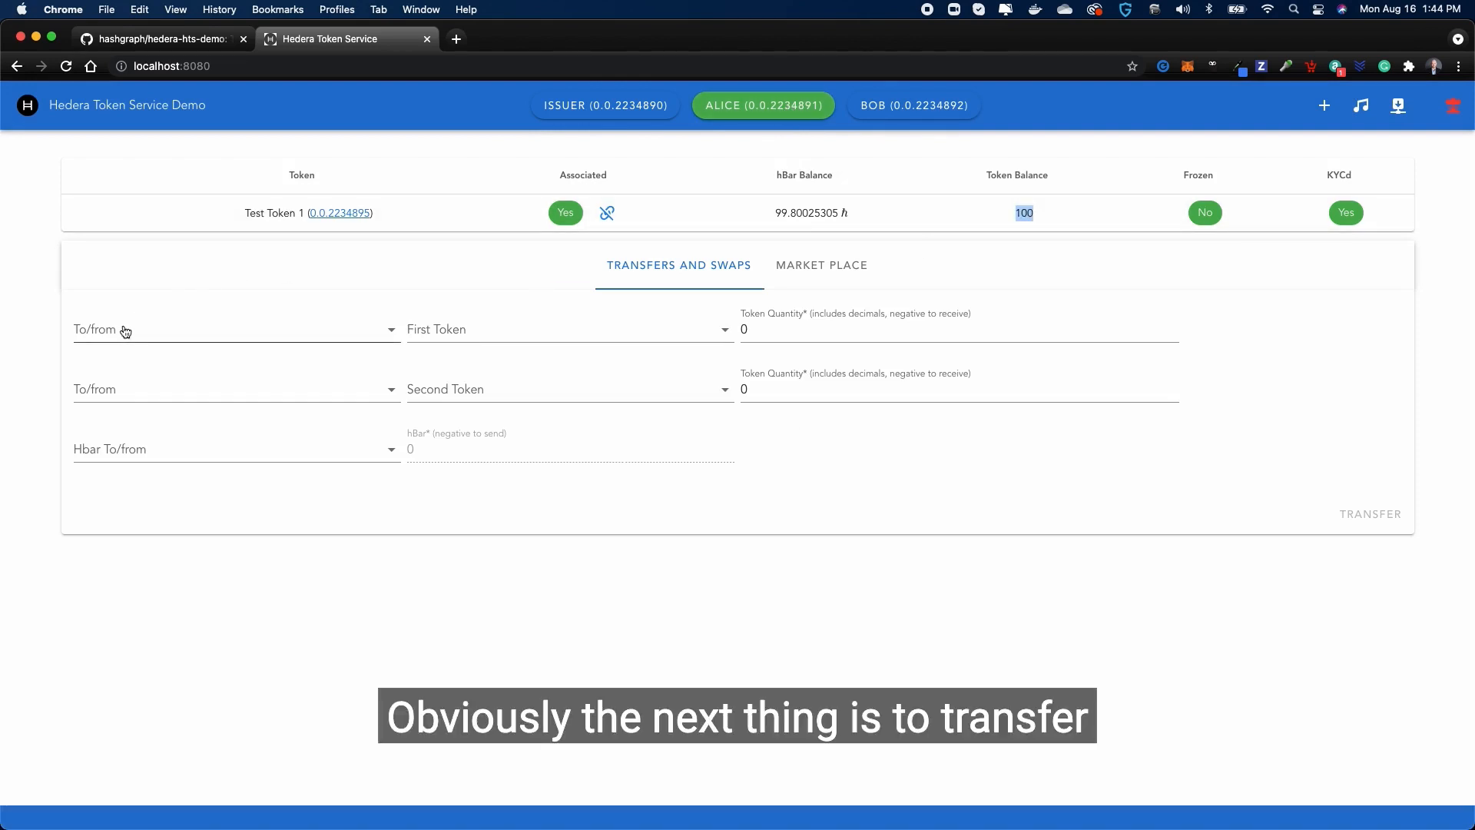
click(233, 328)
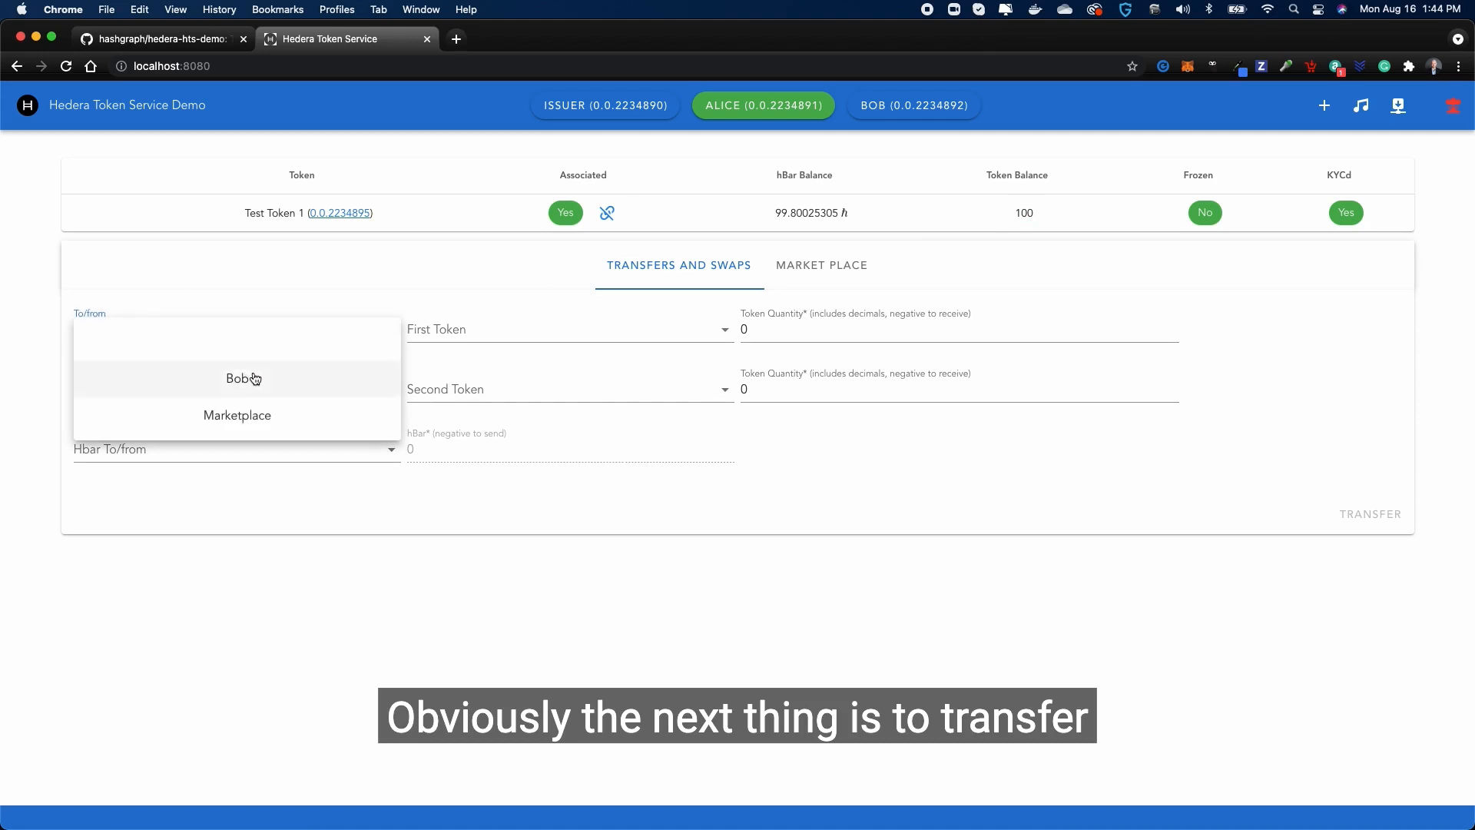
click(242, 378)
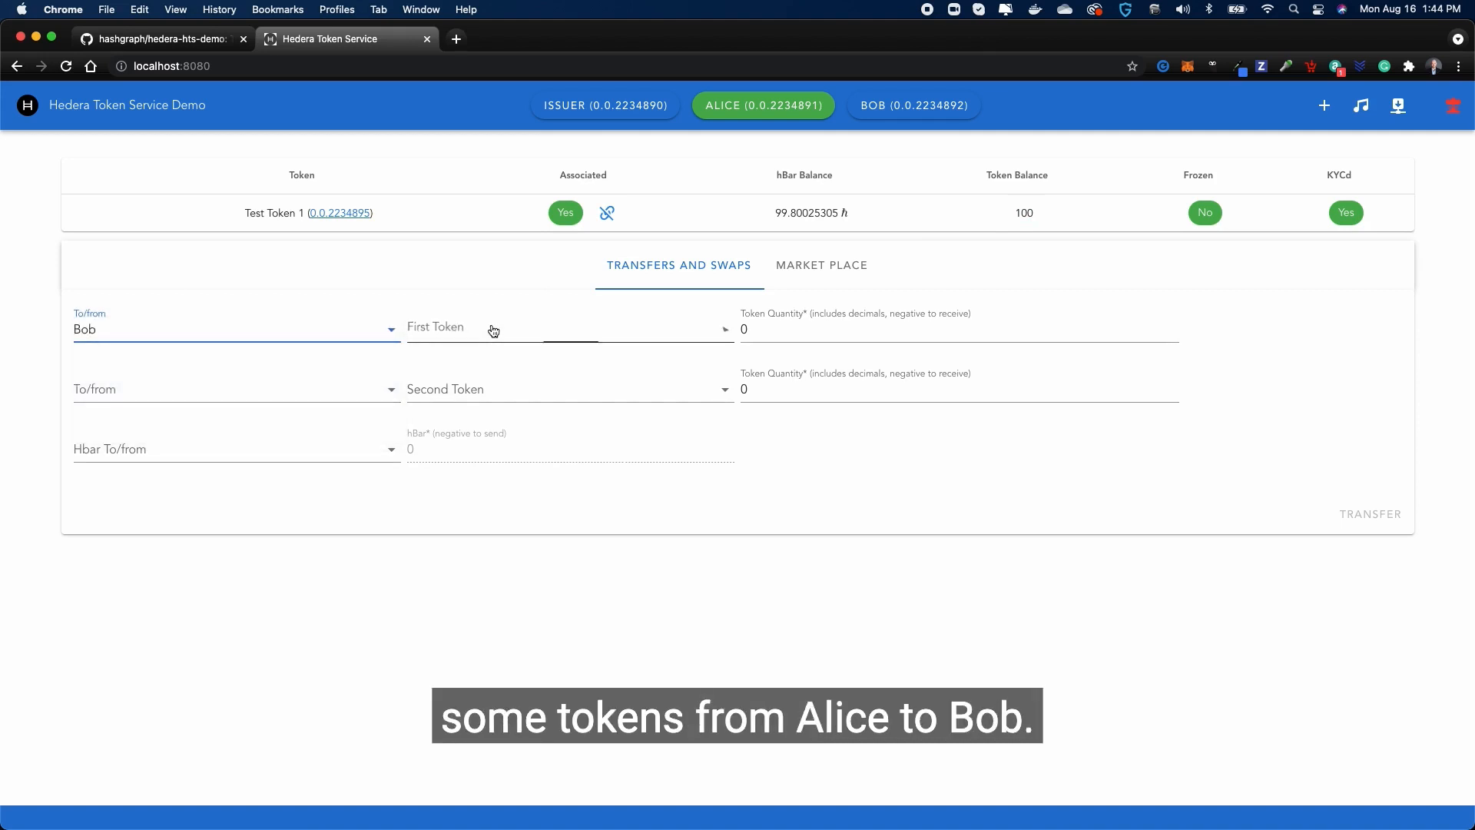
click(569, 328)
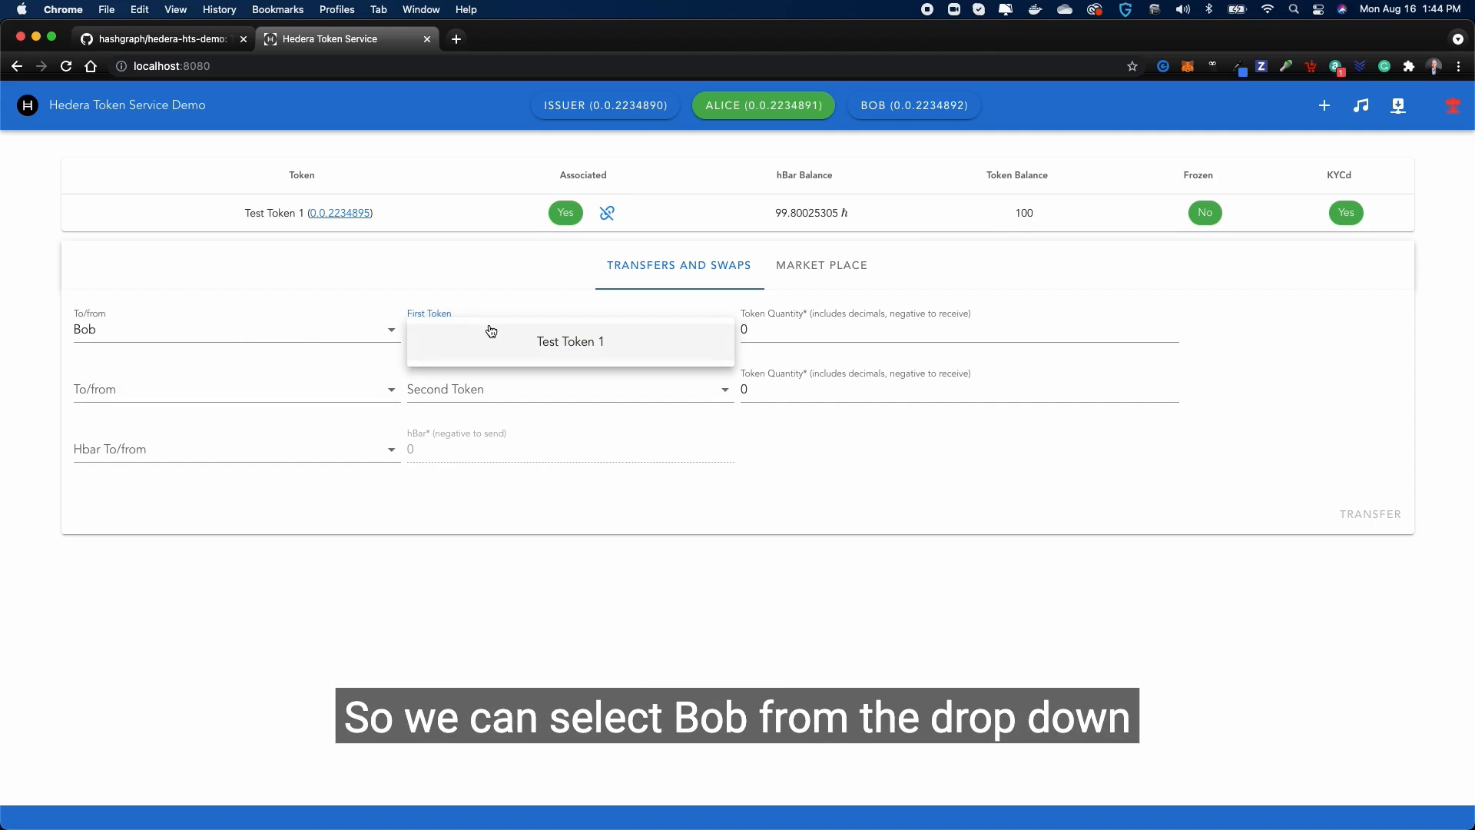
click(570, 341)
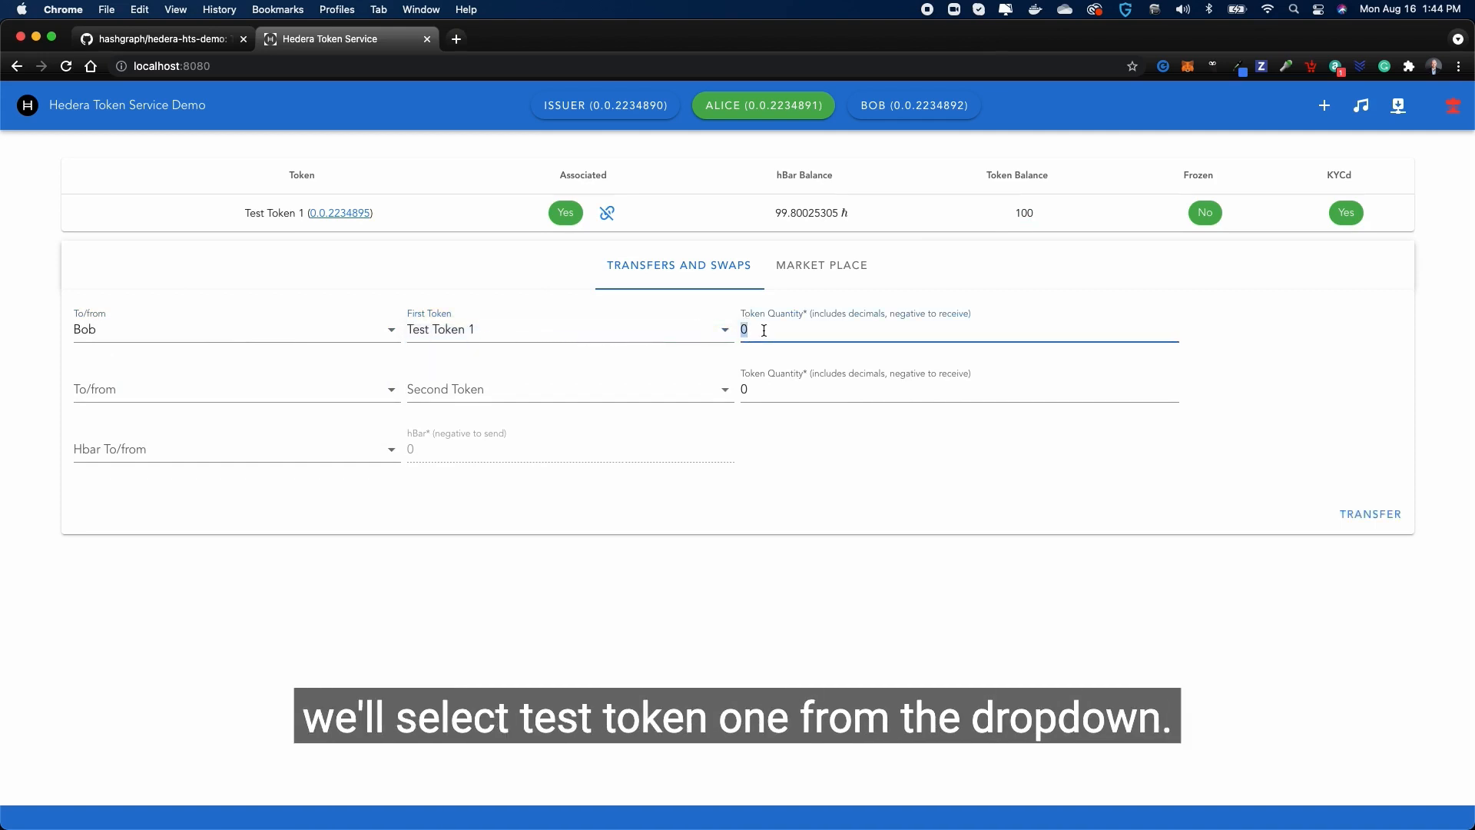
text(100)
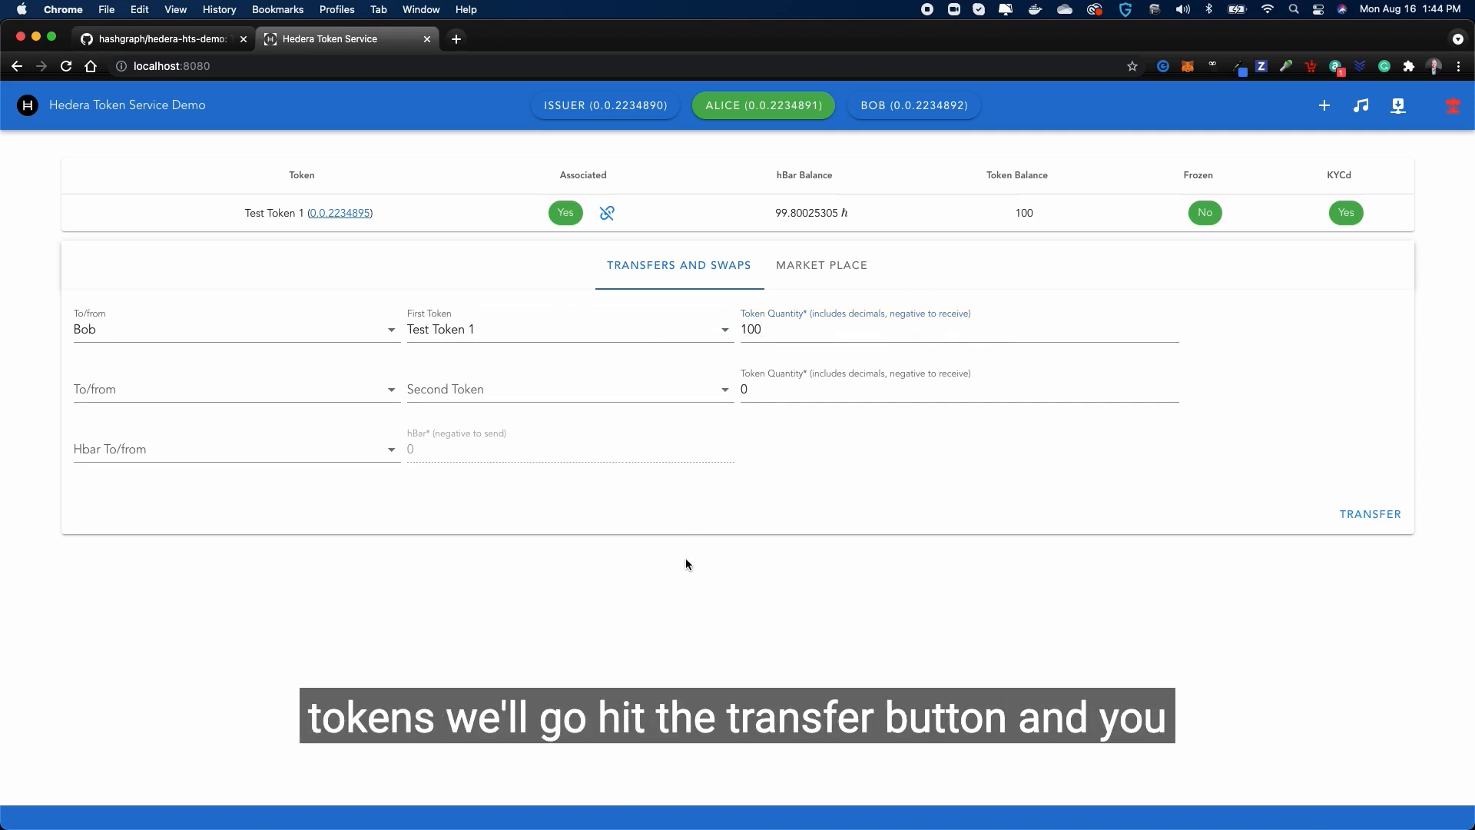
click(1369, 514)
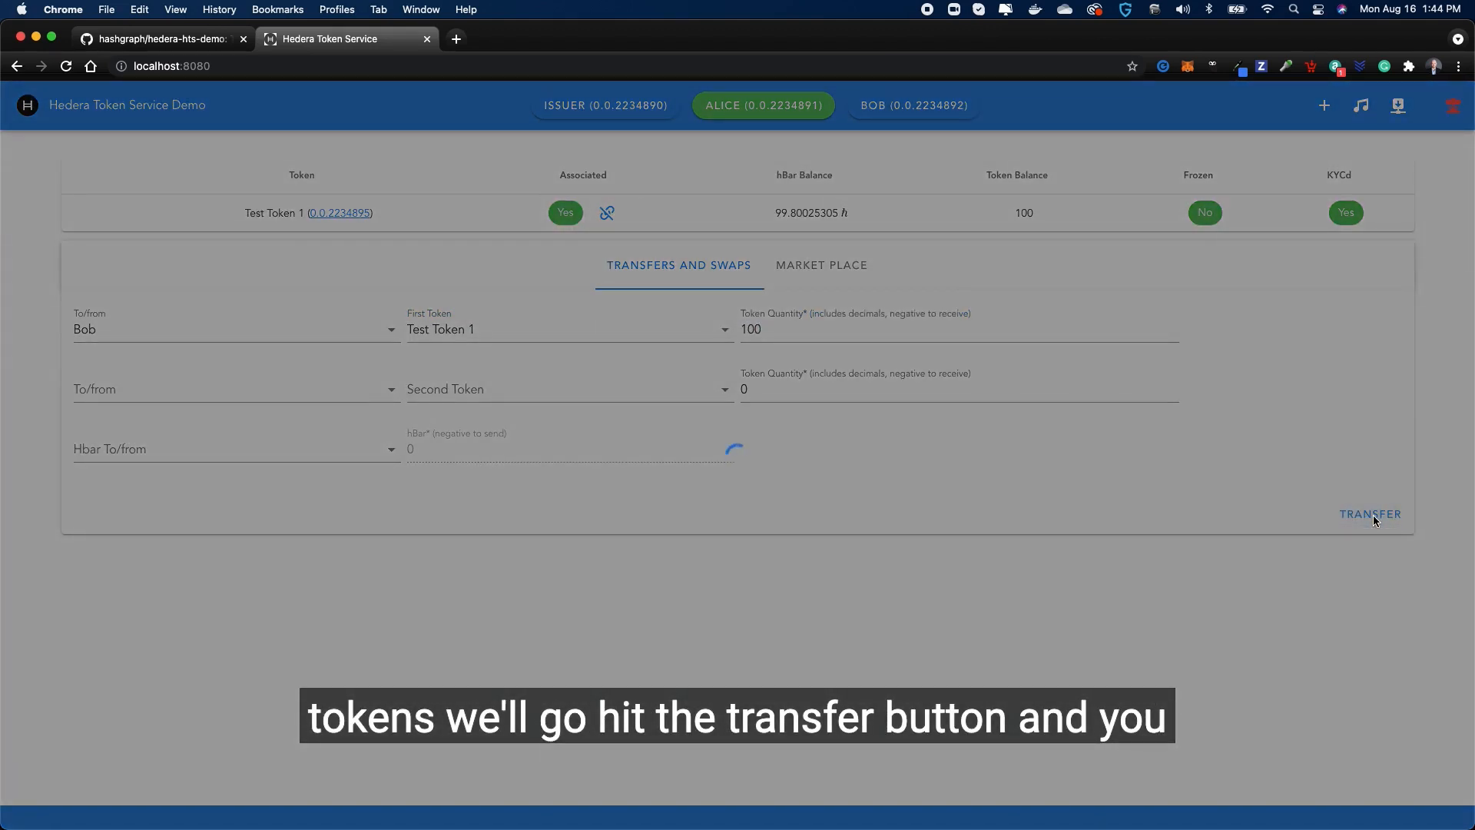
click(1369, 514)
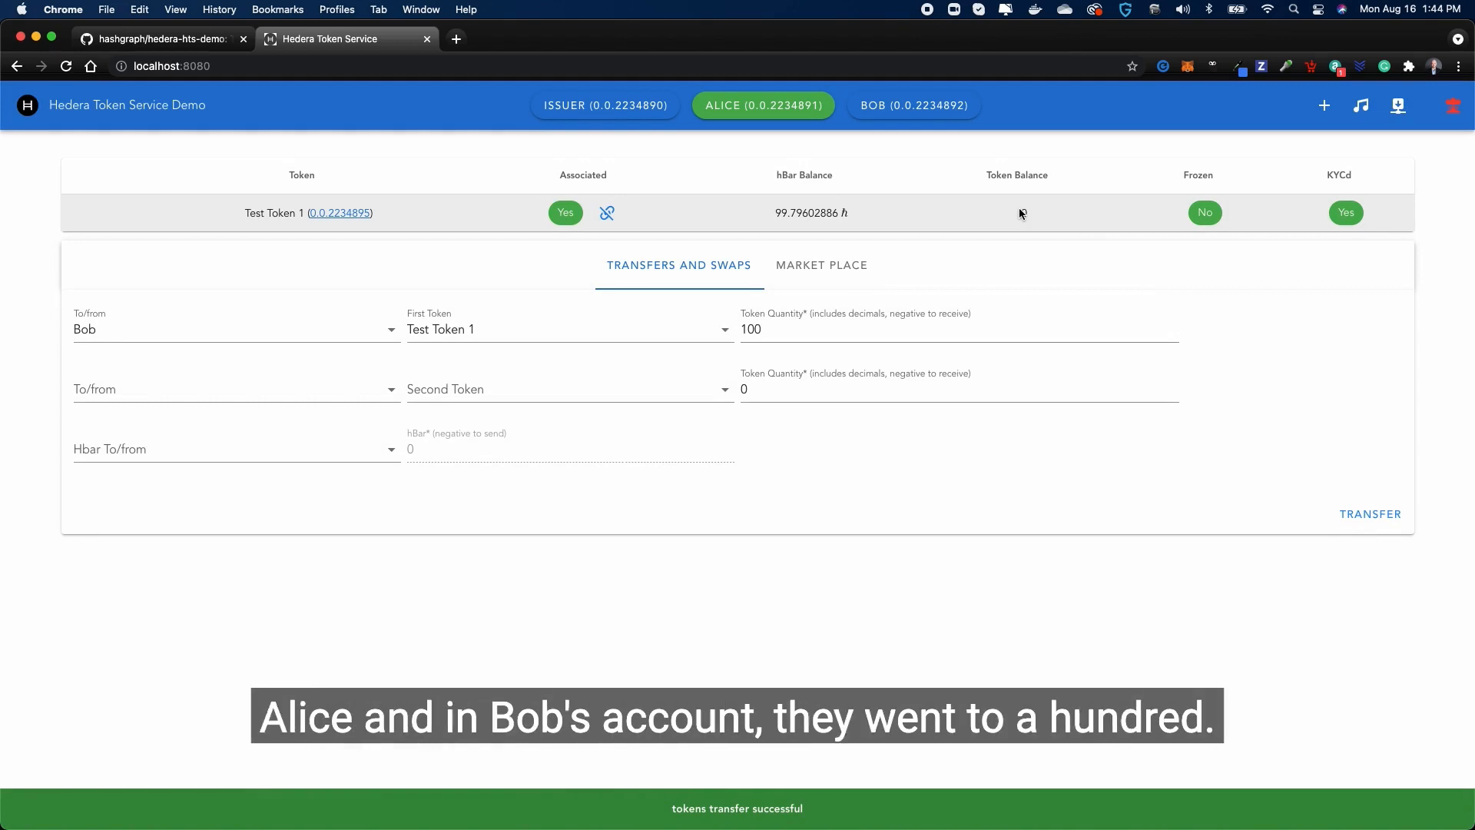
click(914, 104)
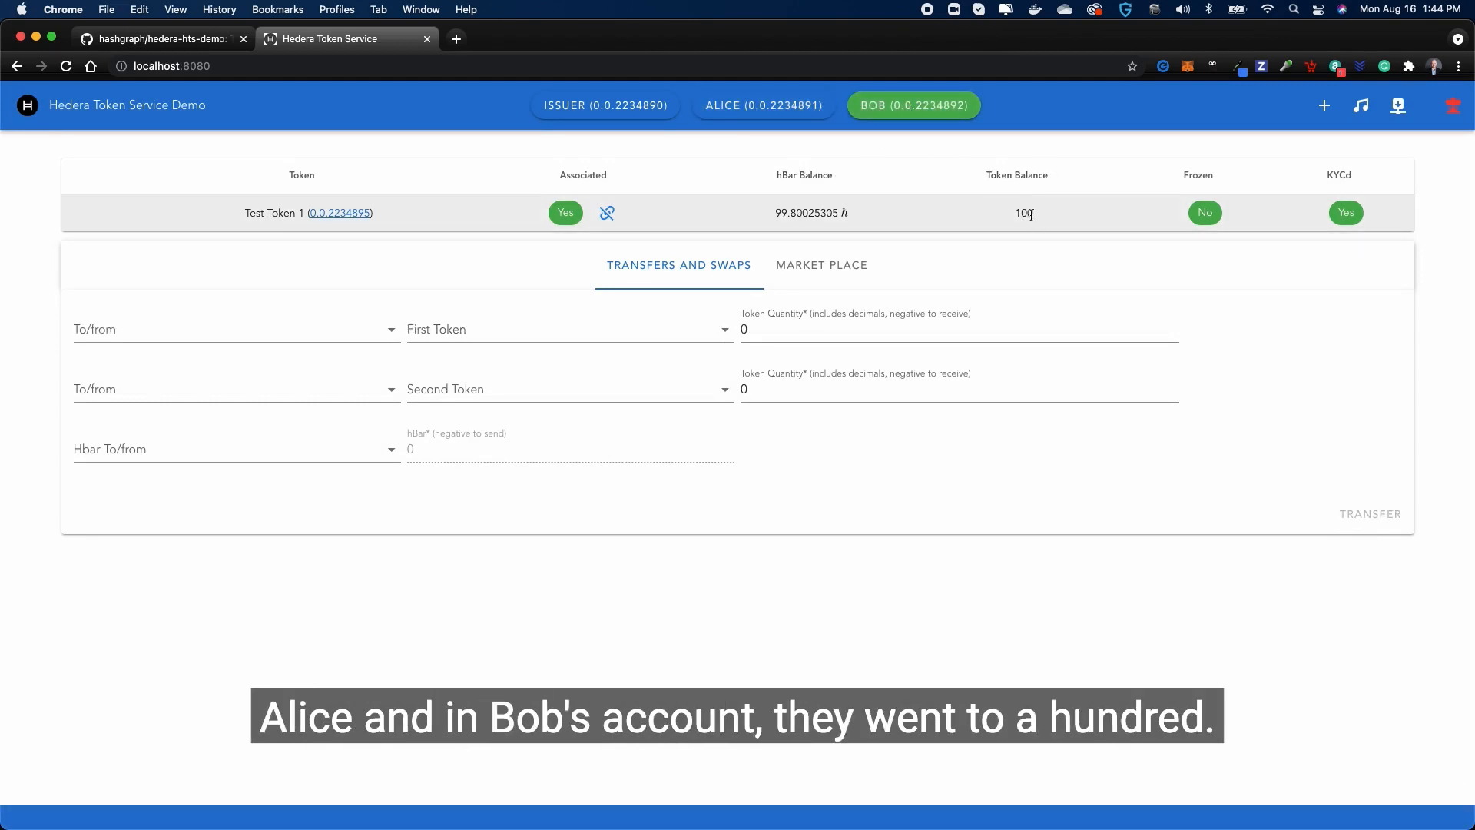
click(1396, 105)
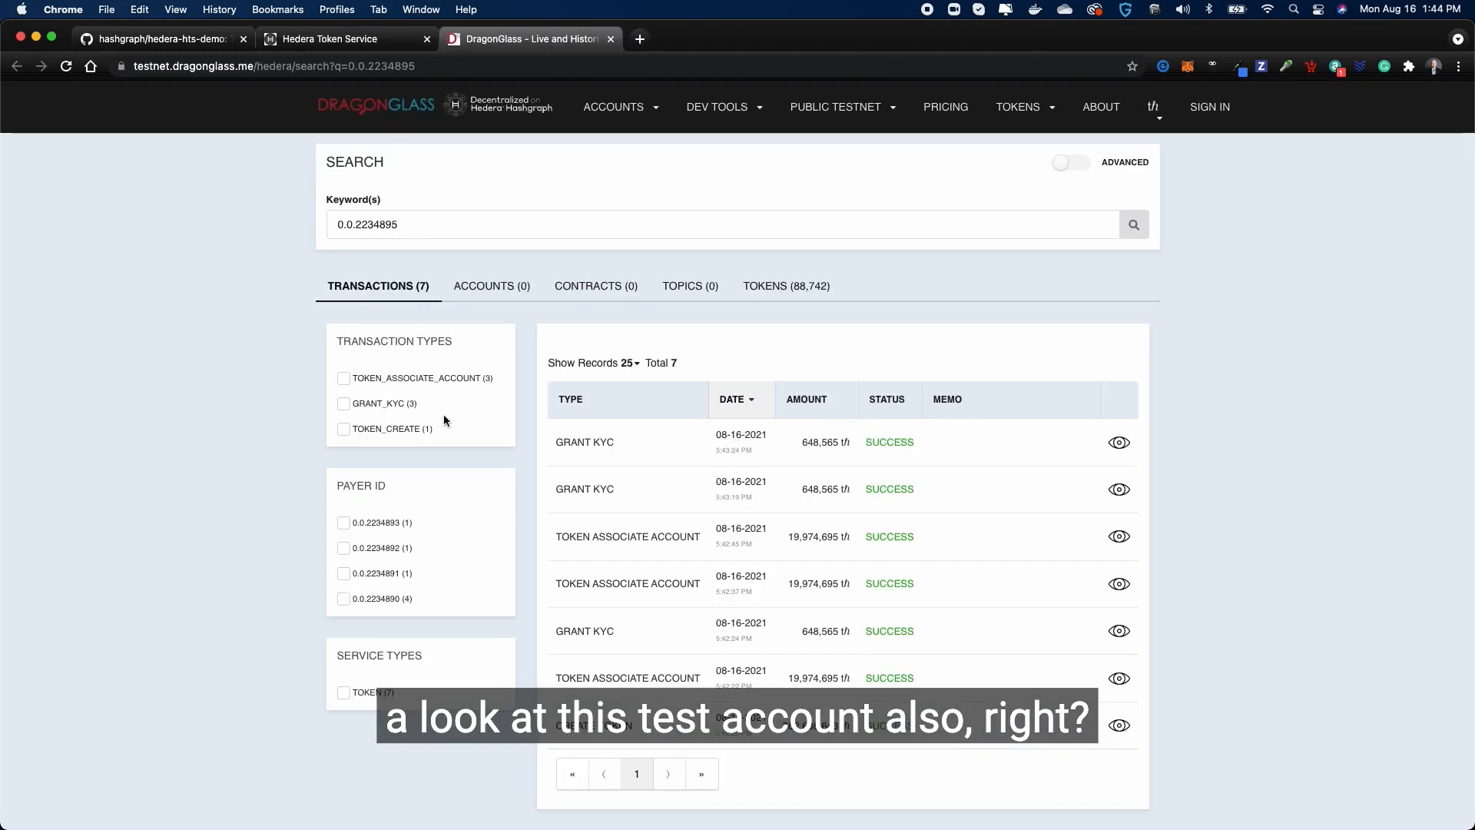
- Scroll the DragonGlass results for token 0.0.2234895, then close the explorer tab
scroll(down, 3)
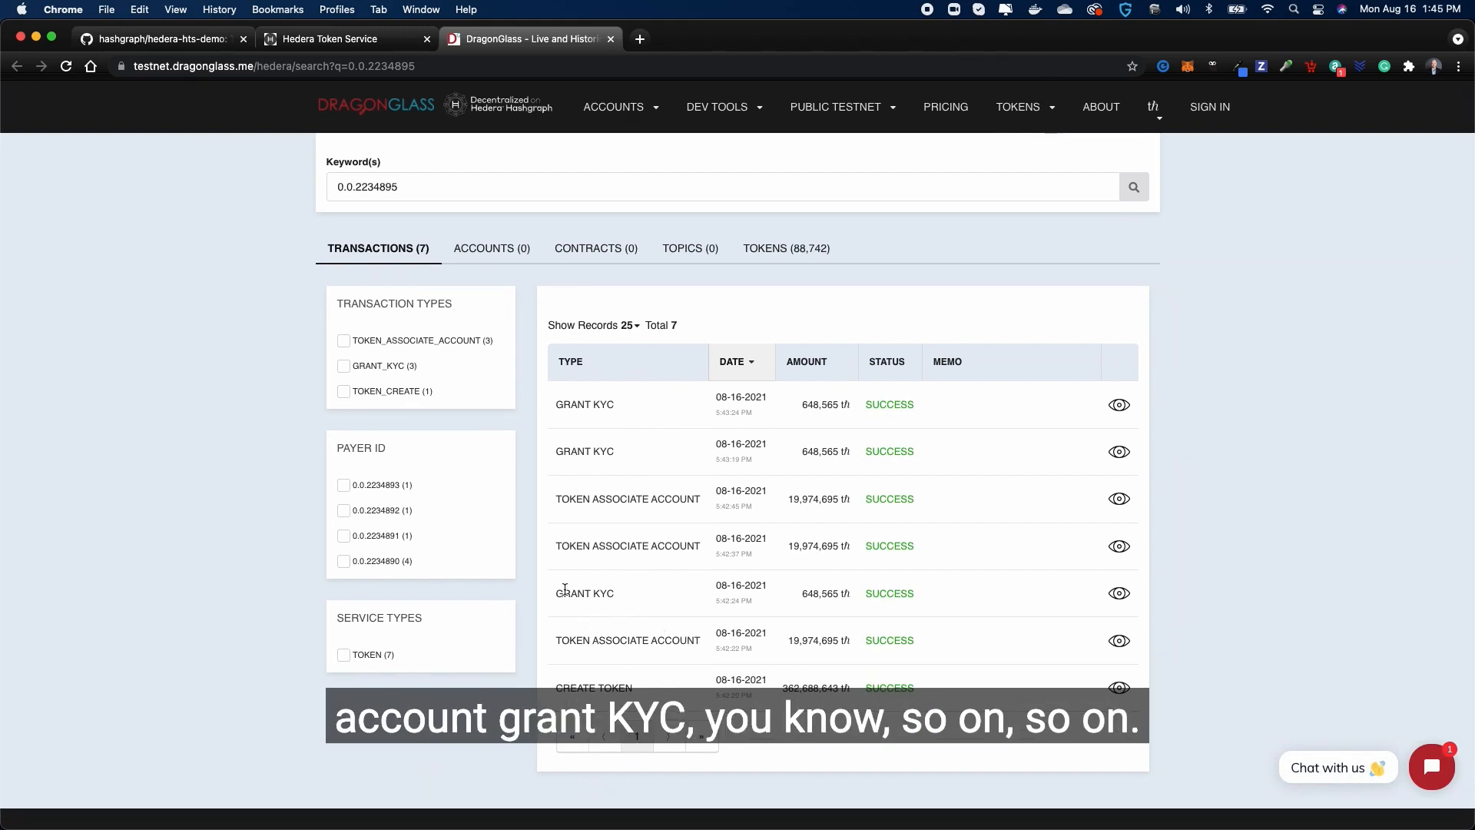
mouse_move(1055, 351)
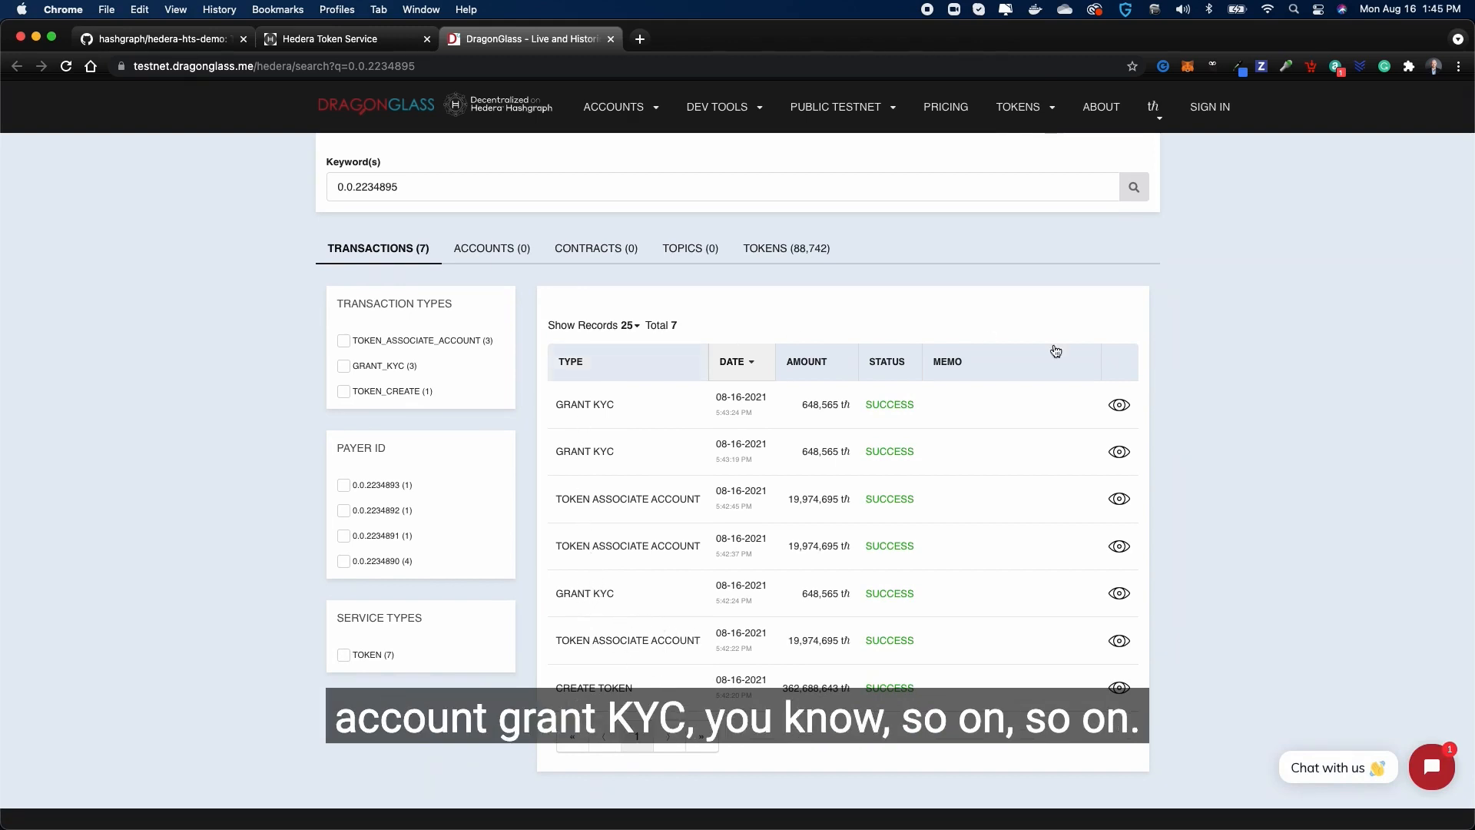
click(611, 38)
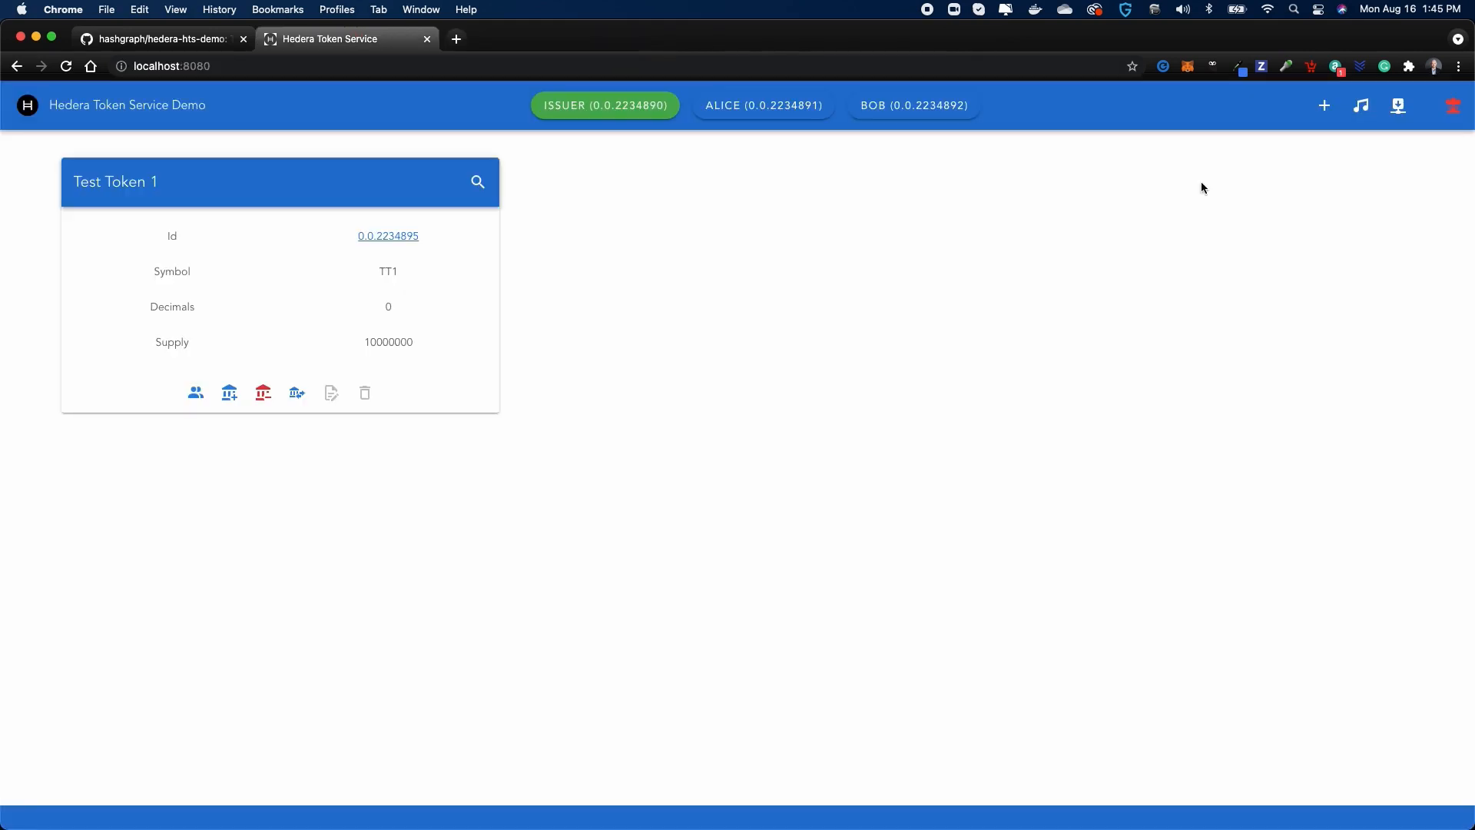
- Start a new non-fungible token named 'Frog Token'
click(1324, 105)
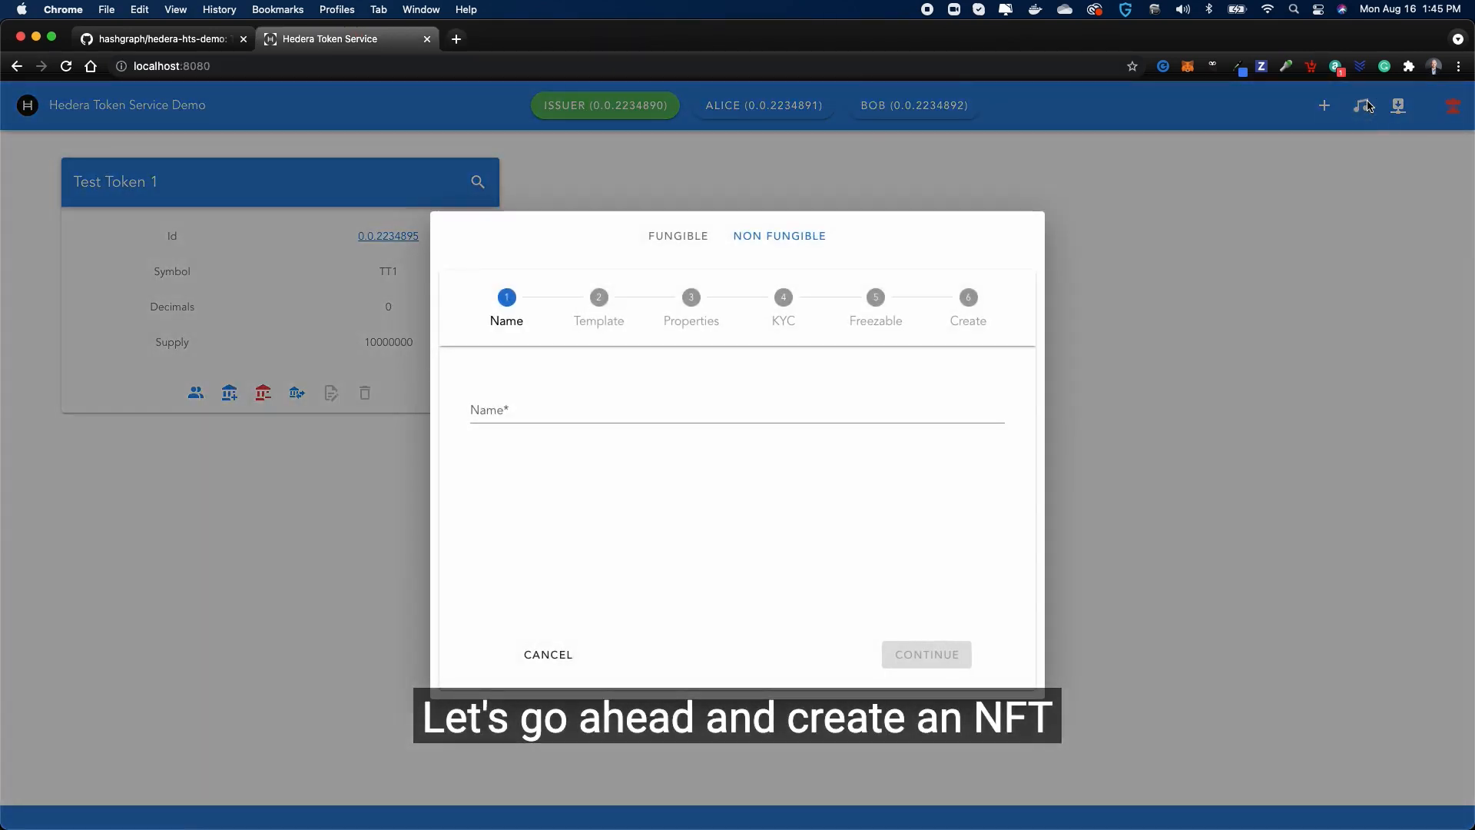
click(779, 235)
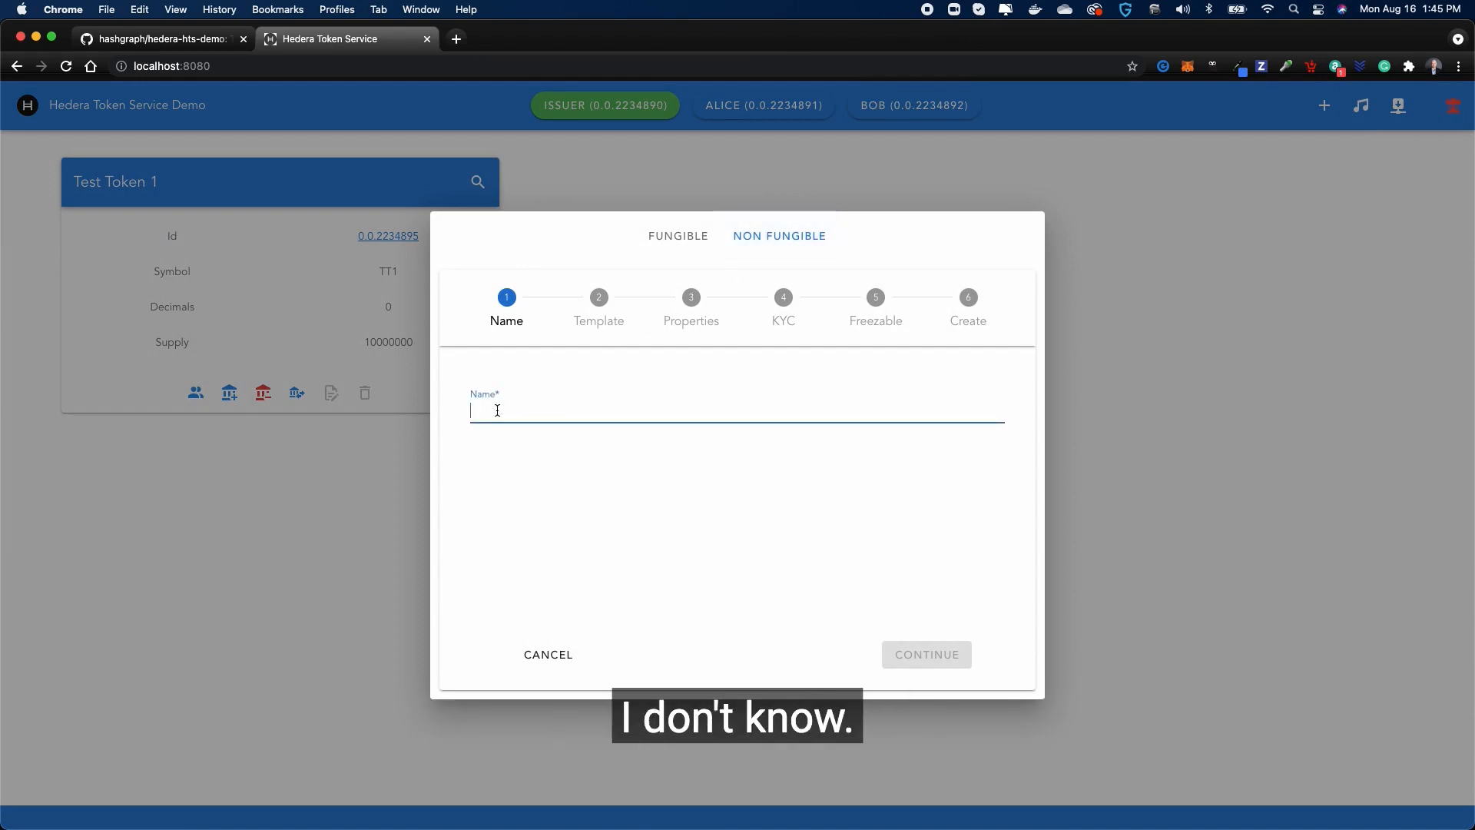
text(Fro)
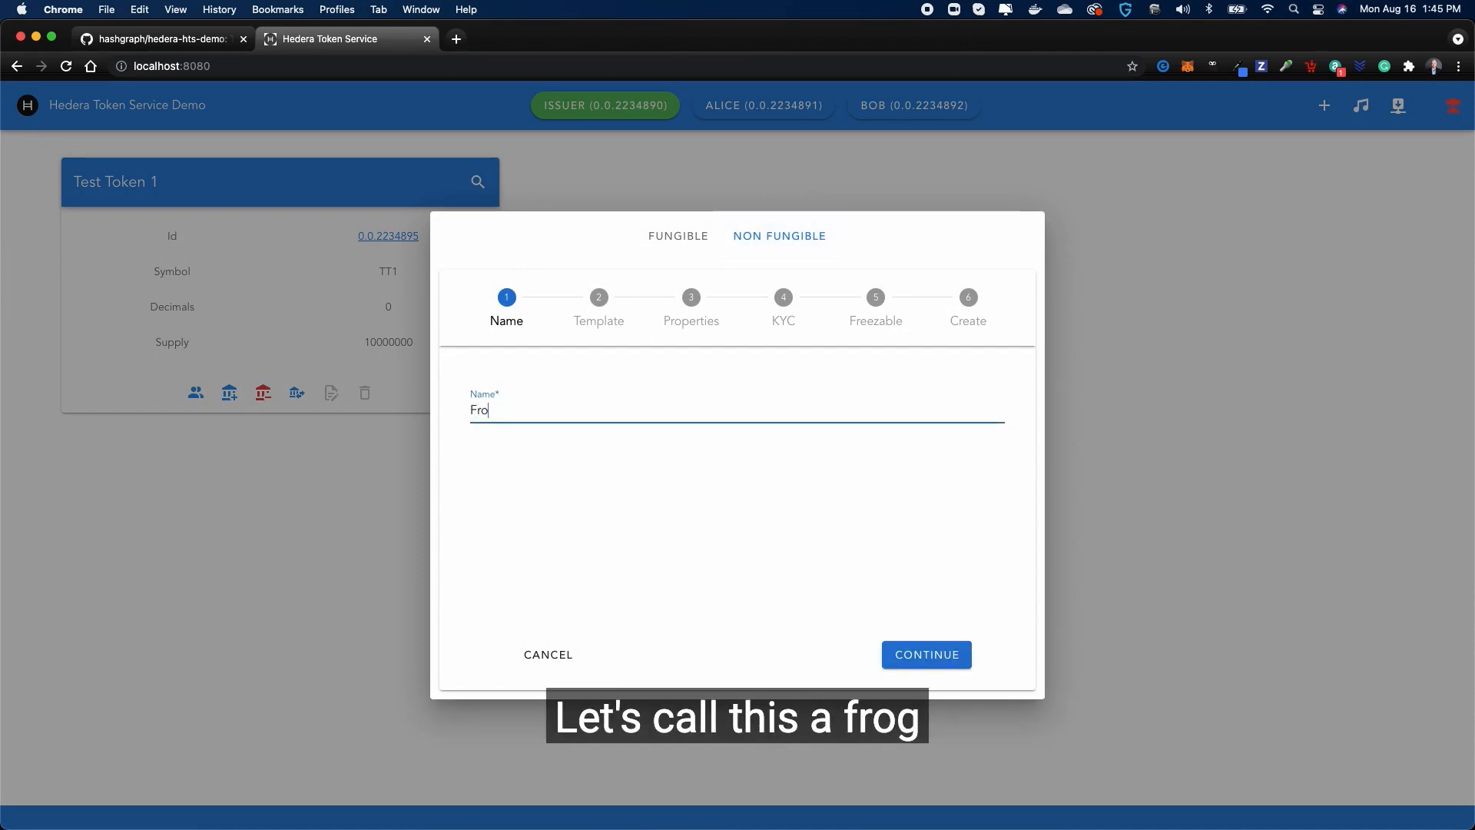
text(g To)
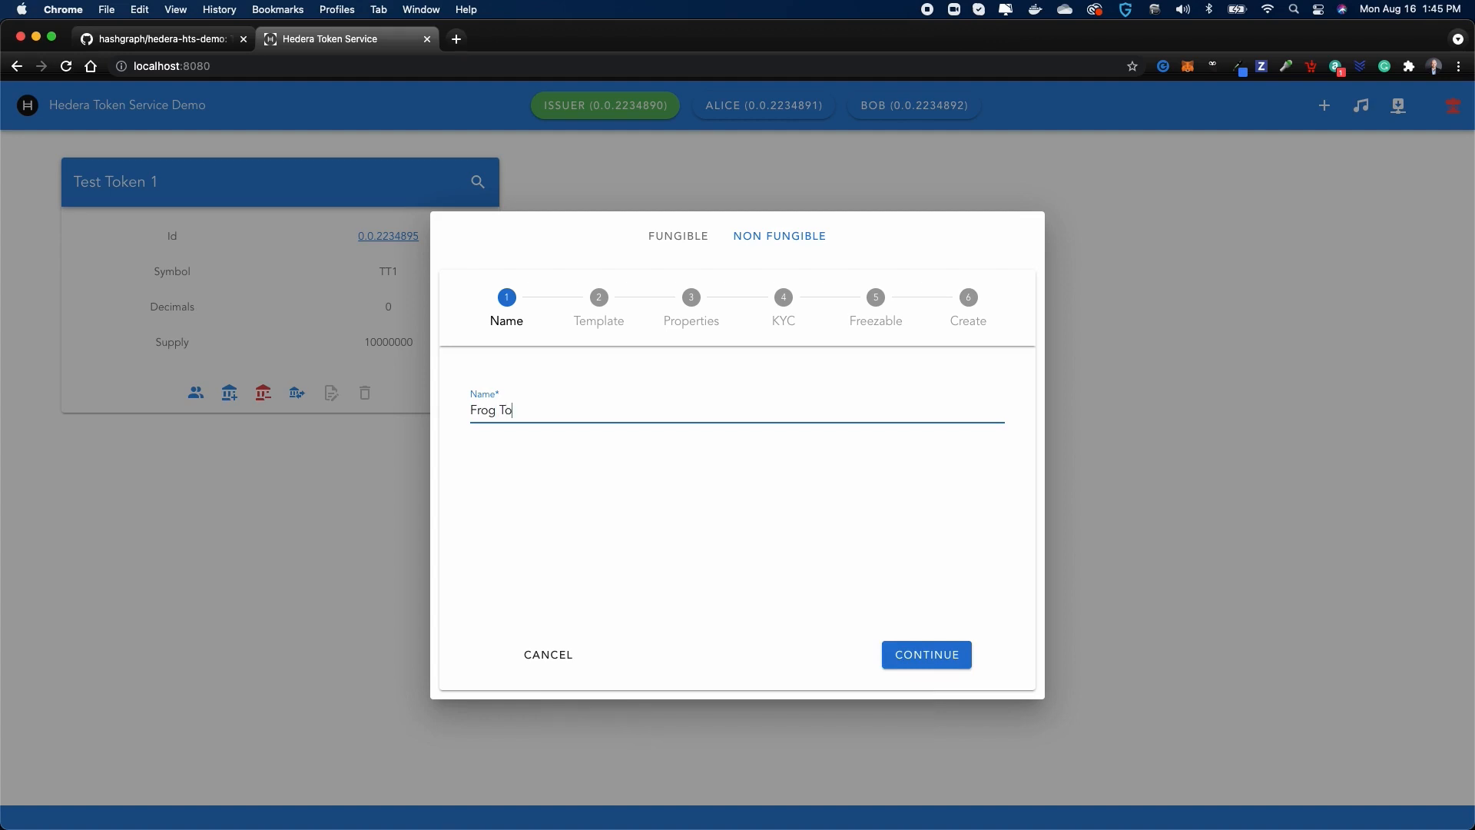
text(ken)
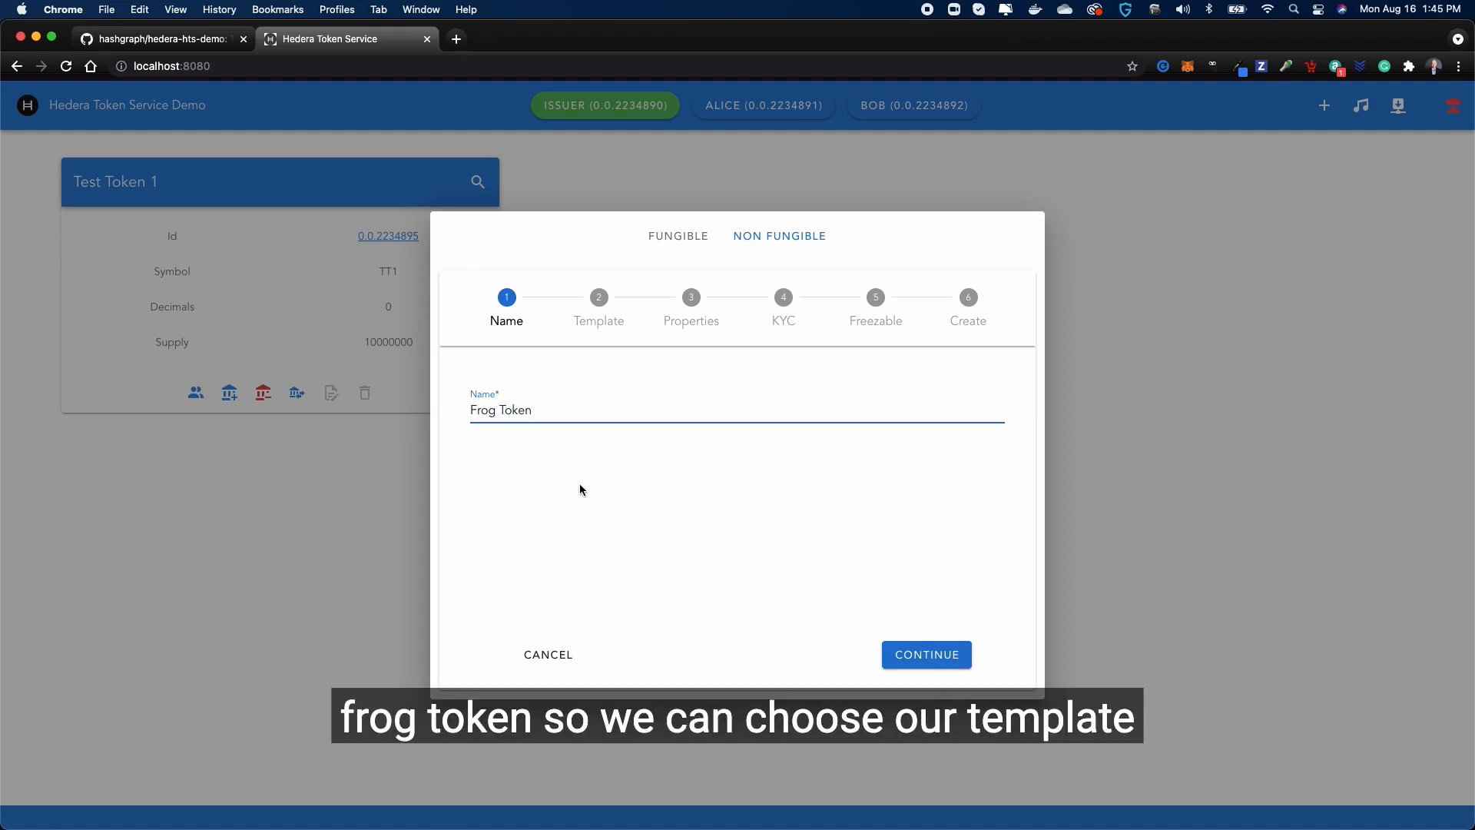
- Choose the frog token template and move on to the properties step
click(925, 654)
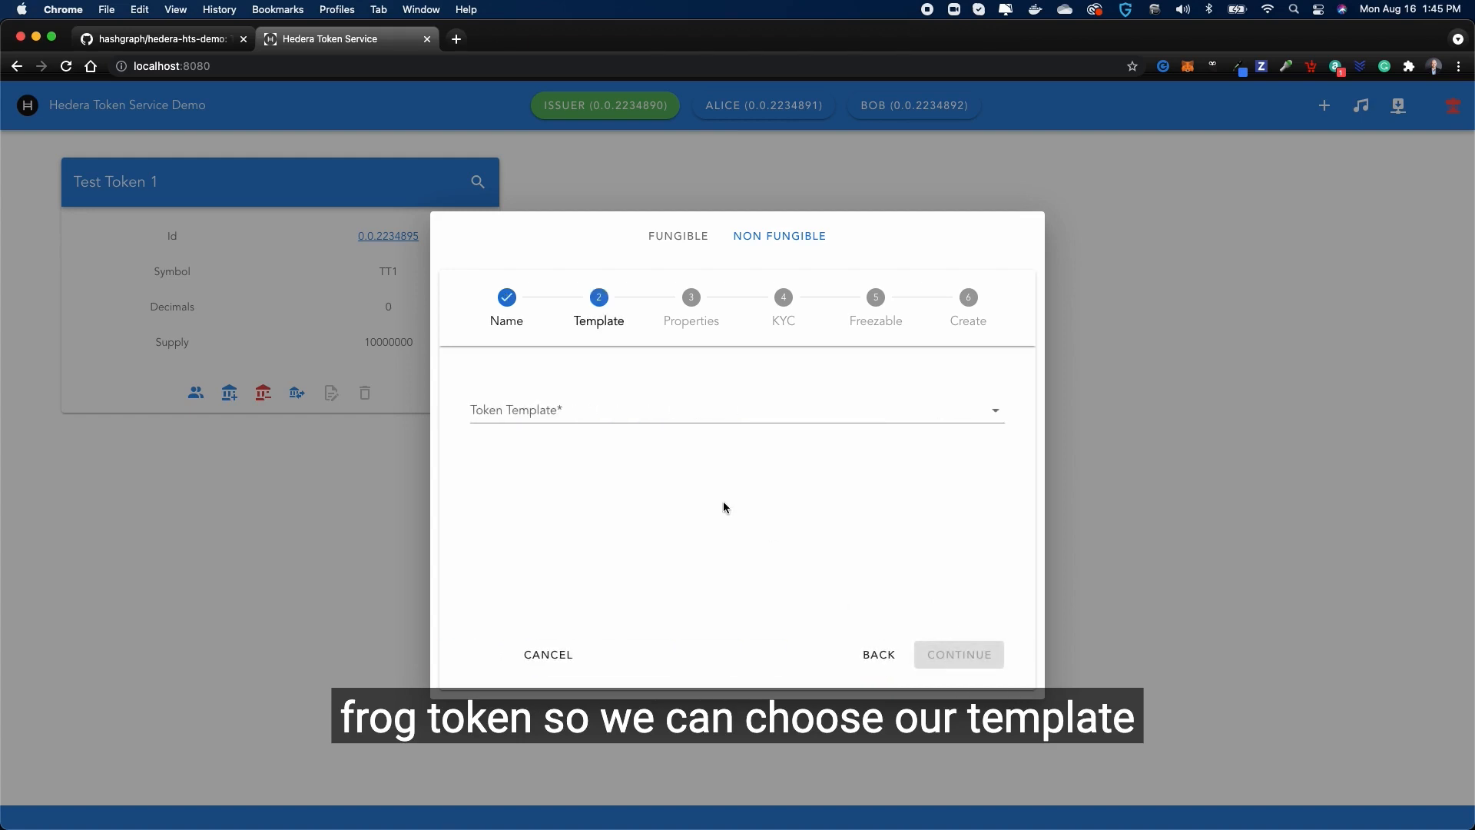
click(736, 410)
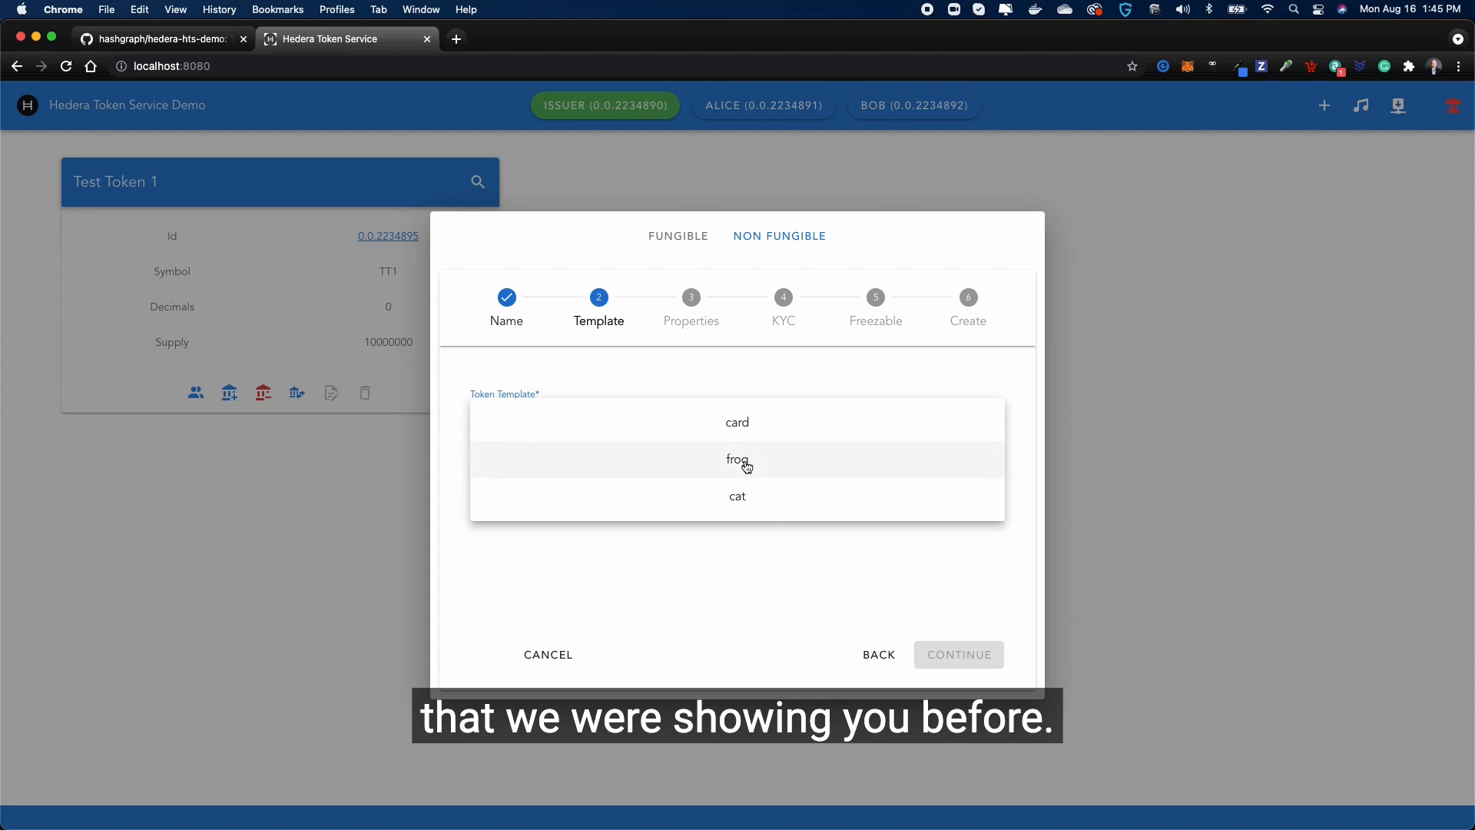
click(737, 460)
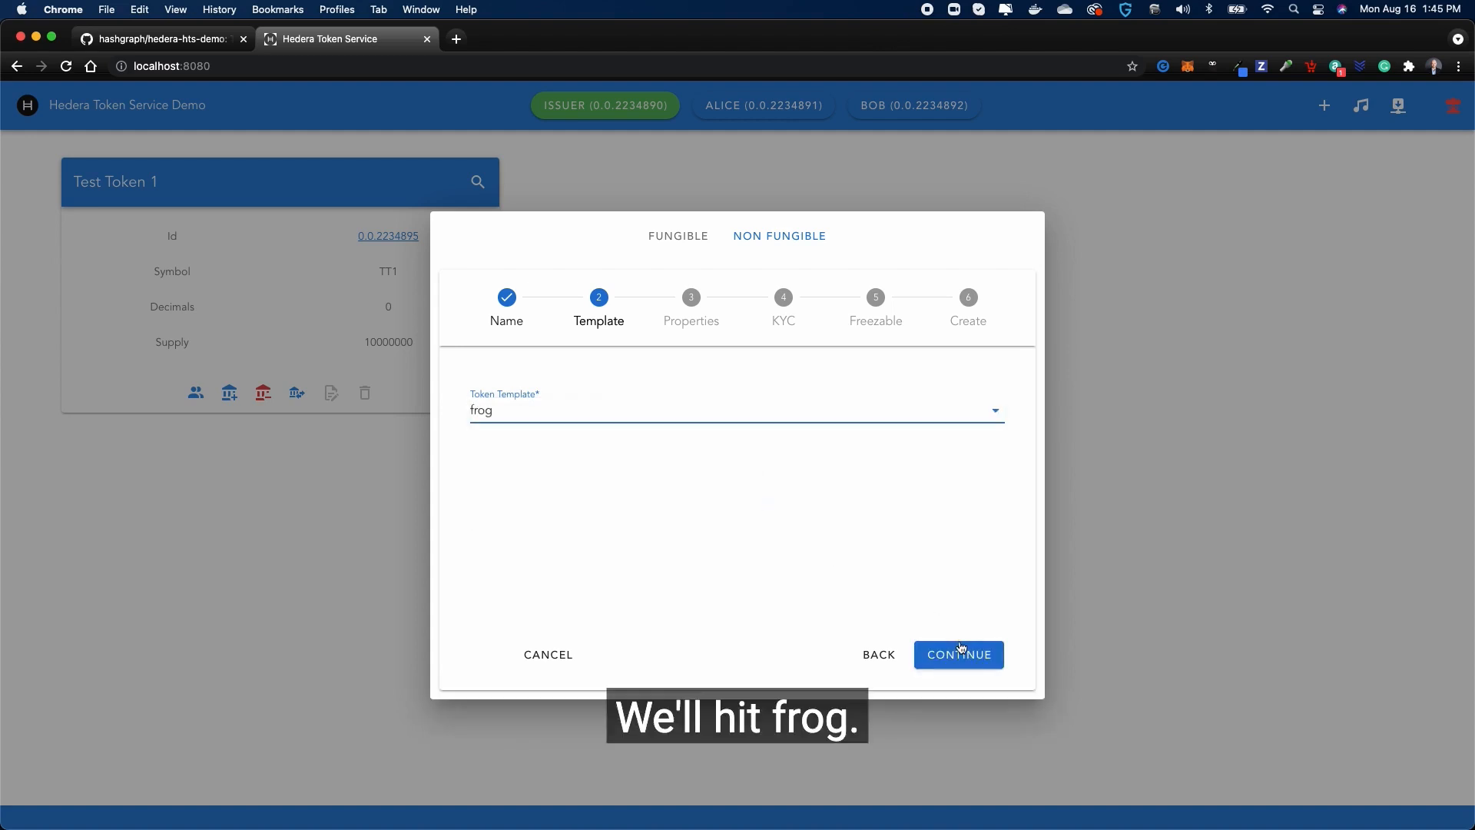
click(958, 653)
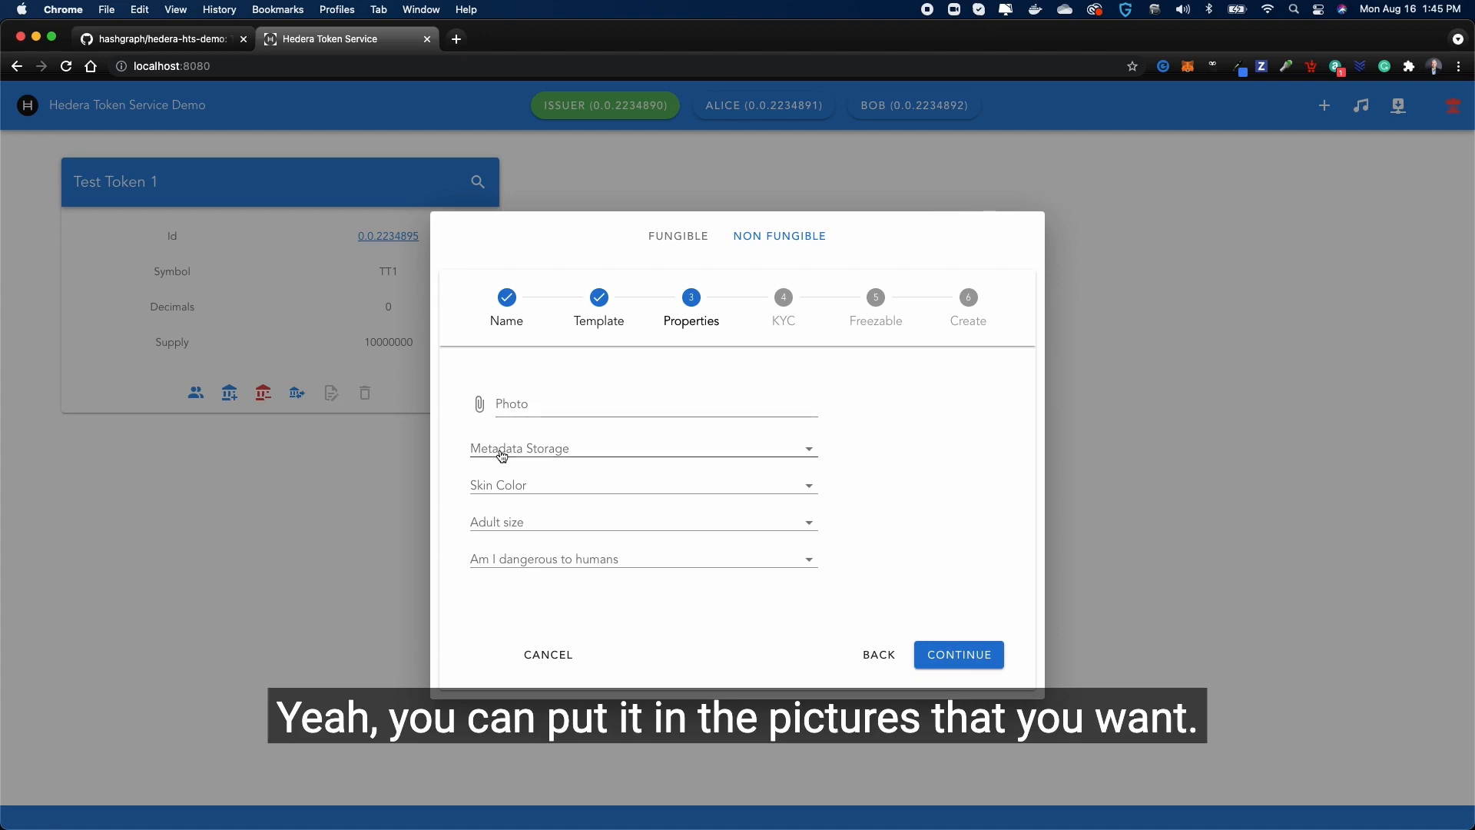
- Set metadata storage to HEDERA, skin Green, adult size Large, and danger Lethal
click(642, 447)
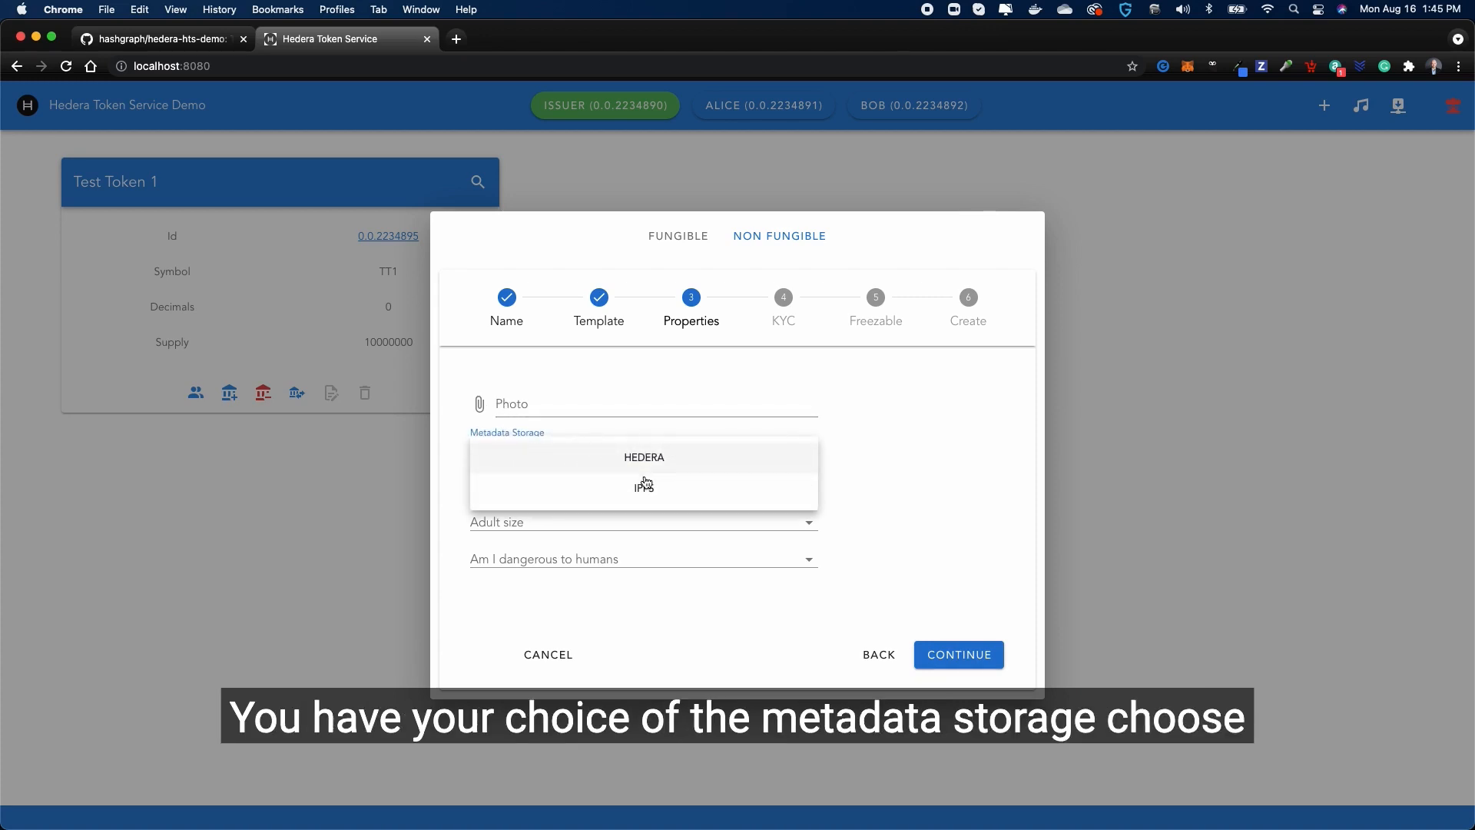
click(643, 485)
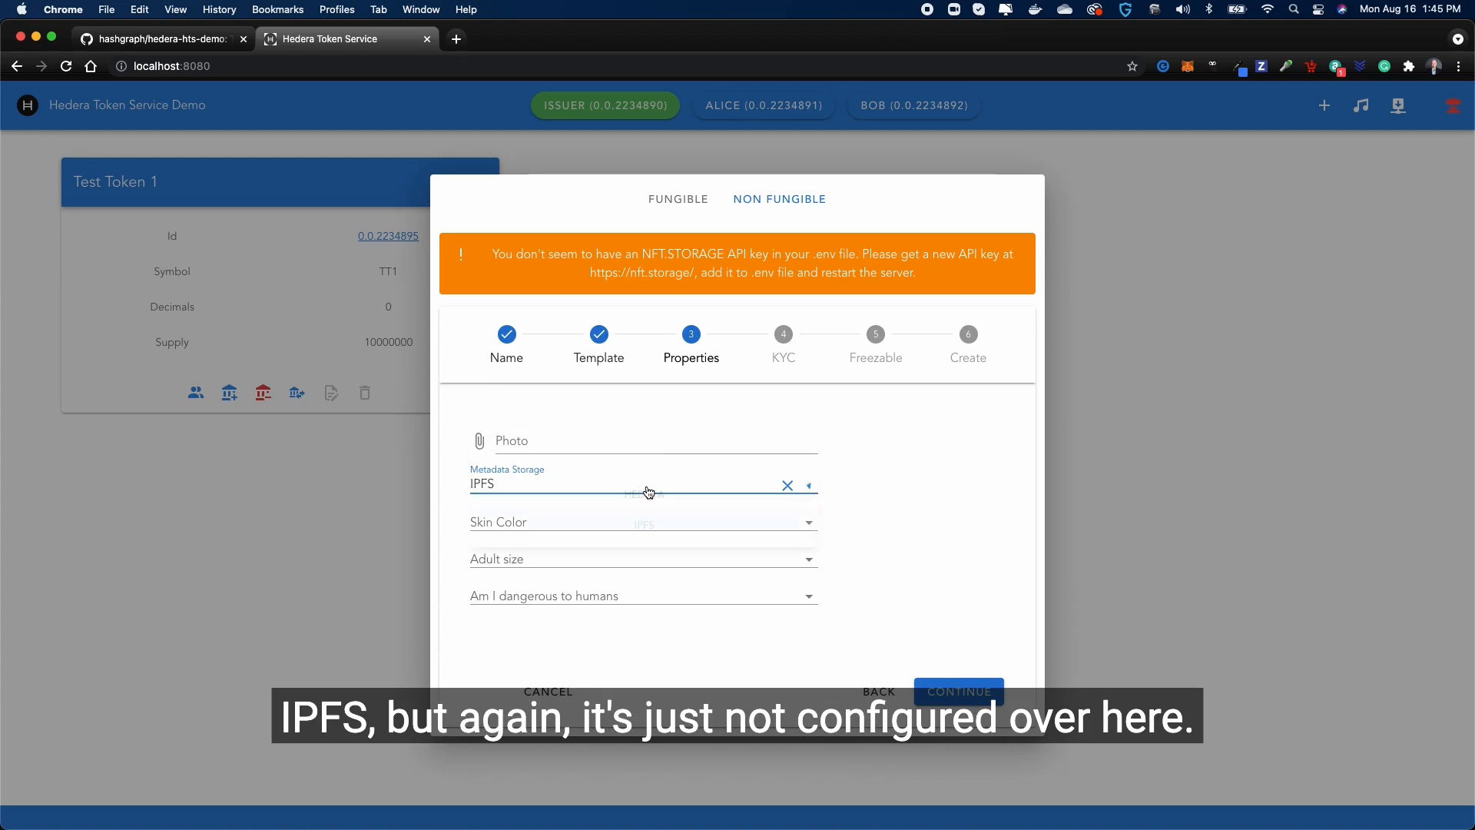
click(644, 500)
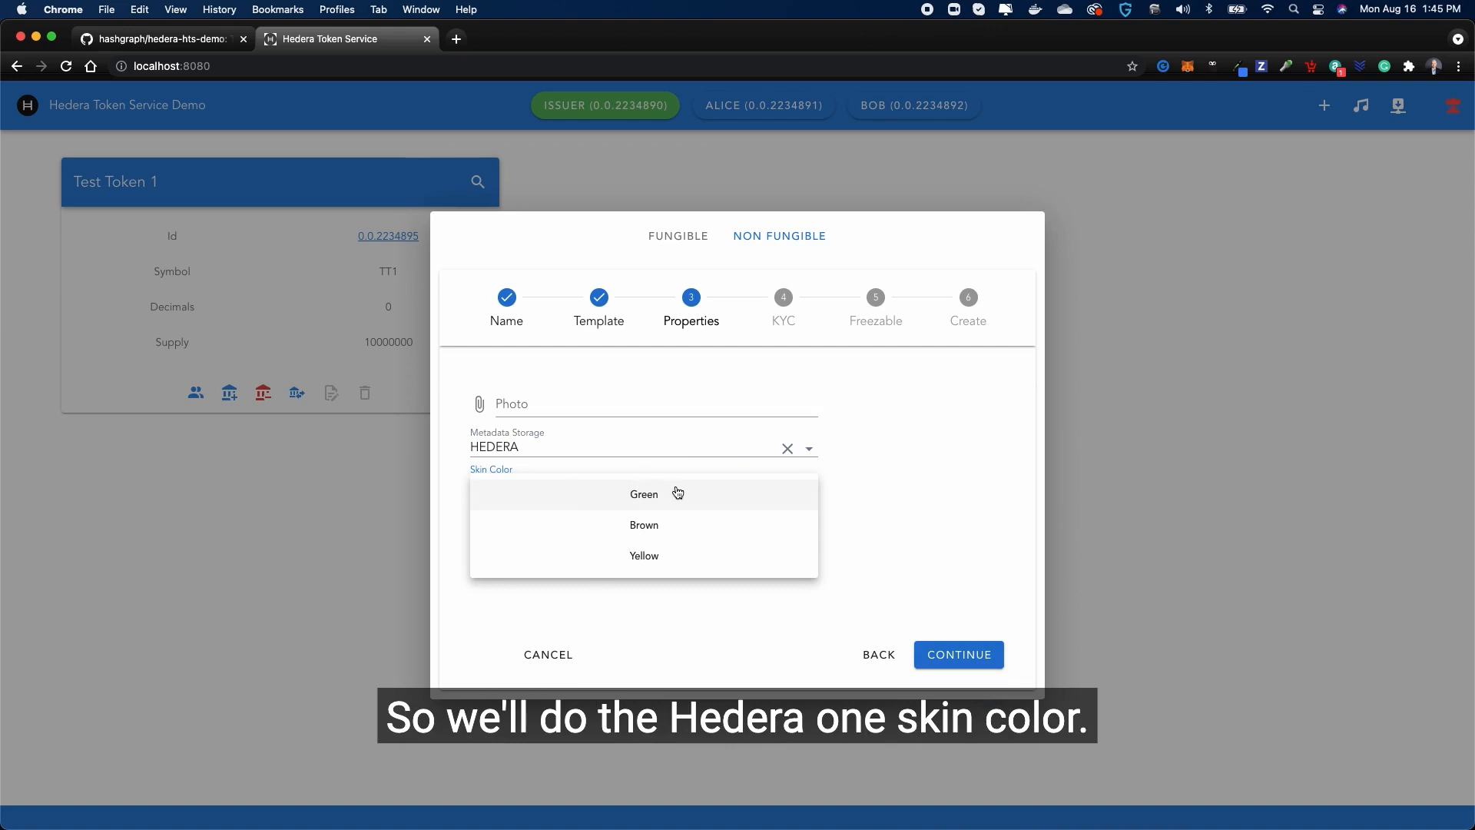
click(643, 494)
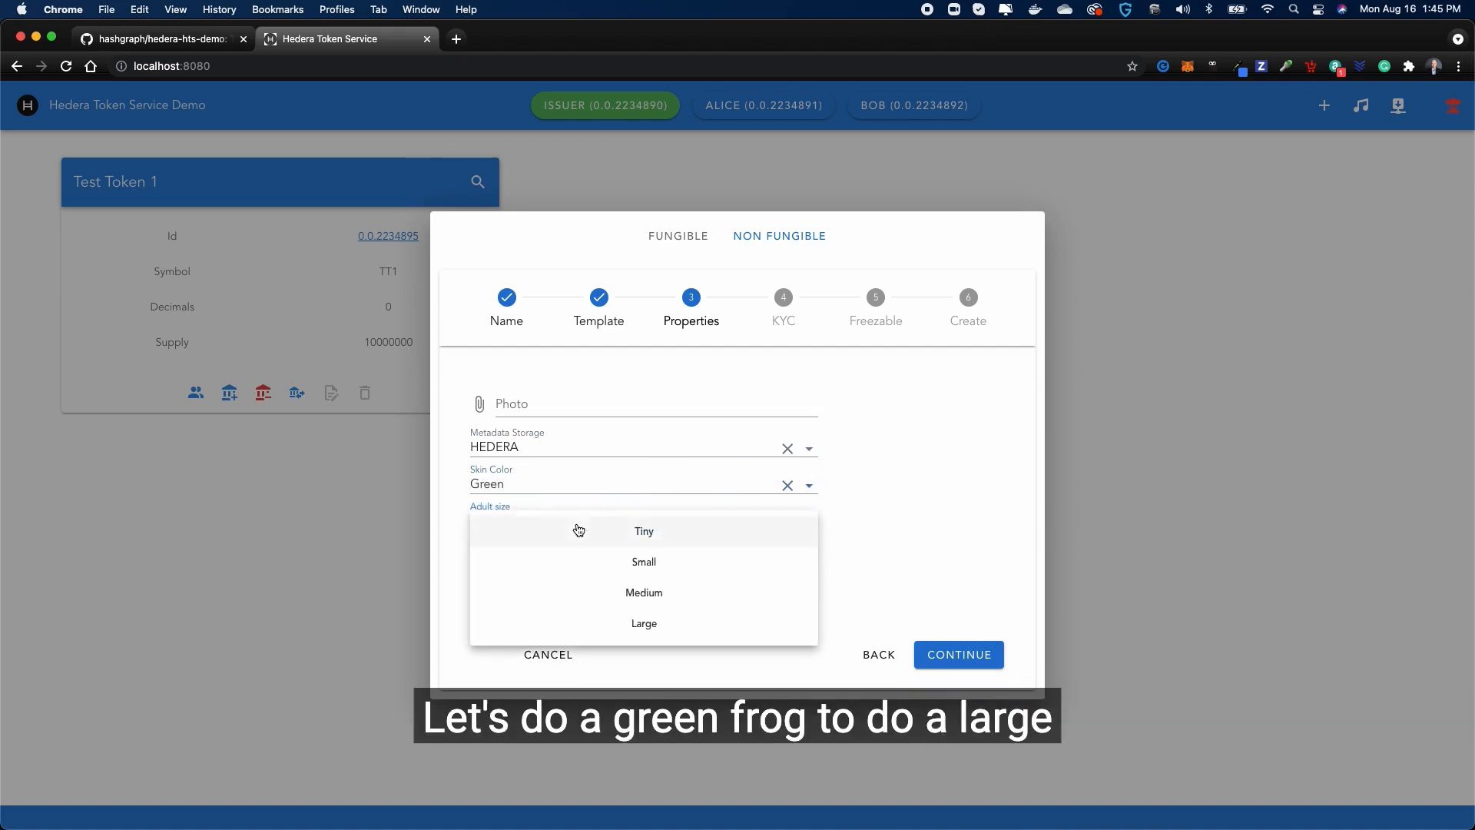
click(643, 623)
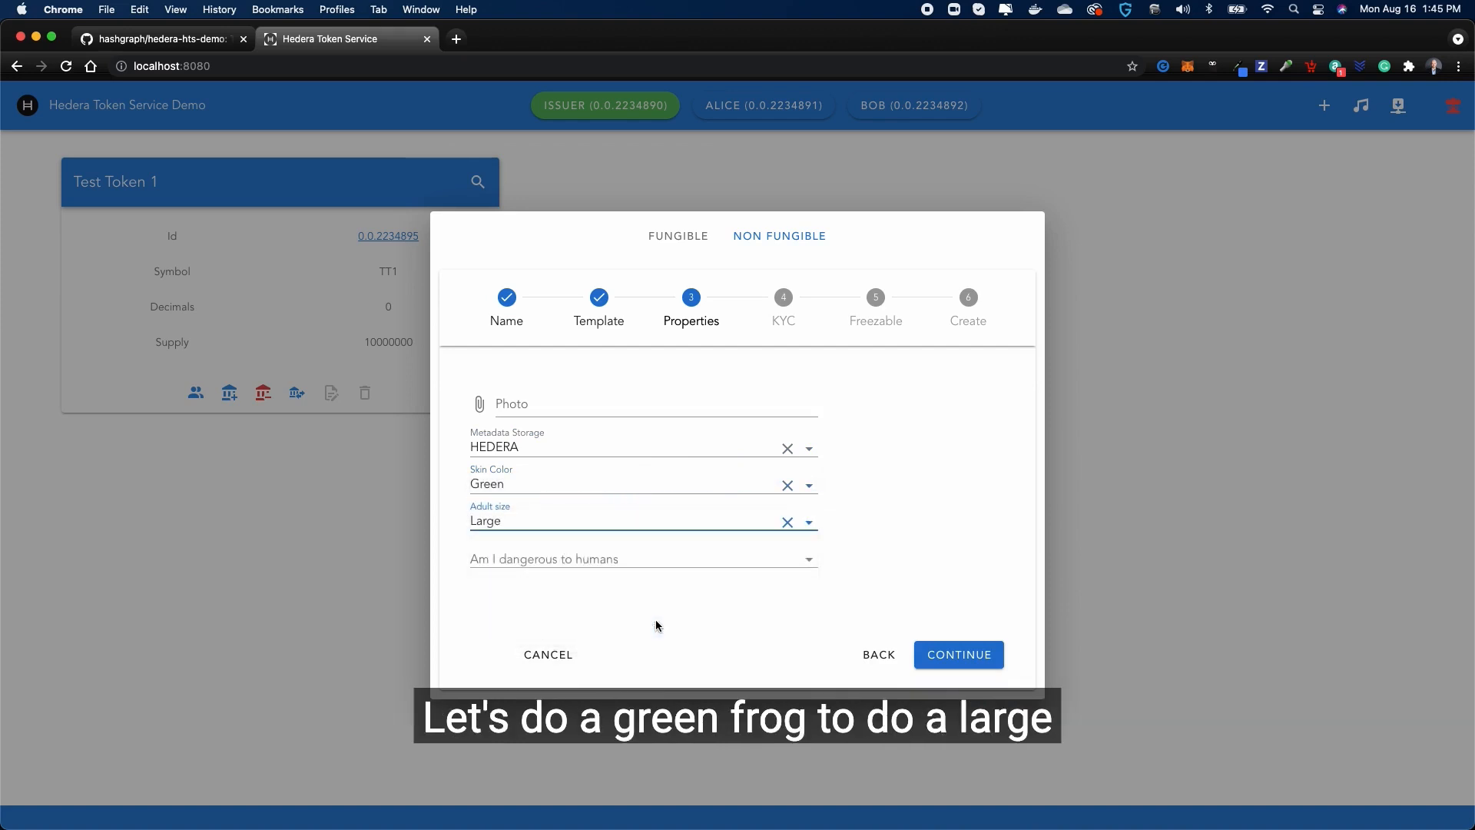
click(642, 558)
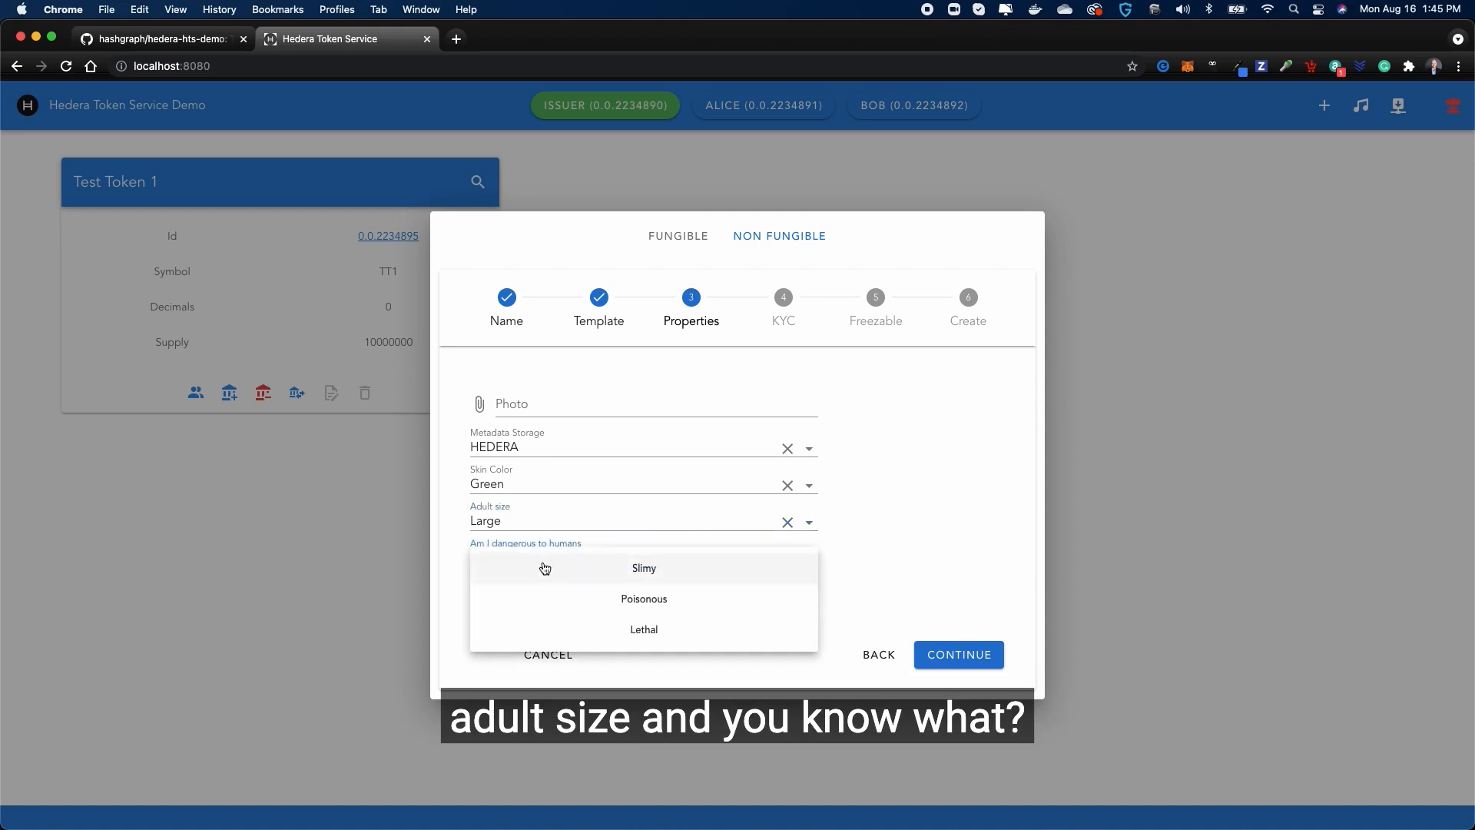
click(644, 598)
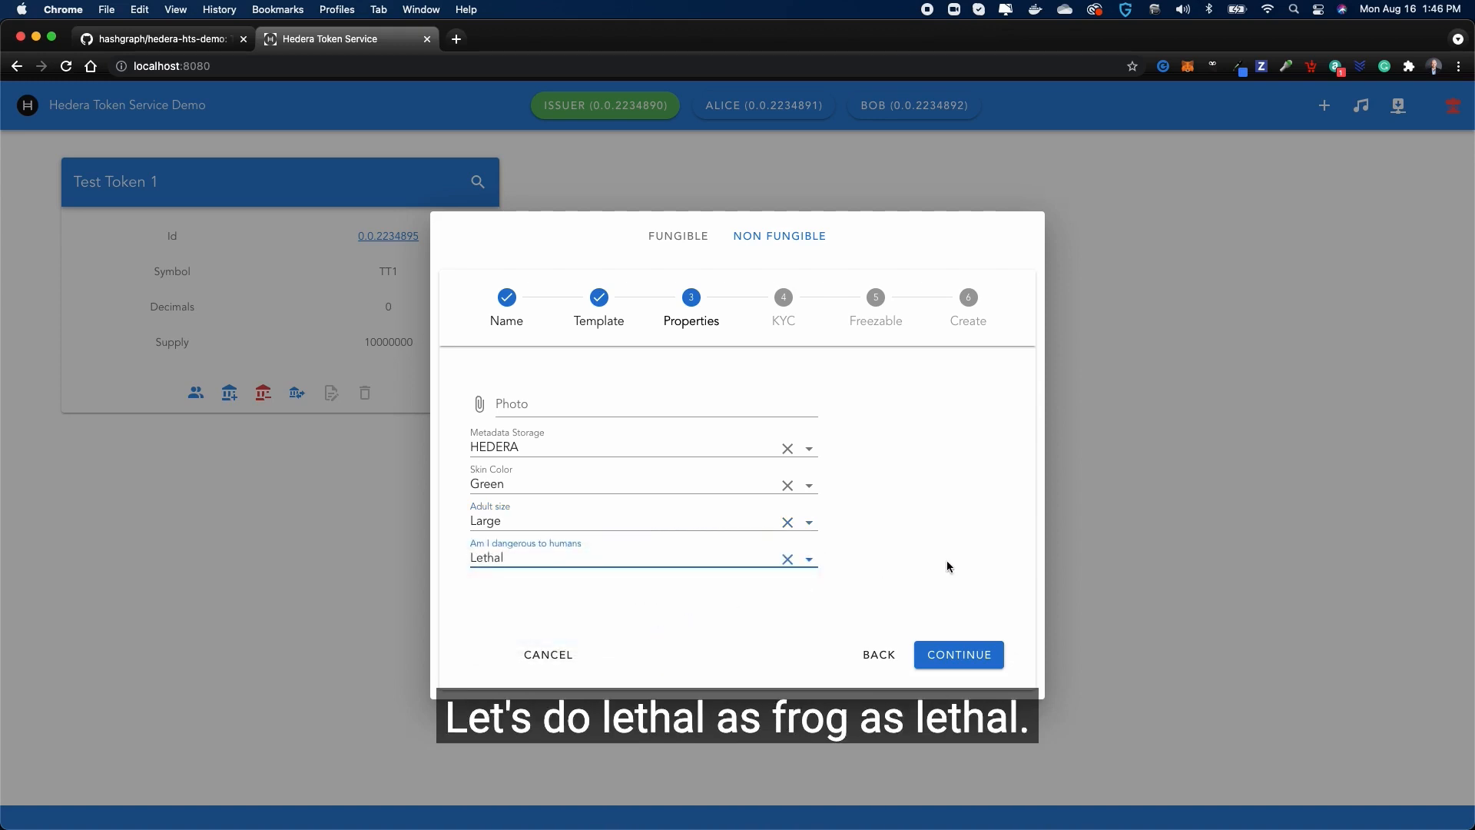
click(958, 654)
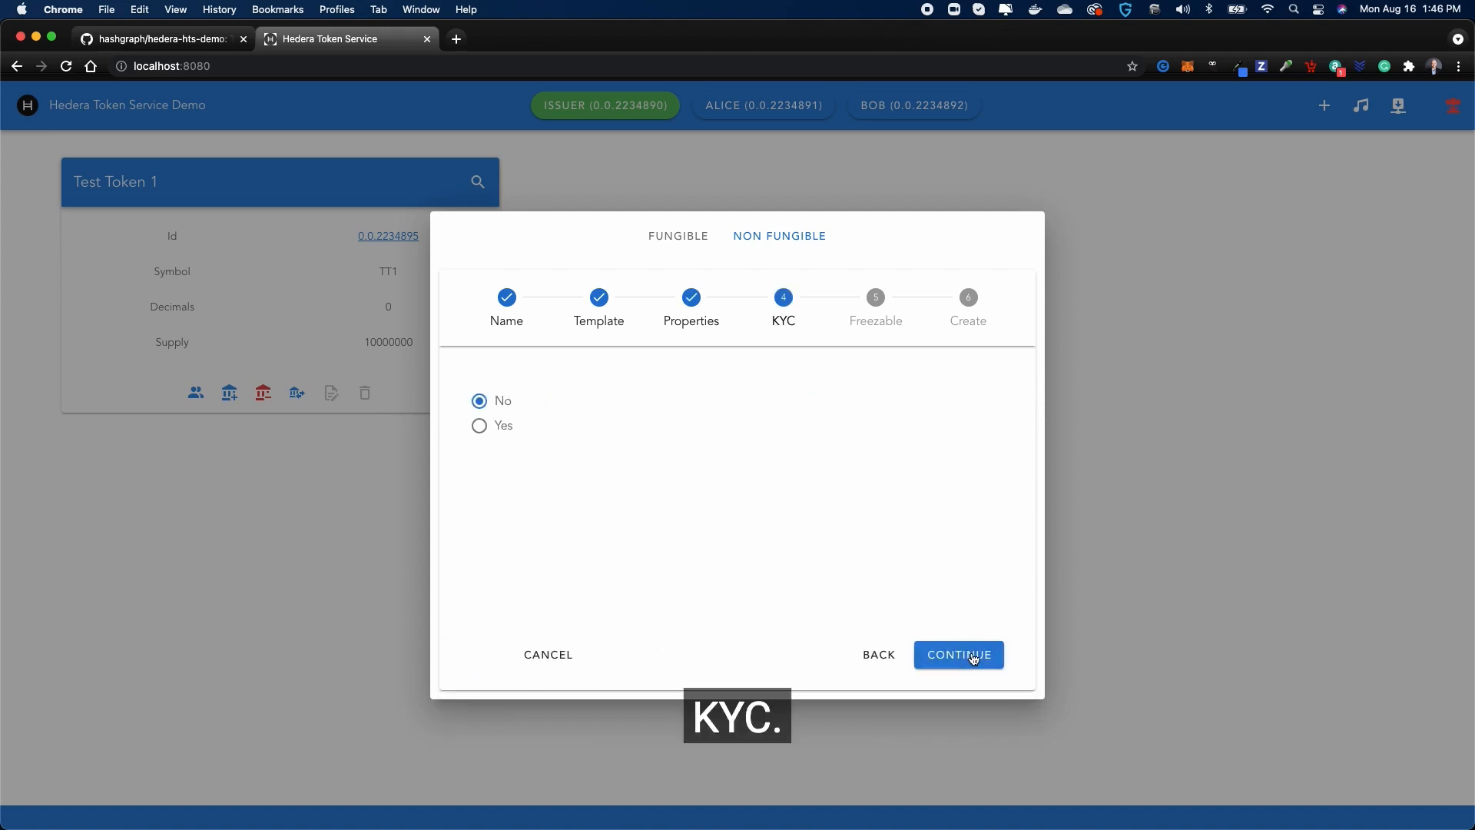
- Leave KYC and Freezable on No and create the Frog Token NFT
click(959, 654)
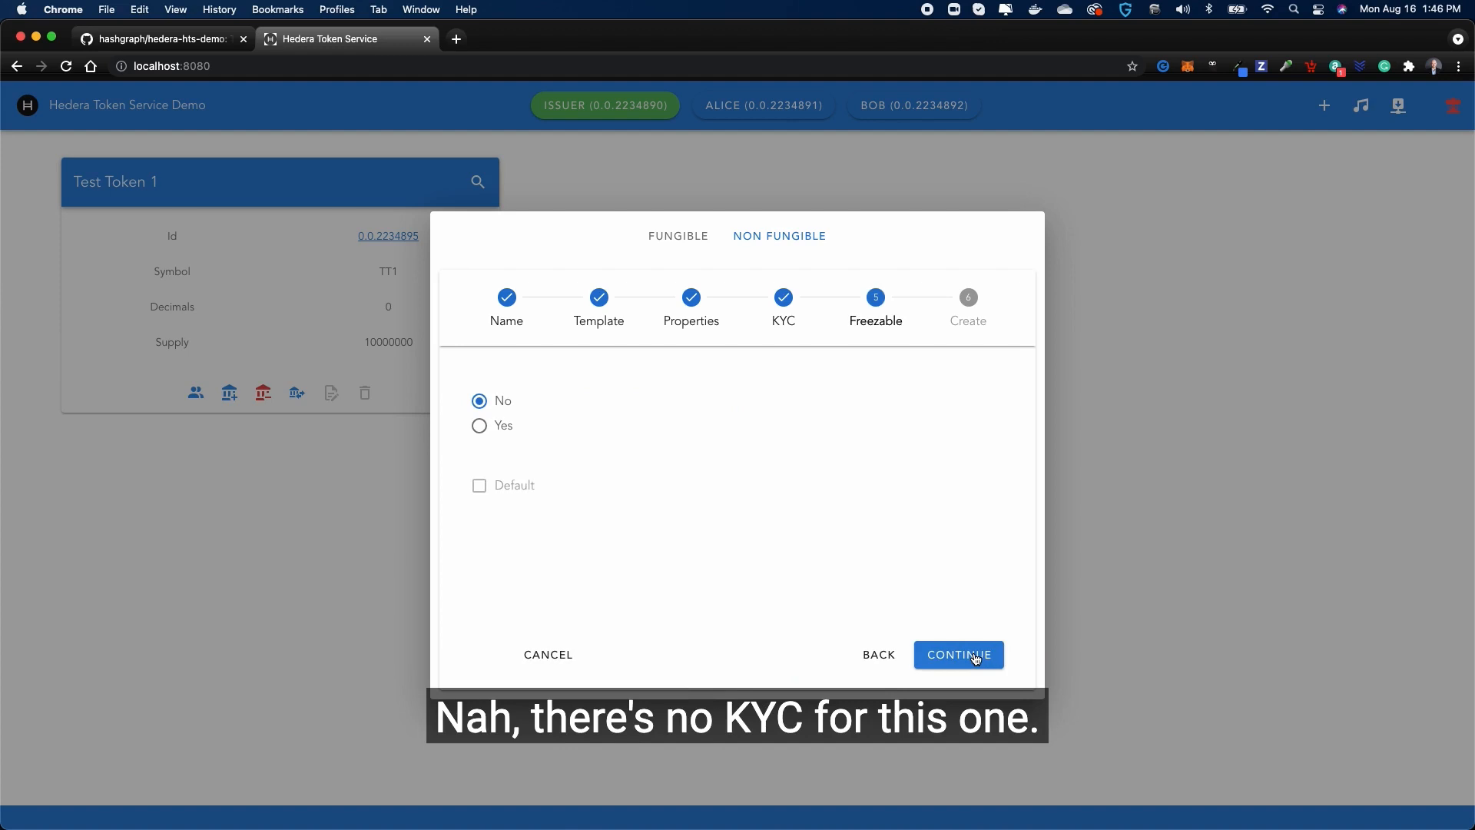
click(958, 654)
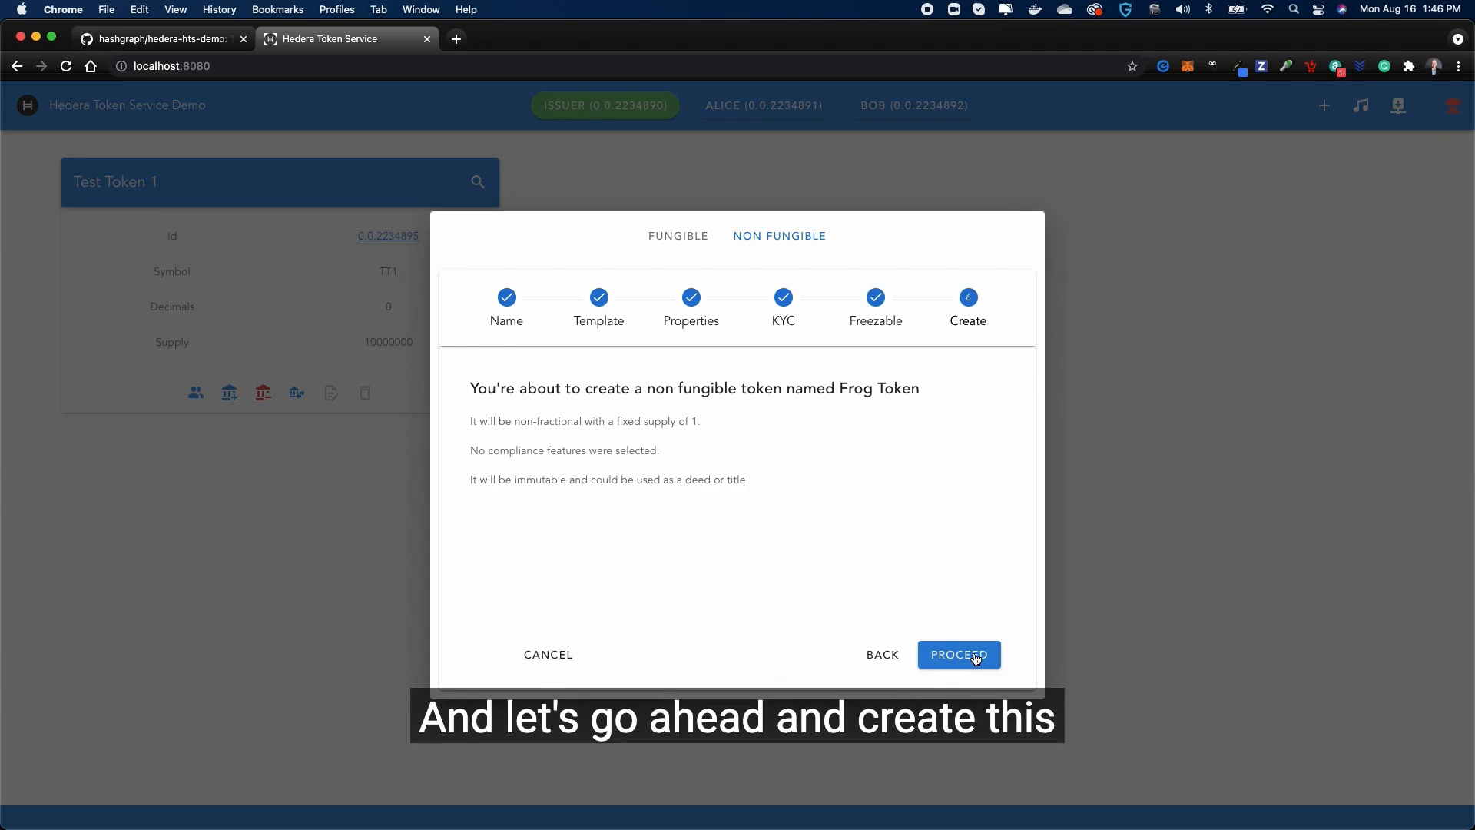
click(958, 654)
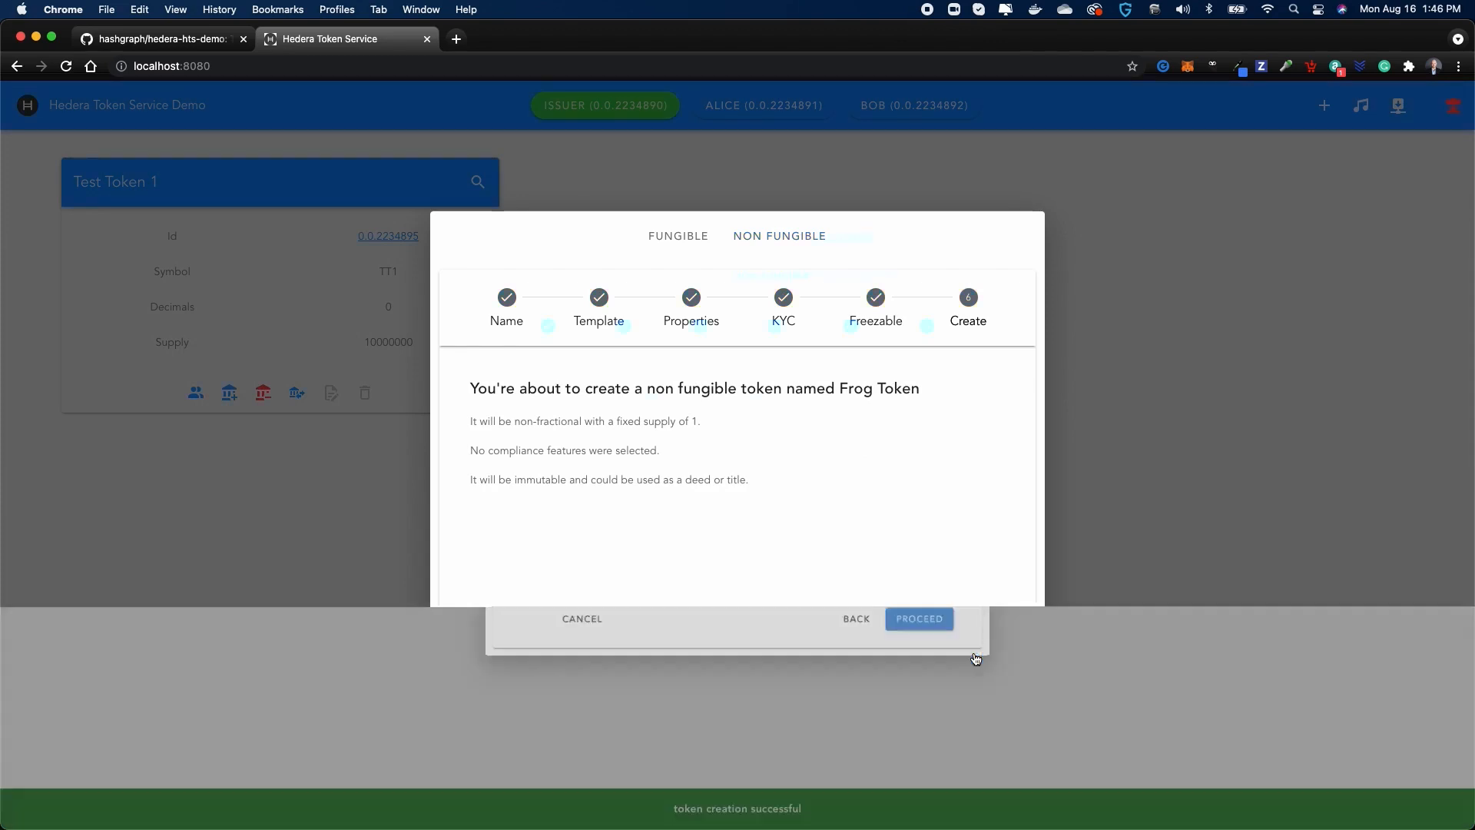
click(918, 617)
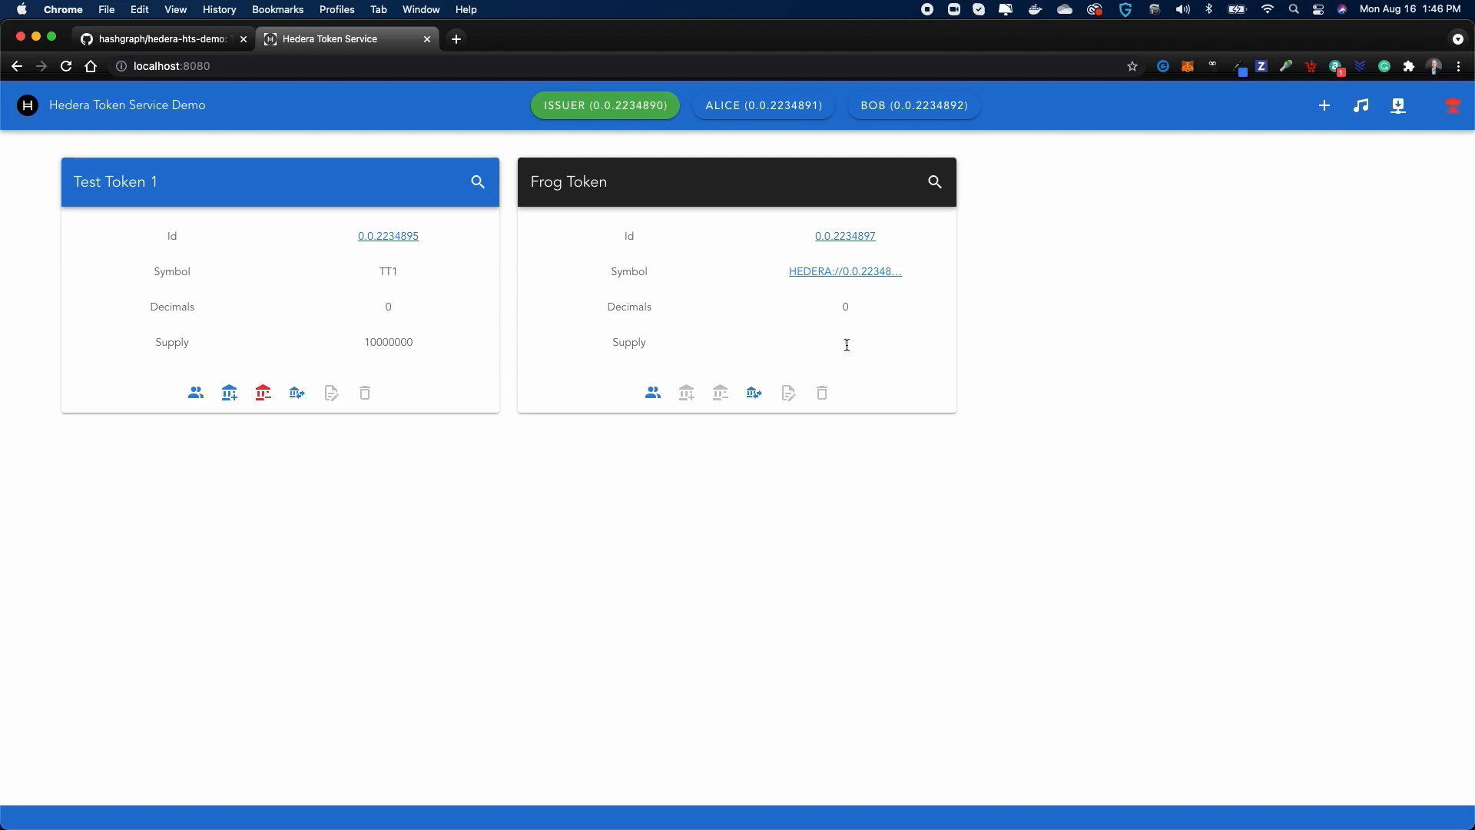
- Transfer Frog Token to the Marketplace with a 20 hBar offer price
click(753, 393)
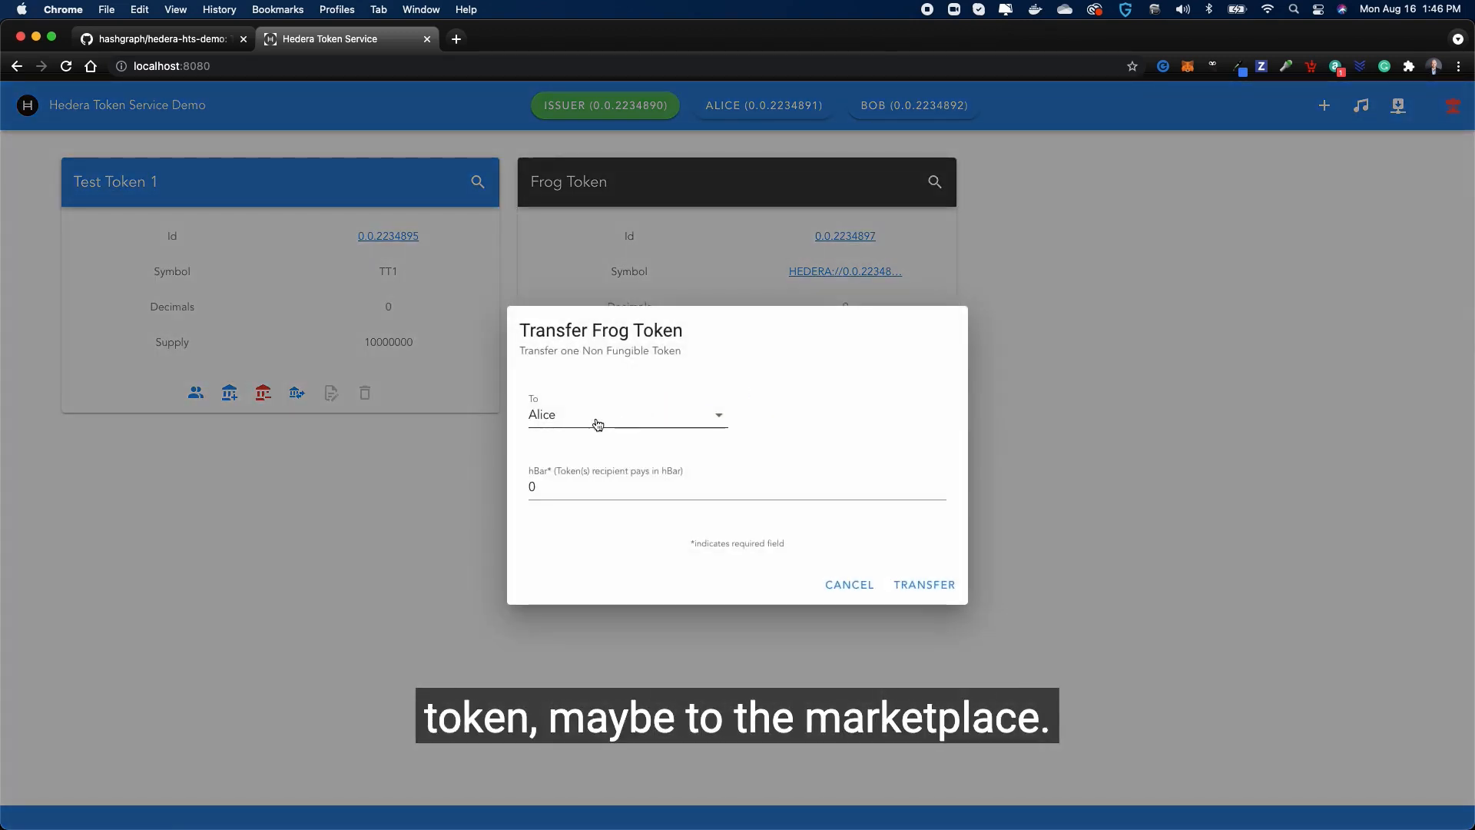
click(625, 414)
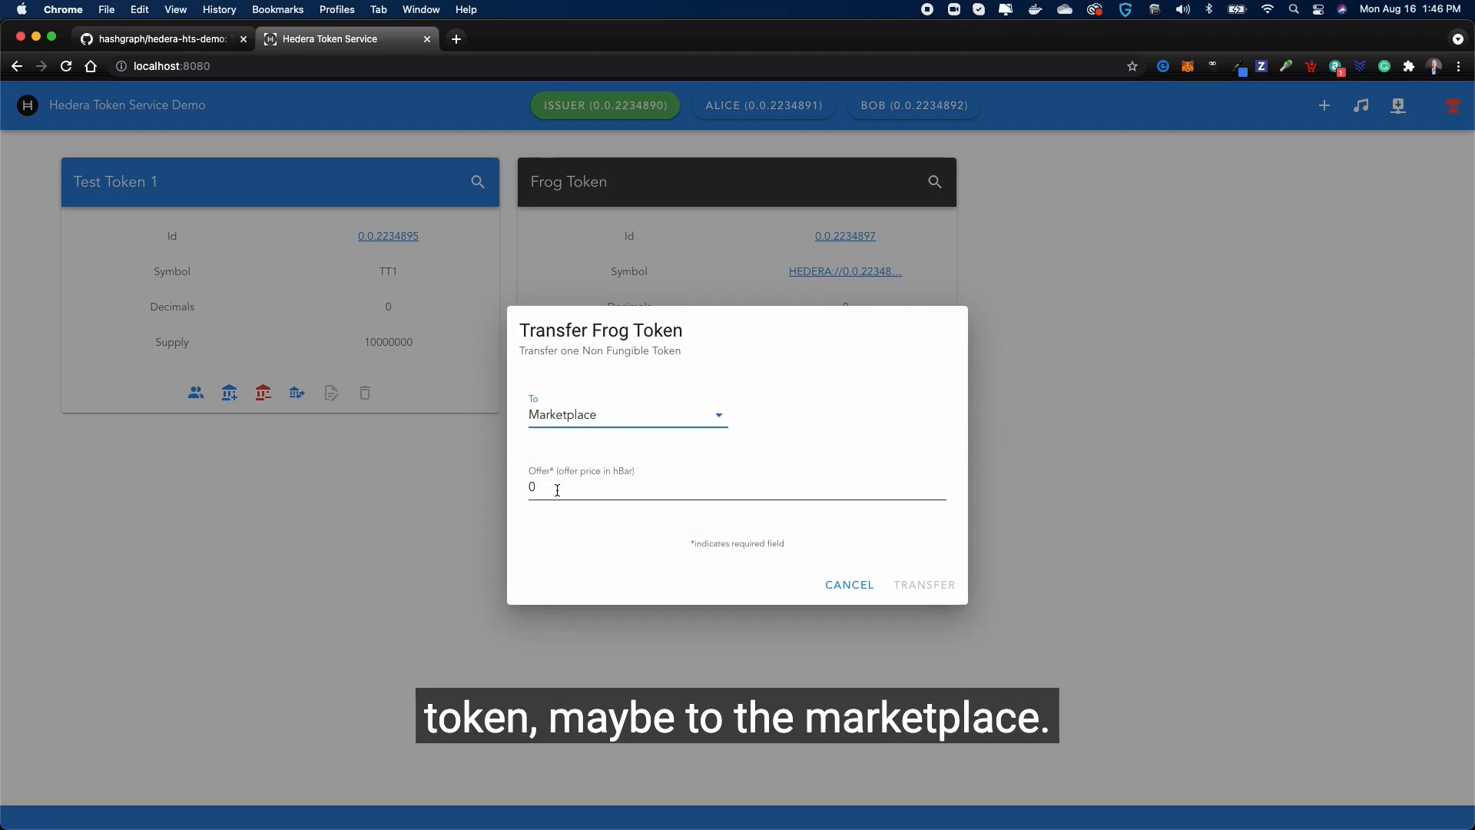
click(737, 486)
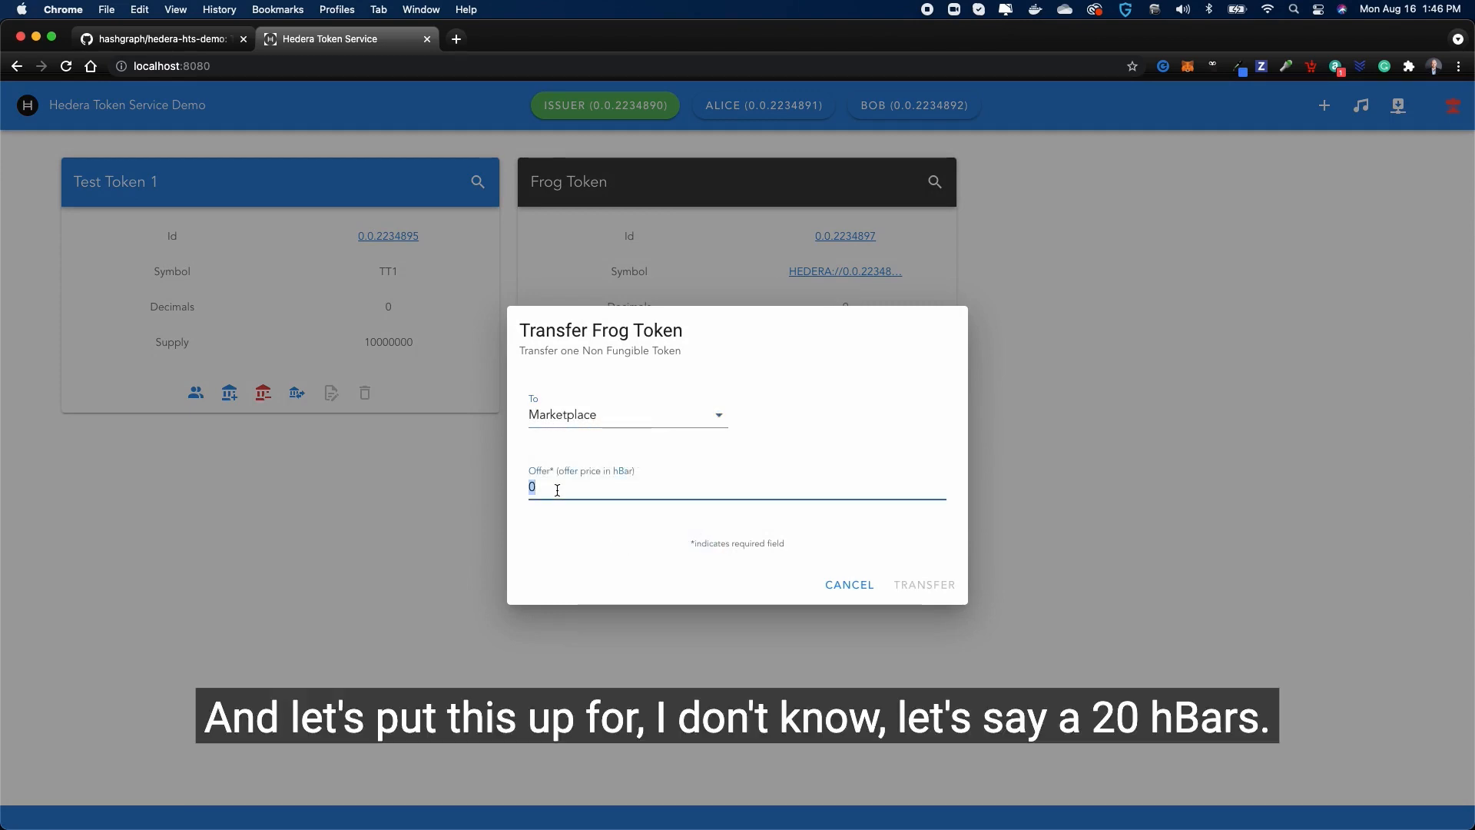
text(20)
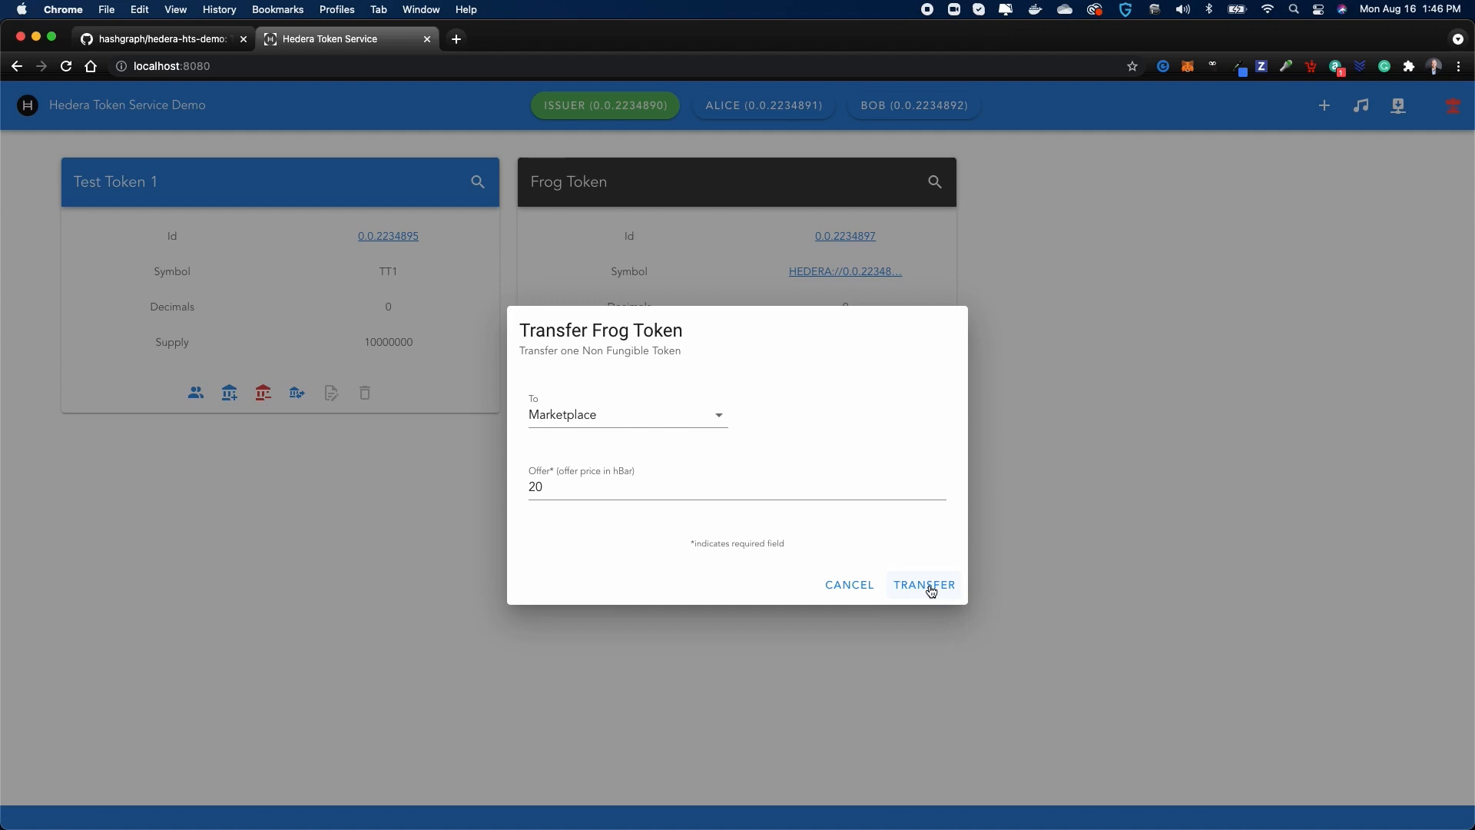
click(923, 584)
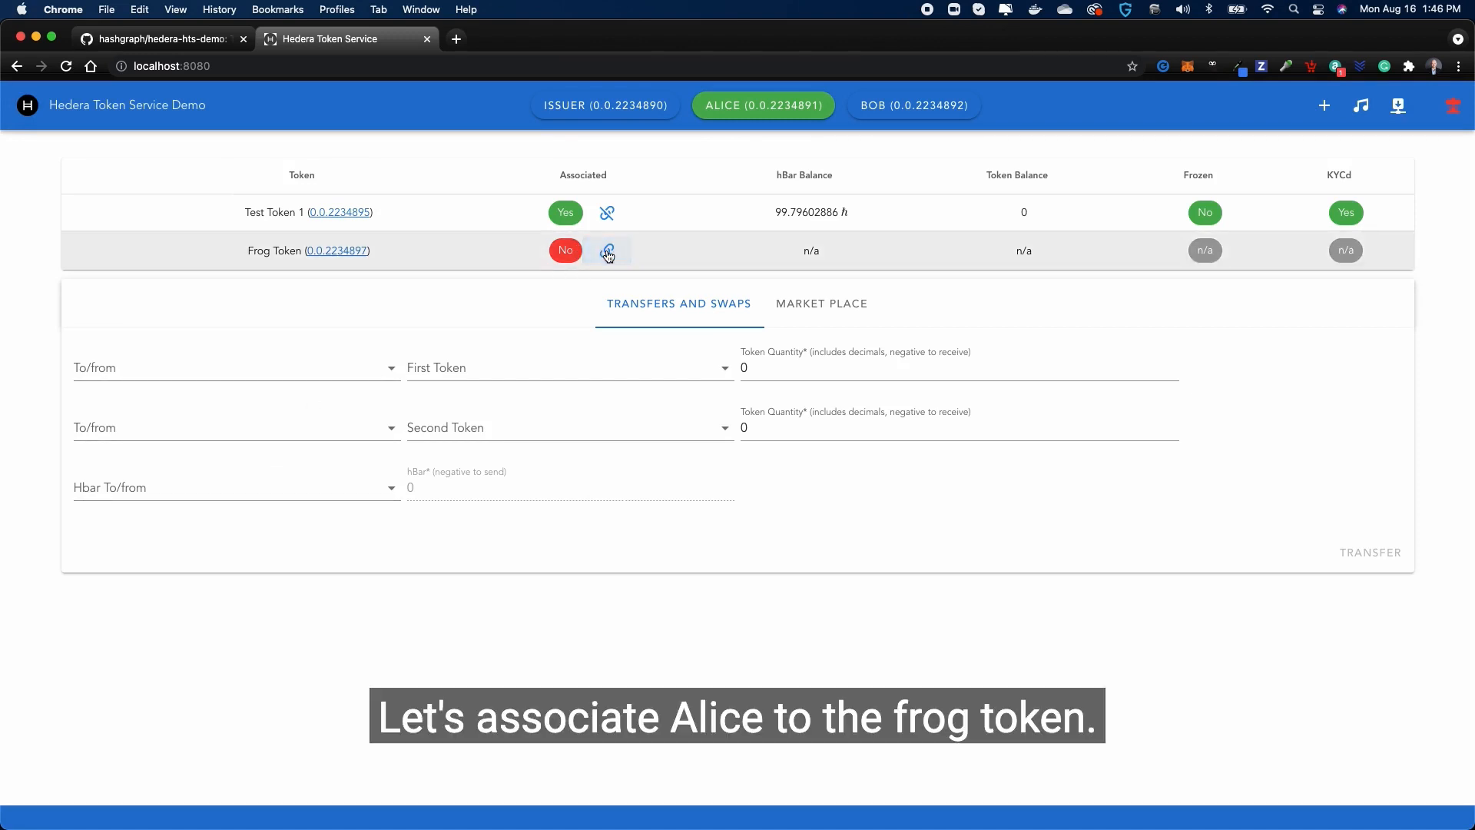
- Link Frog Token to Alice's and Bob's accounts, ending on Alice's view
click(606, 251)
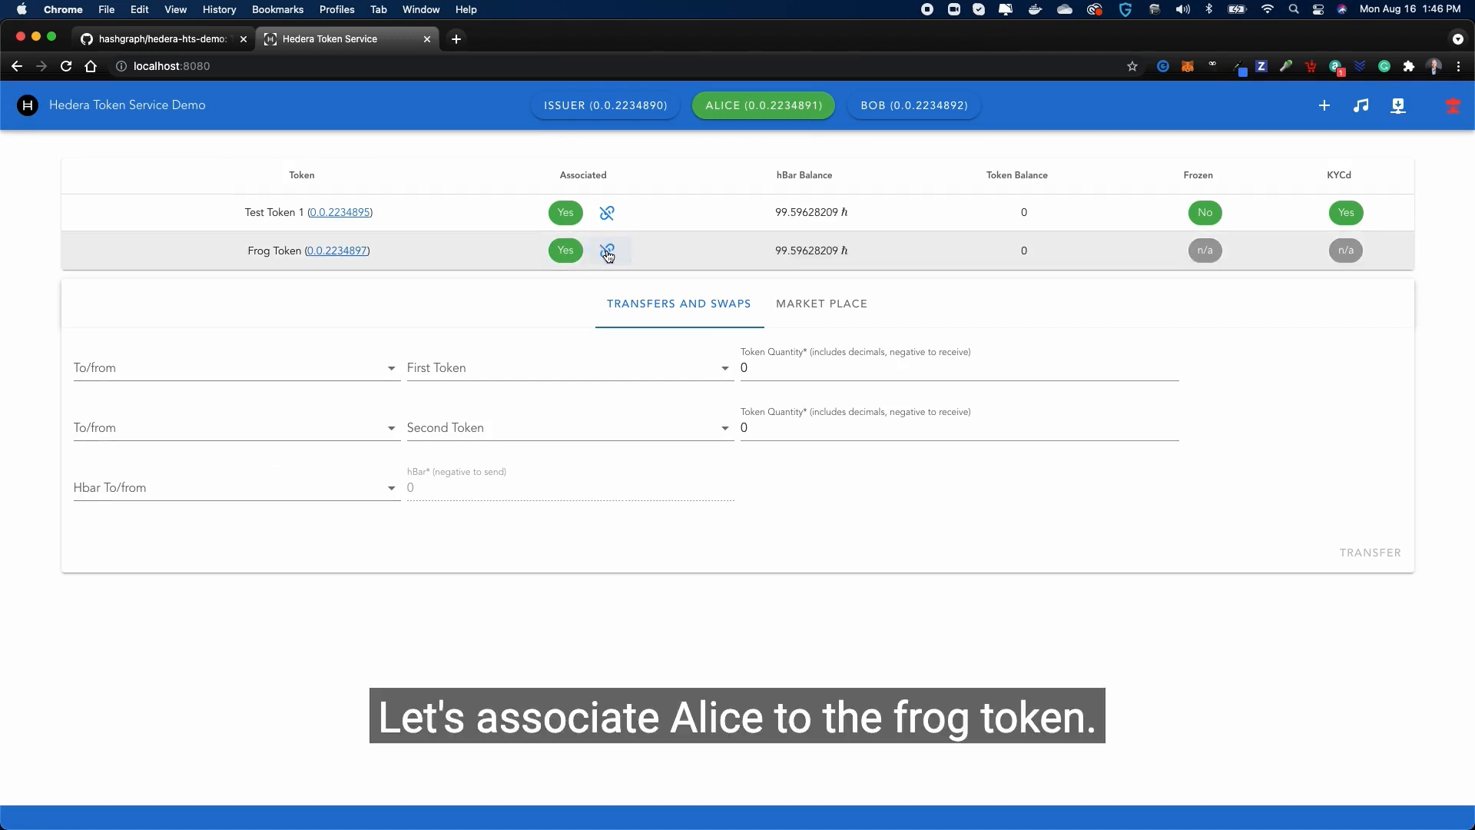
click(607, 250)
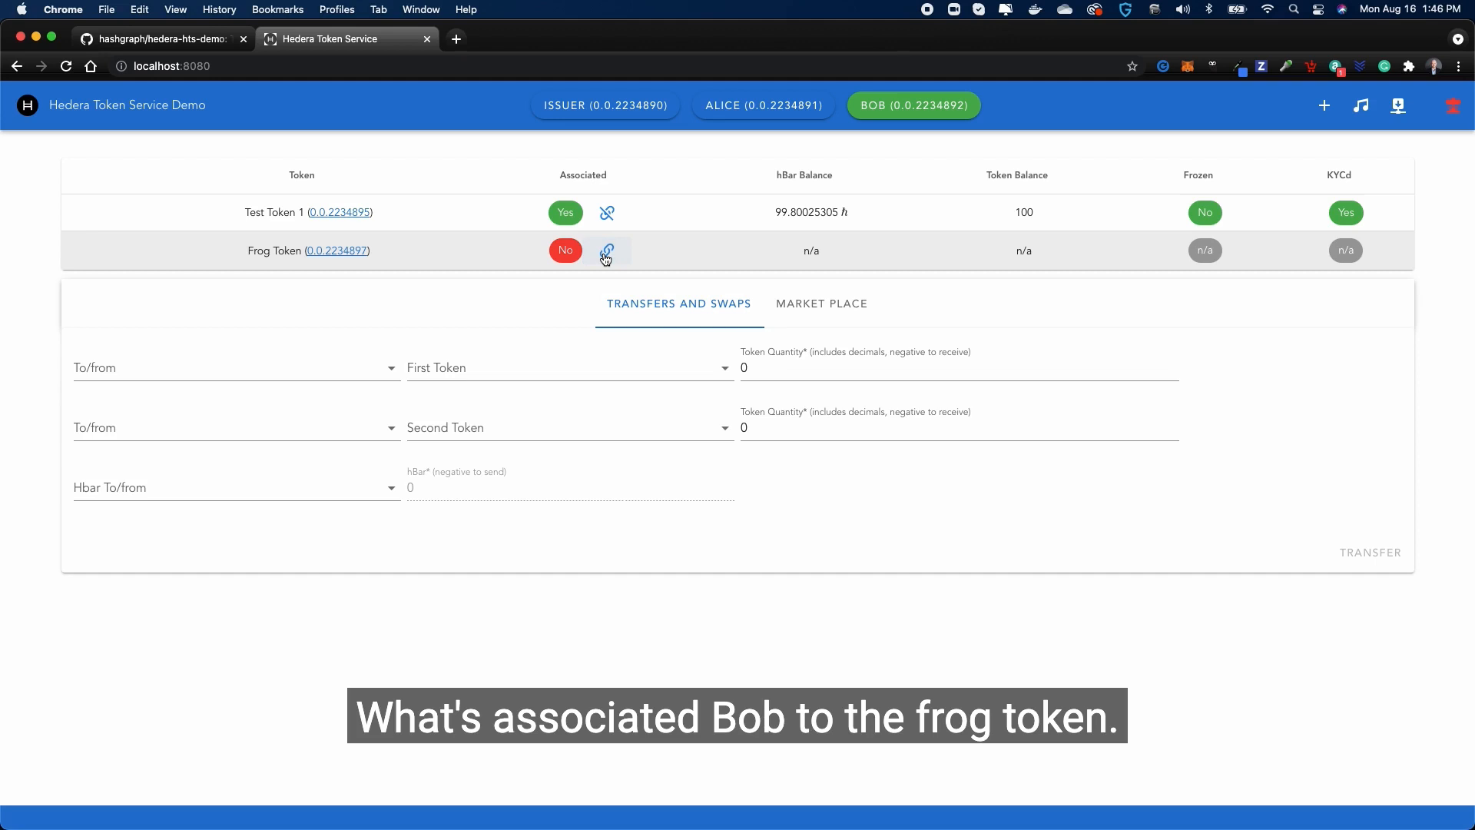
click(606, 250)
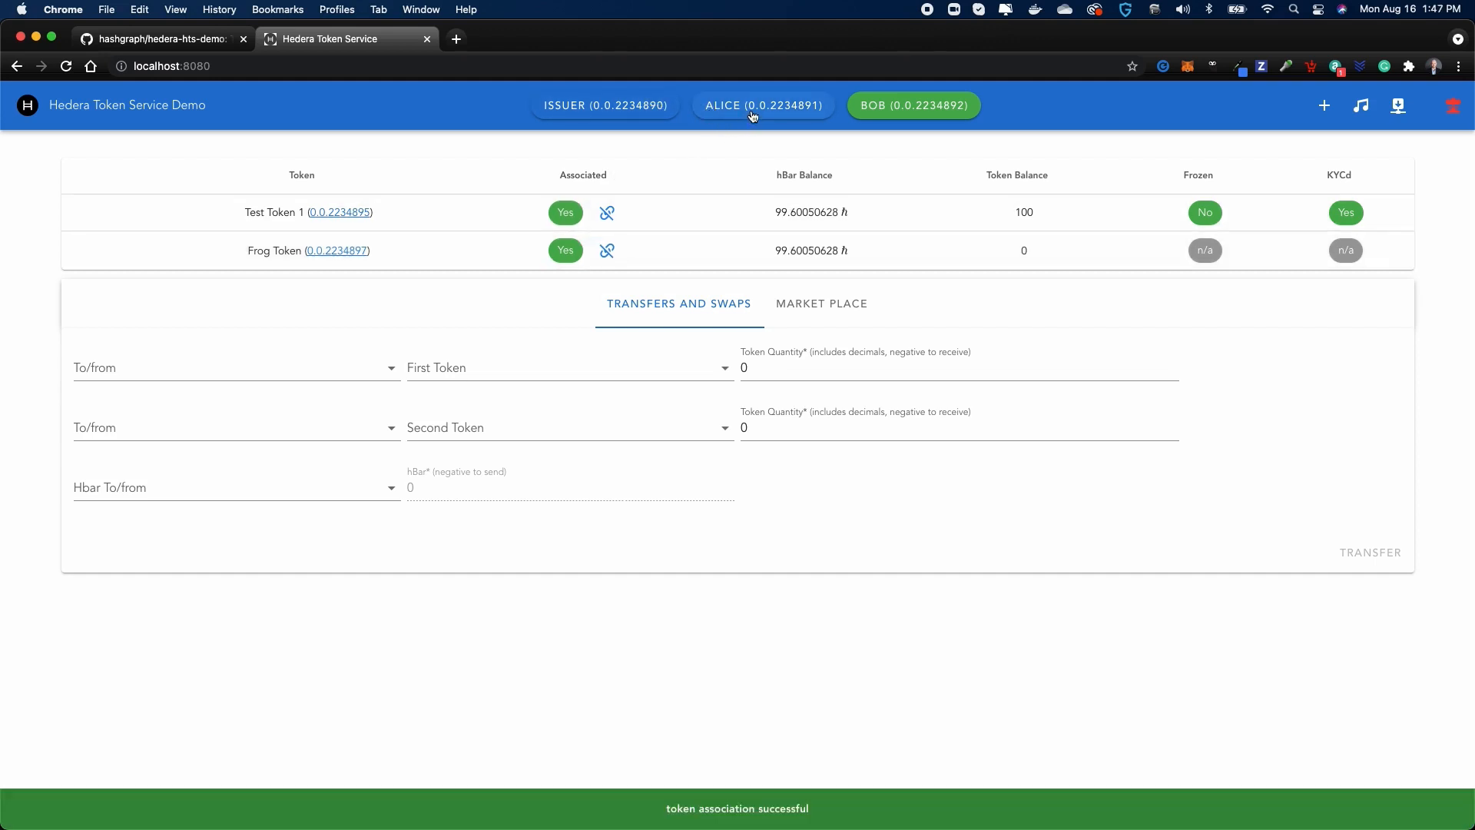
click(763, 105)
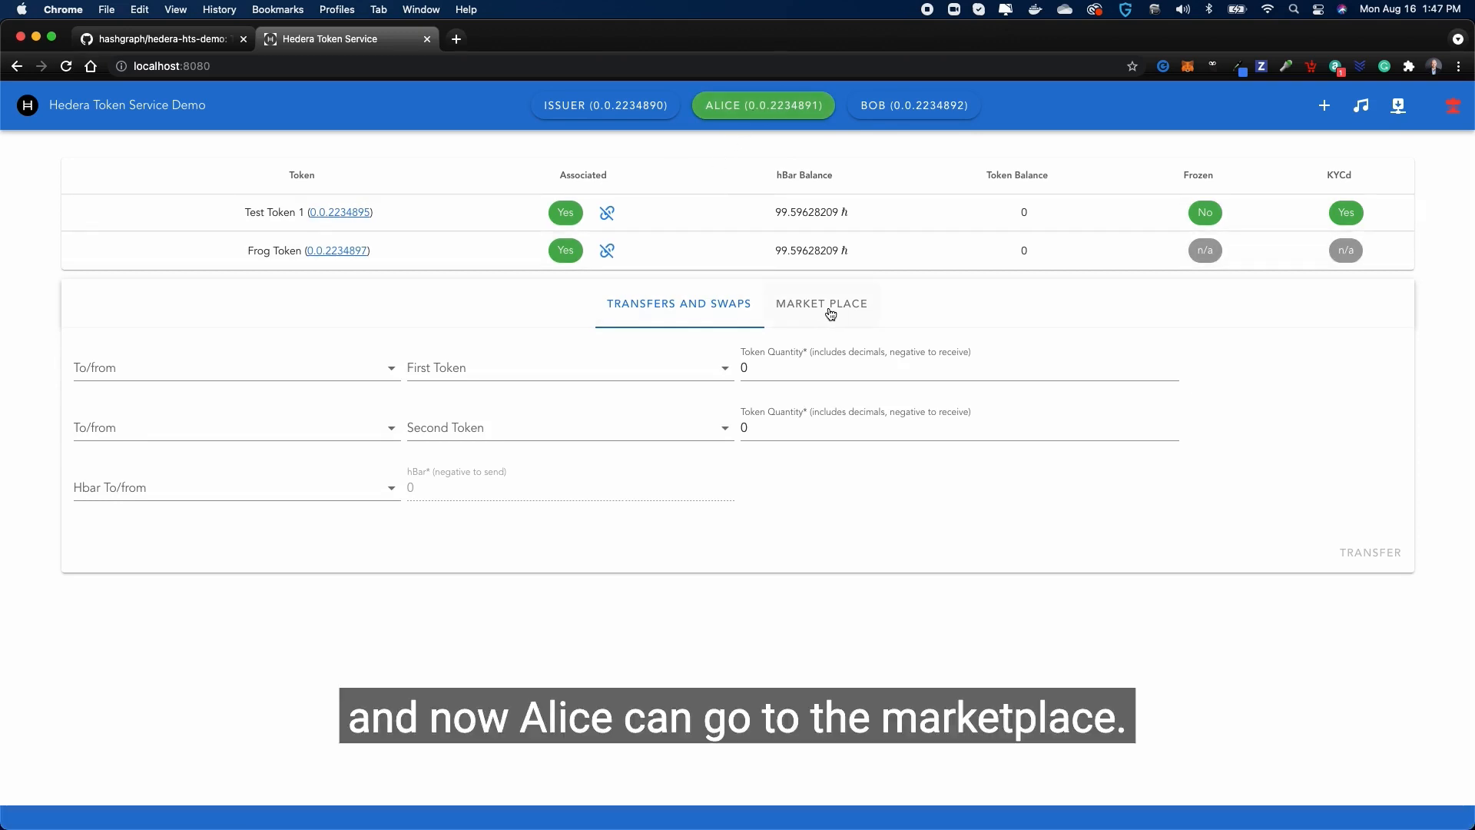
- As Alice, buy Frog Token on the marketplace and check her balance reads 1
click(820, 303)
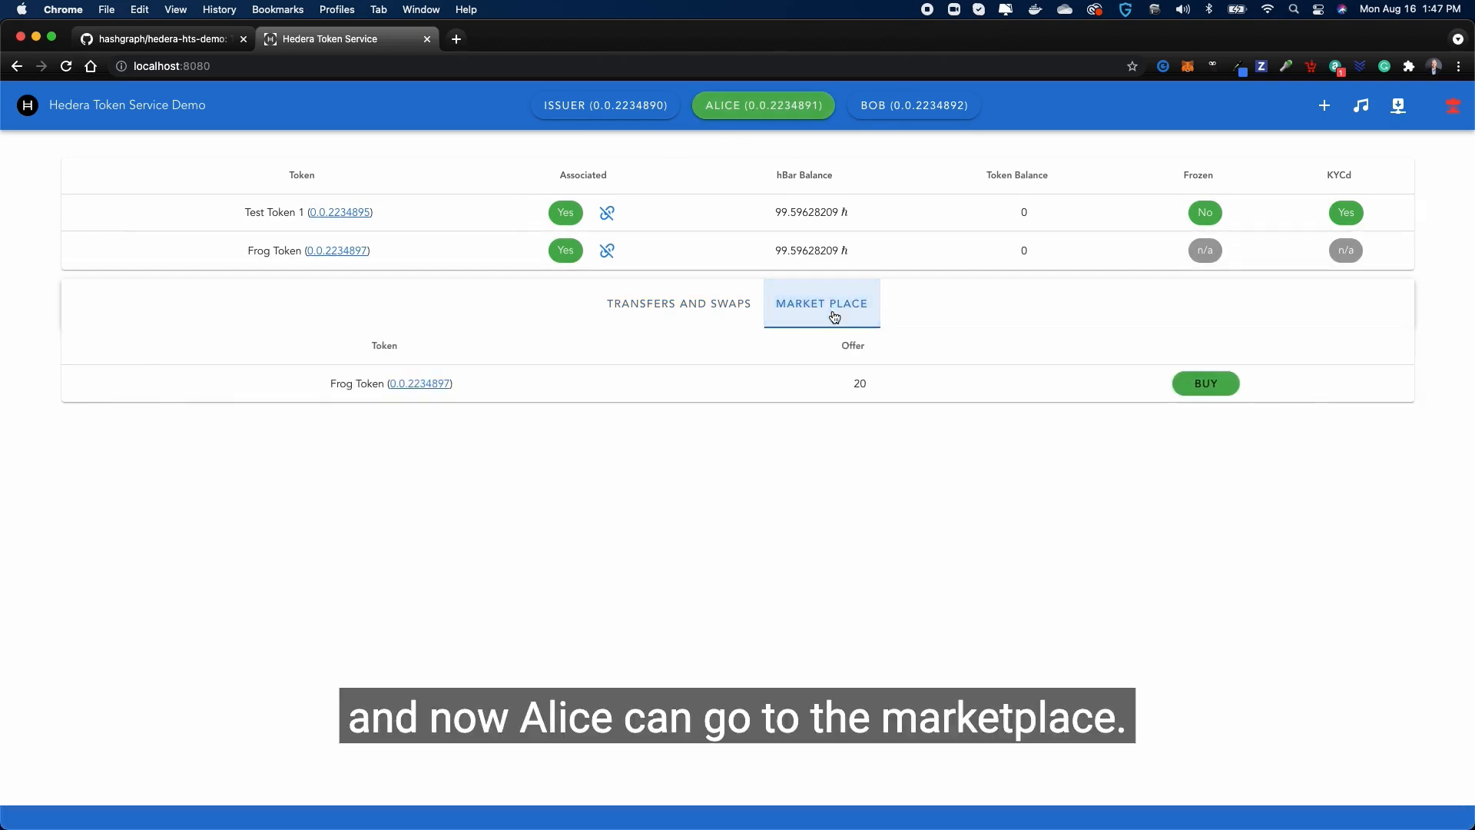
click(1205, 383)
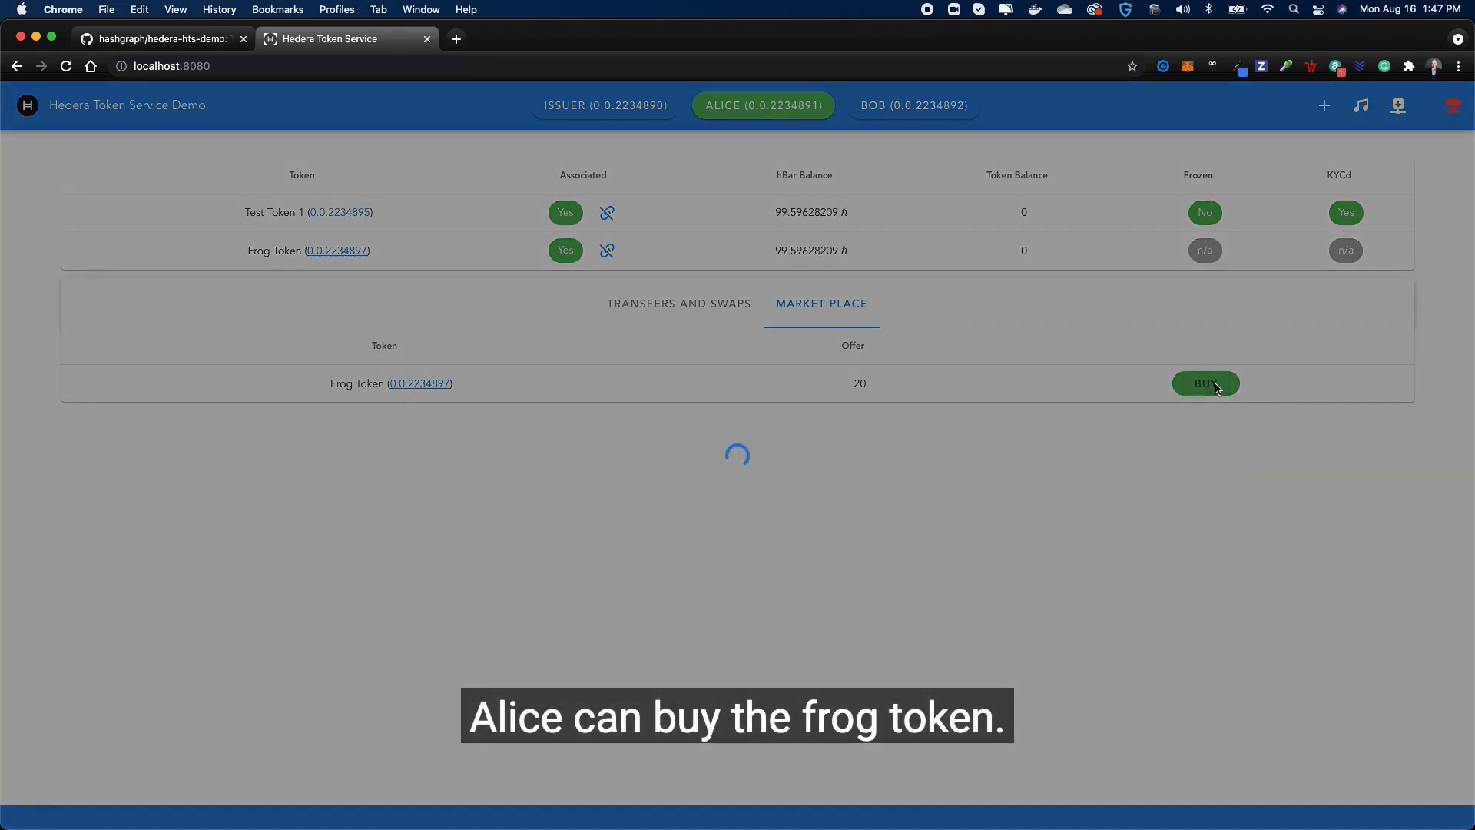
click(1205, 382)
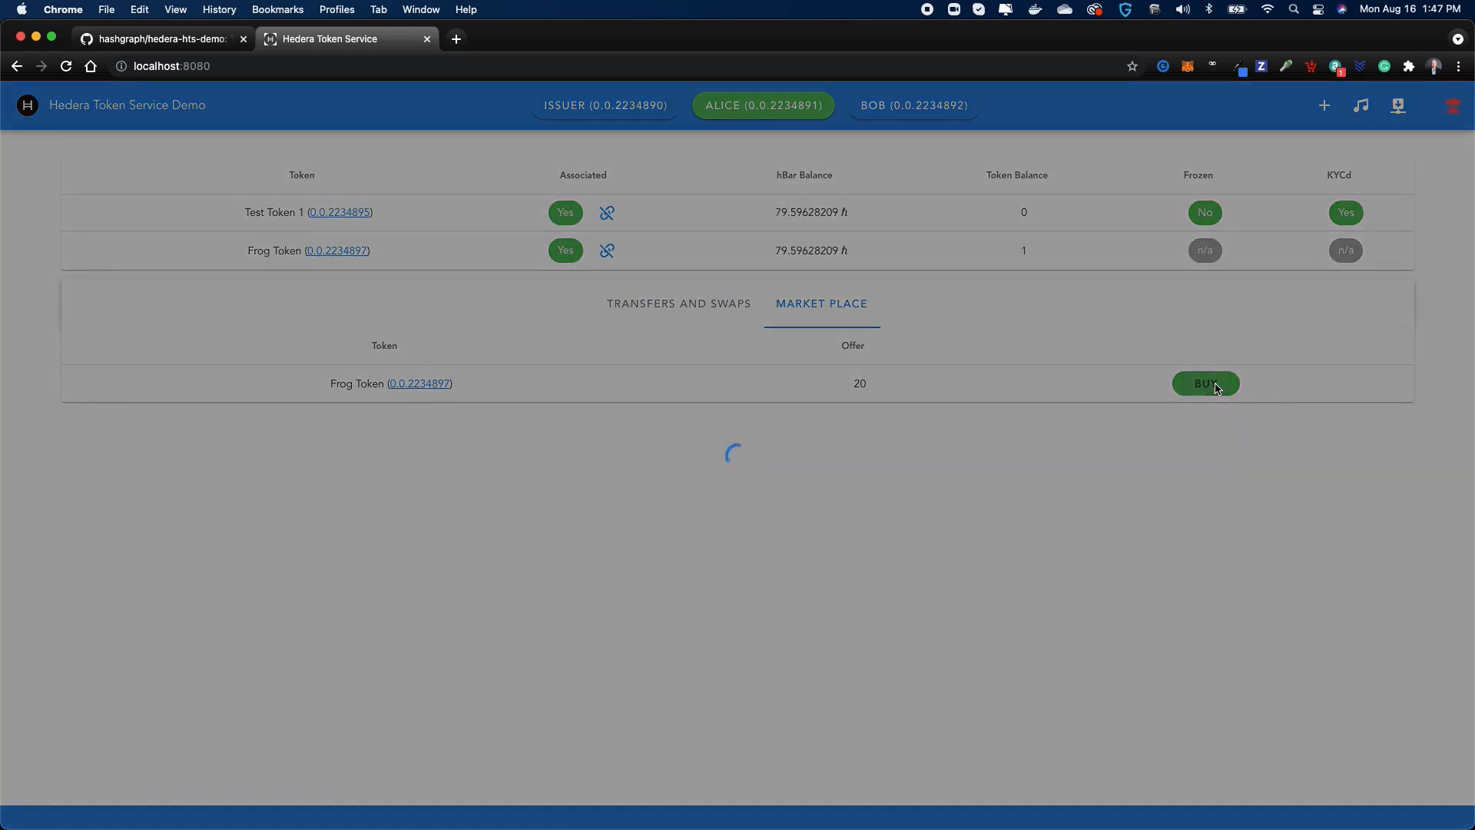
click(1206, 382)
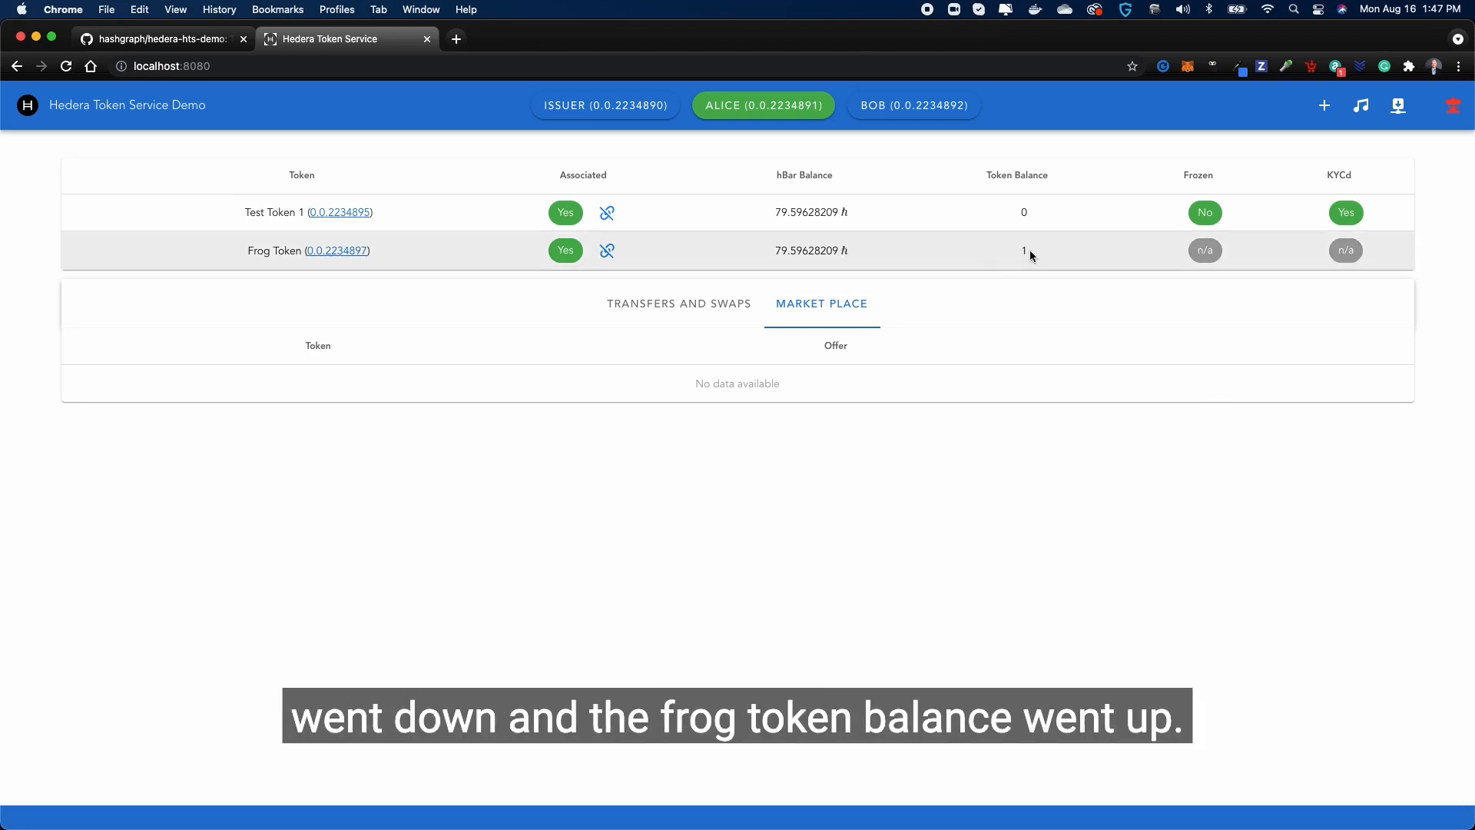
double_click(1022, 251)
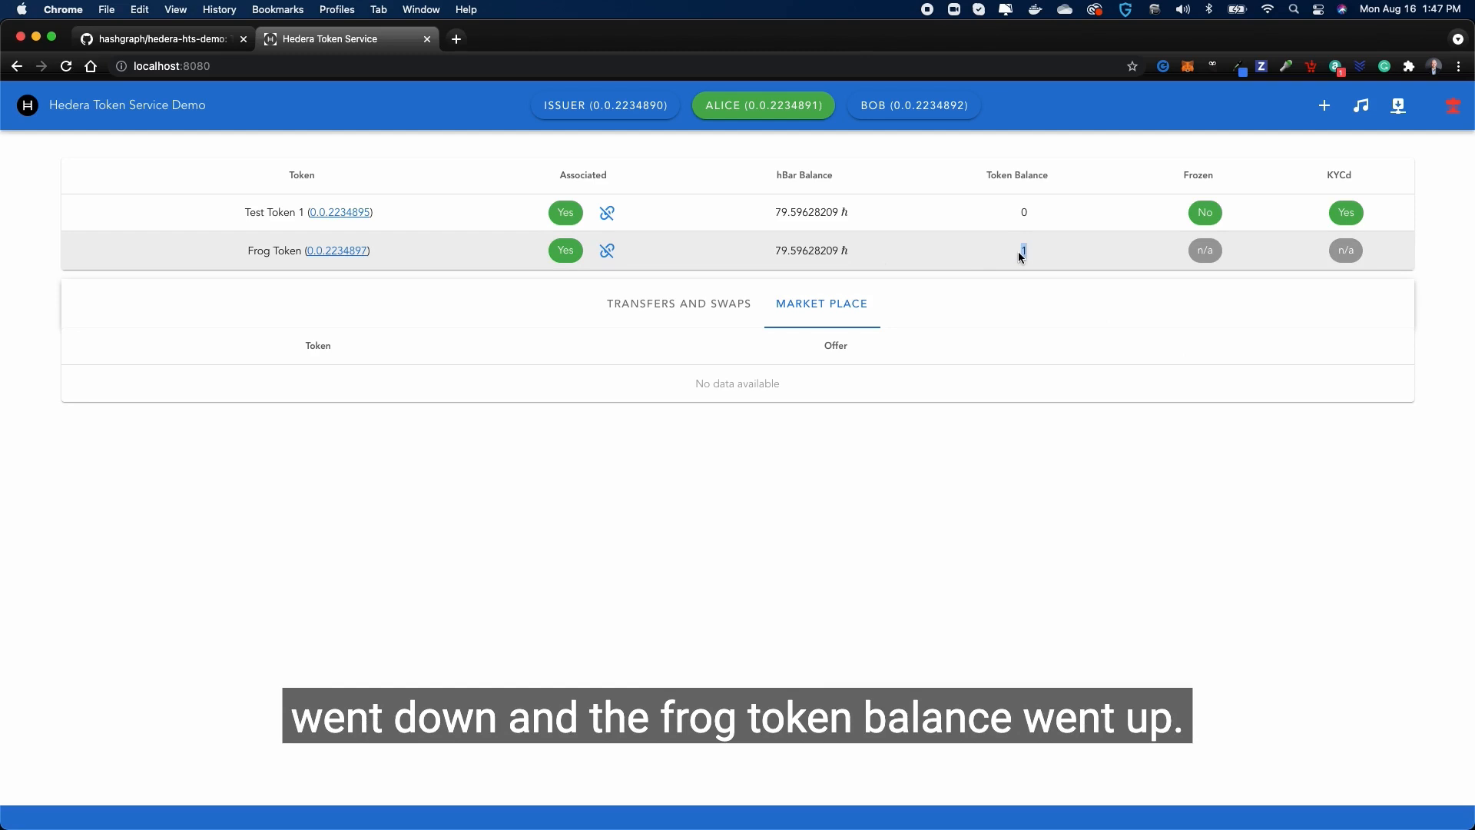